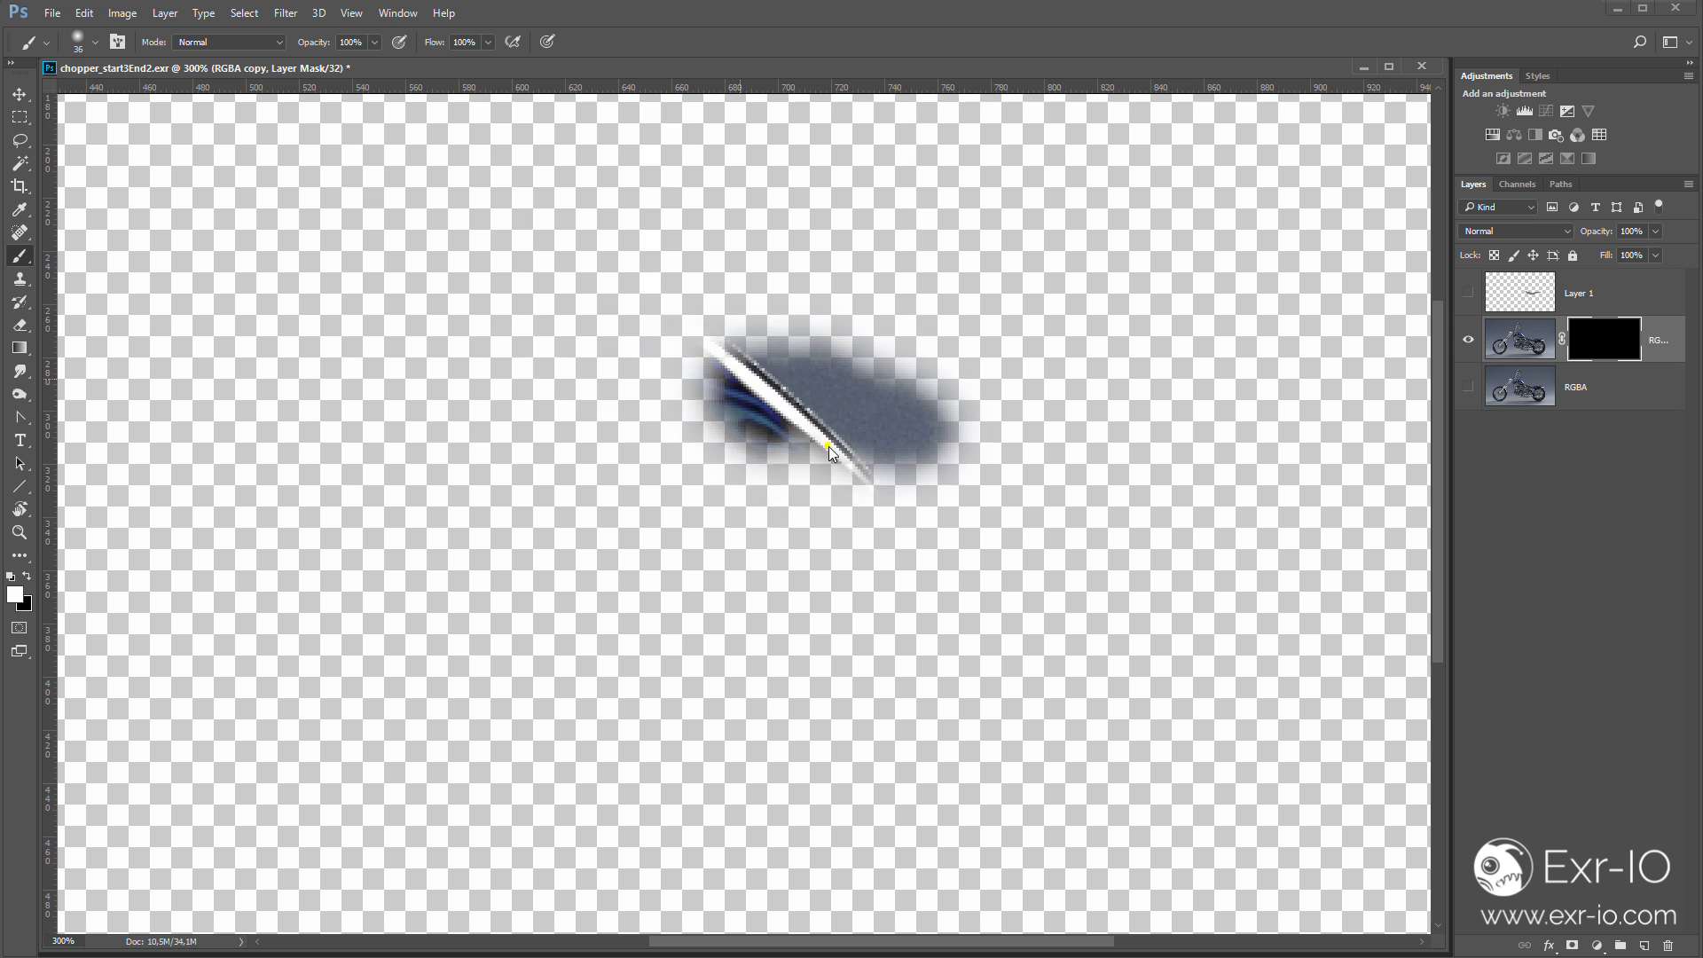
Paint white on the RGBA copy layer mask to reveal the blue fuel tank
{"action": "left_click_drag", "start_coordinate": [825, 450], "coordinate": [890, 477]}
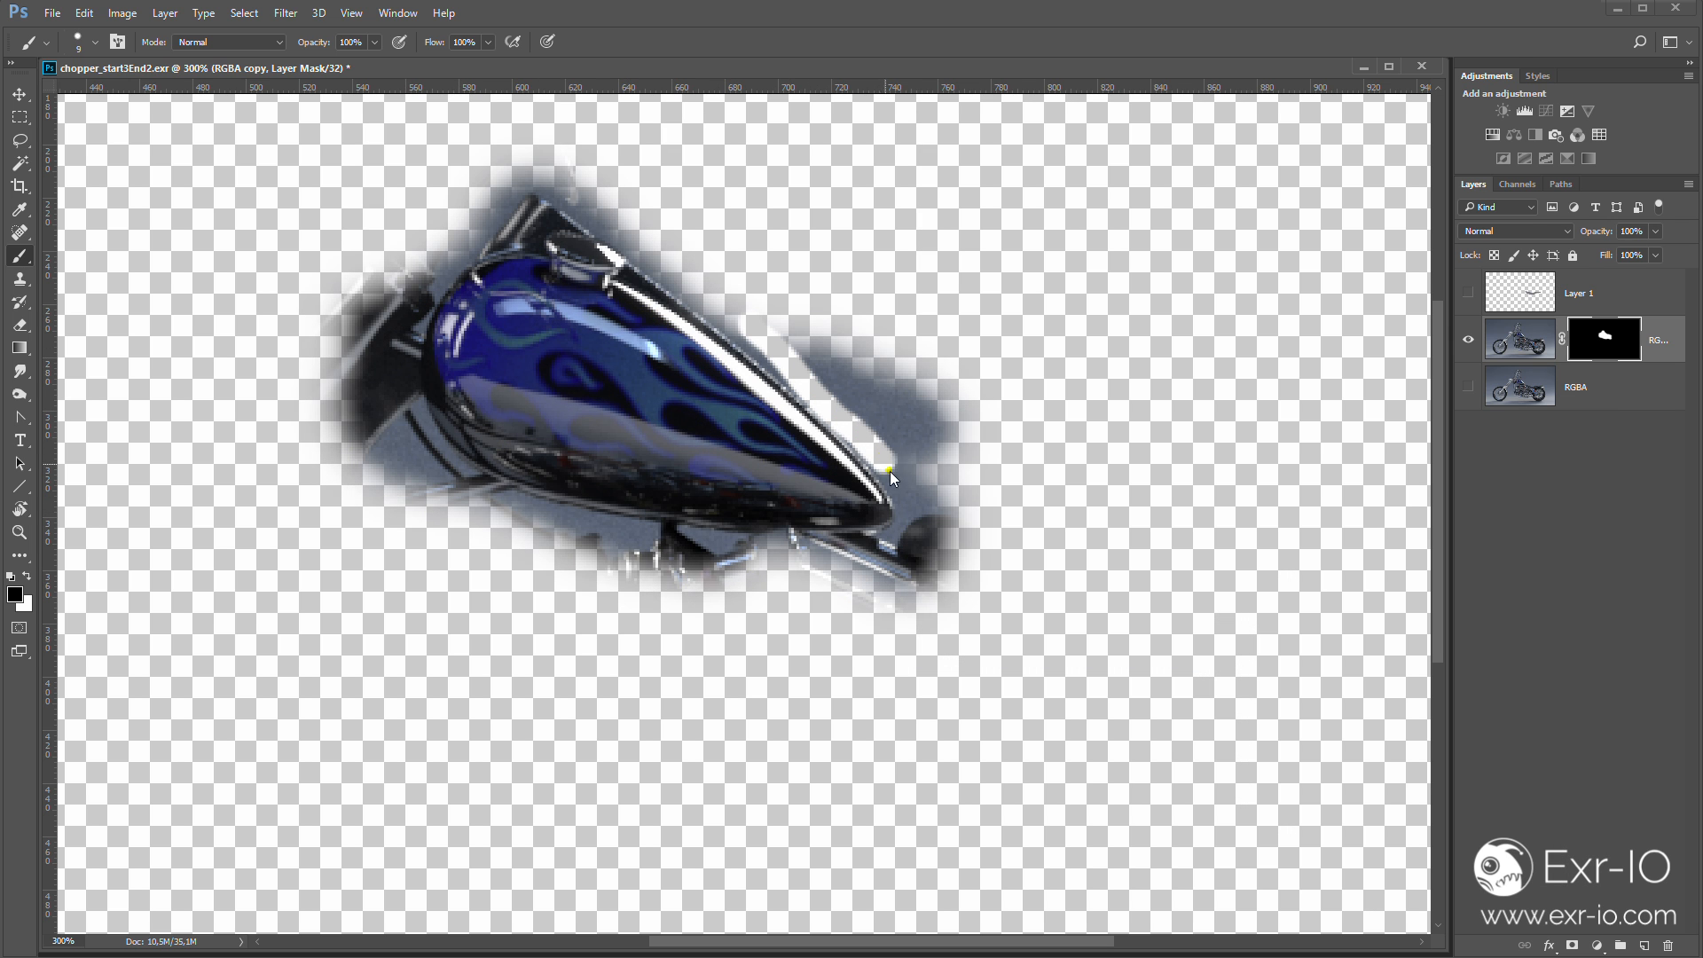
{"action": "left_click_drag", "start_coordinate": [896, 477], "coordinate": [841, 600]}
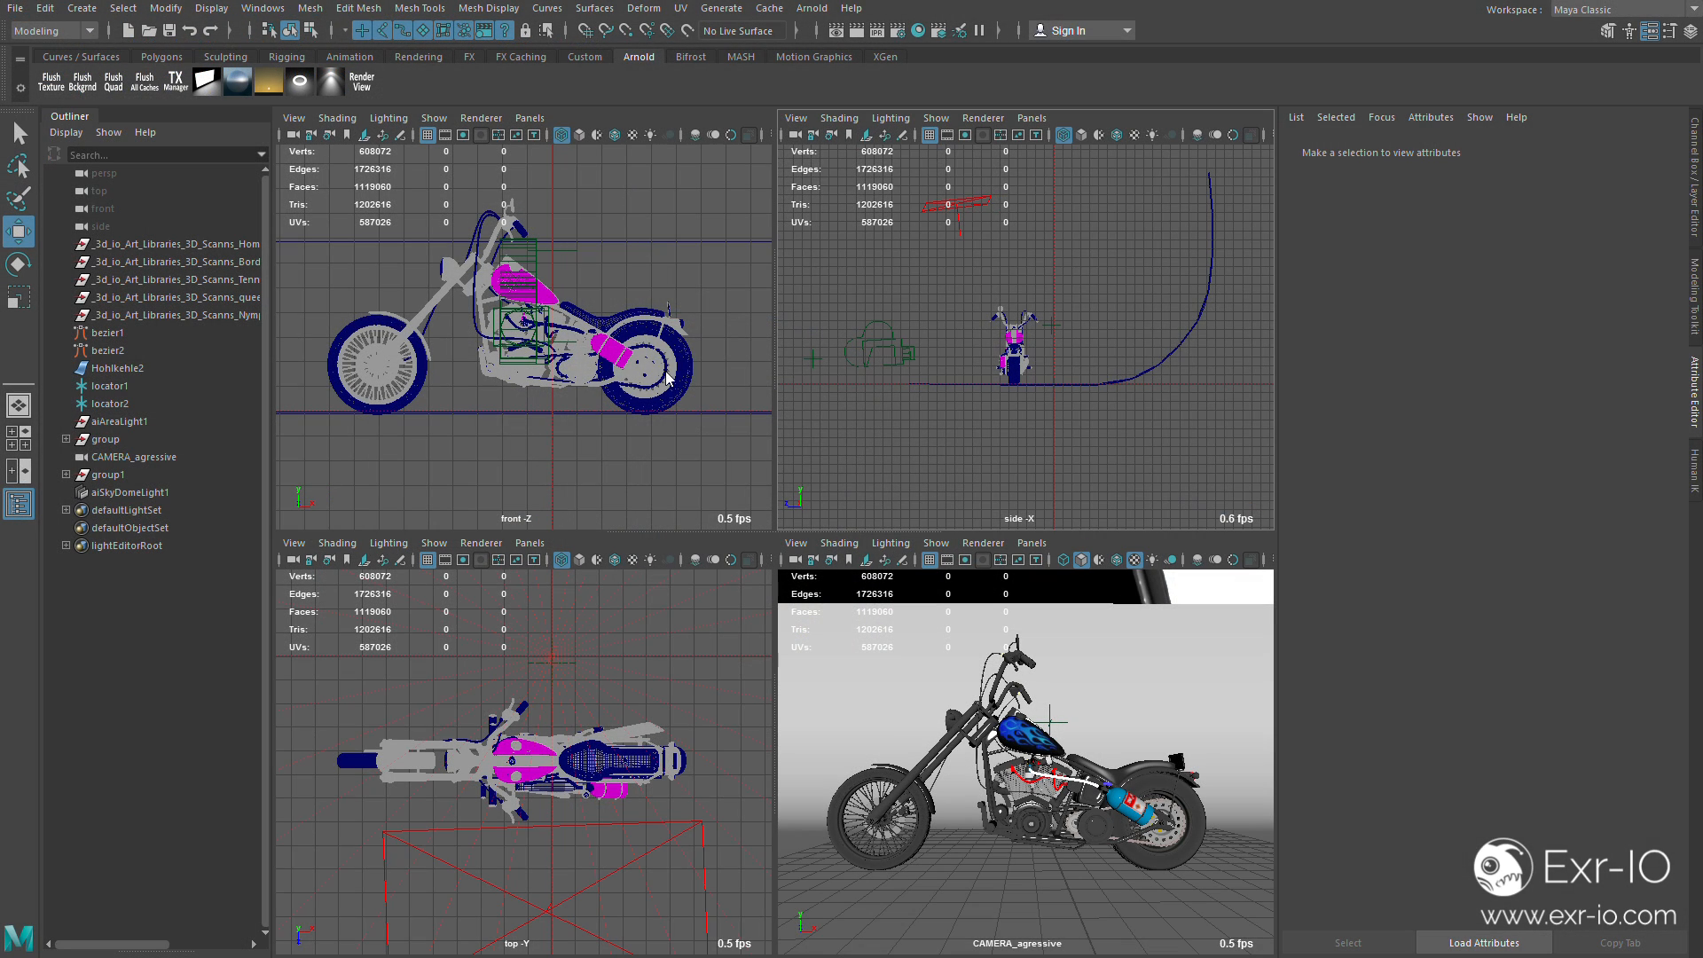
{"action": "left_click", "coordinate": [109, 475]}
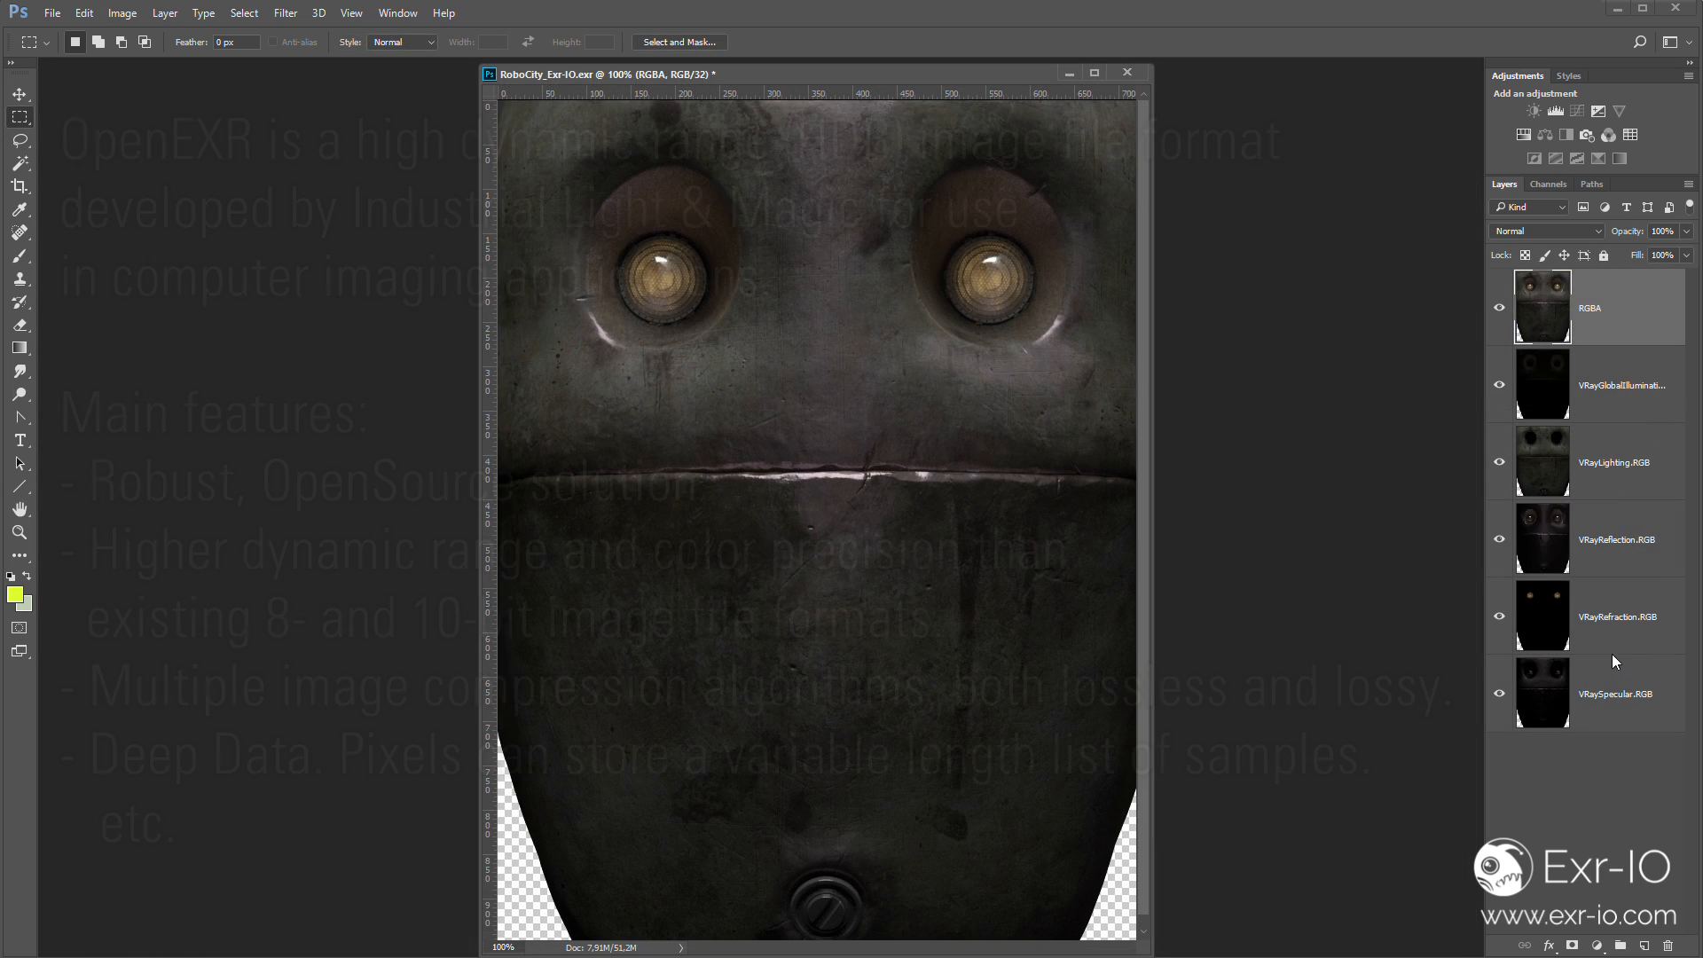
Hide the flattened RGBA layer and set the lighting pass to Linear Dodge (Add), toggling visibility to compare
{"action": "left_click", "coordinate": [1545, 231]}
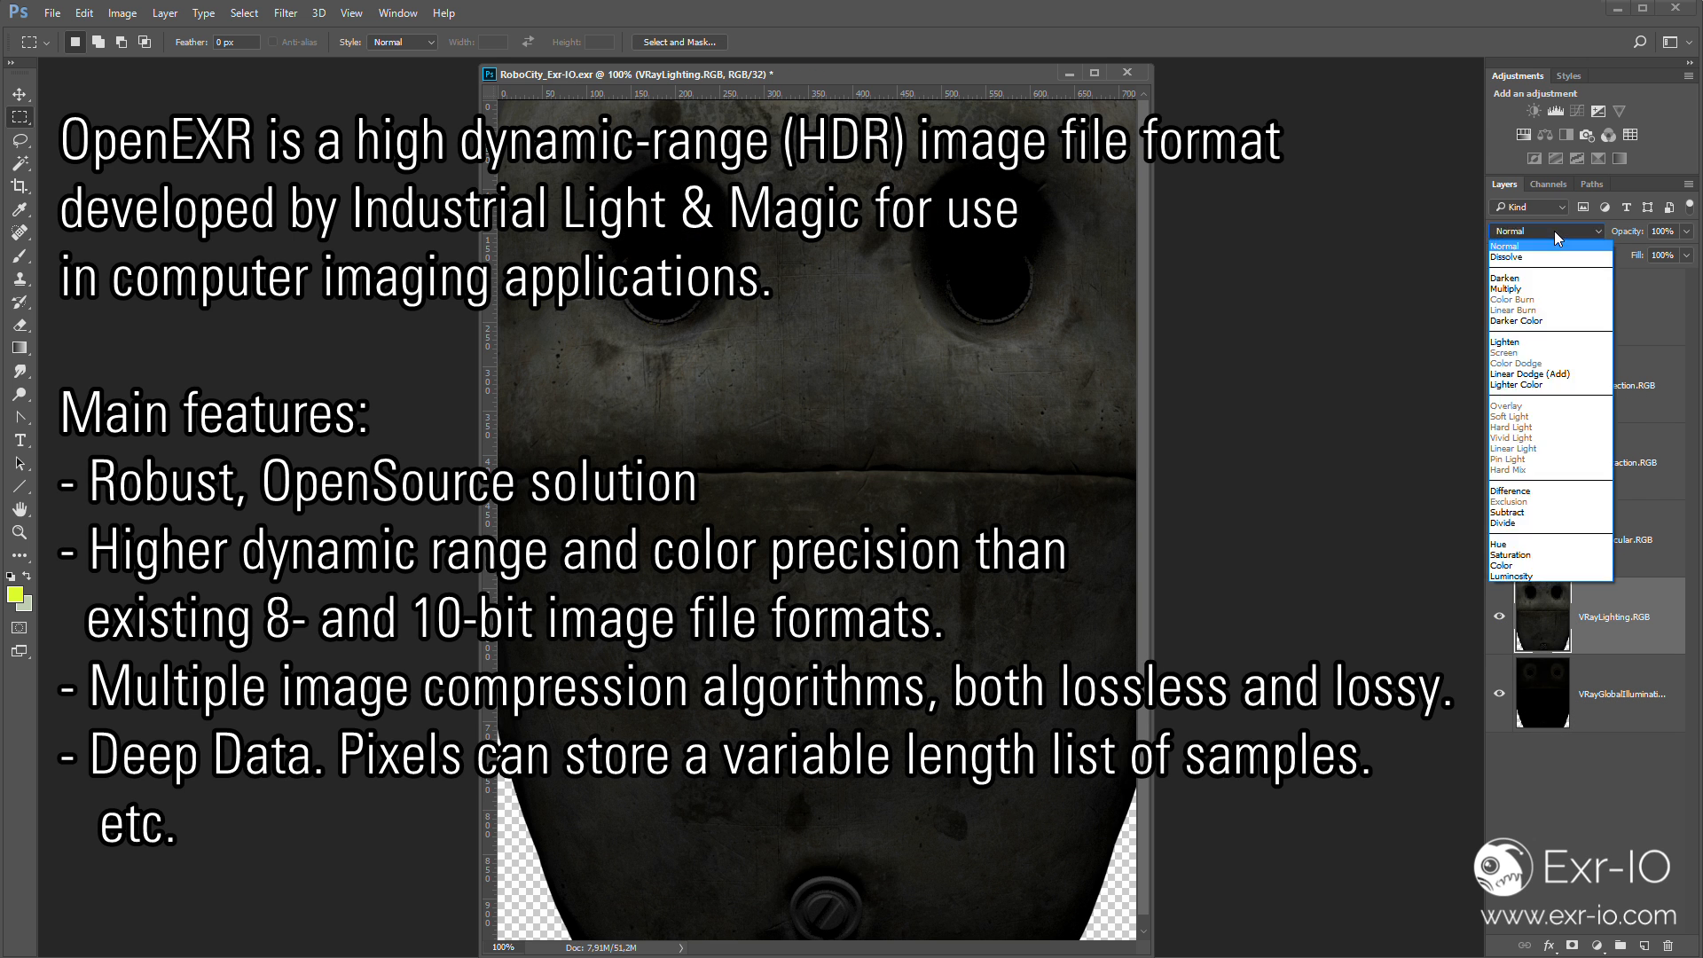
{"action": "left_click", "coordinate": [1527, 372]}
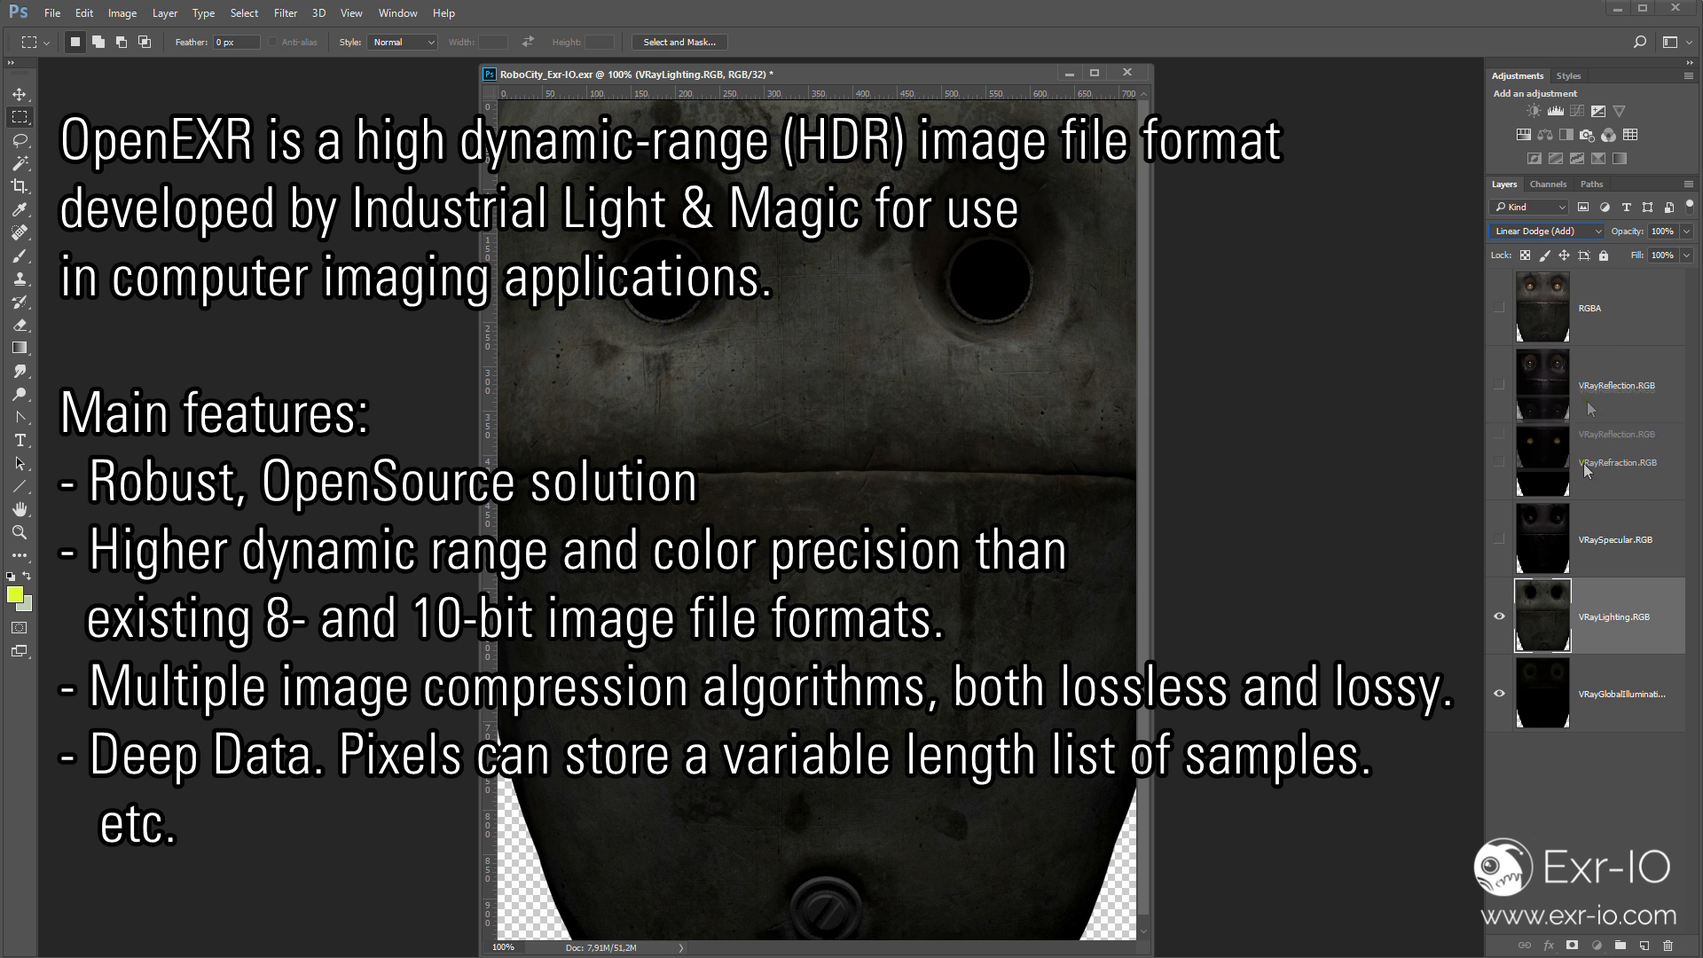
{"action": "left_click", "coordinate": [1542, 231]}
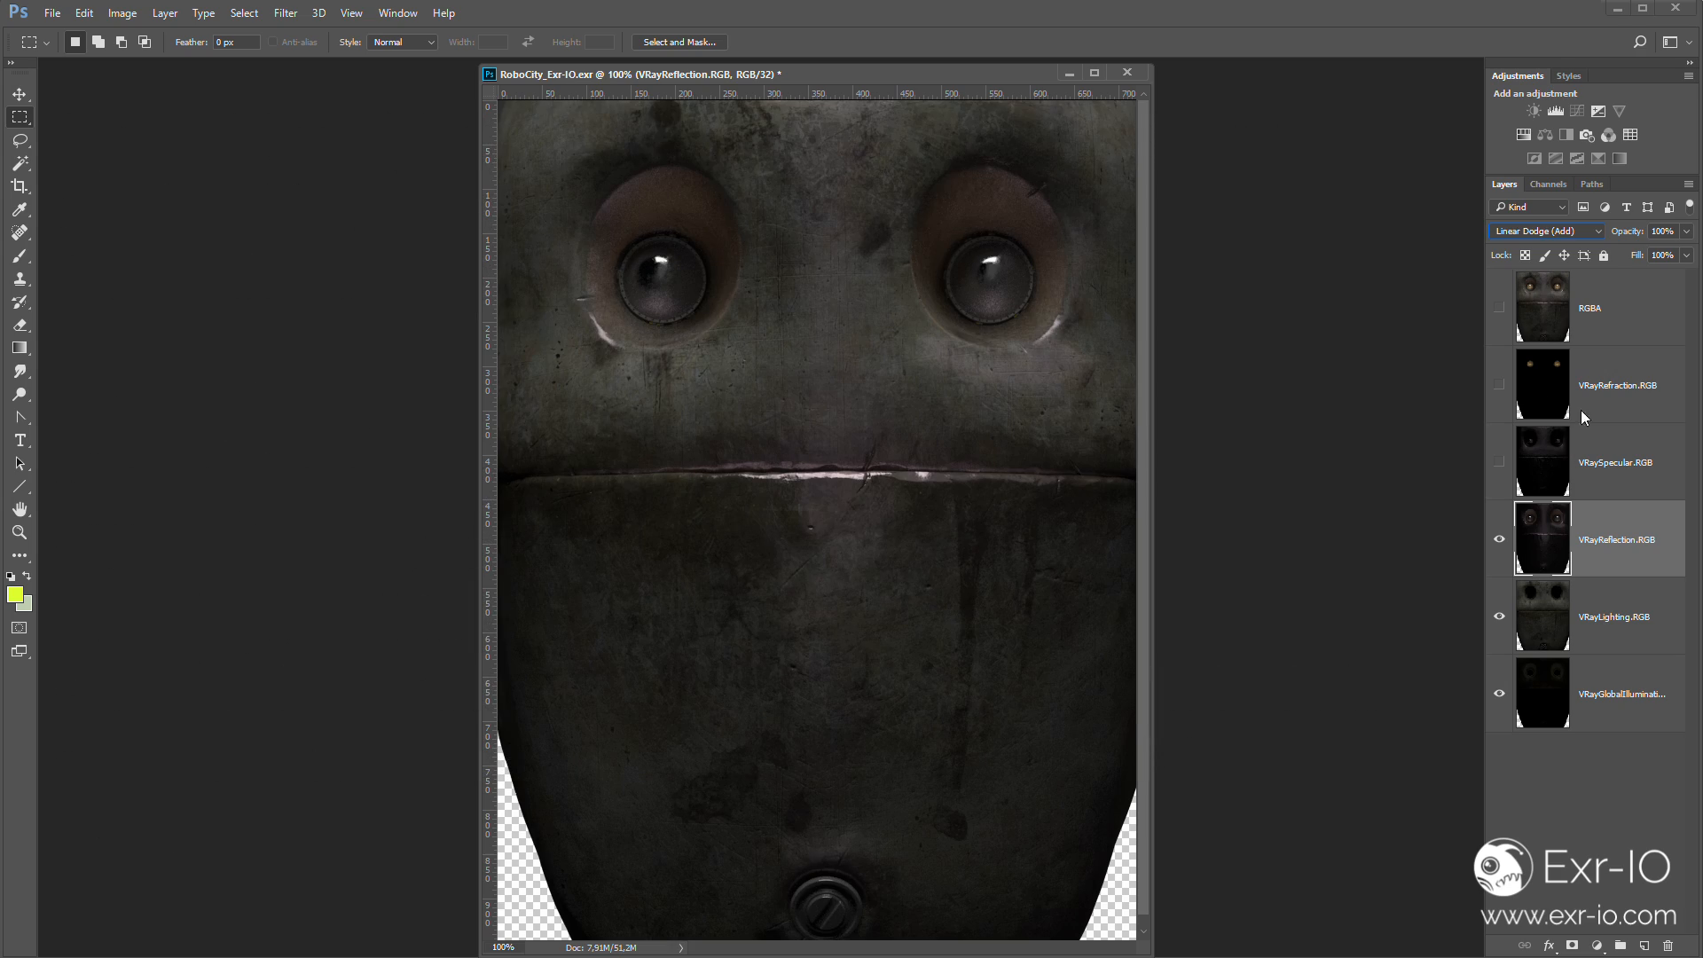
{"action": "left_click", "coordinate": [1547, 231]}
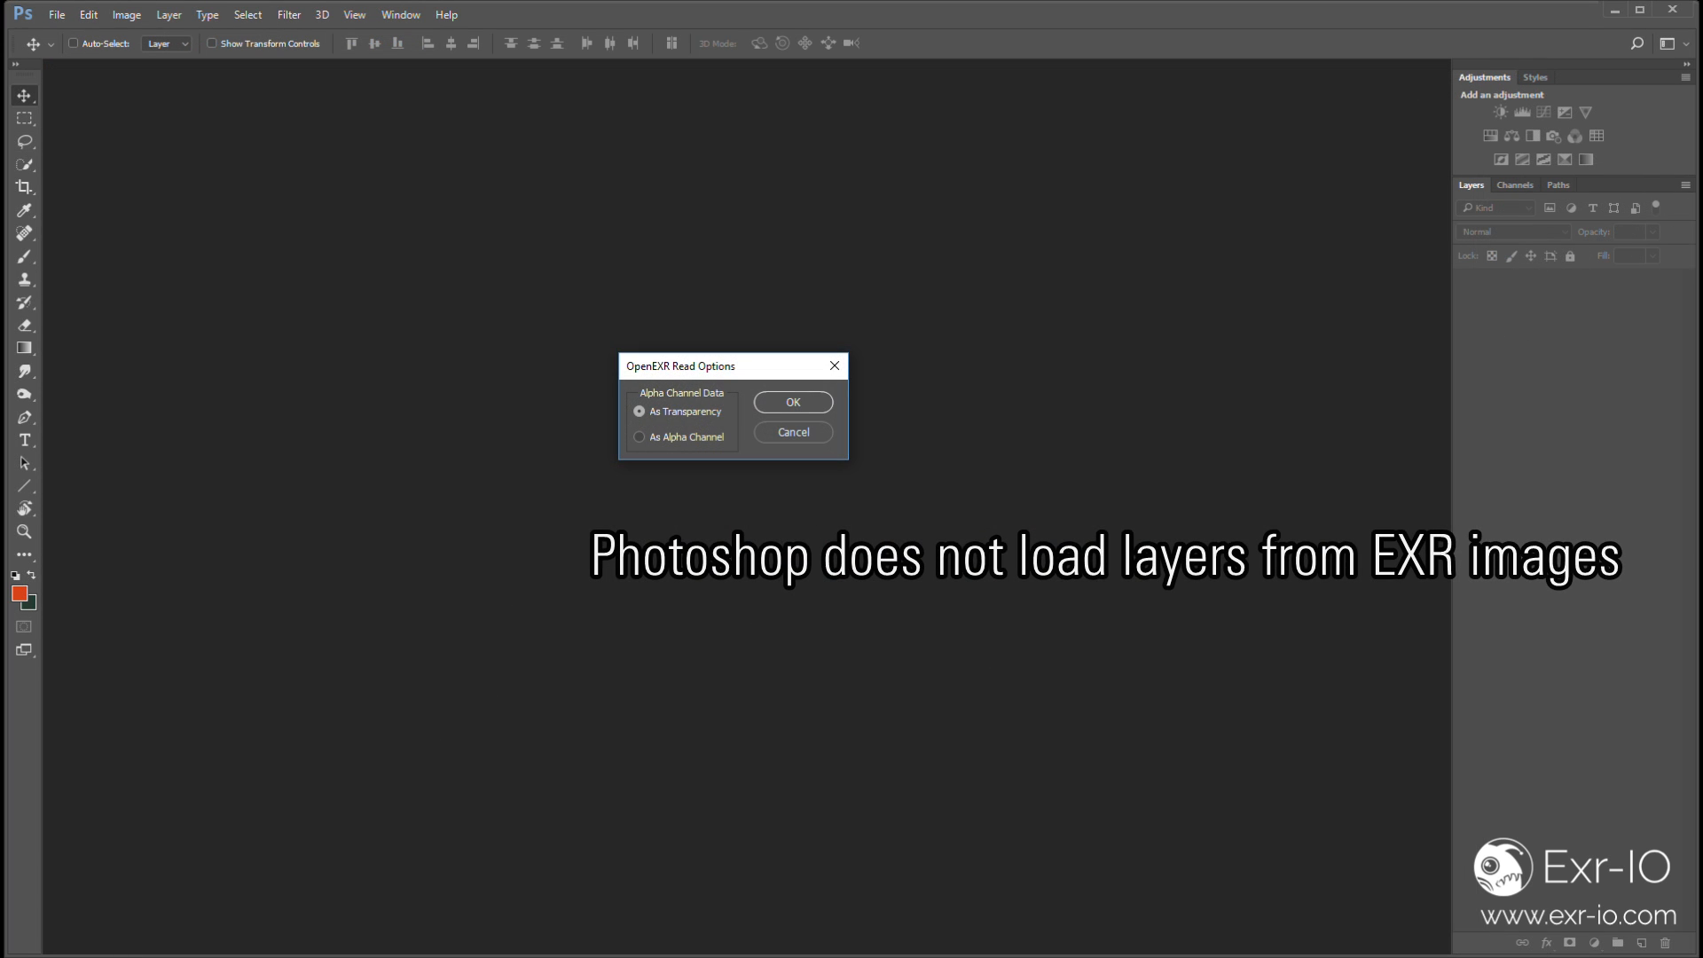
Accept alpha as transparency in OpenEXR Read Options, then scroll the Exr-IO page to 'What is Exr-IO?'
{"action": "left_click", "coordinate": [792, 403]}
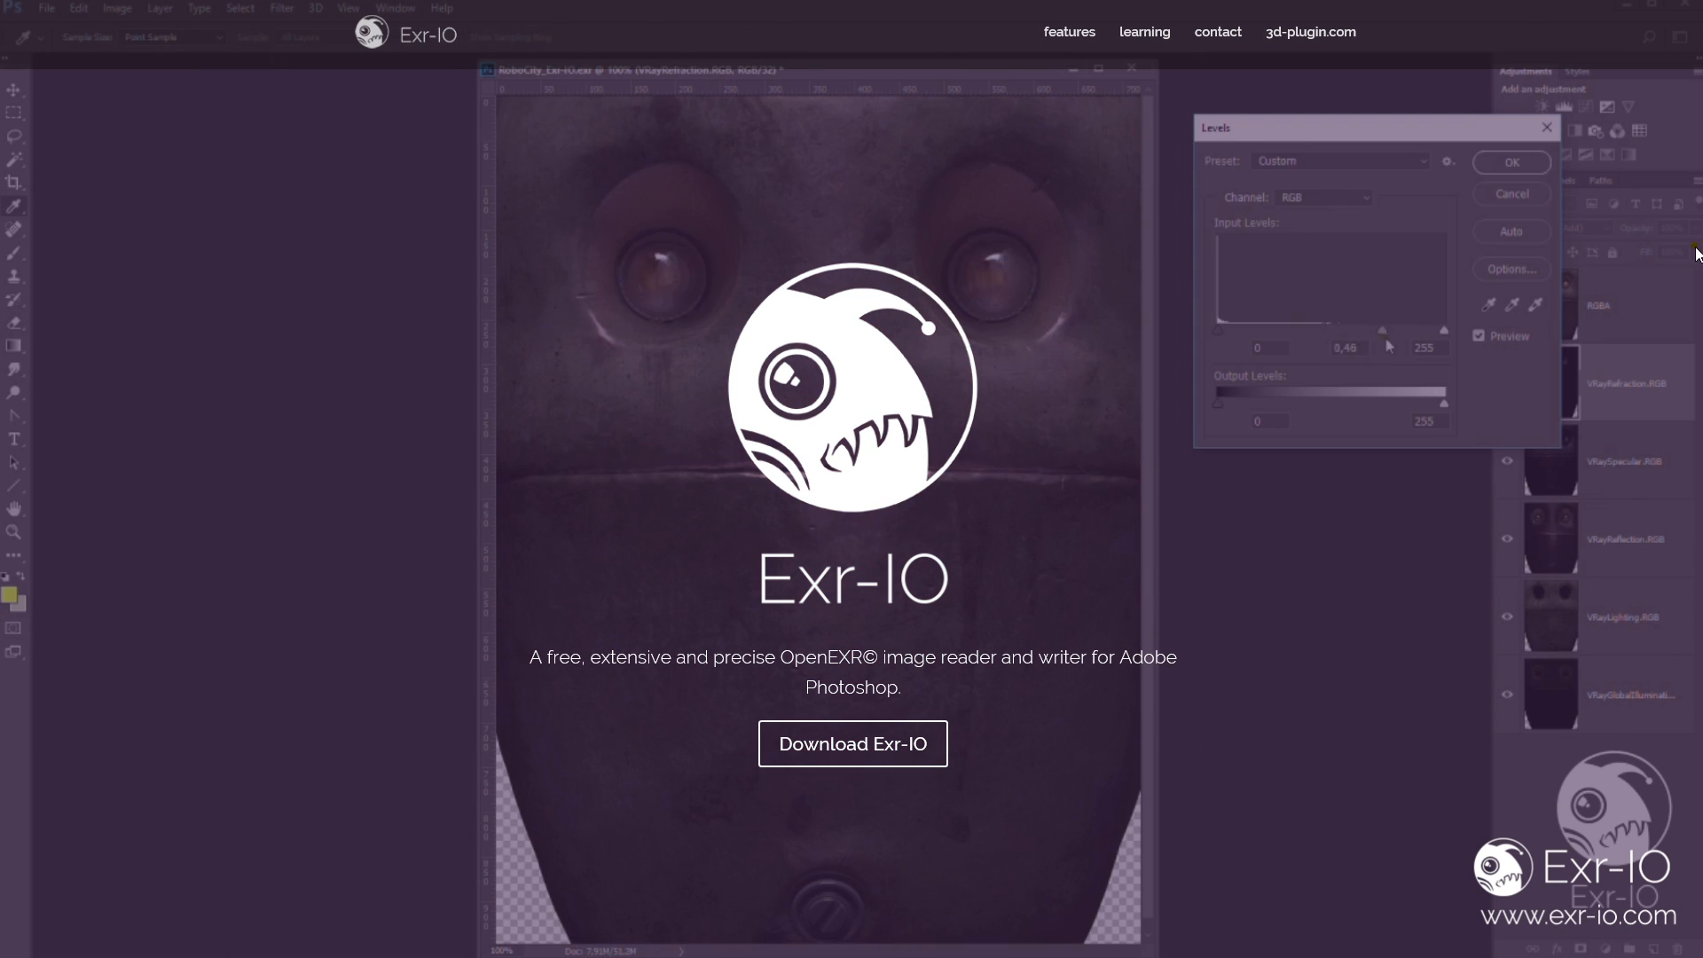
{"action": "scroll", "scroll_direction": "down", "scroll_amount": 3}
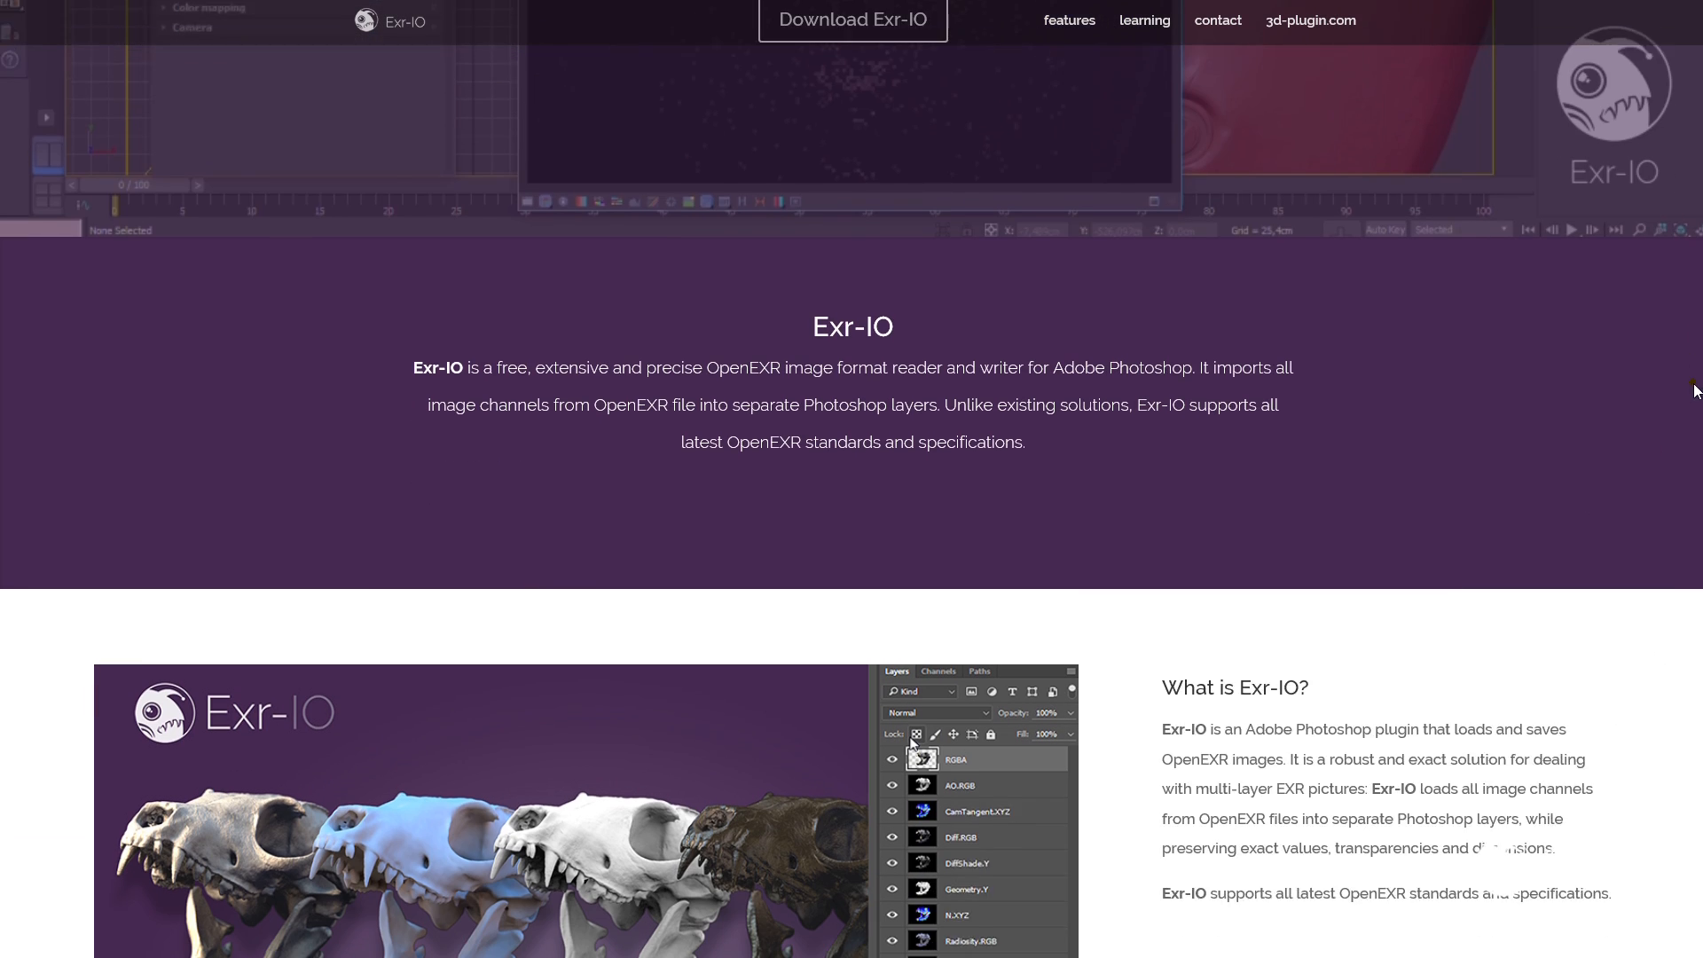
{"action": "scroll", "scroll_direction": "down", "scroll_amount": 3}
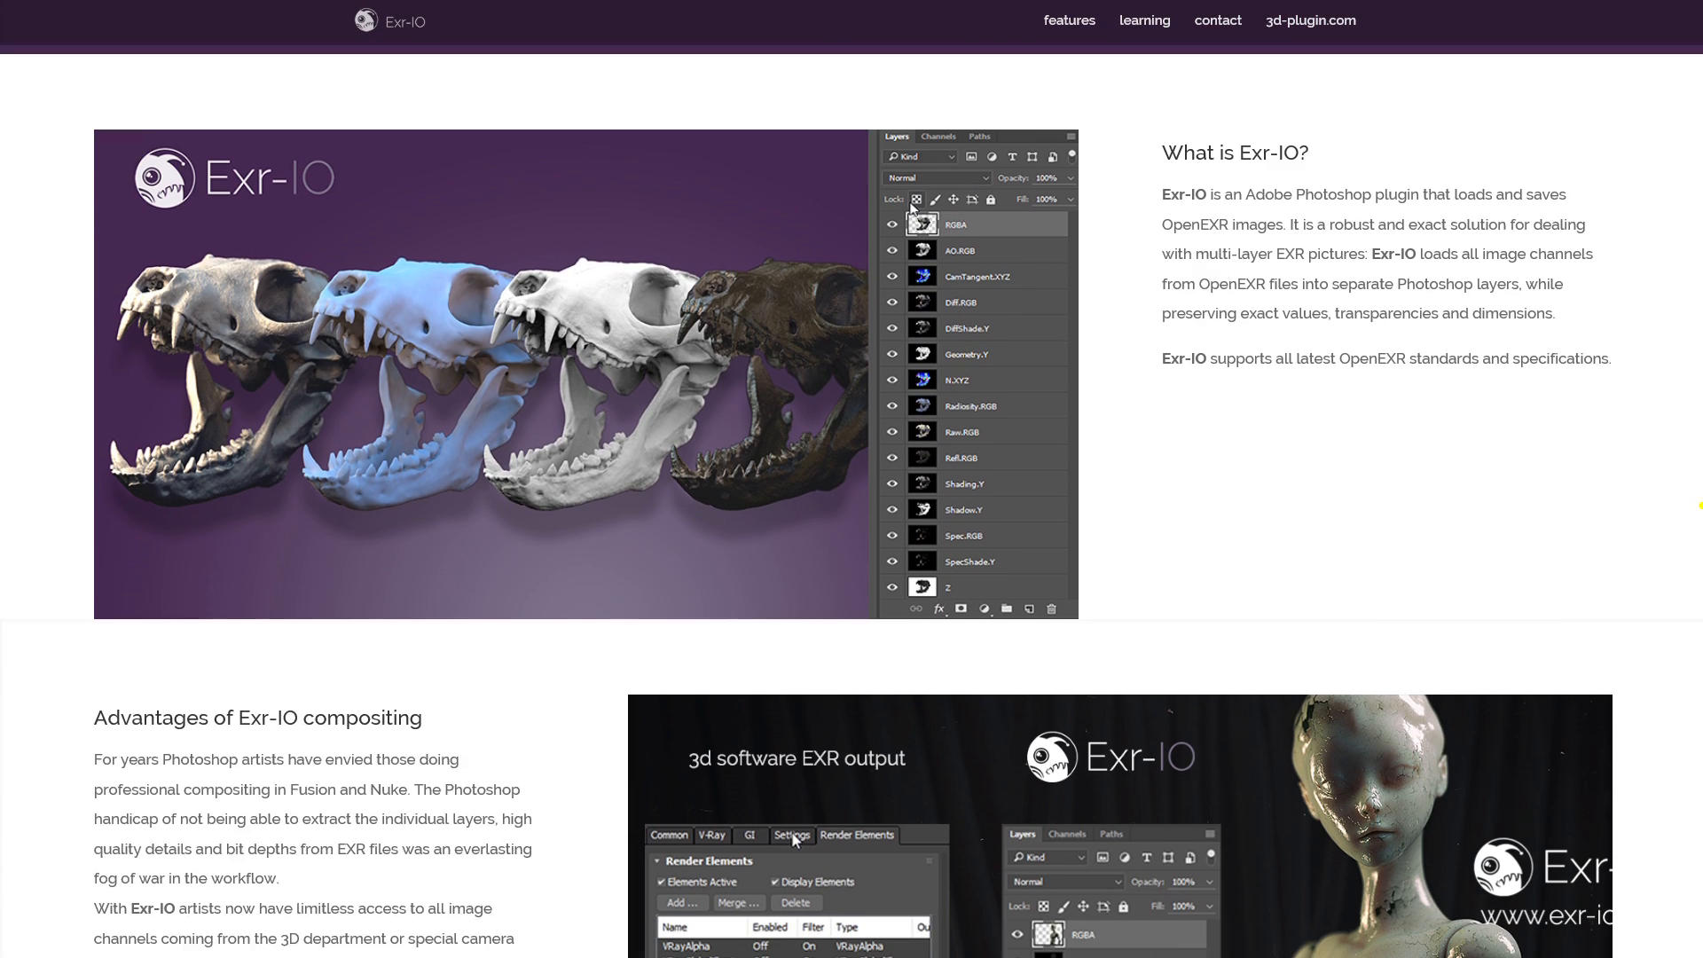
{"action": "scroll", "scroll_direction": "down", "scroll_amount": 3}
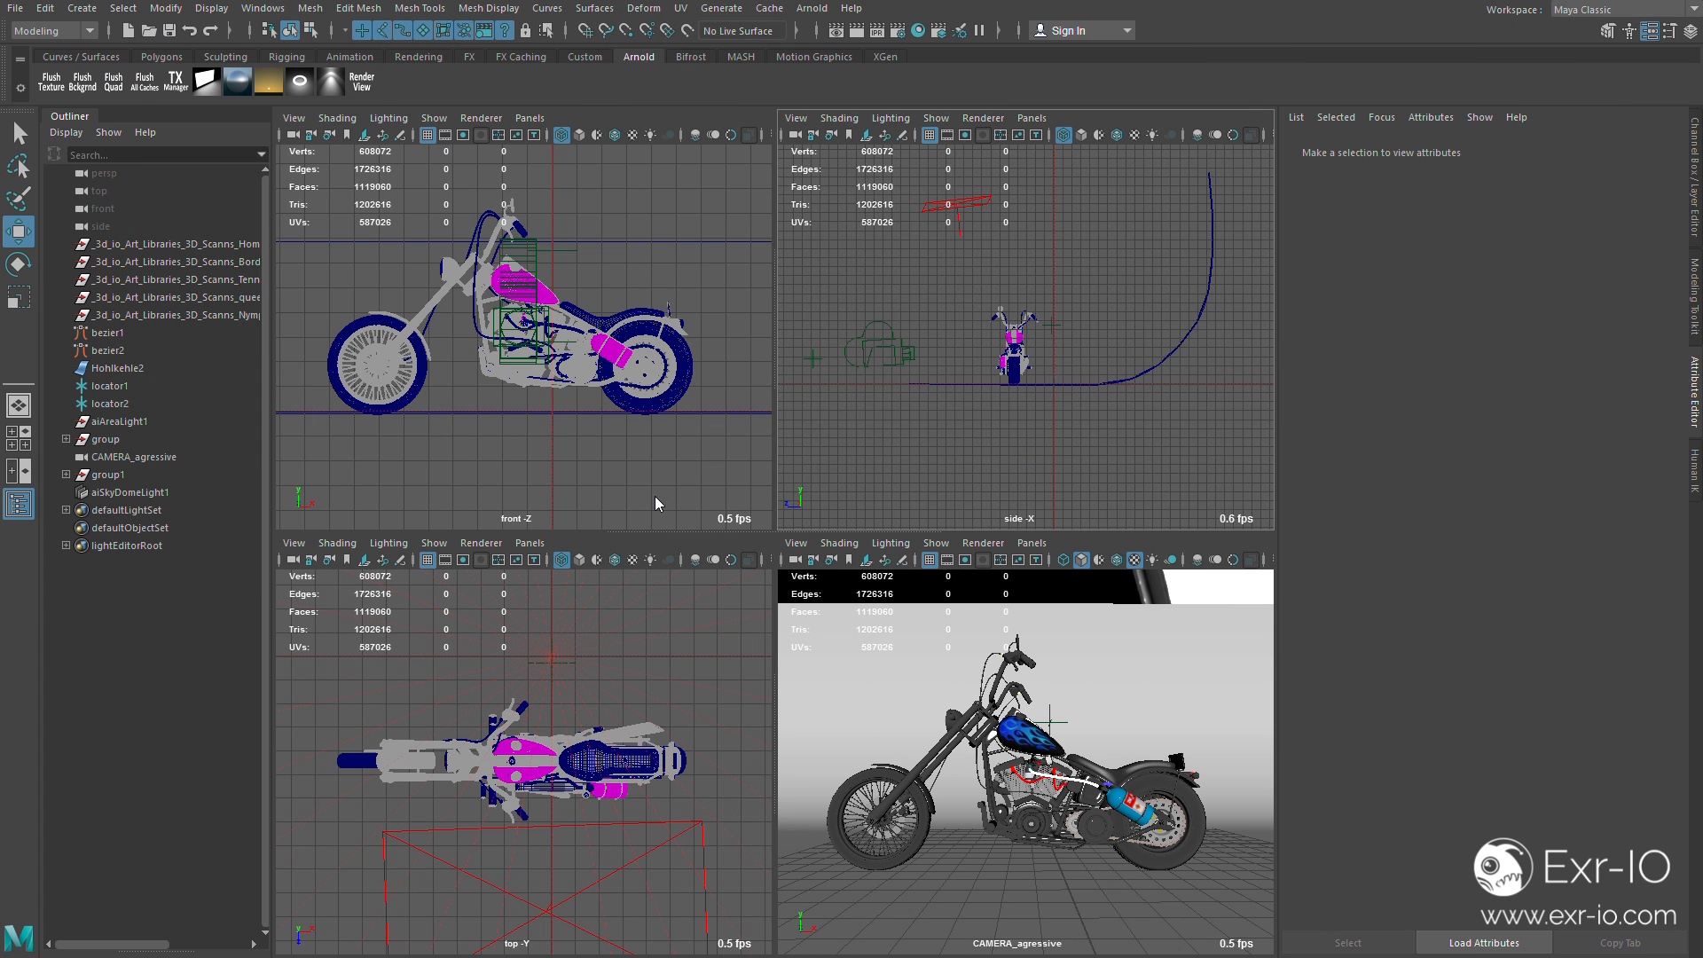
{"action": "mouse_move", "coordinate": [846, 777]}
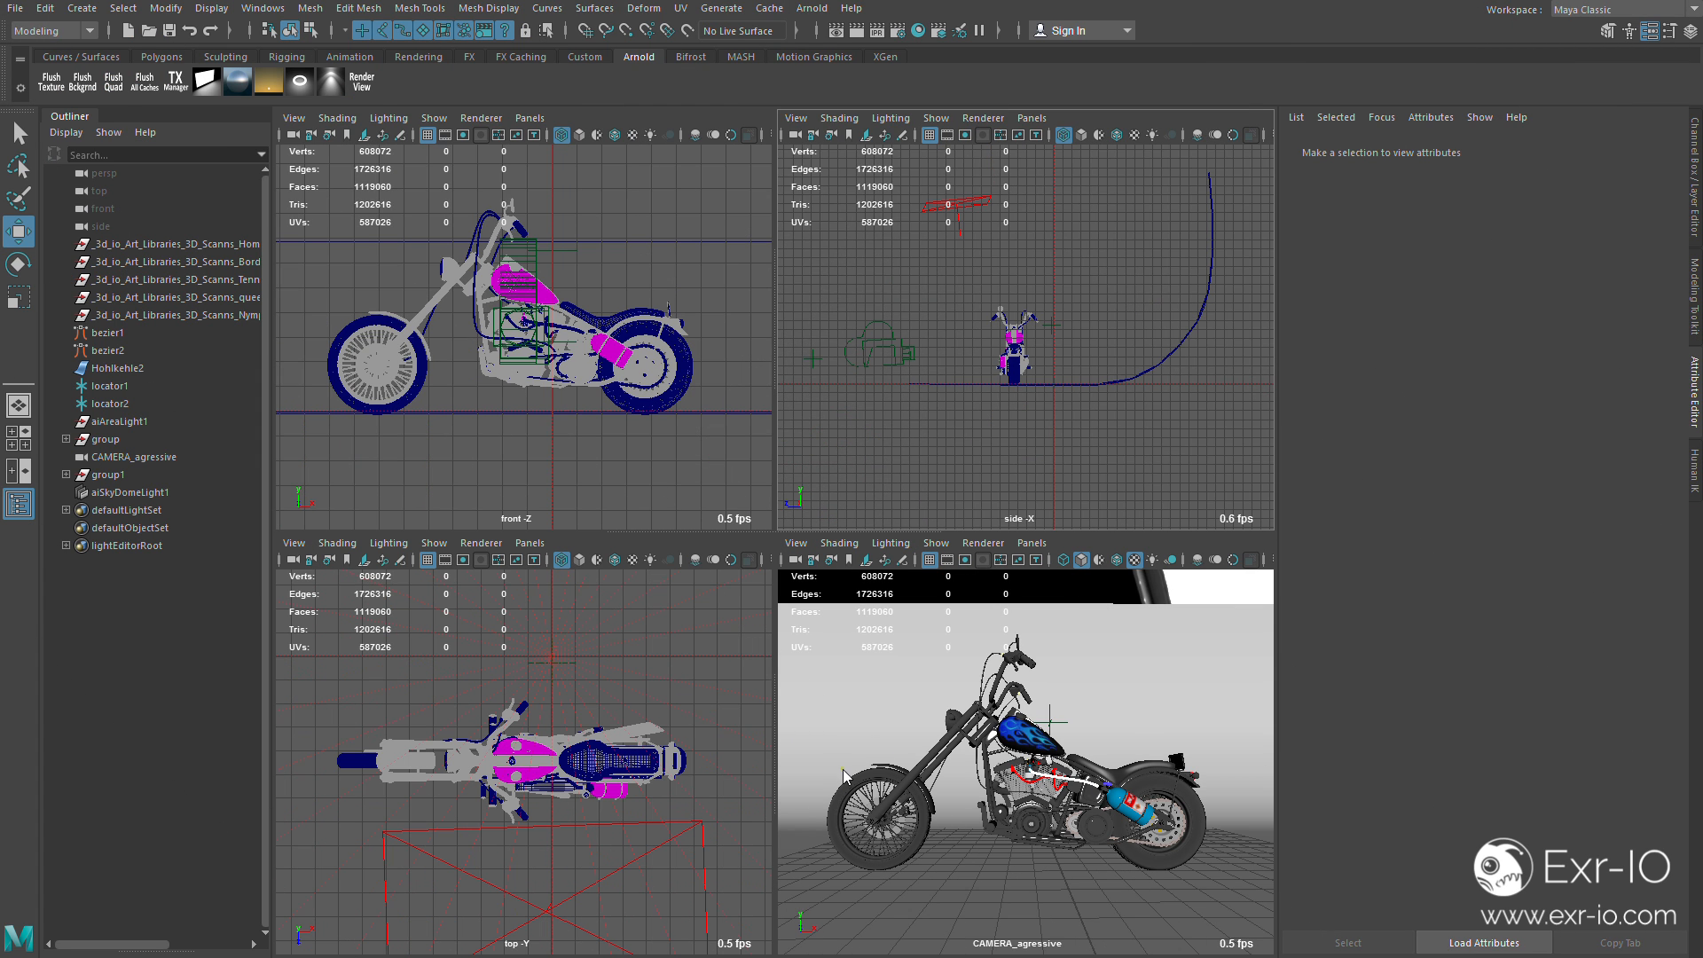
{"action": "mouse_move", "coordinate": [624, 186]}
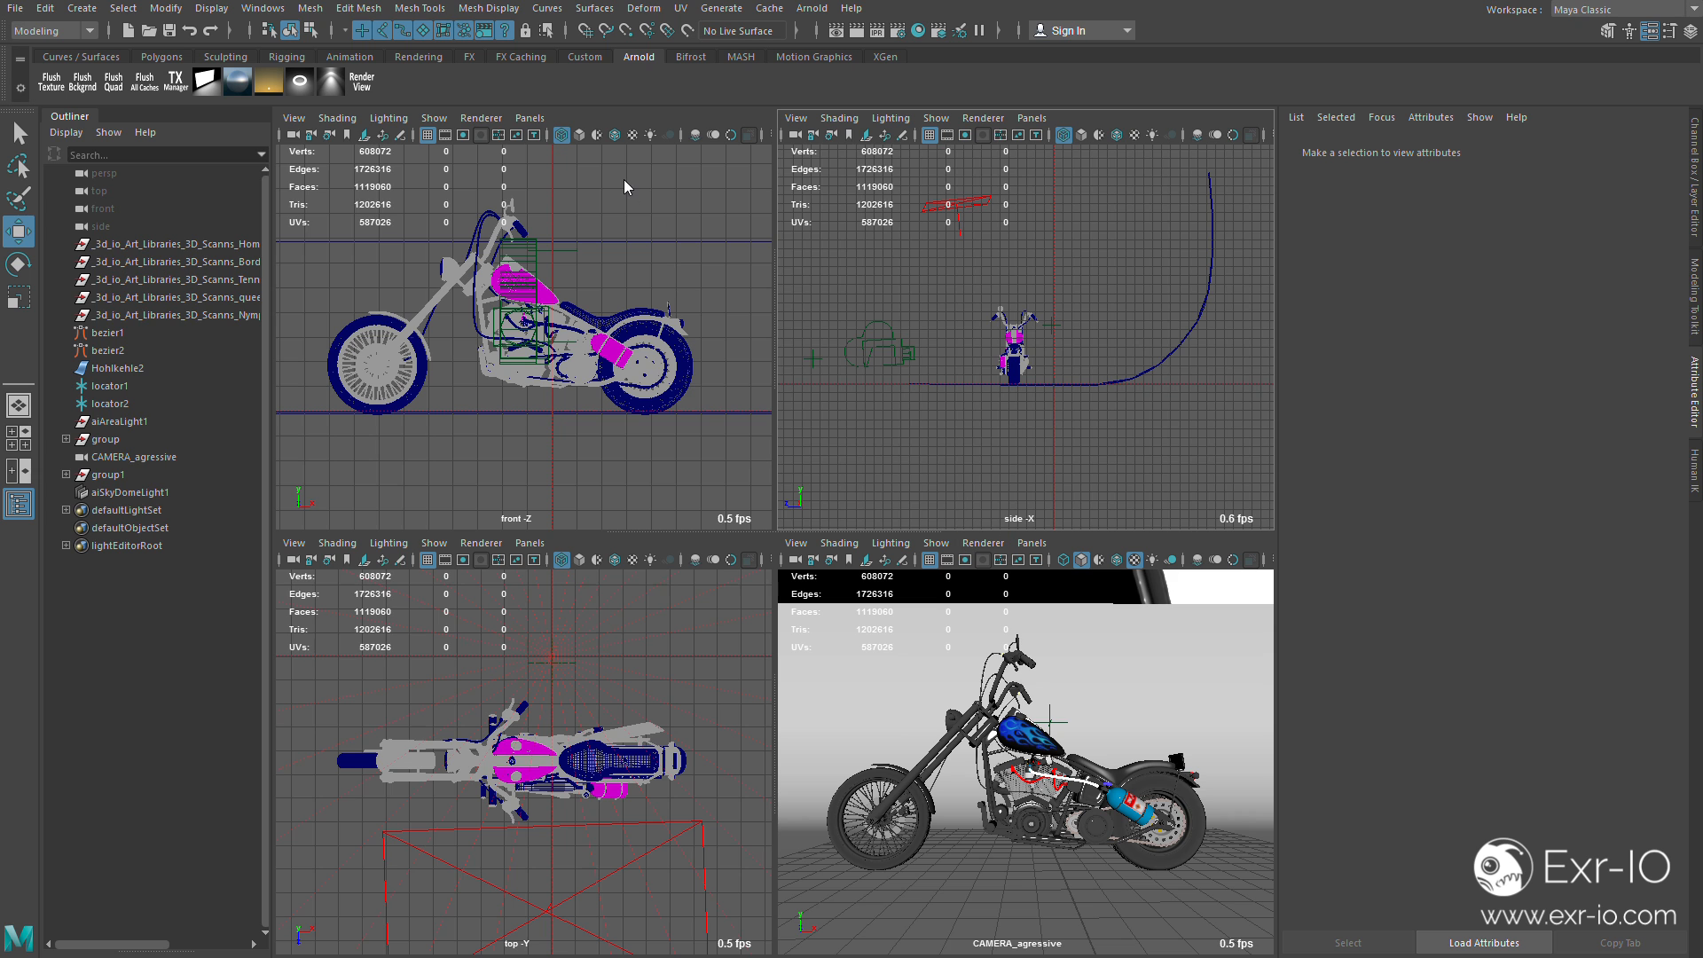
{"action": "mouse_move", "coordinate": [450, 436]}
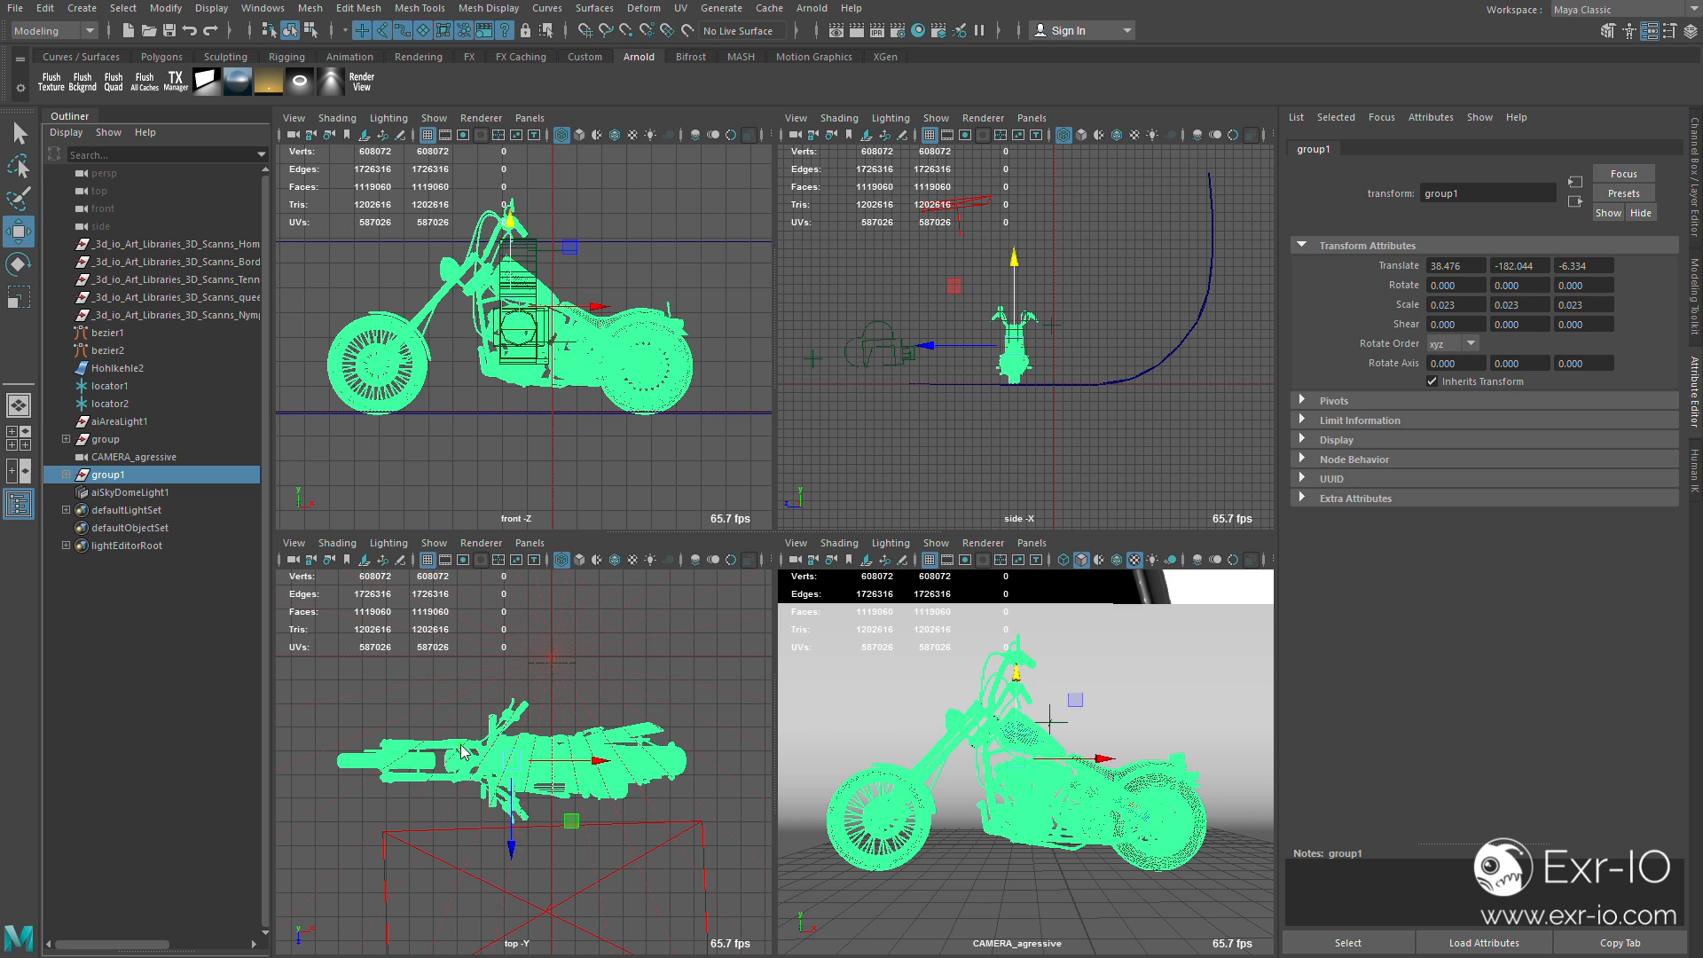
{"action": "left_click", "coordinate": [117, 369]}
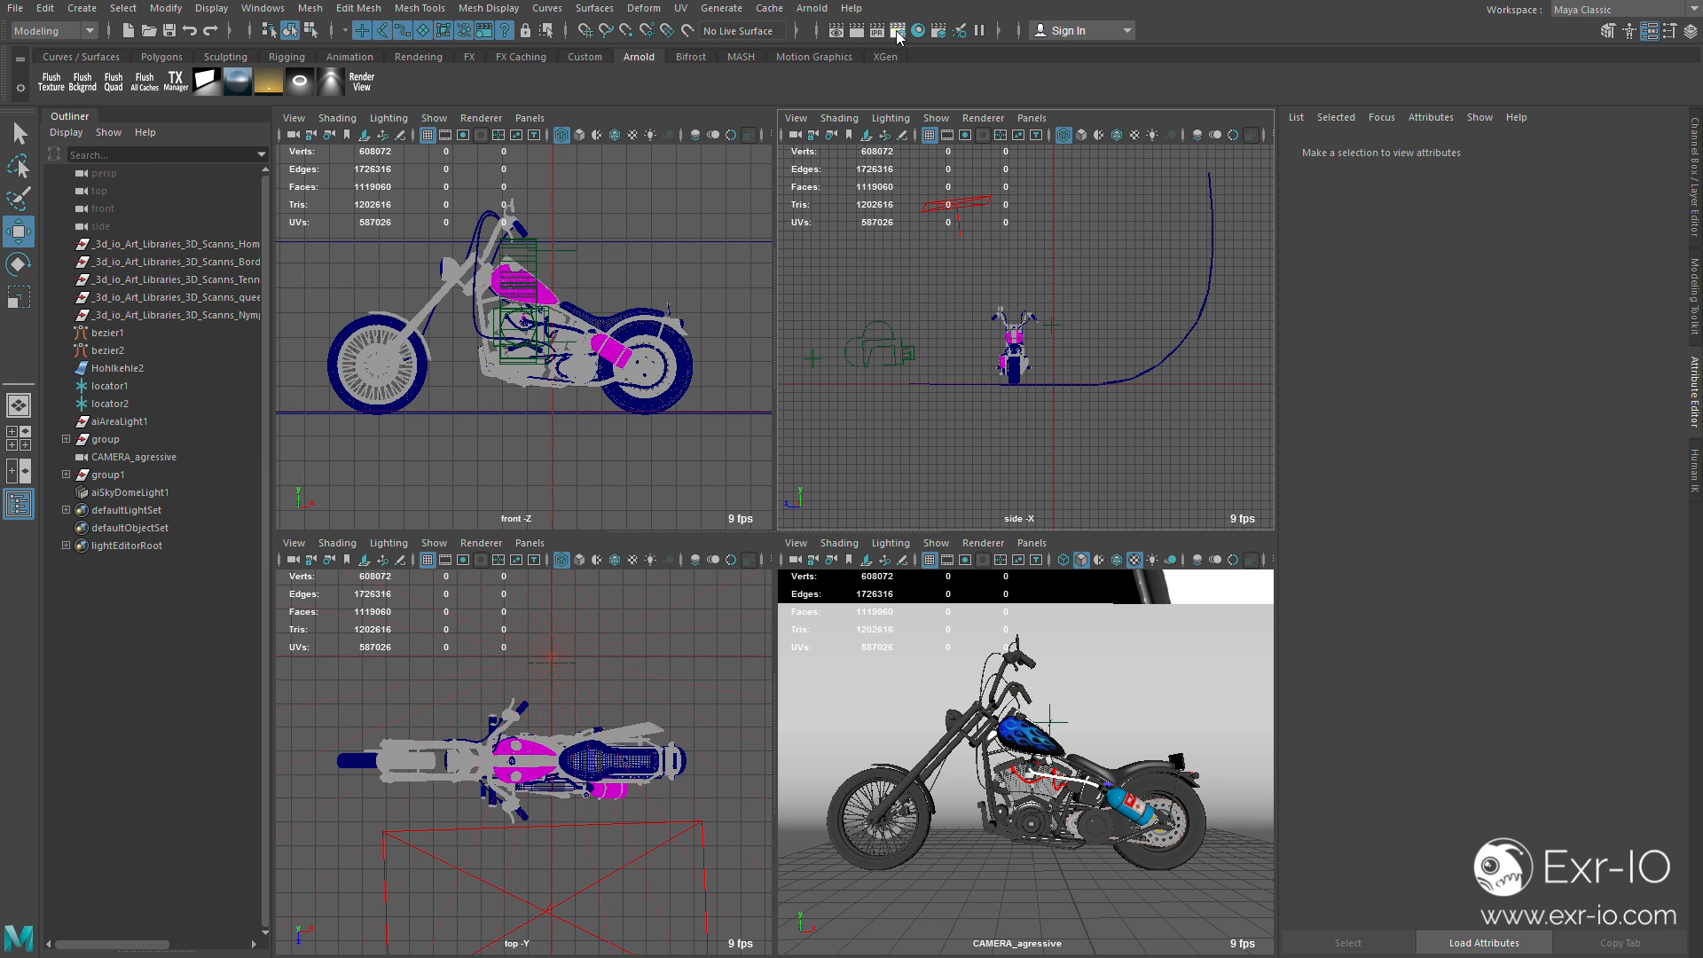
Bring up Render Settings with the Arnold Renderer tab, then its AOVs tab
{"action": "left_click", "coordinate": [896, 30]}
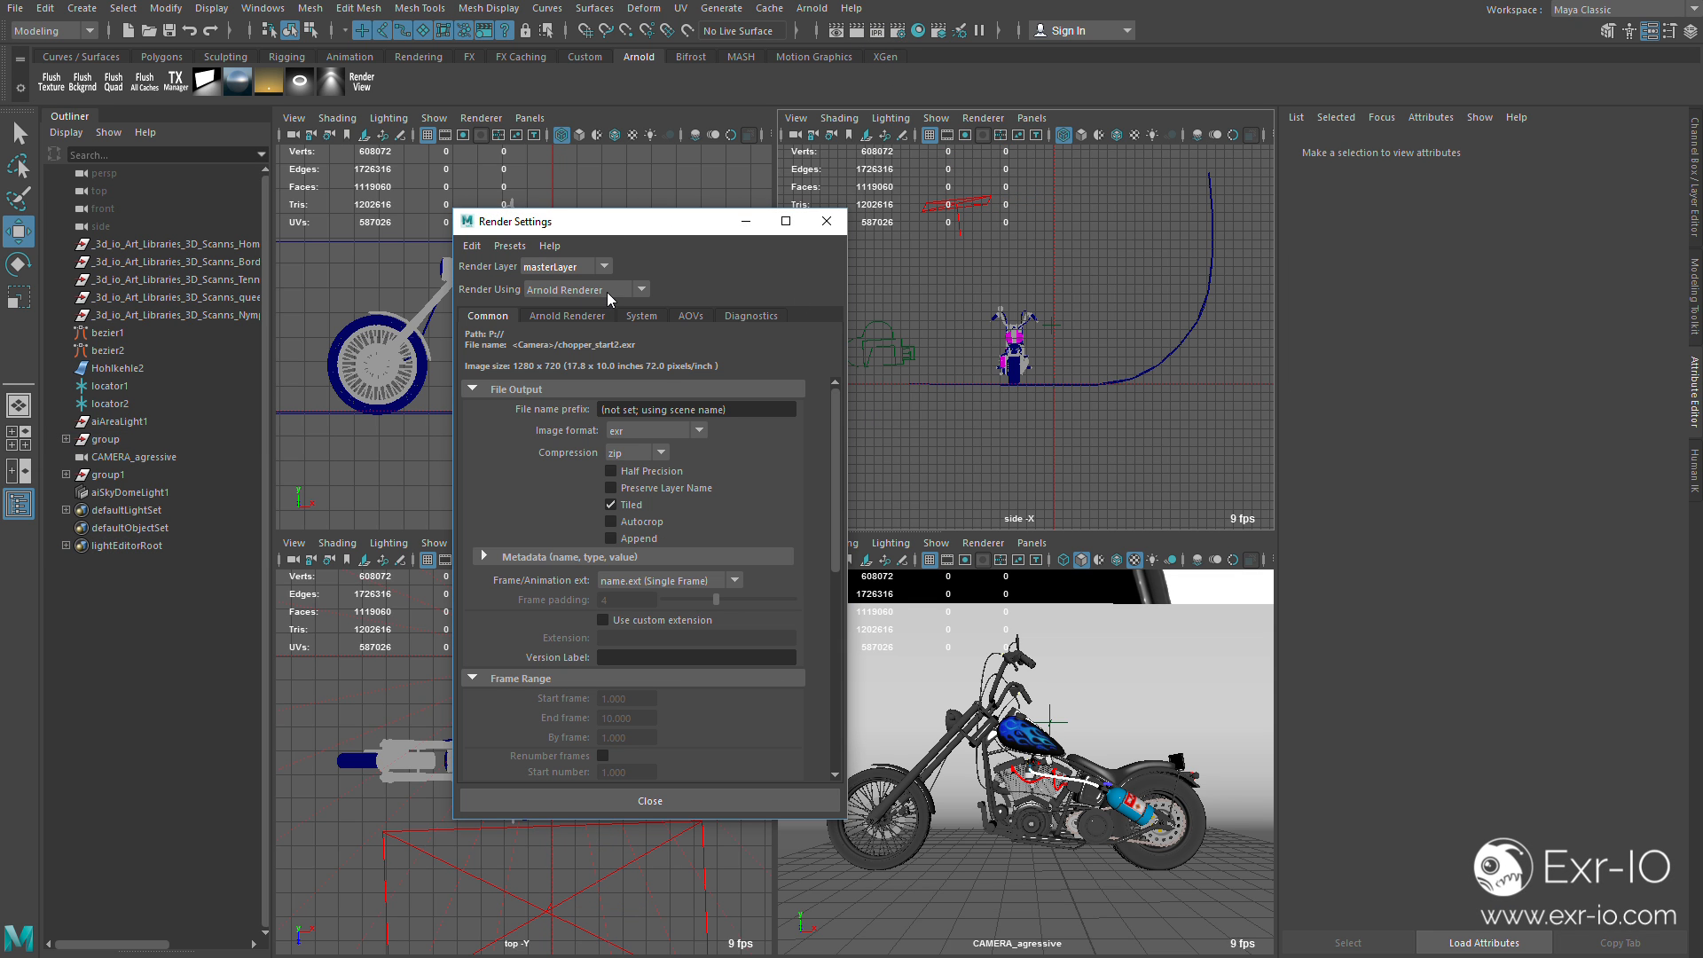
{"action": "left_click", "coordinate": [584, 290]}
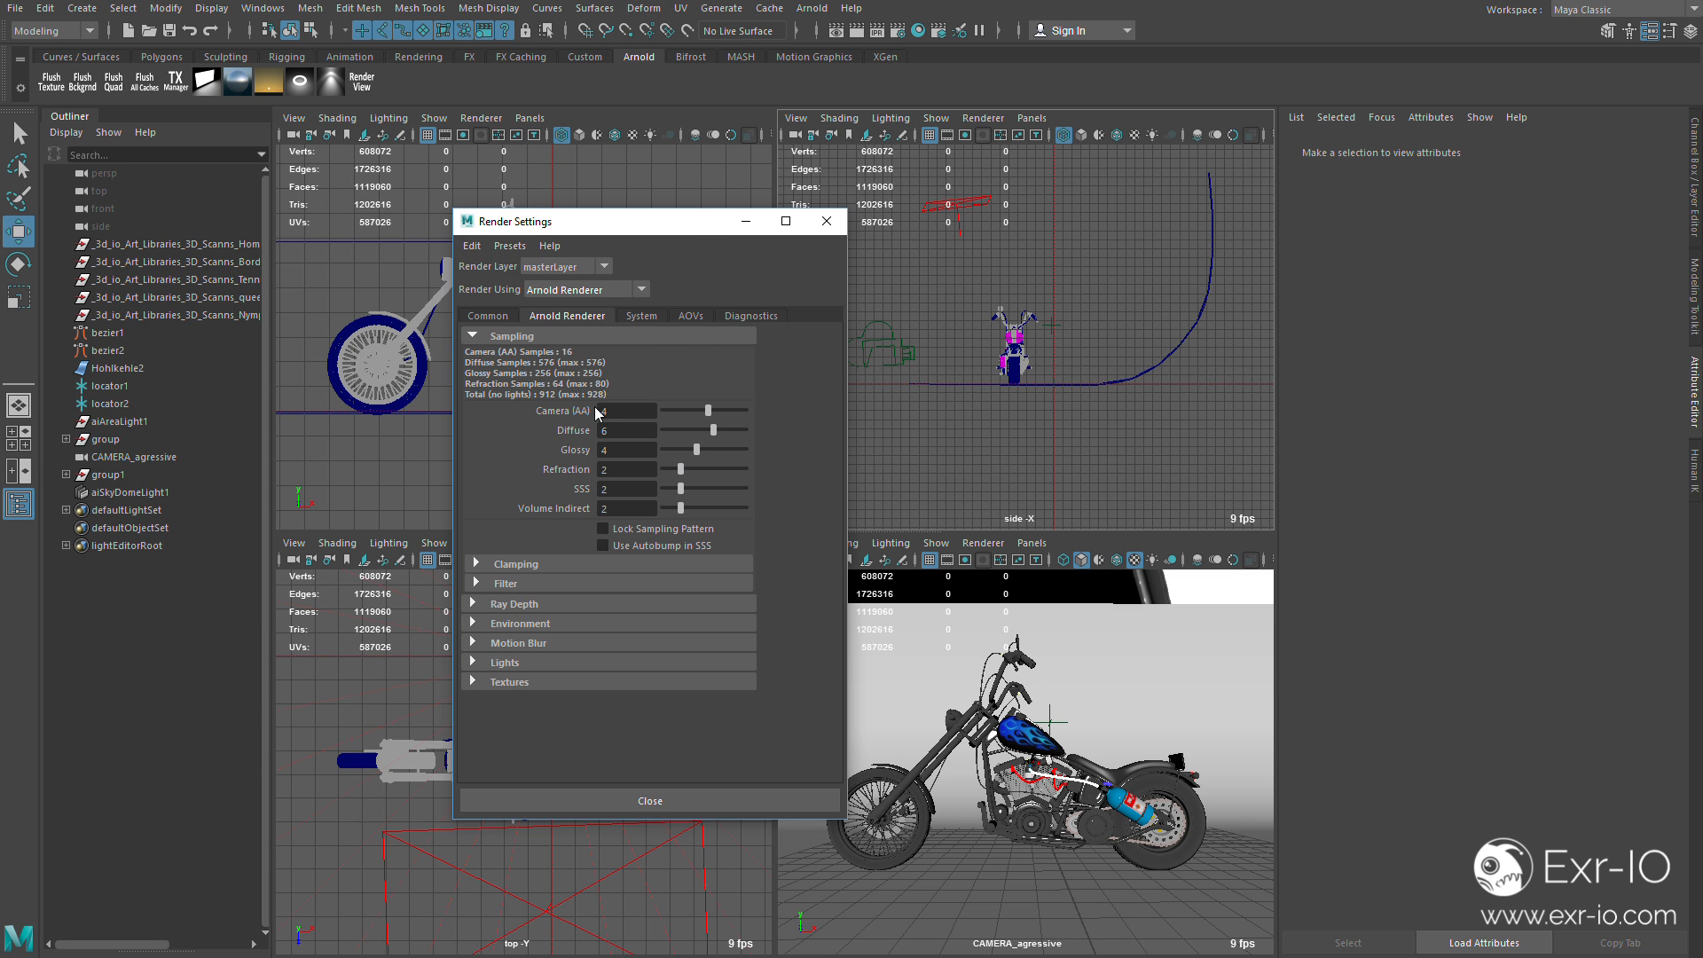
{"action": "left_click", "coordinate": [690, 316]}
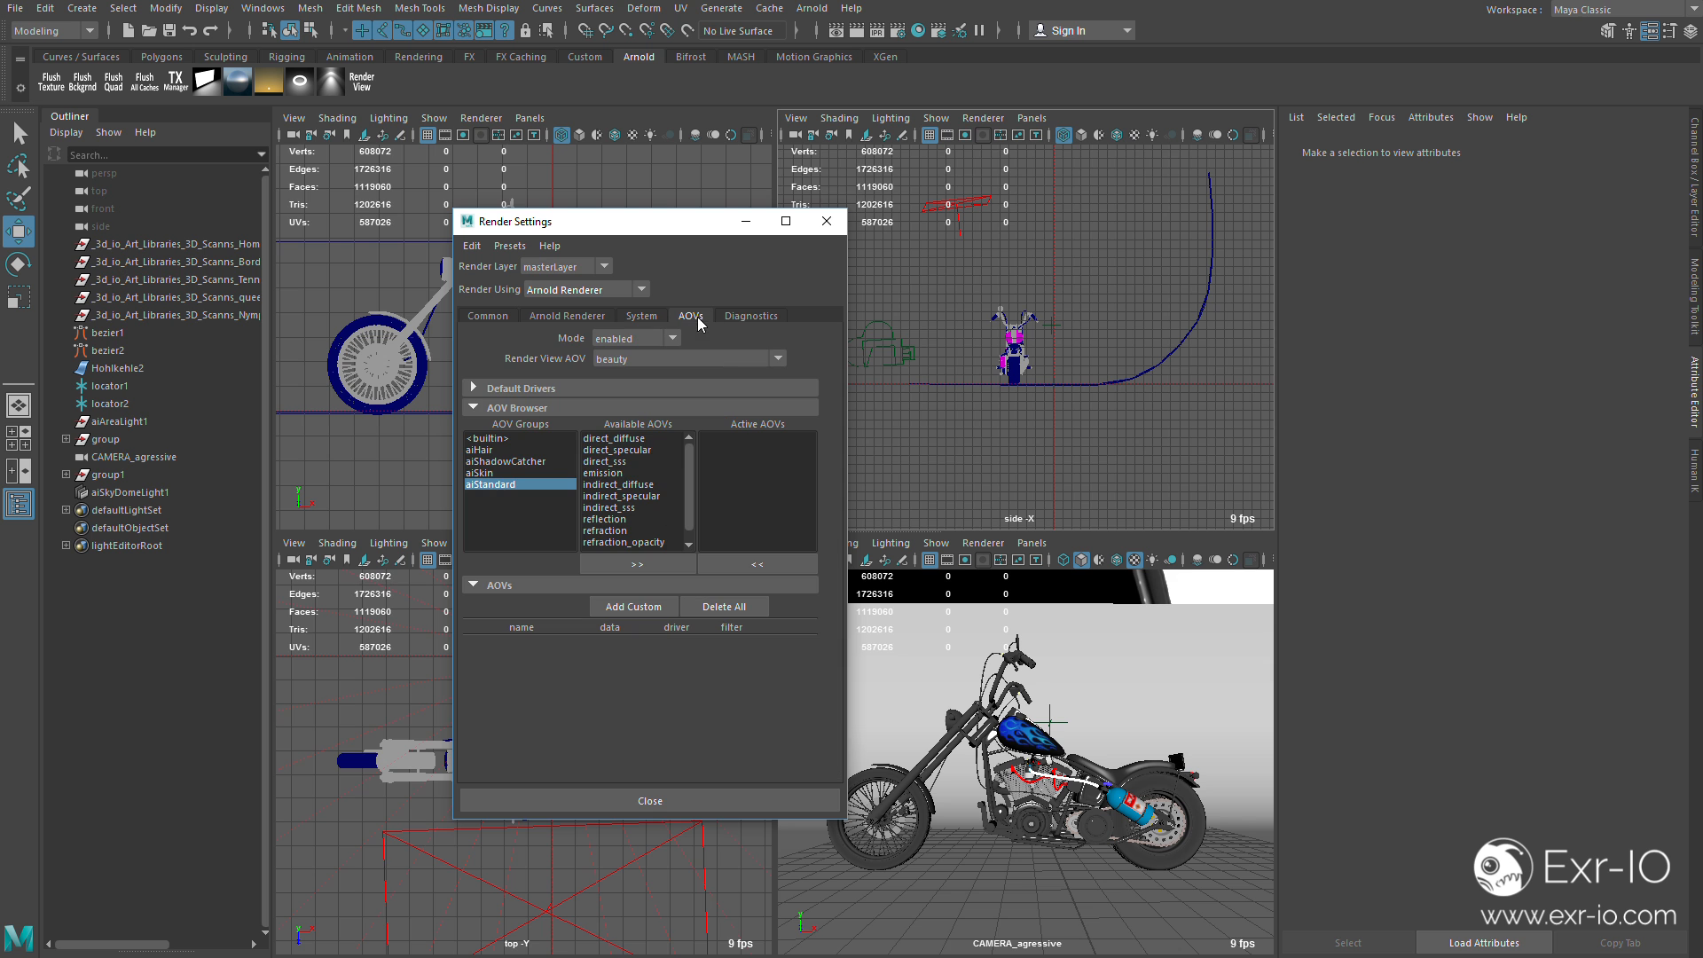
{"action": "mouse_move", "coordinate": [636, 225]}
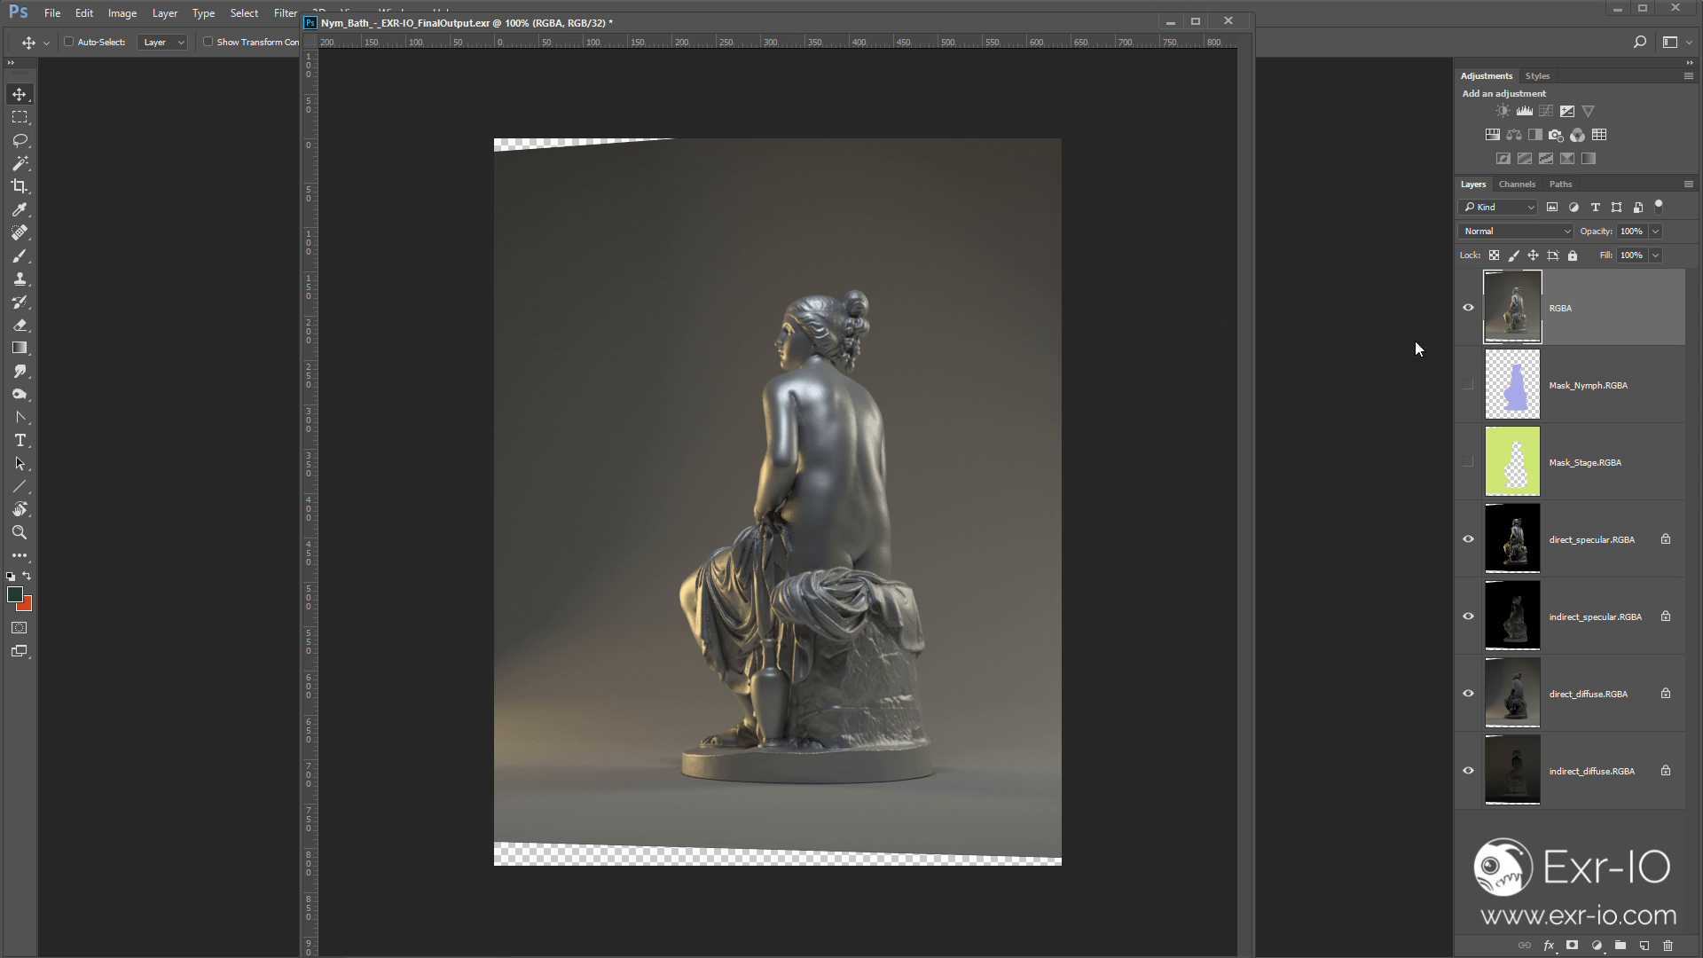
Hide the statue's flattened RGBA layer and show its diffuse and specular passes added together
{"action": "left_click", "coordinate": [1469, 539]}
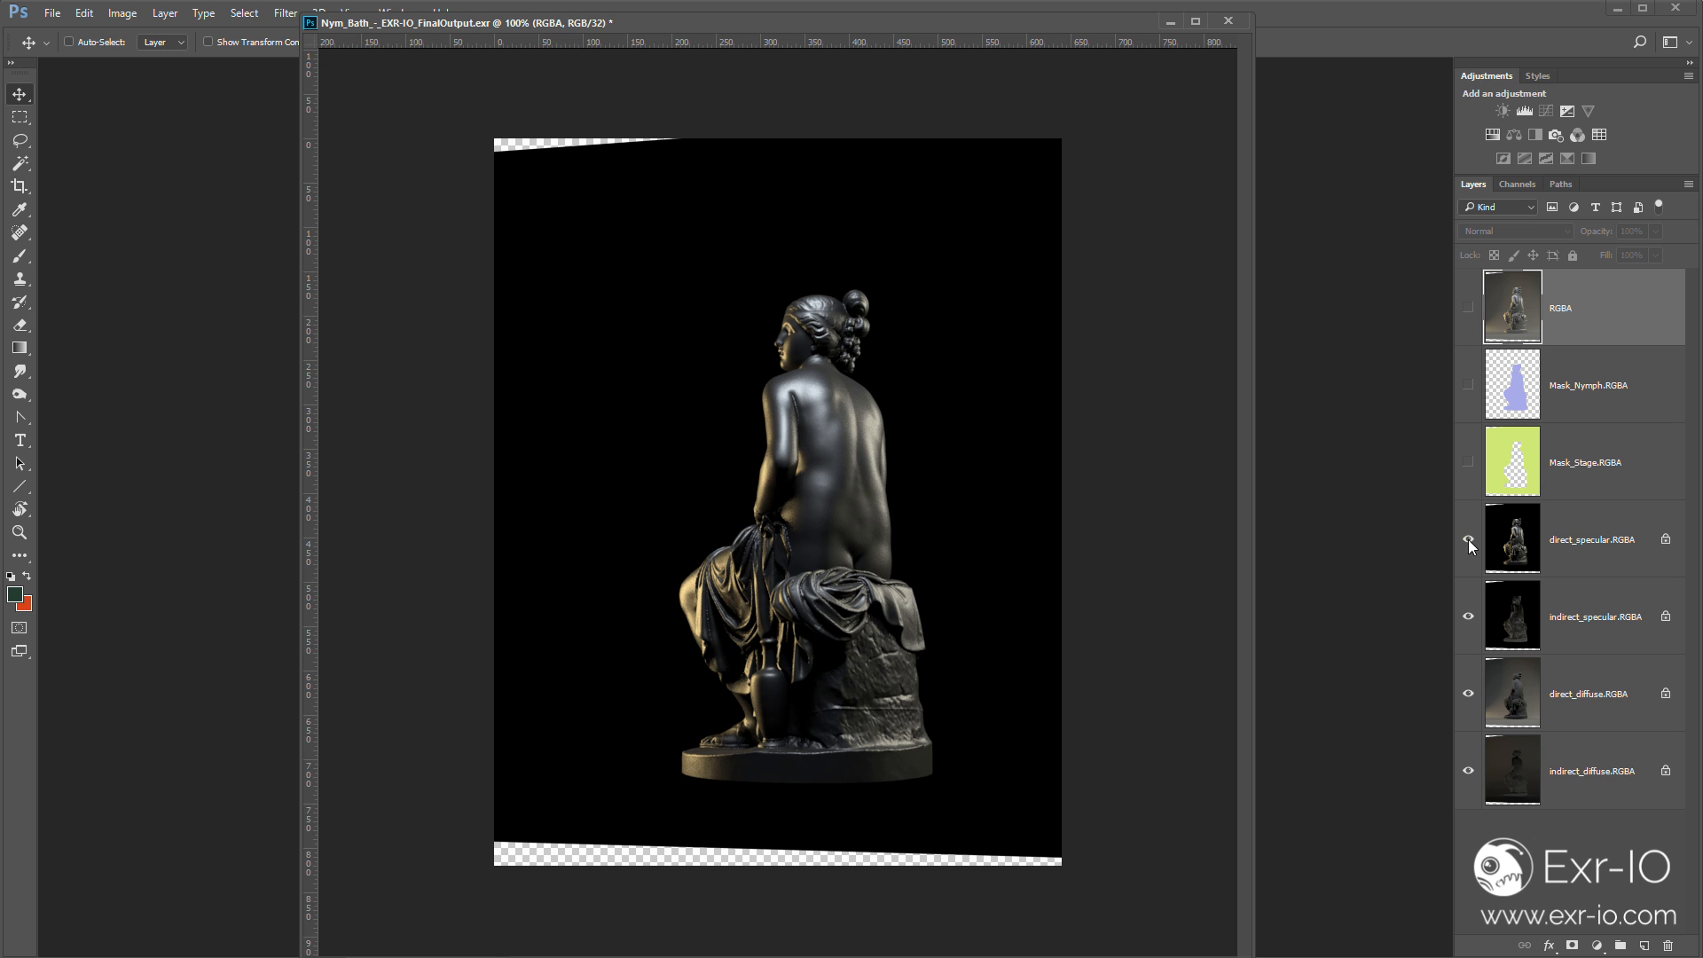
{"action": "left_click", "coordinate": [1469, 539]}
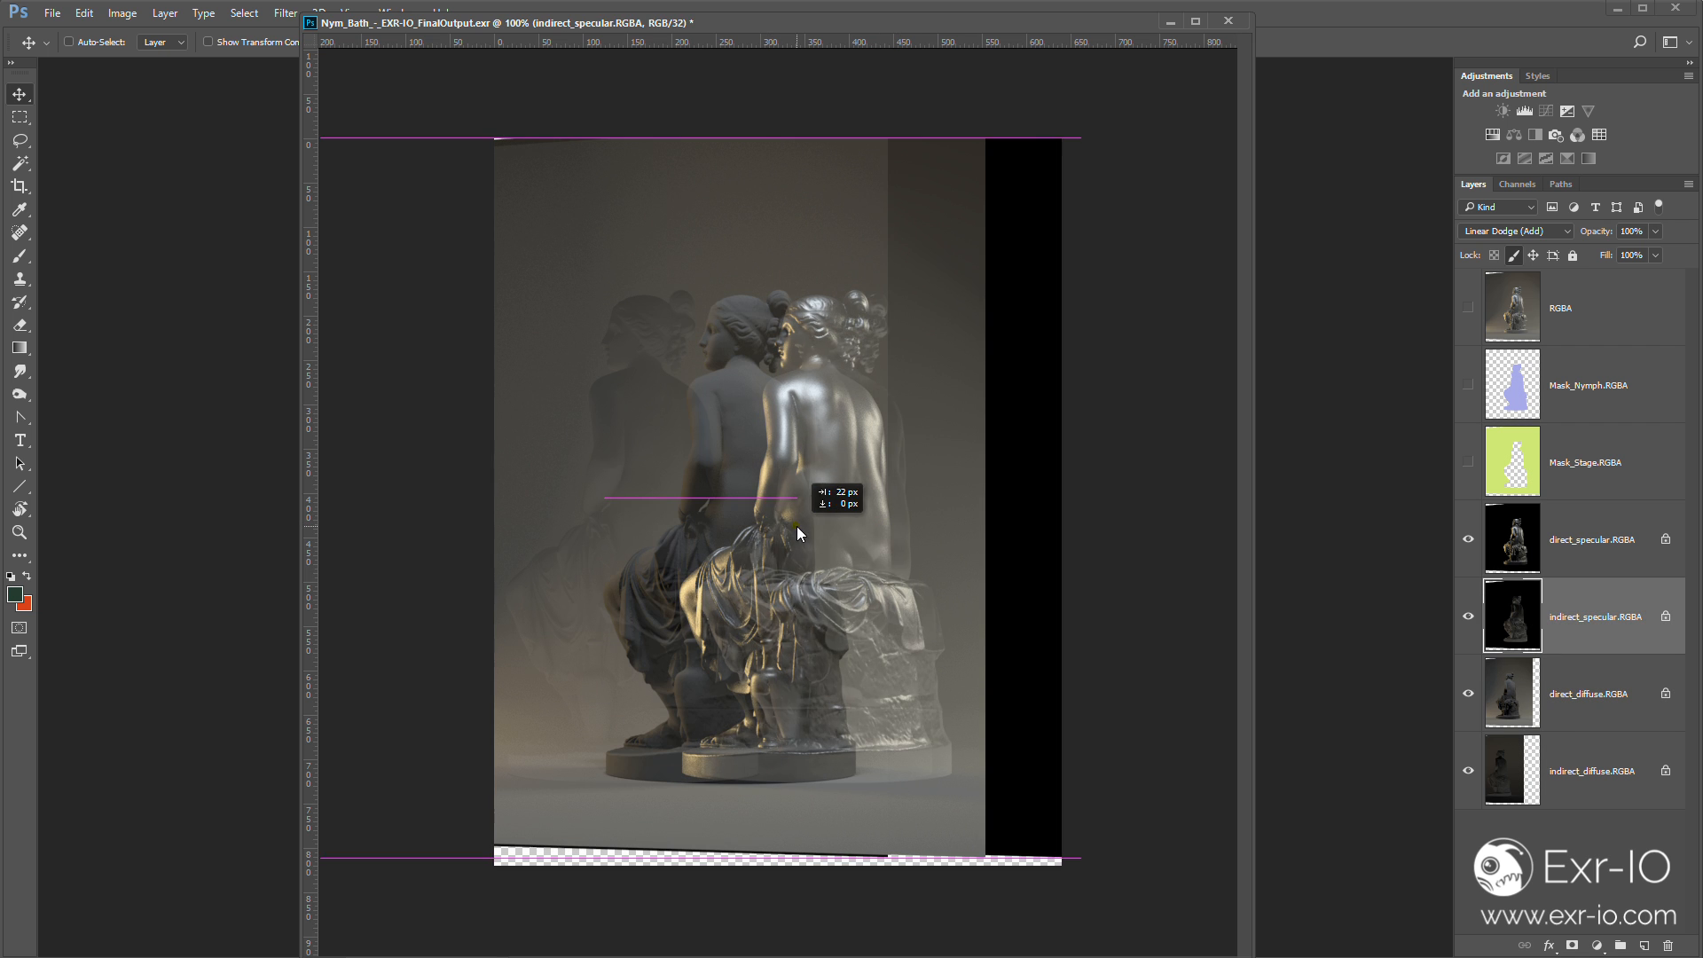
{"action": "left_click", "coordinate": [1596, 540]}
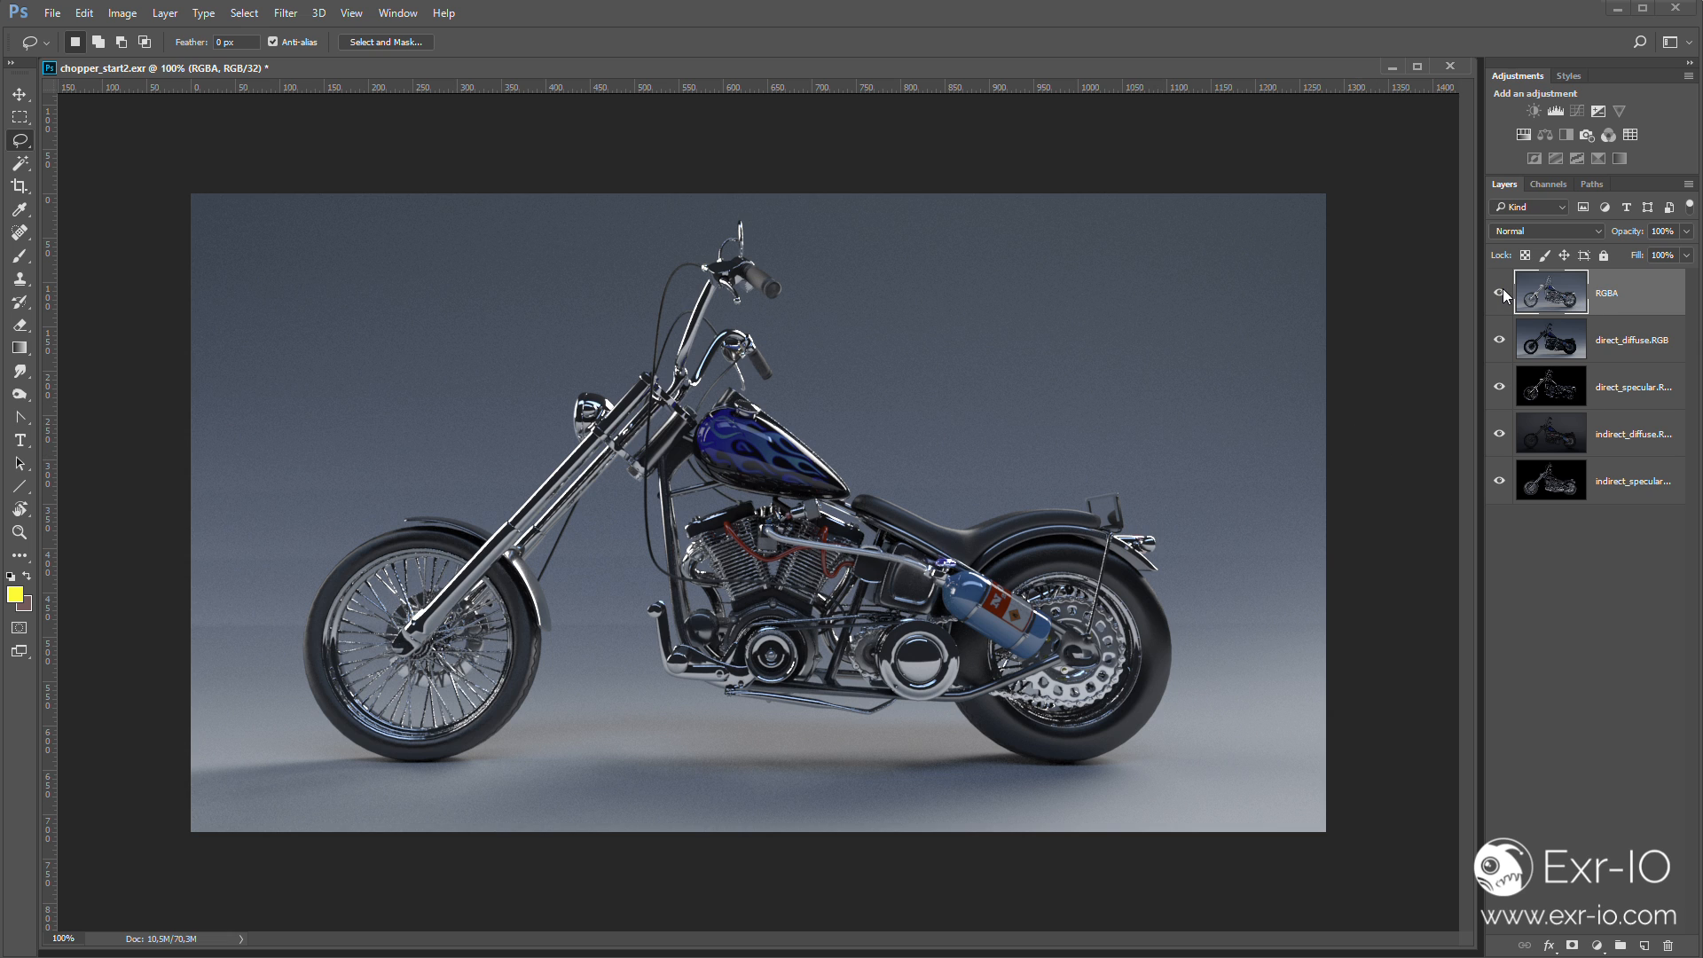
{"action": "mouse_move", "coordinate": [1634, 348]}
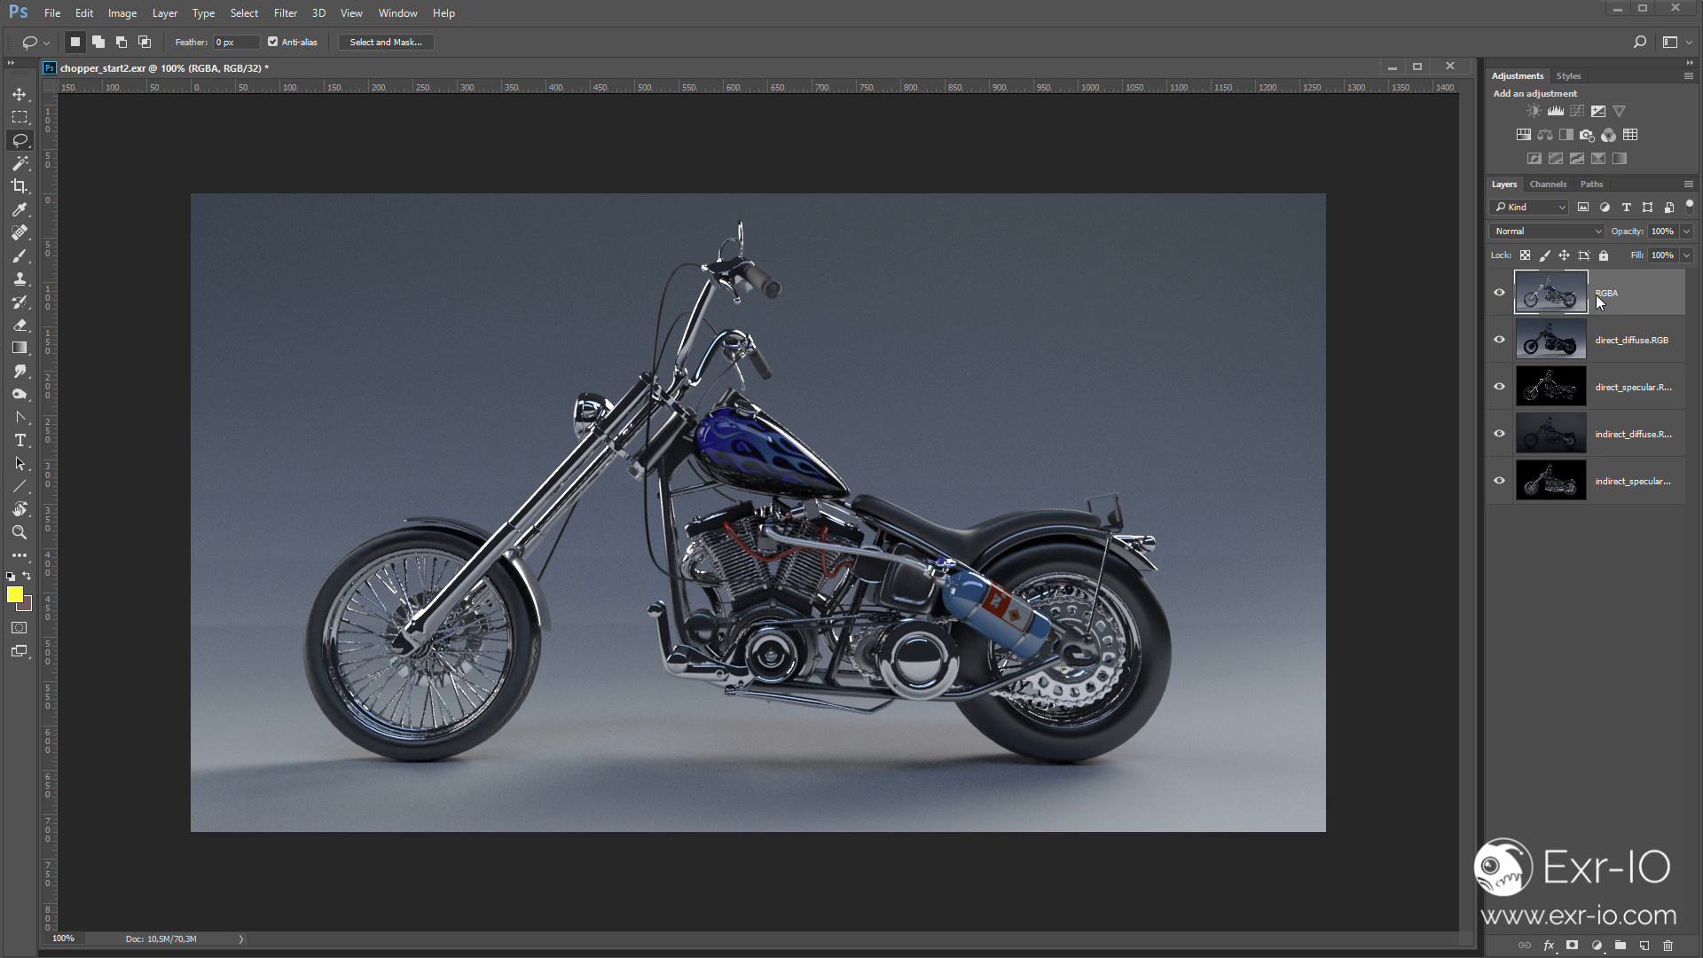
Hide the chopper's flattened RGBA layer so the pass layers beneath show
{"action": "left_click", "coordinate": [1501, 293]}
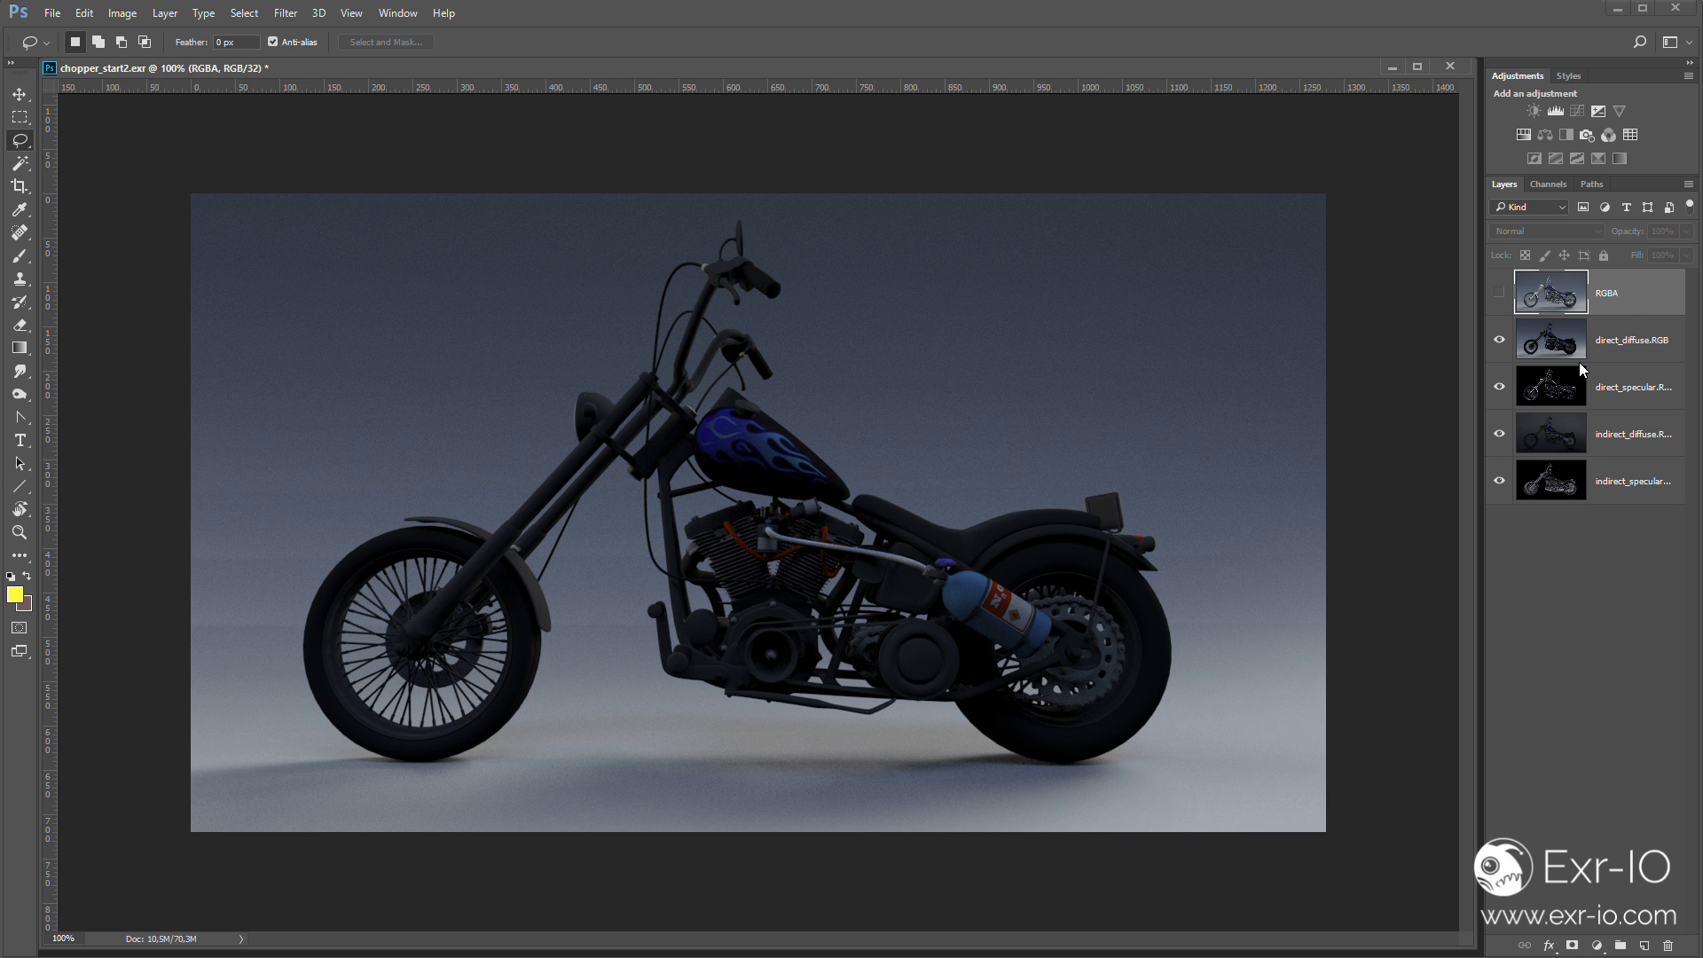
{"action": "left_click", "coordinate": [1629, 339]}
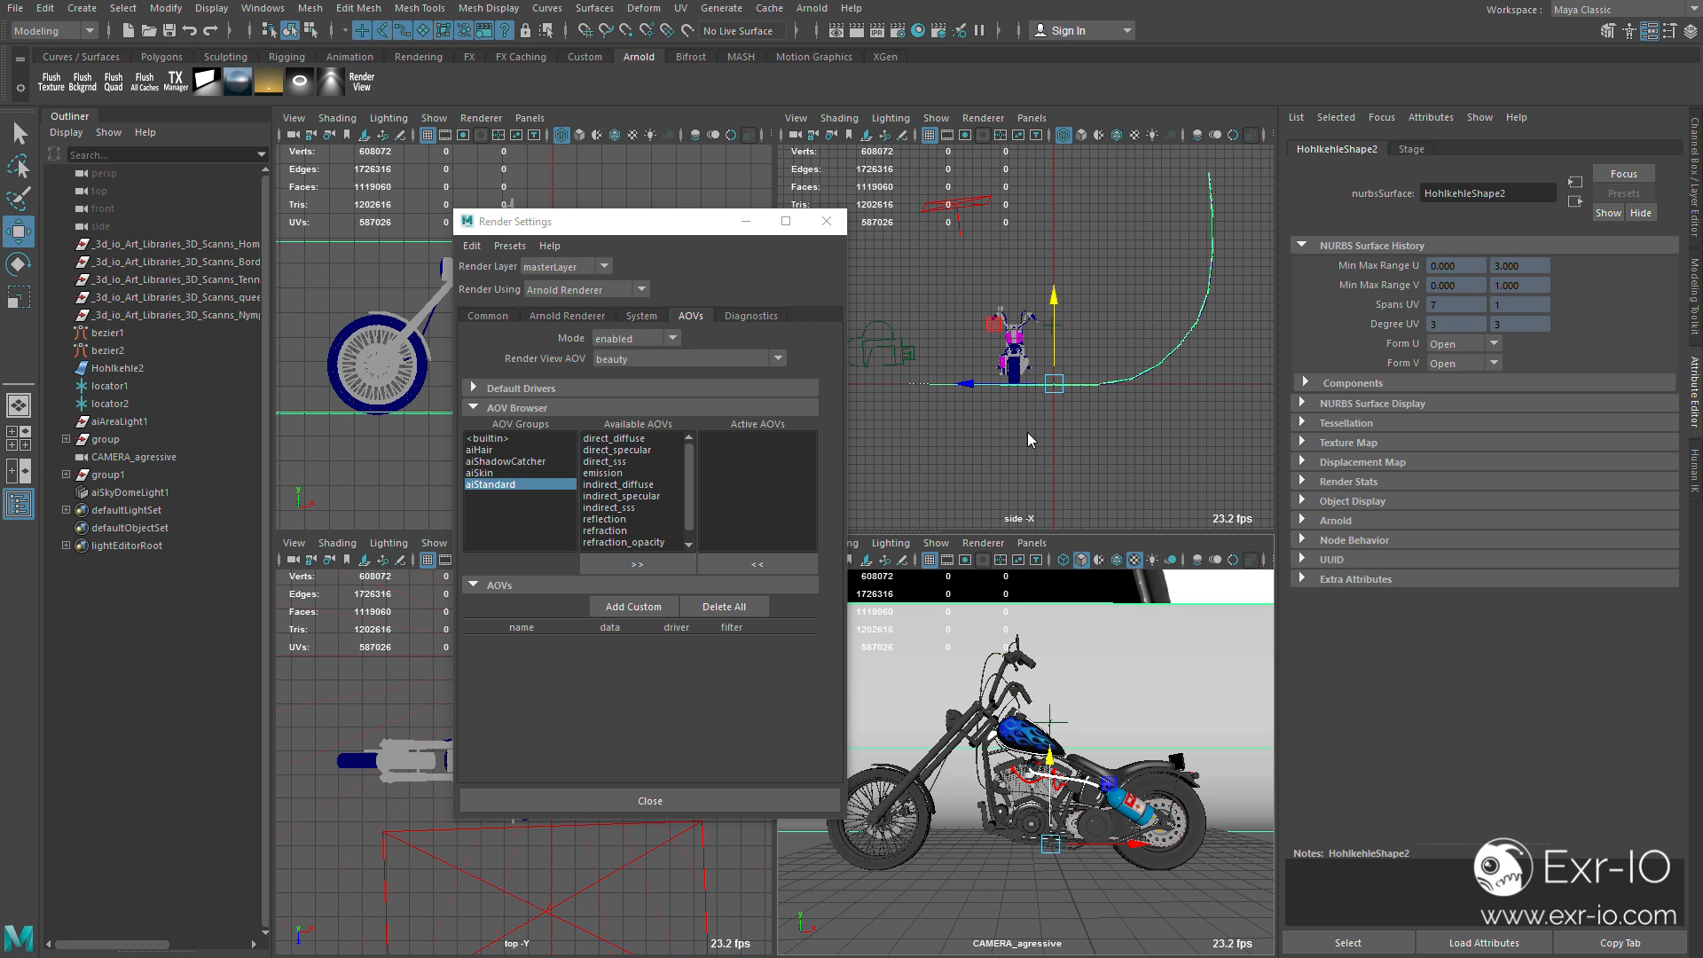
Browse the standard shader's available AOVs and move a chosen pass into Active AOVs
{"action": "left_click", "coordinate": [495, 472]}
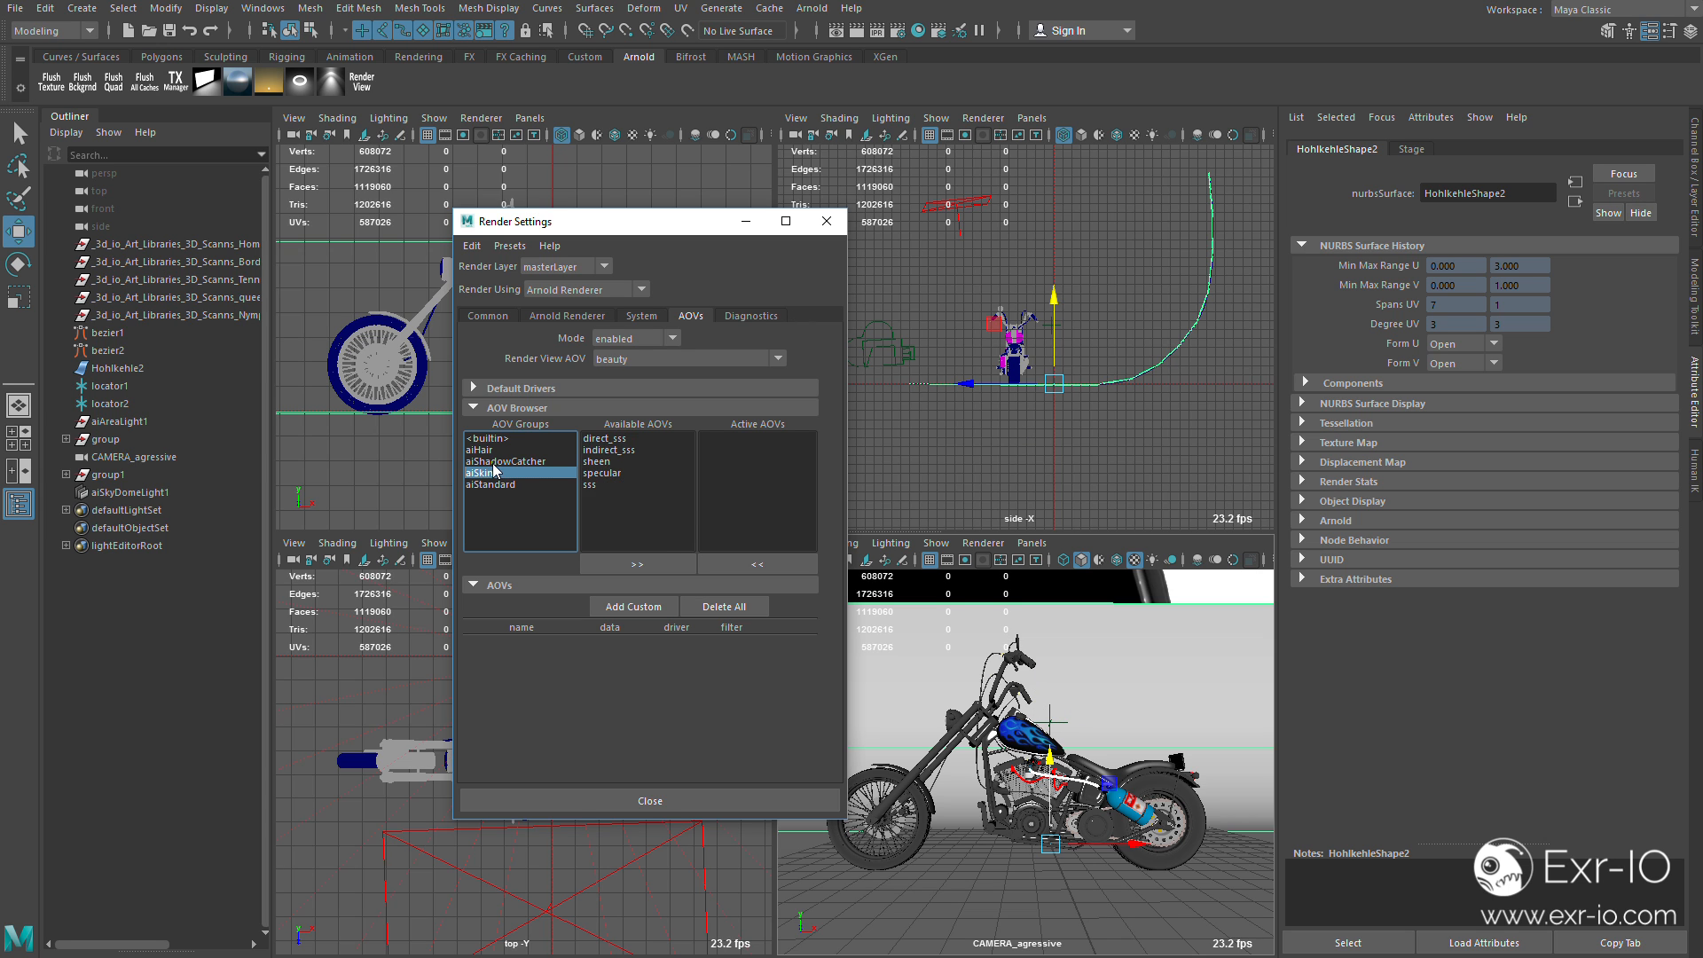
{"action": "left_click", "coordinate": [489, 443]}
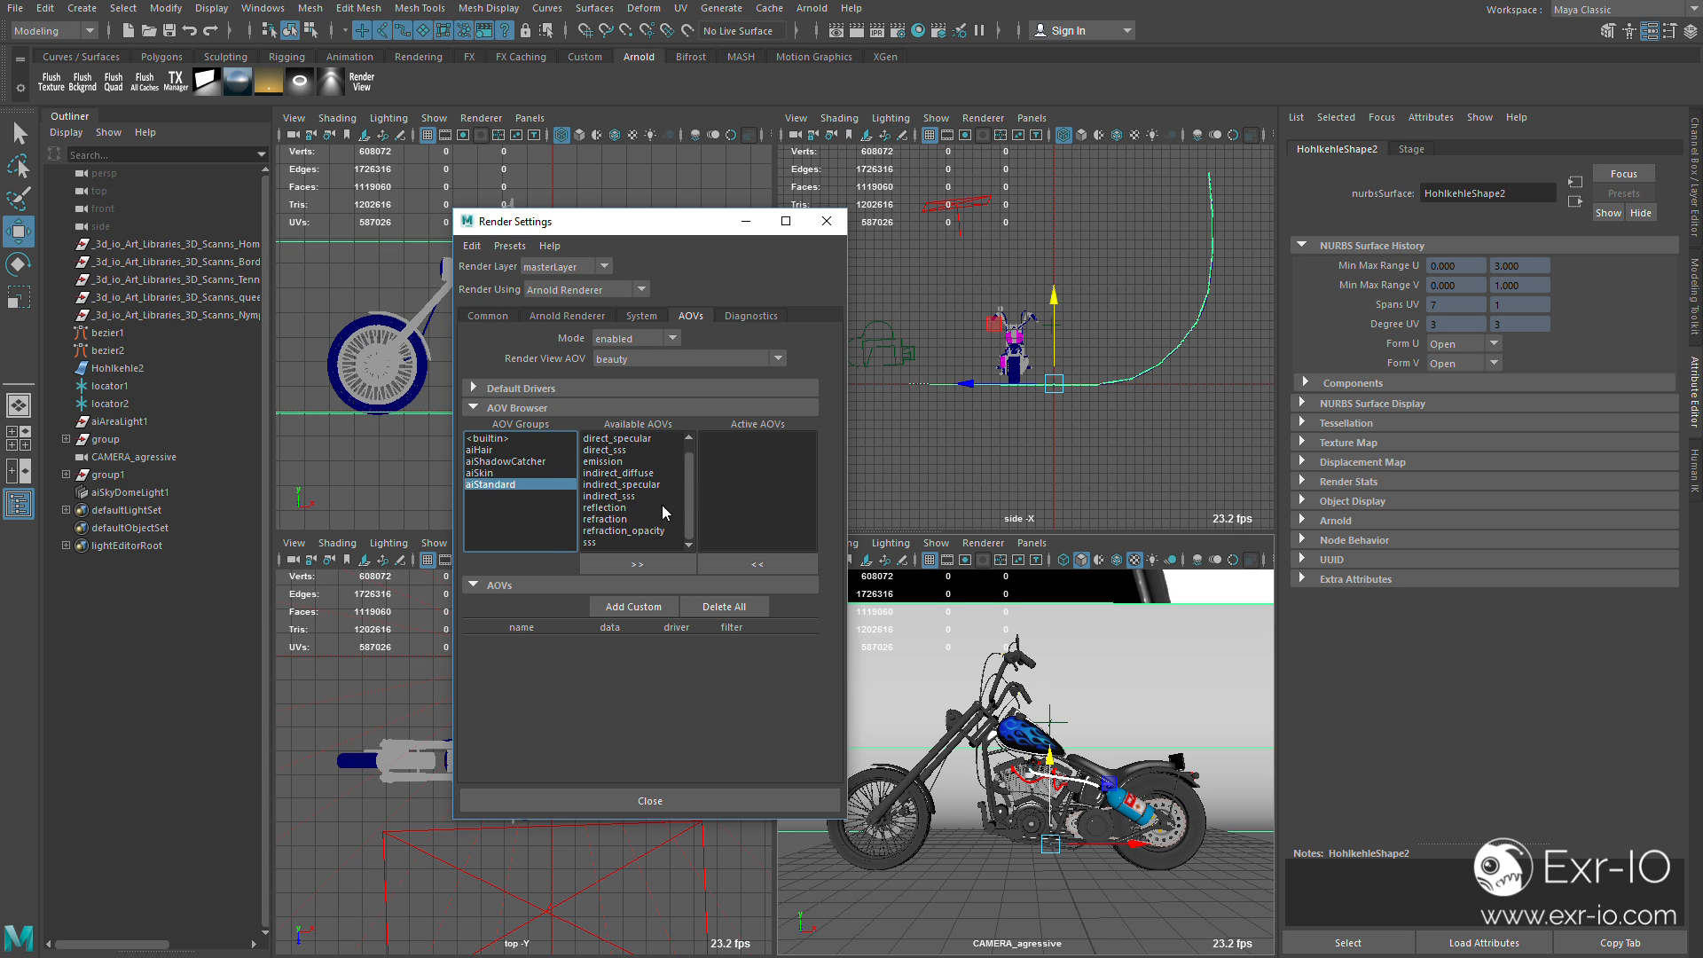
{"action": "scroll", "scroll_direction": "down", "scroll_amount": 3}
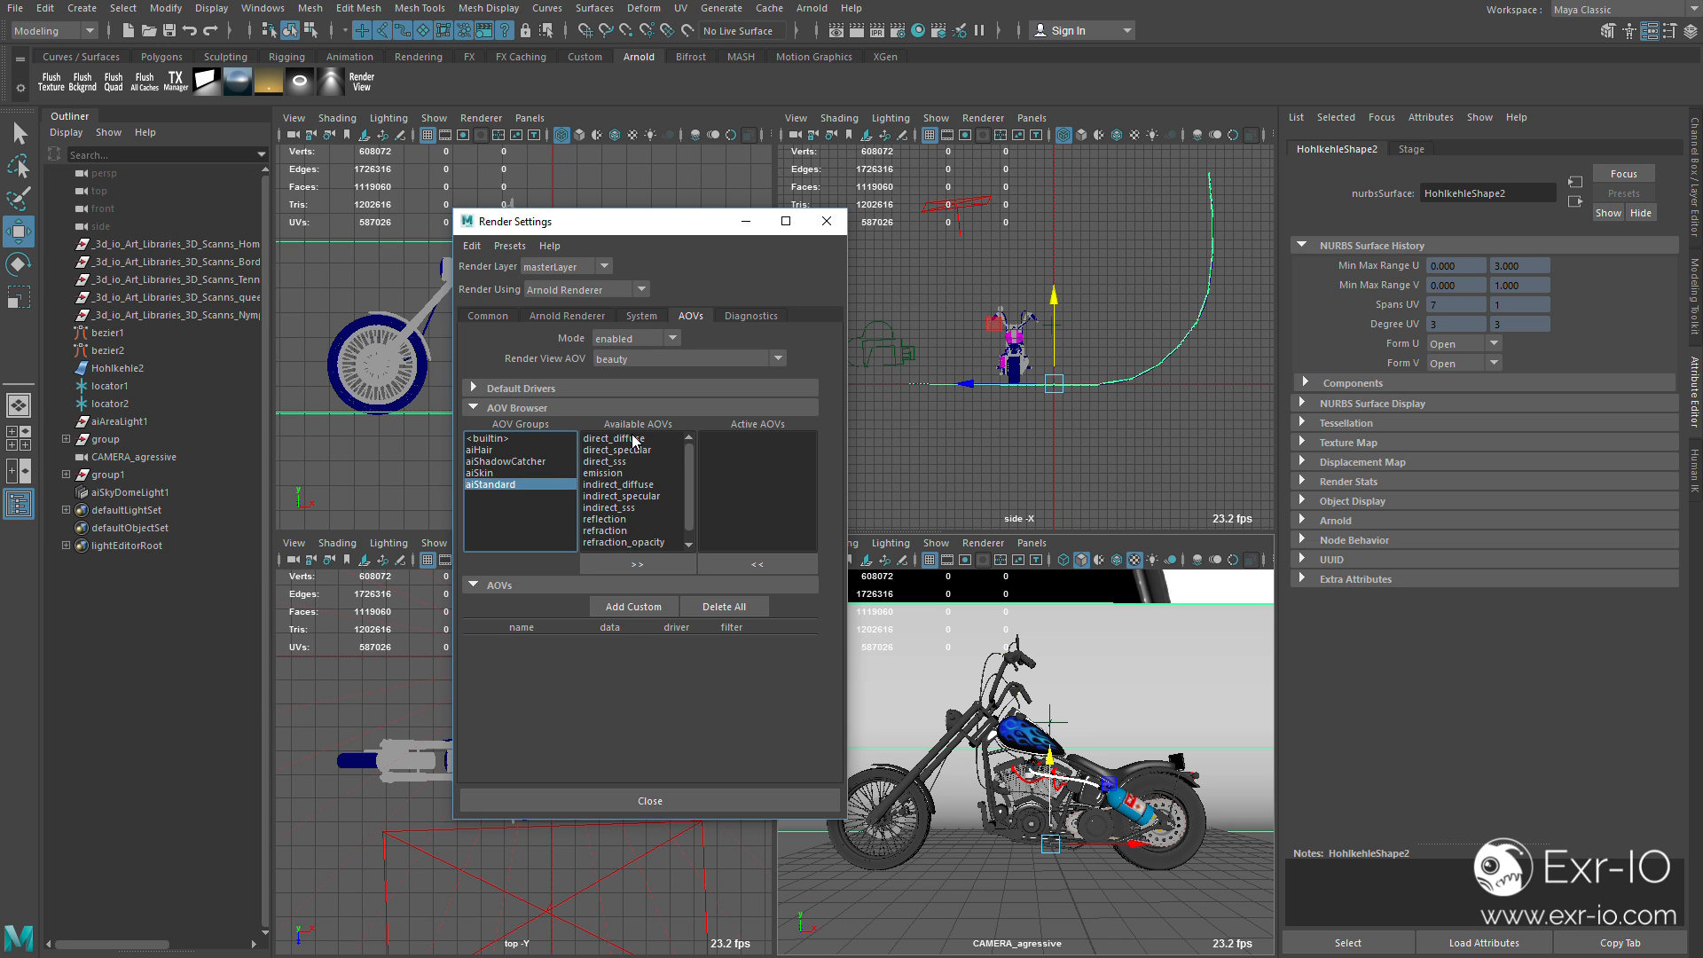
{"action": "left_click", "coordinate": [614, 438]}
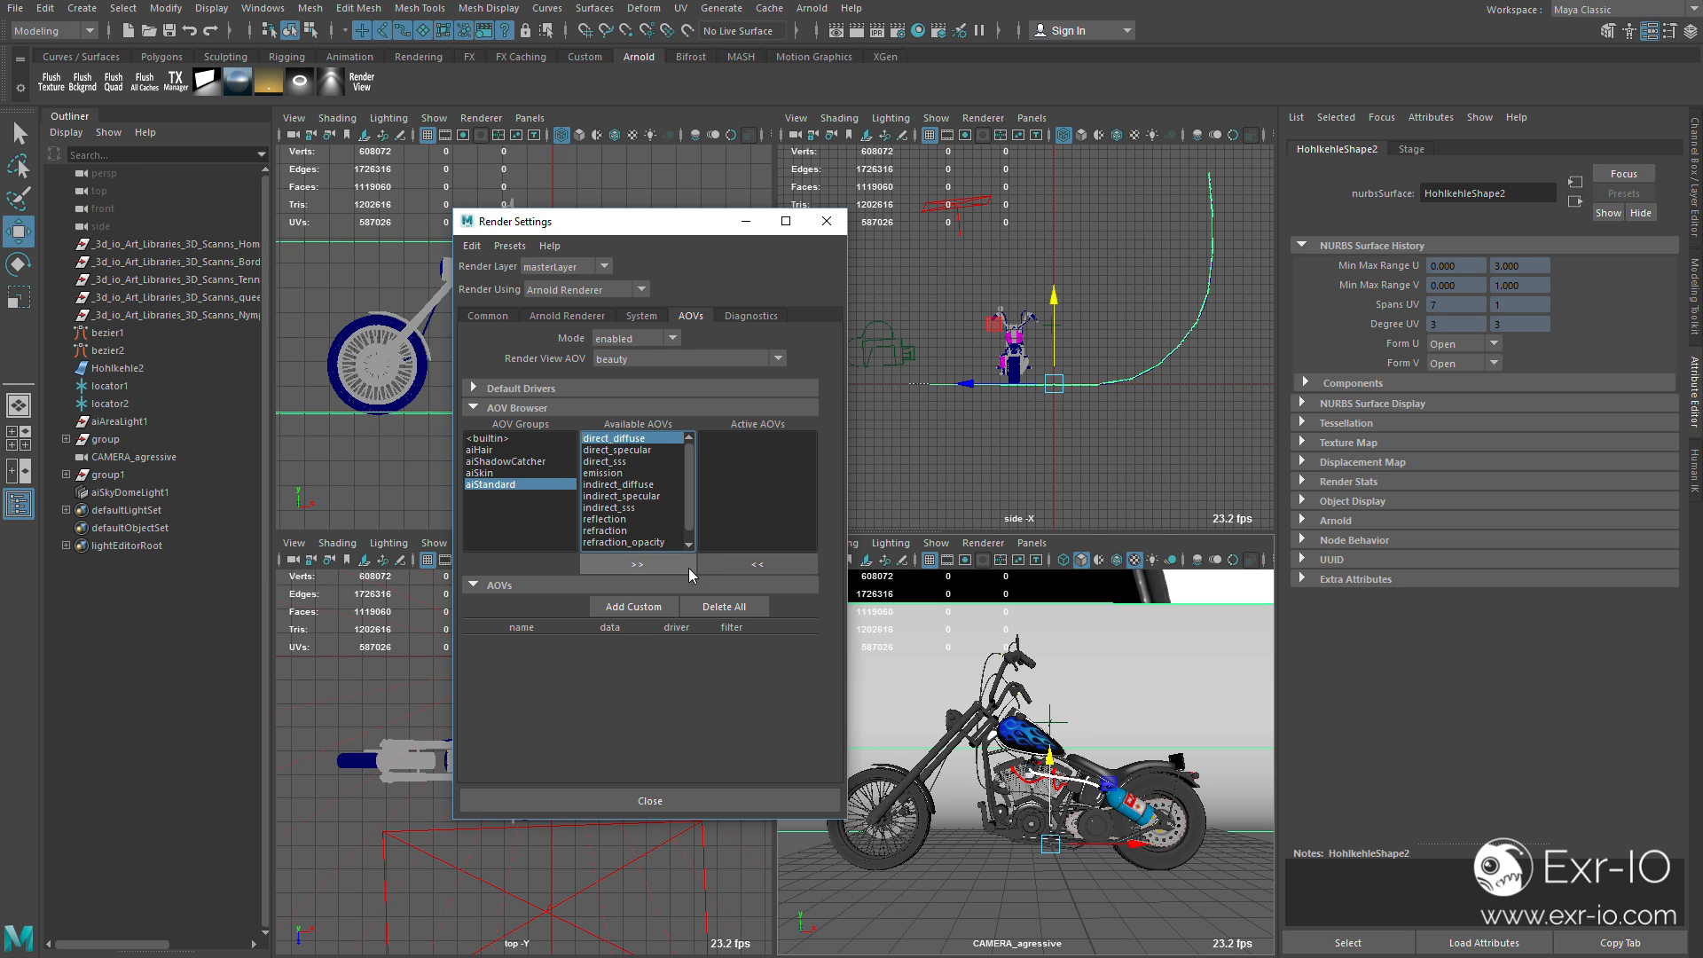
{"action": "left_click", "coordinate": [637, 564]}
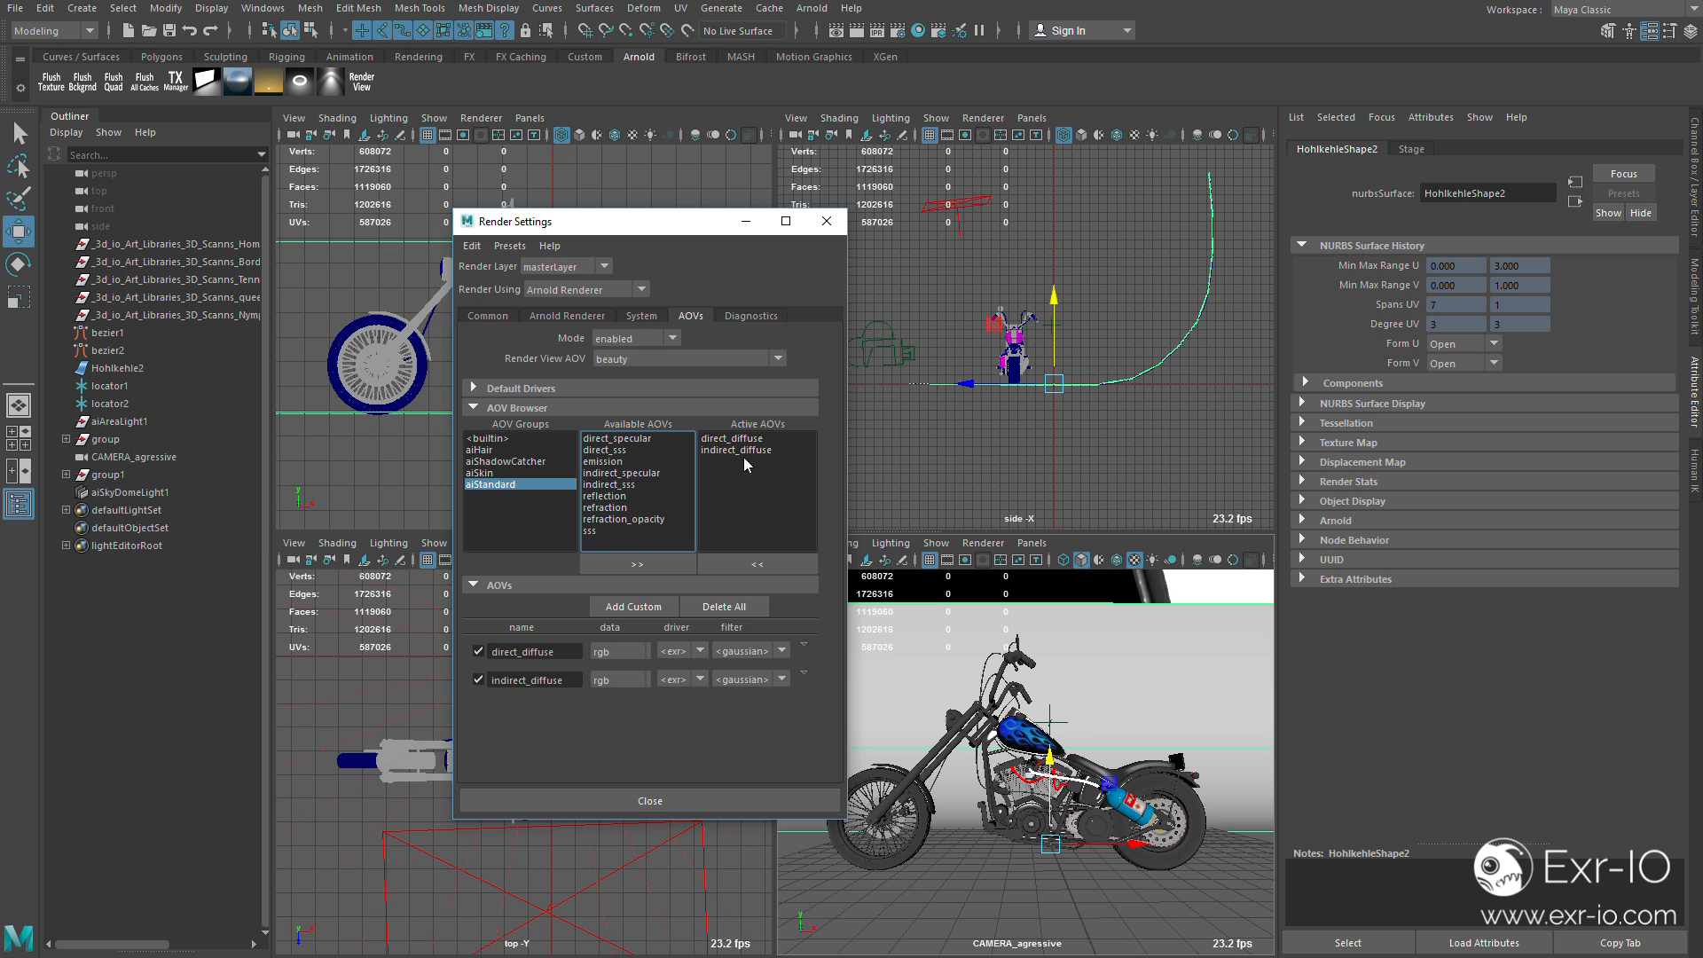
{"action": "mouse_move", "coordinate": [736, 459]}
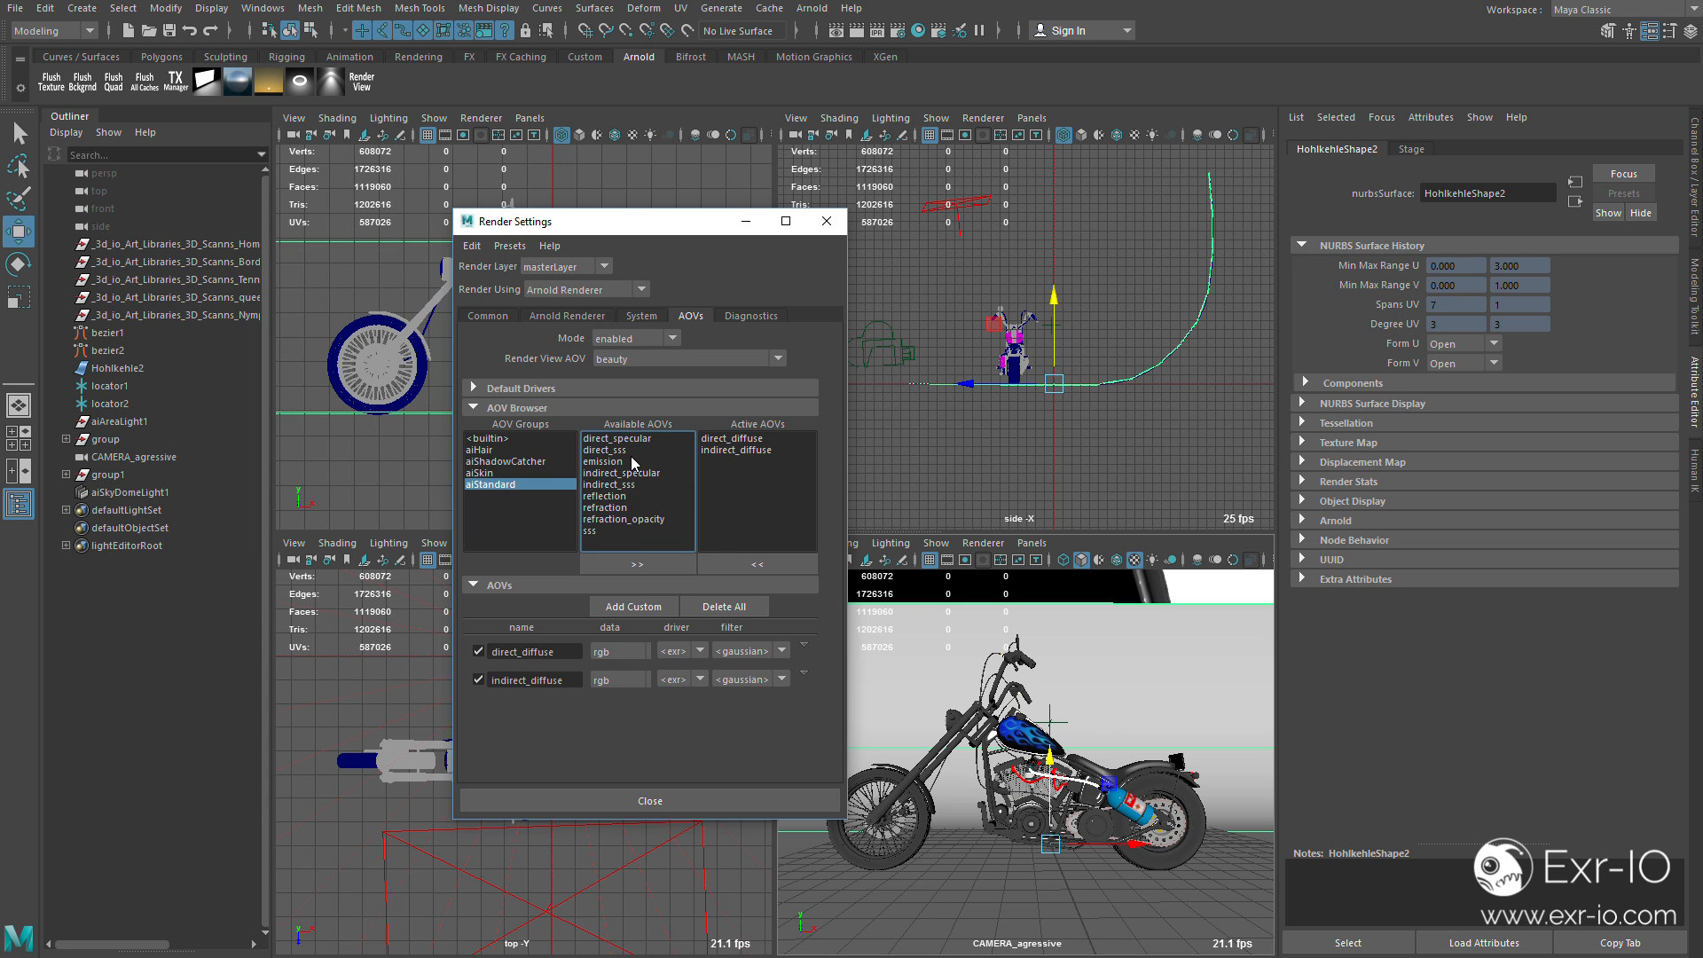
Add direct_specular and indirect_specular to the active AOVs alongside the diffuse passes
{"action": "left_click", "coordinate": [621, 438]}
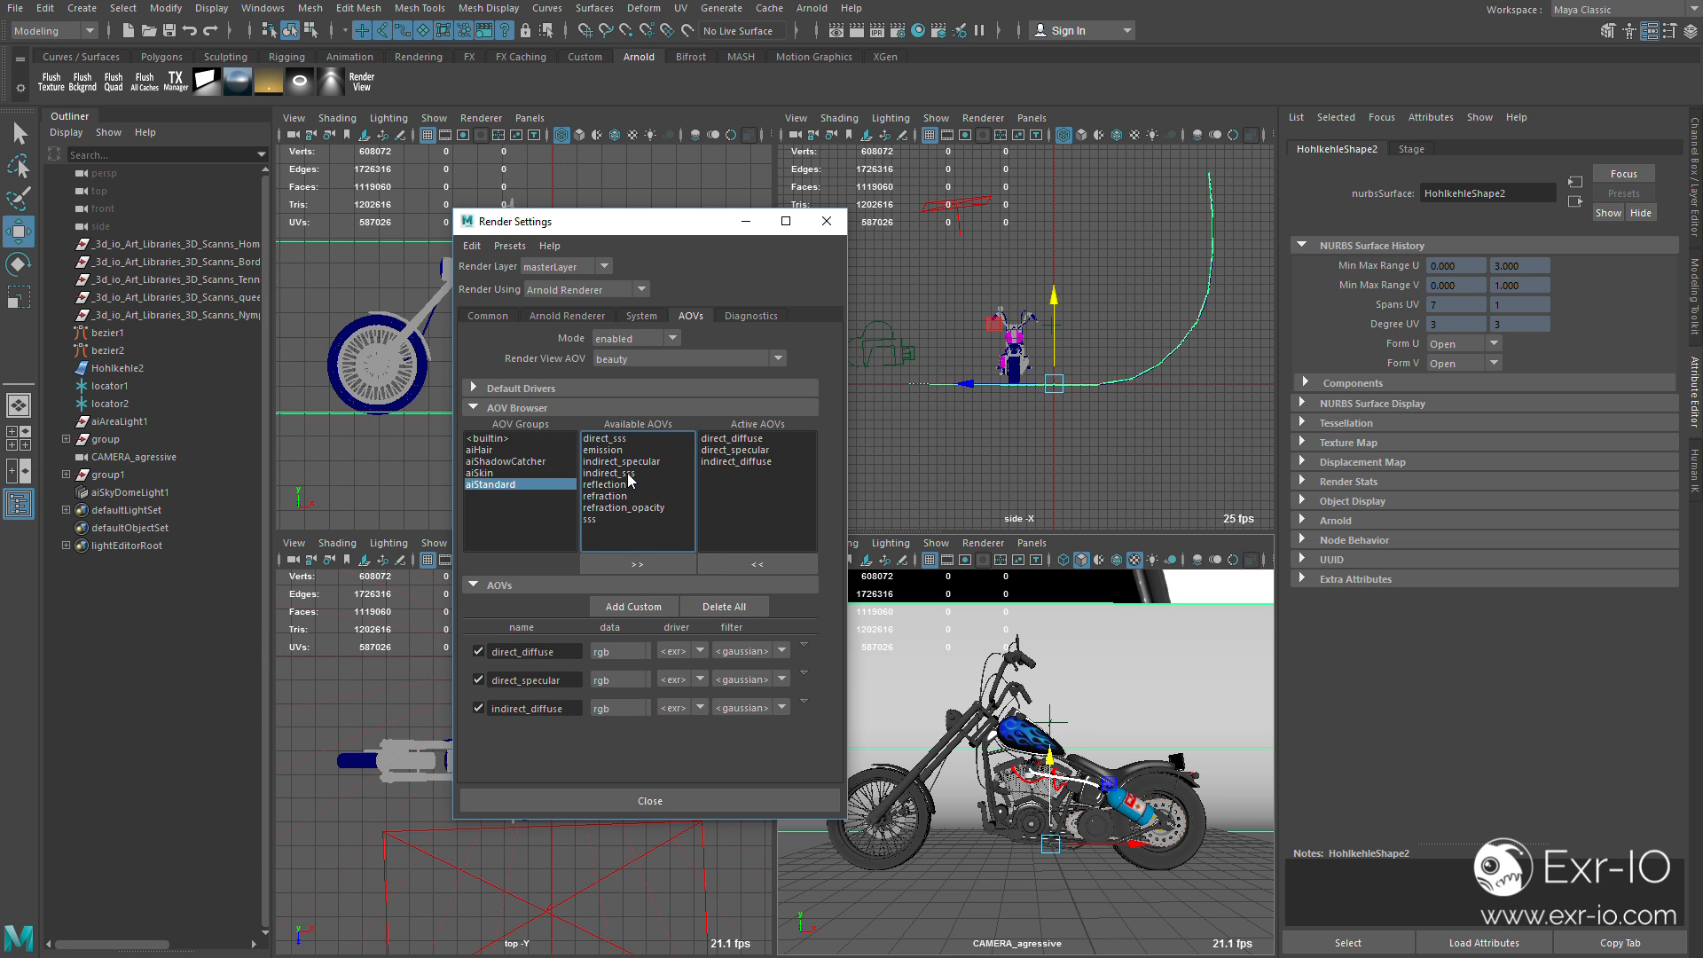
{"action": "left_click", "coordinate": [635, 461]}
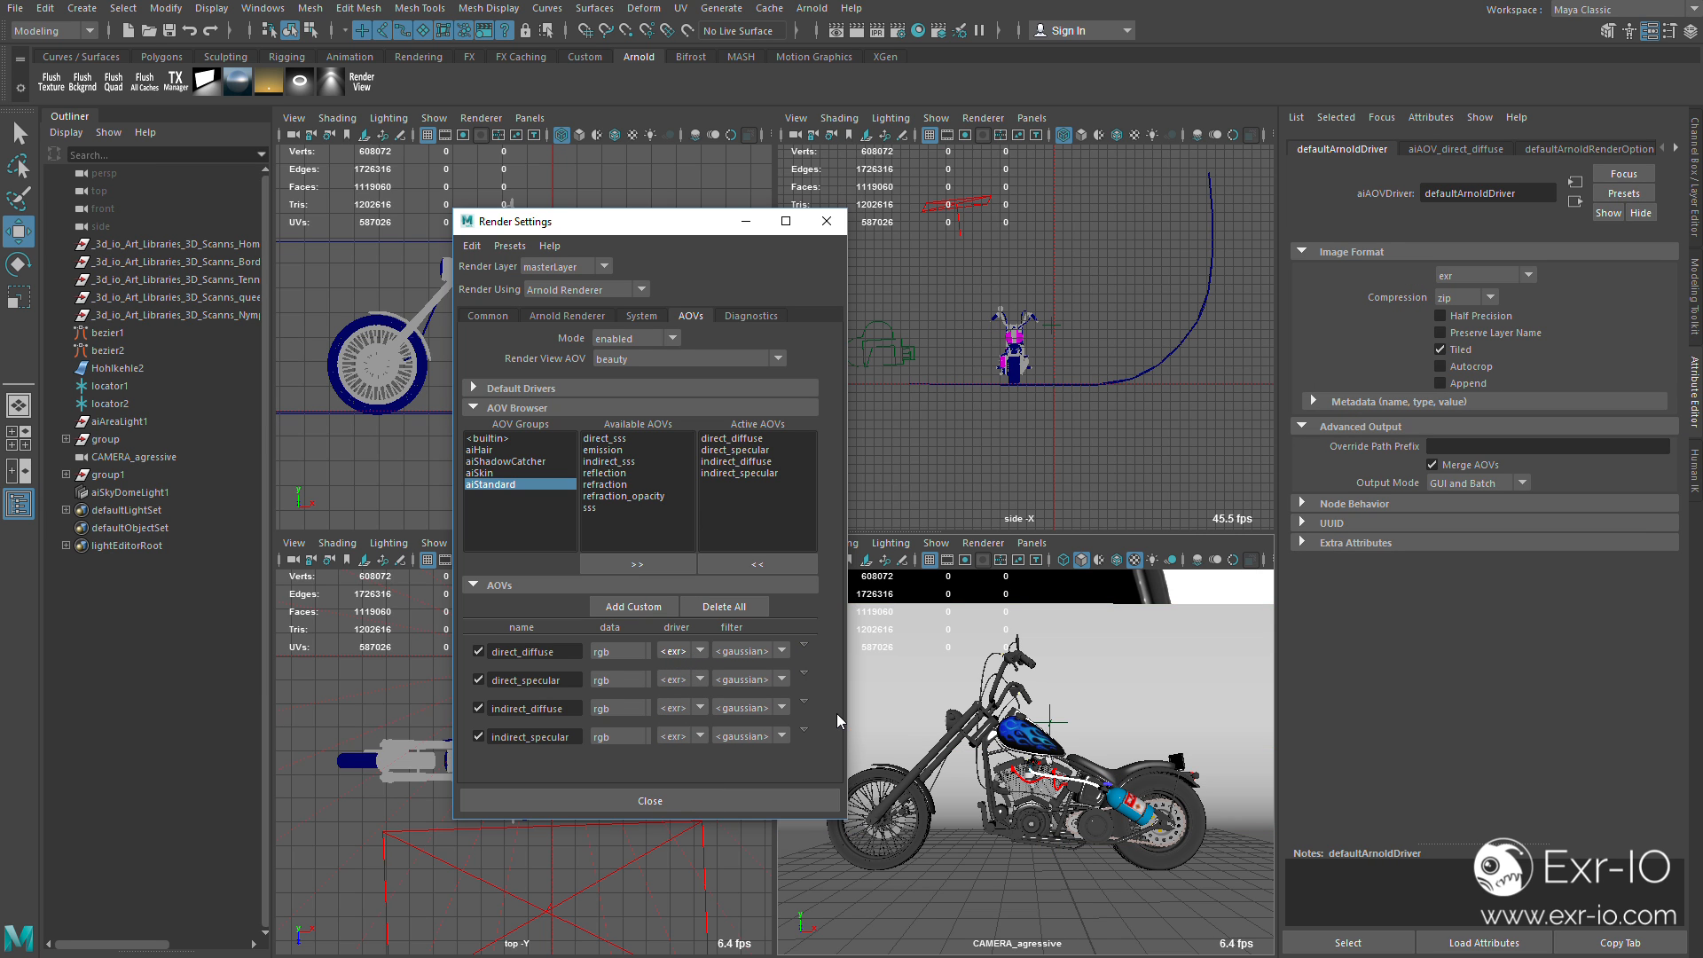
{"action": "mouse_move", "coordinate": [1455, 415]}
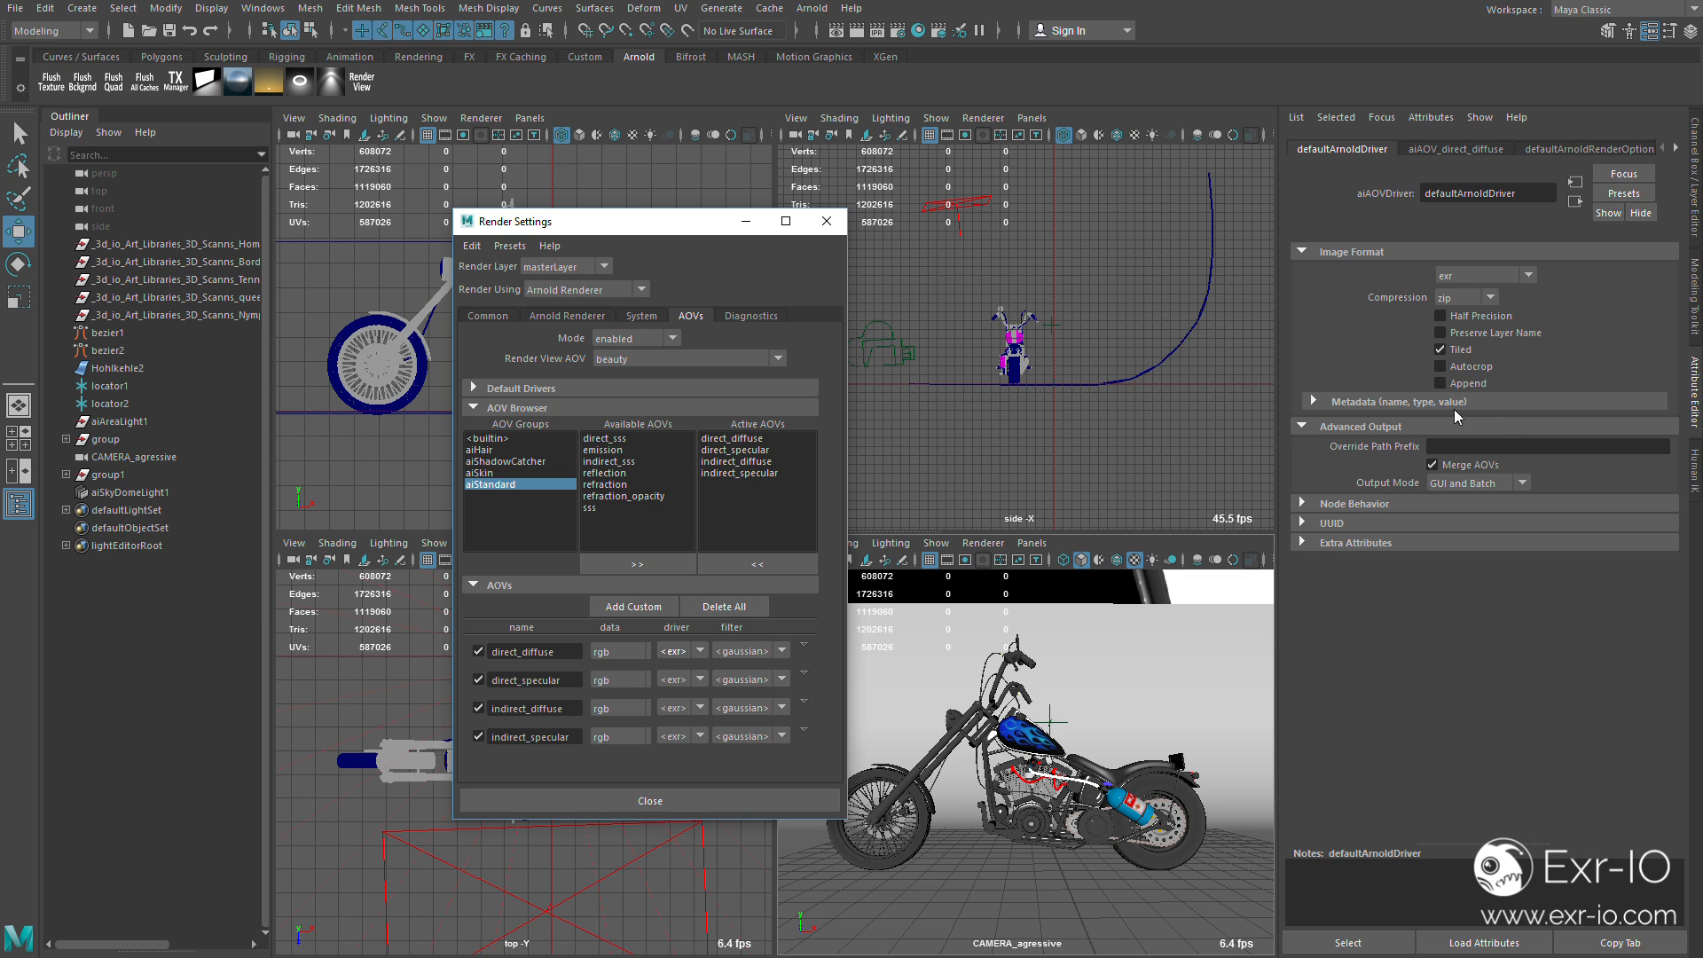
{"action": "mouse_move", "coordinate": [1412, 415]}
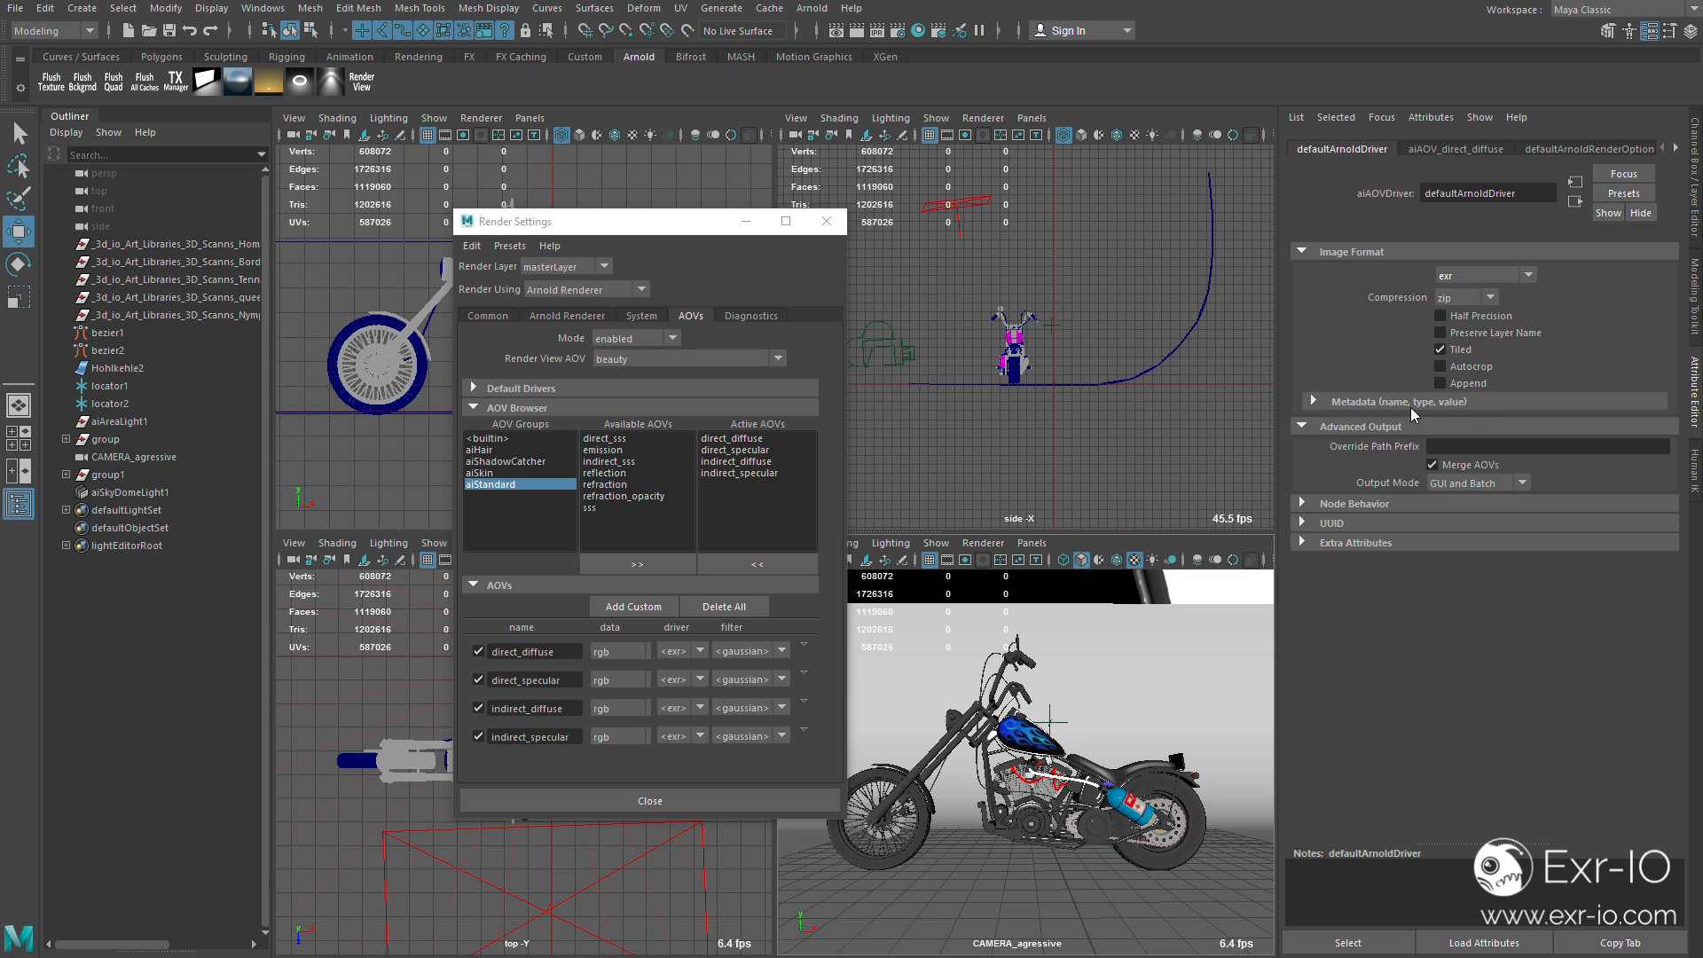
{"action": "mouse_move", "coordinate": [1464, 481]}
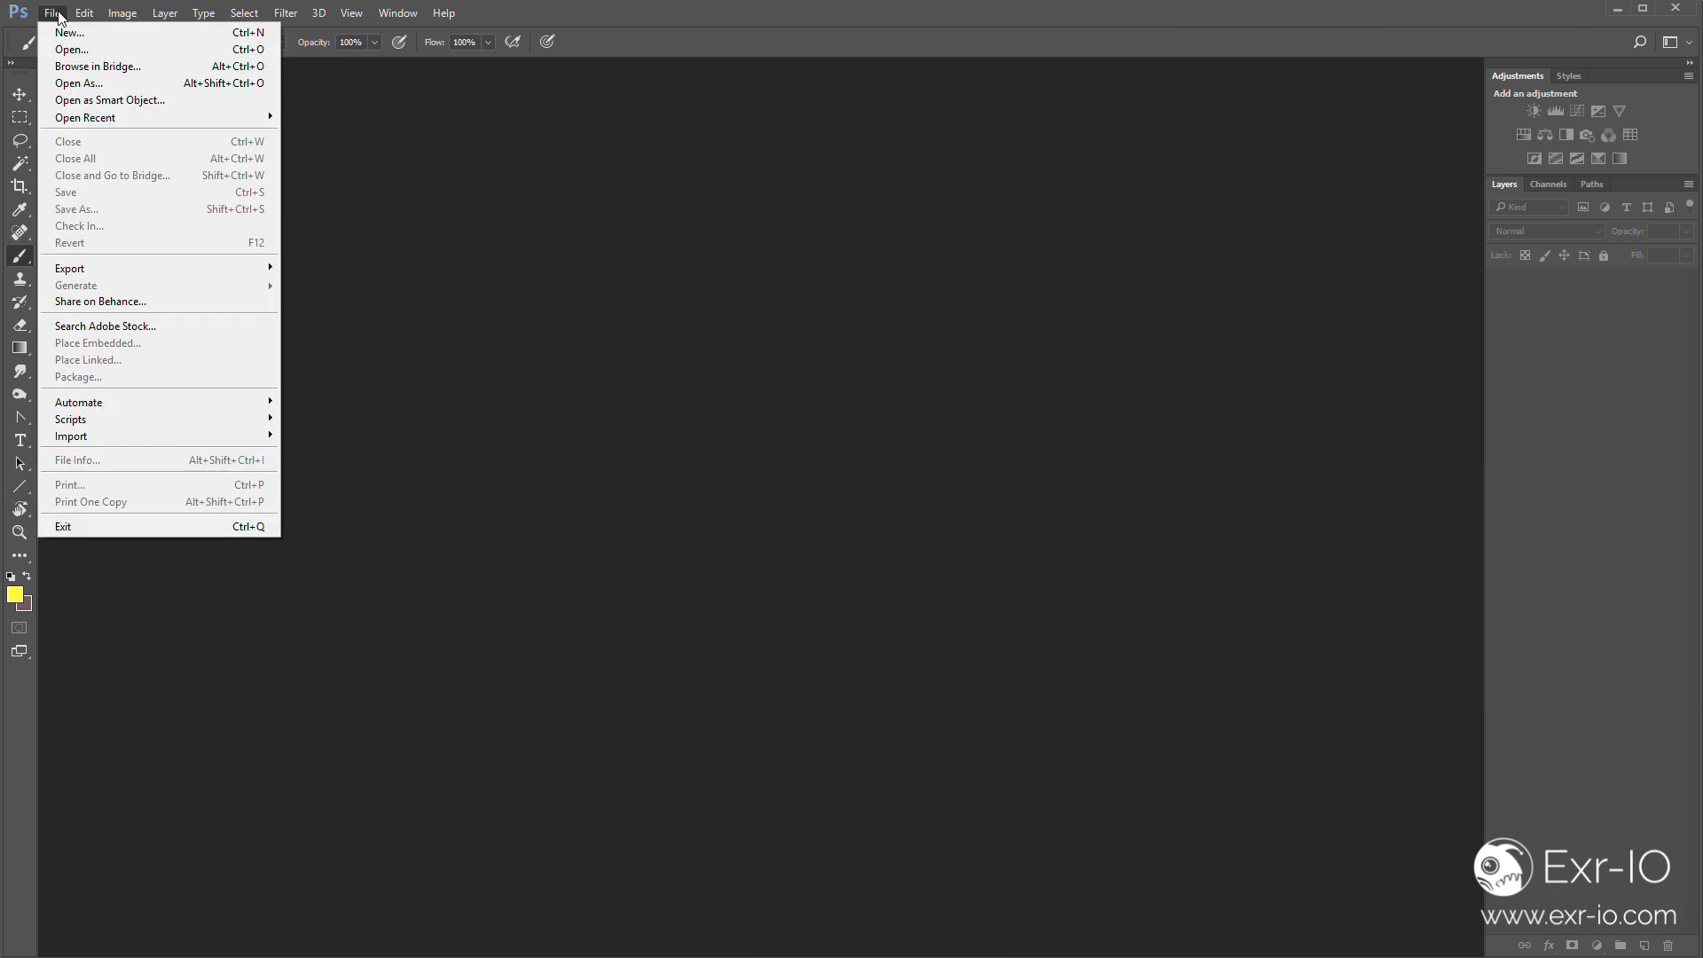
Open chopper_start2.exr and accept the Exr-IO import options
{"action": "left_click", "coordinate": [69, 50]}
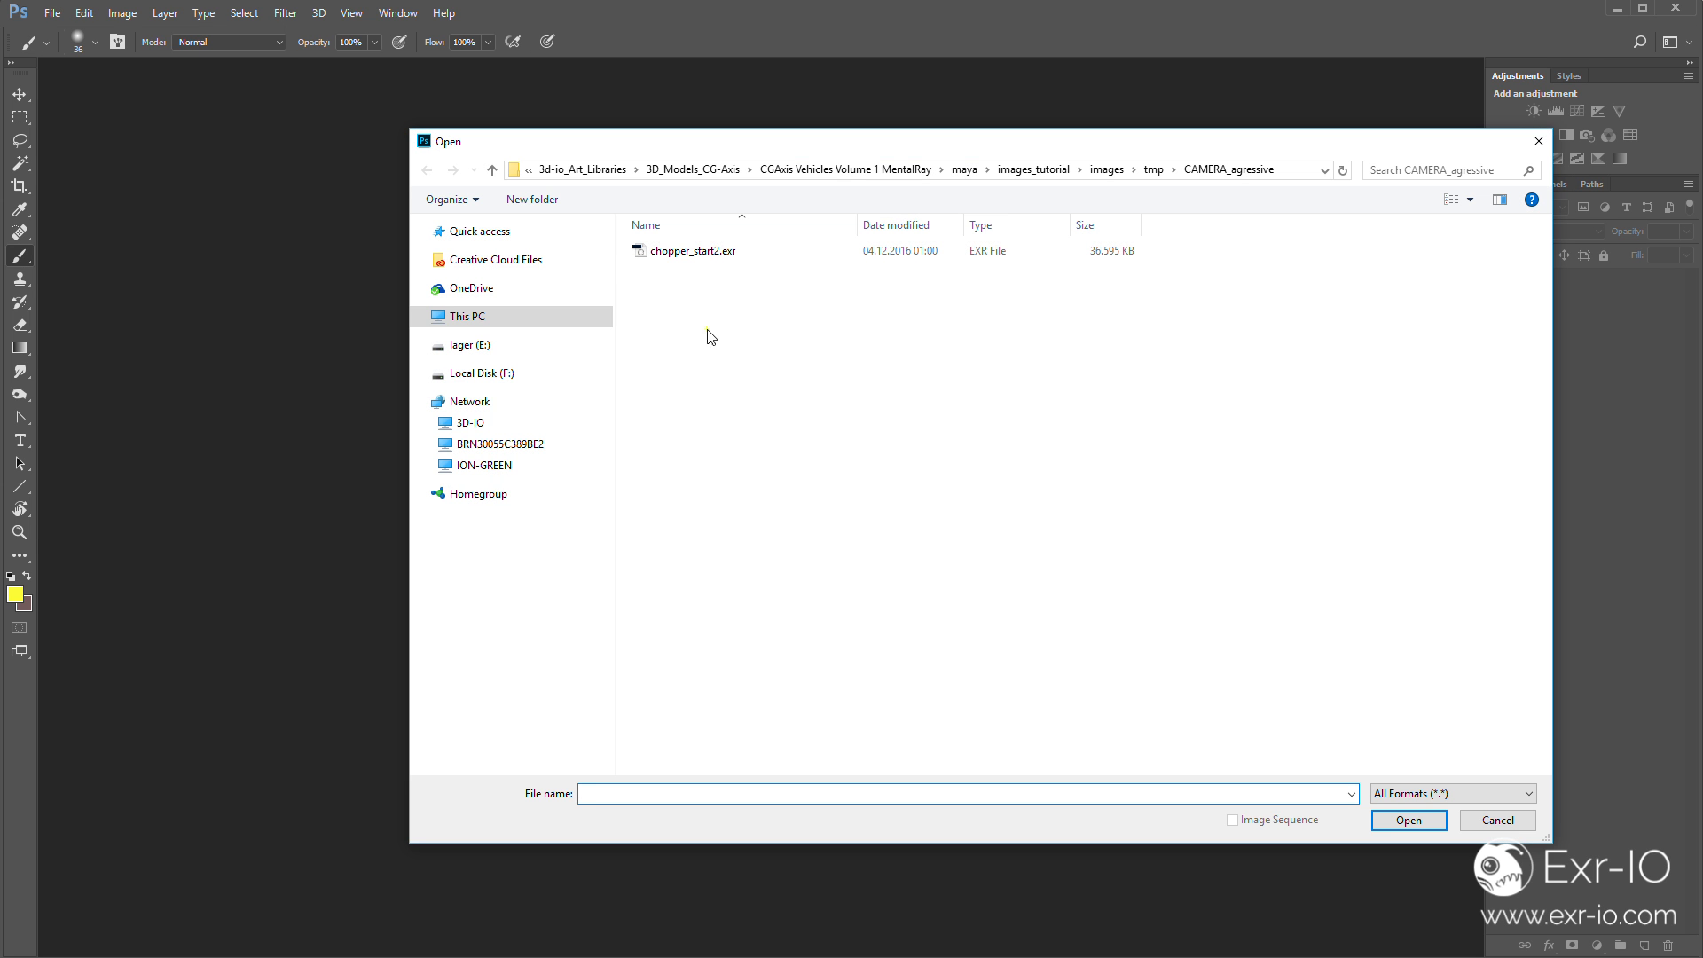
{"action": "left_click", "coordinate": [692, 250]}
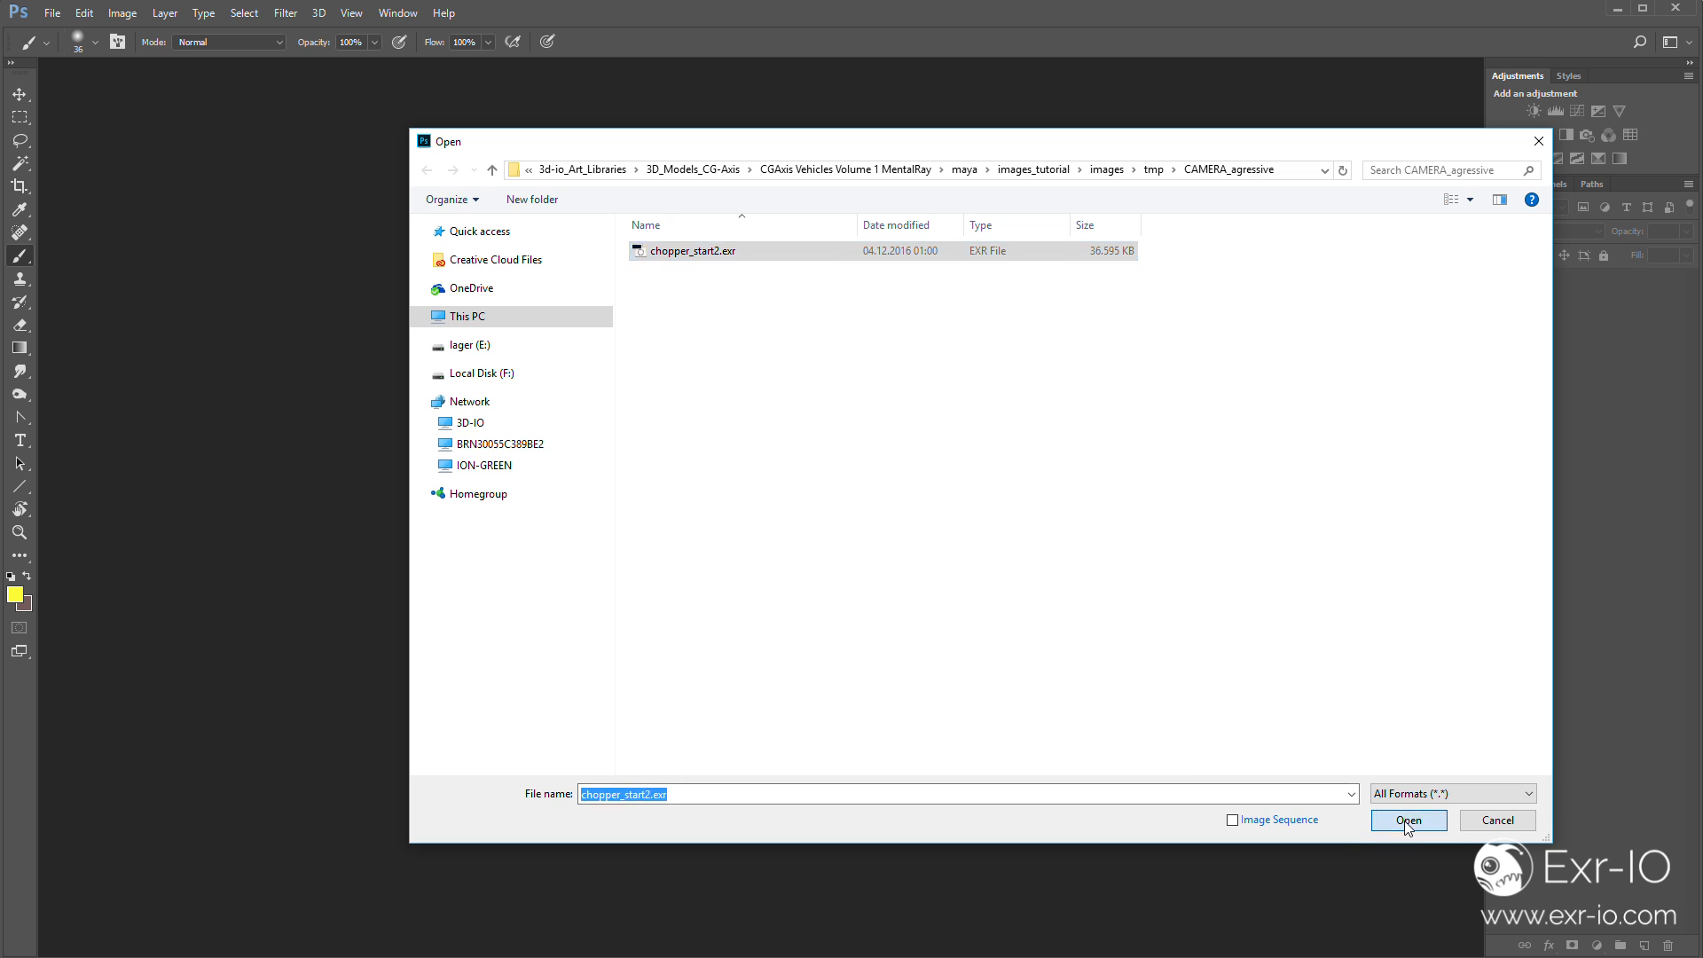
{"action": "left_click", "coordinate": [1407, 819]}
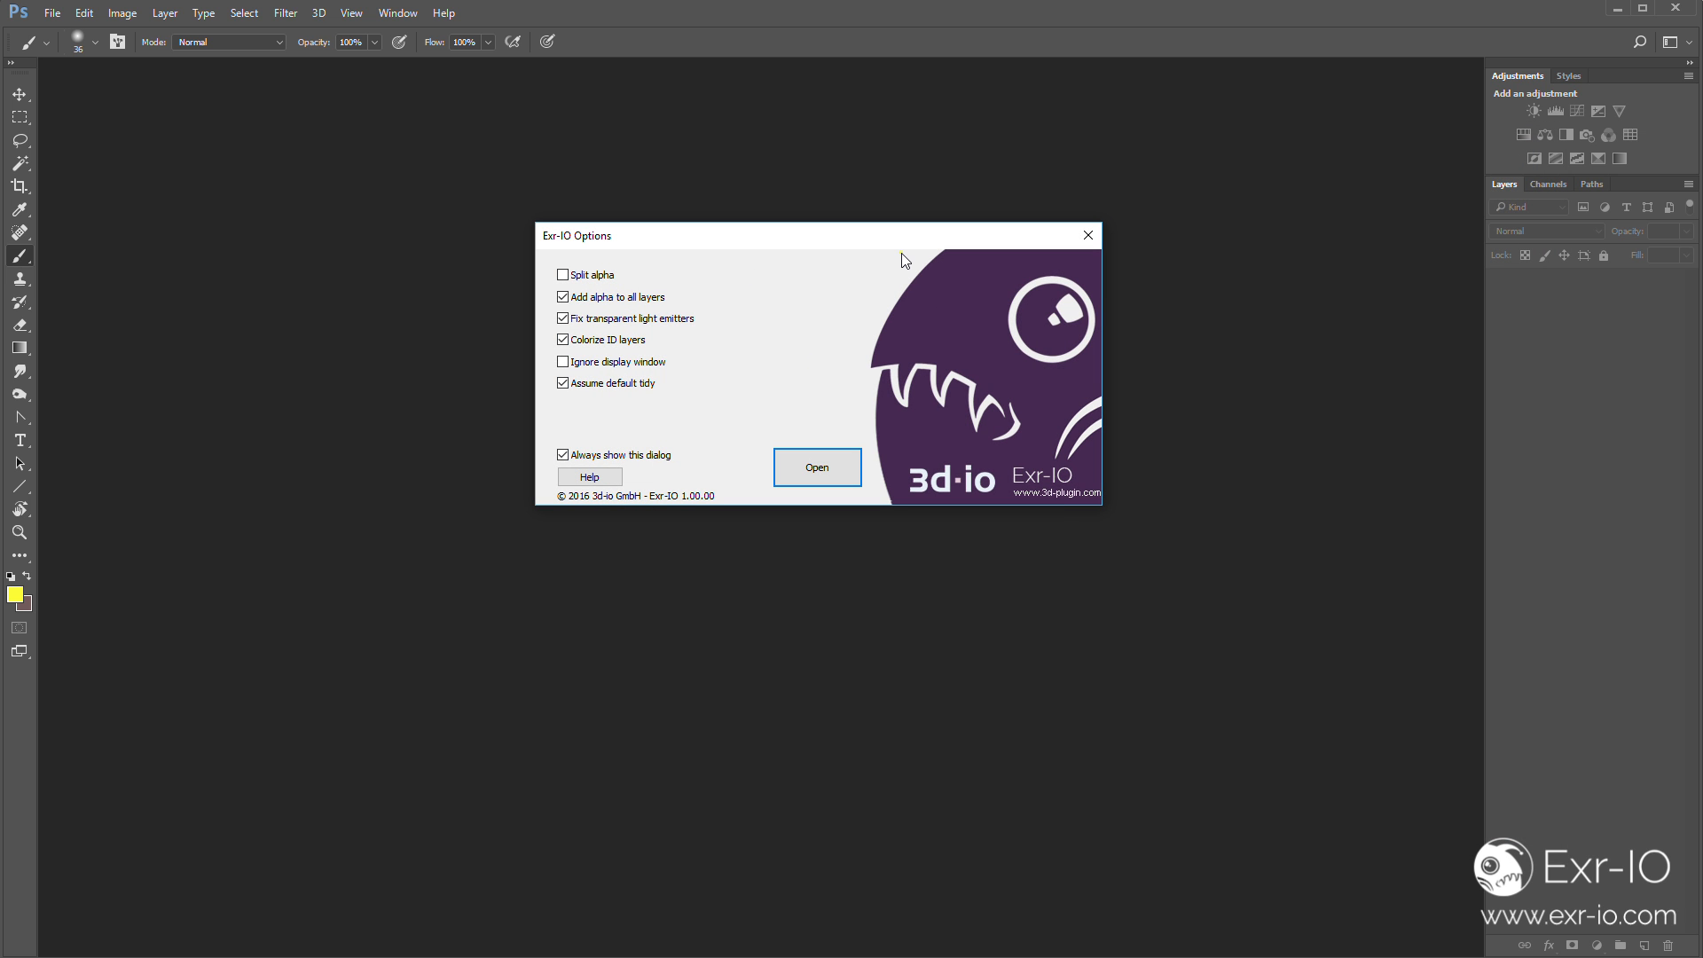
{"action": "mouse_move", "coordinate": [855, 223]}
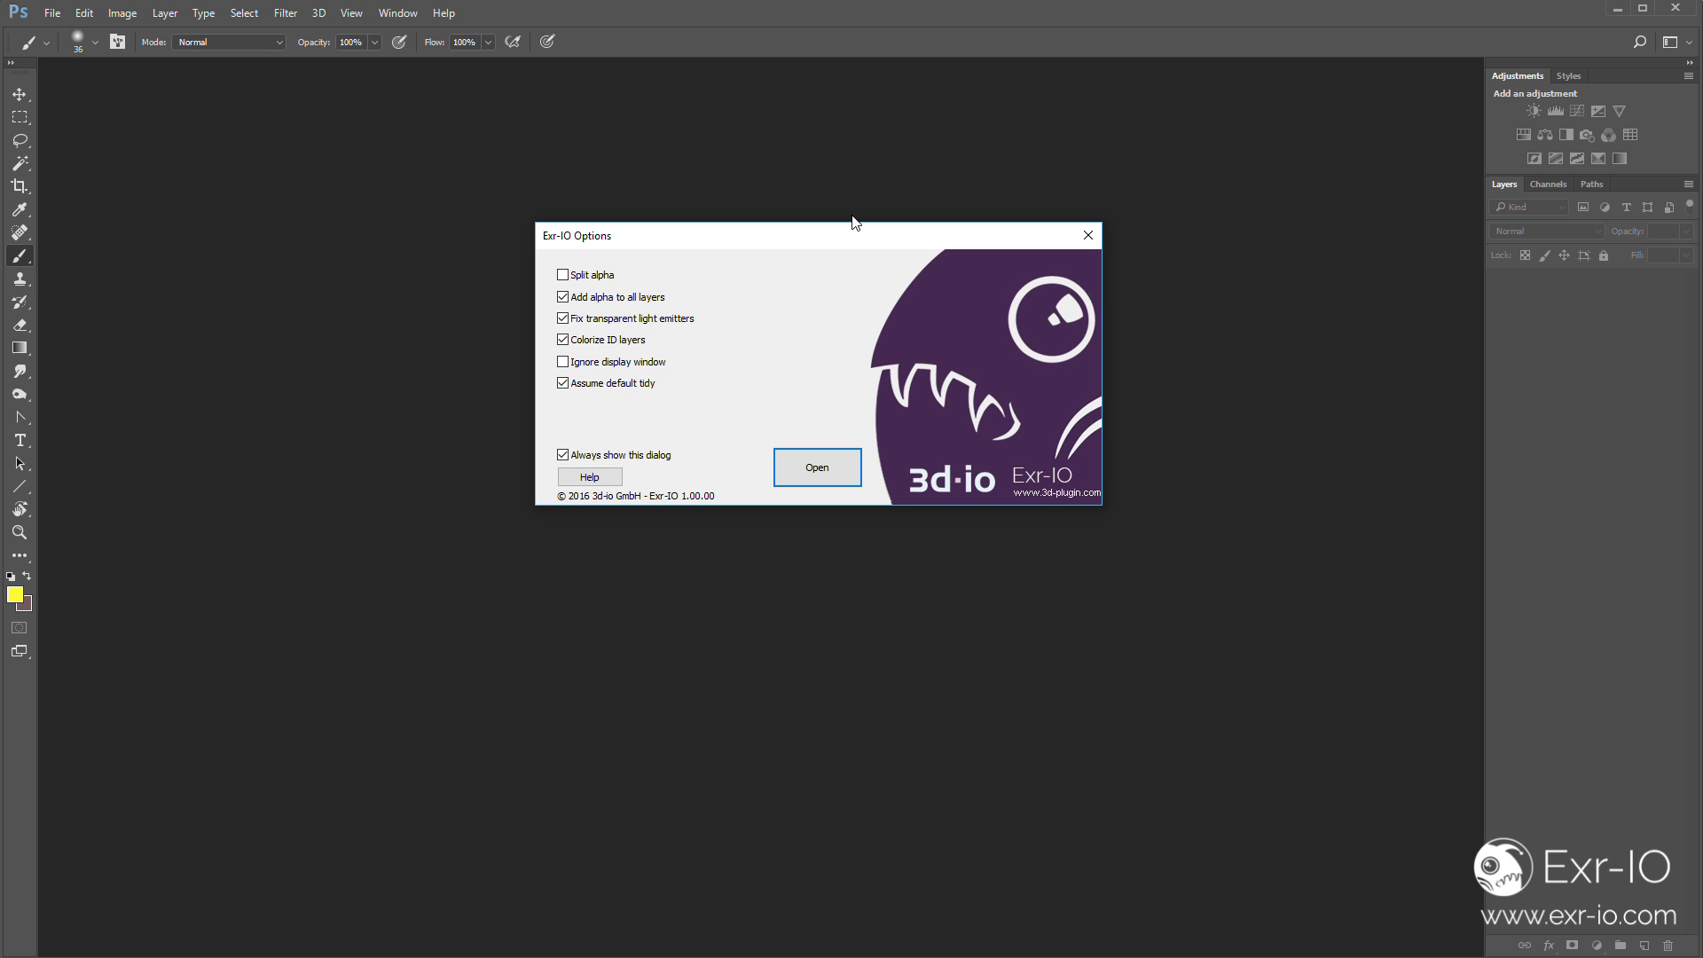
{"action": "mouse_move", "coordinate": [699, 239]}
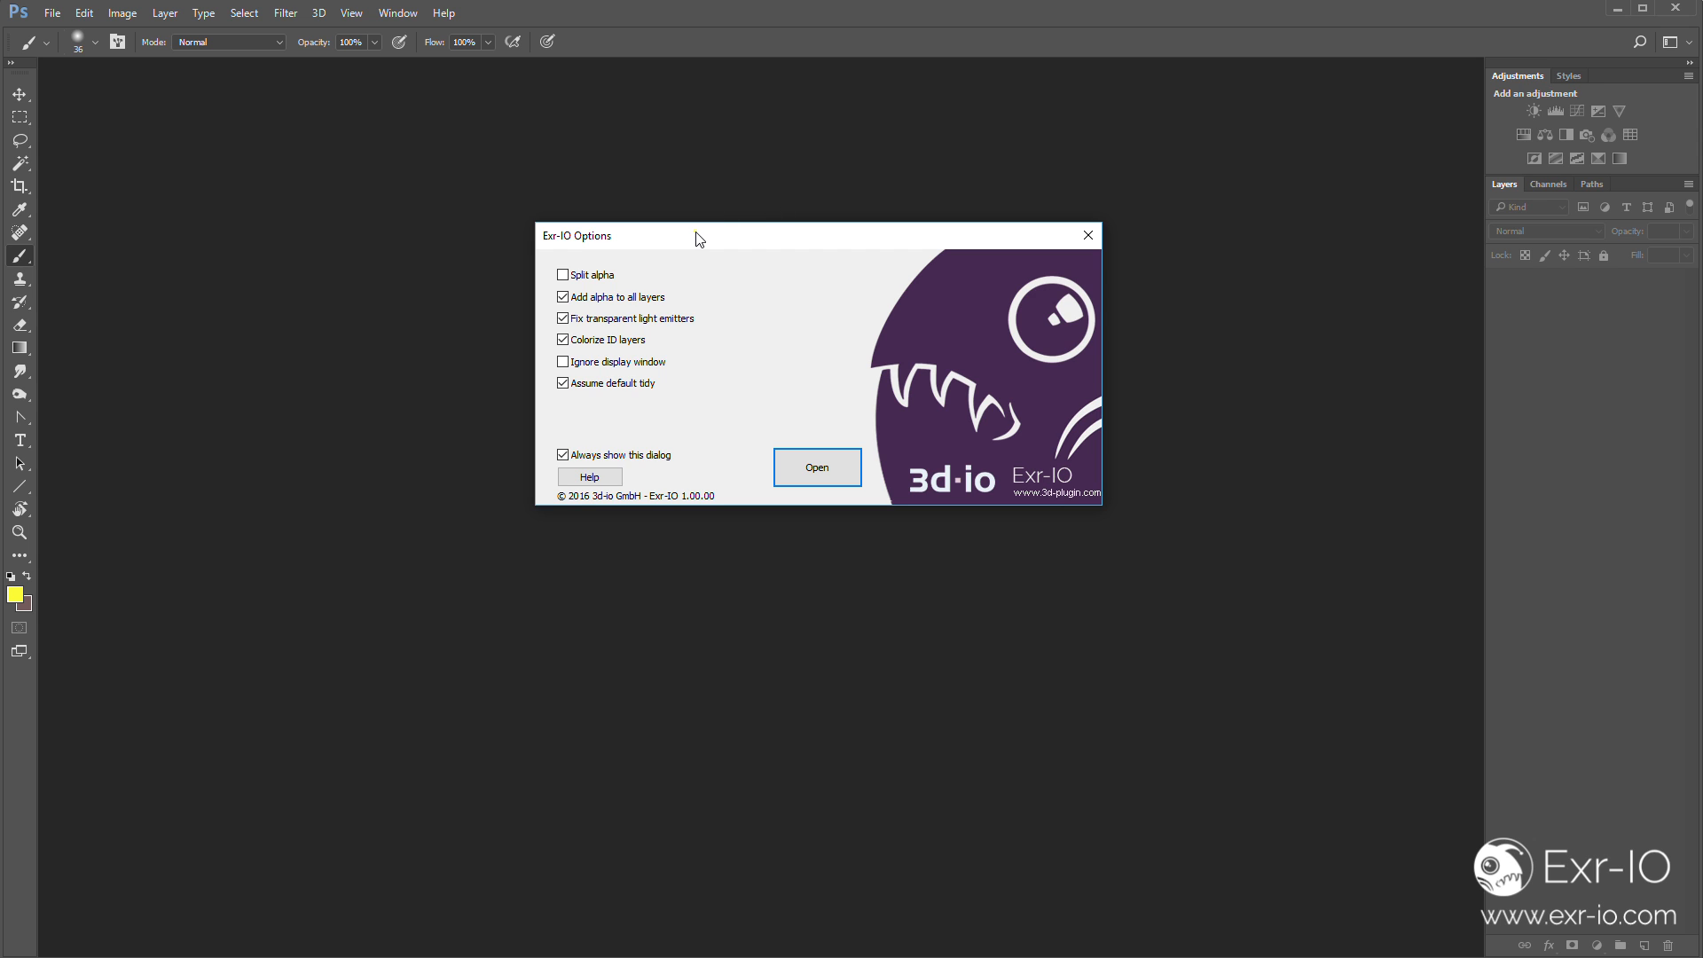
{"action": "mouse_move", "coordinate": [739, 279]}
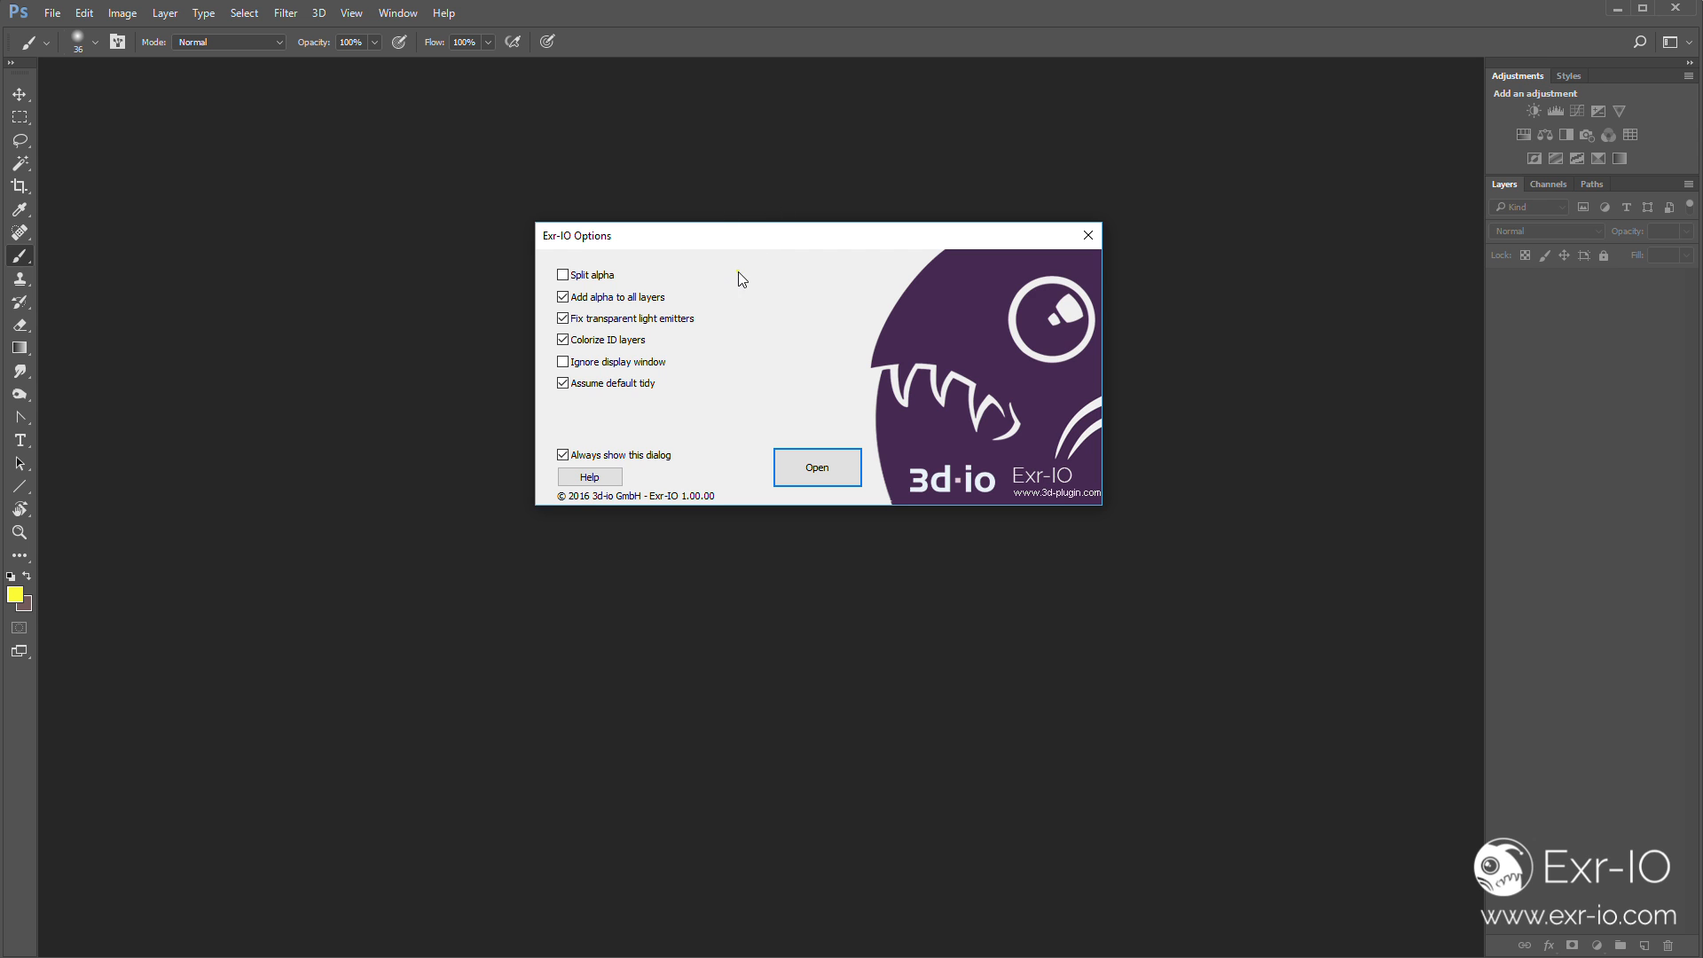
{"action": "left_click", "coordinate": [816, 467]}
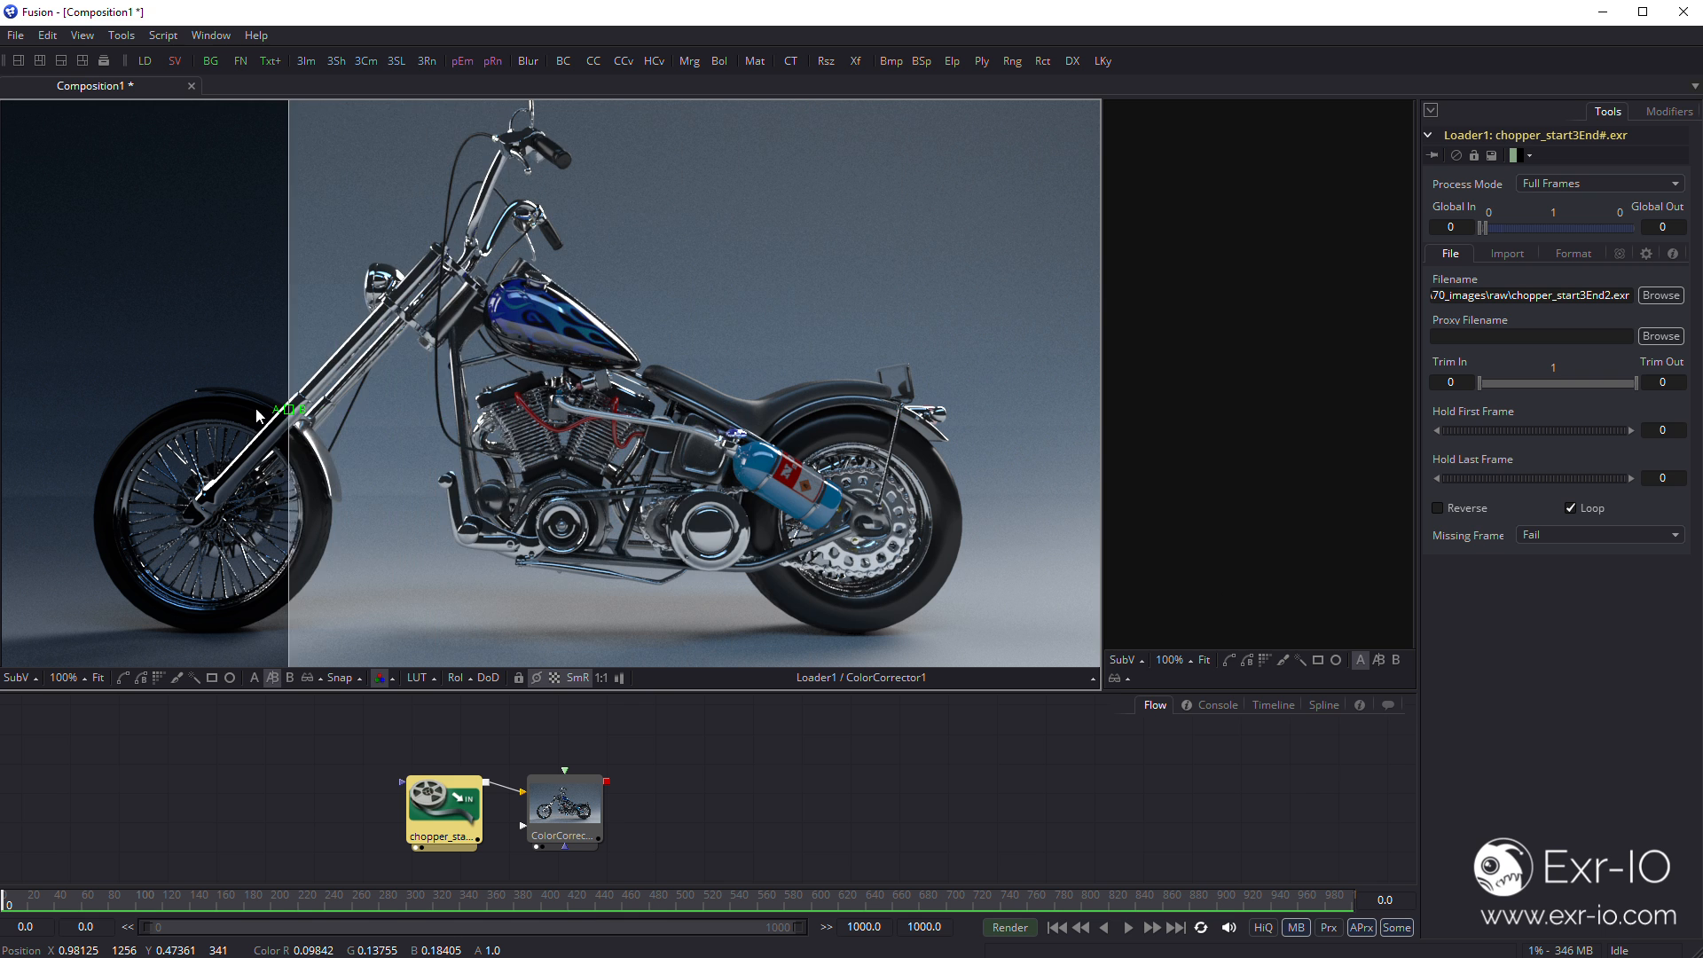
Show the ColorCorrector's 2.2 gamma controls and wipe the A/B split to compare against the raw EXR
{"action": "left_click", "coordinate": [584, 801]}
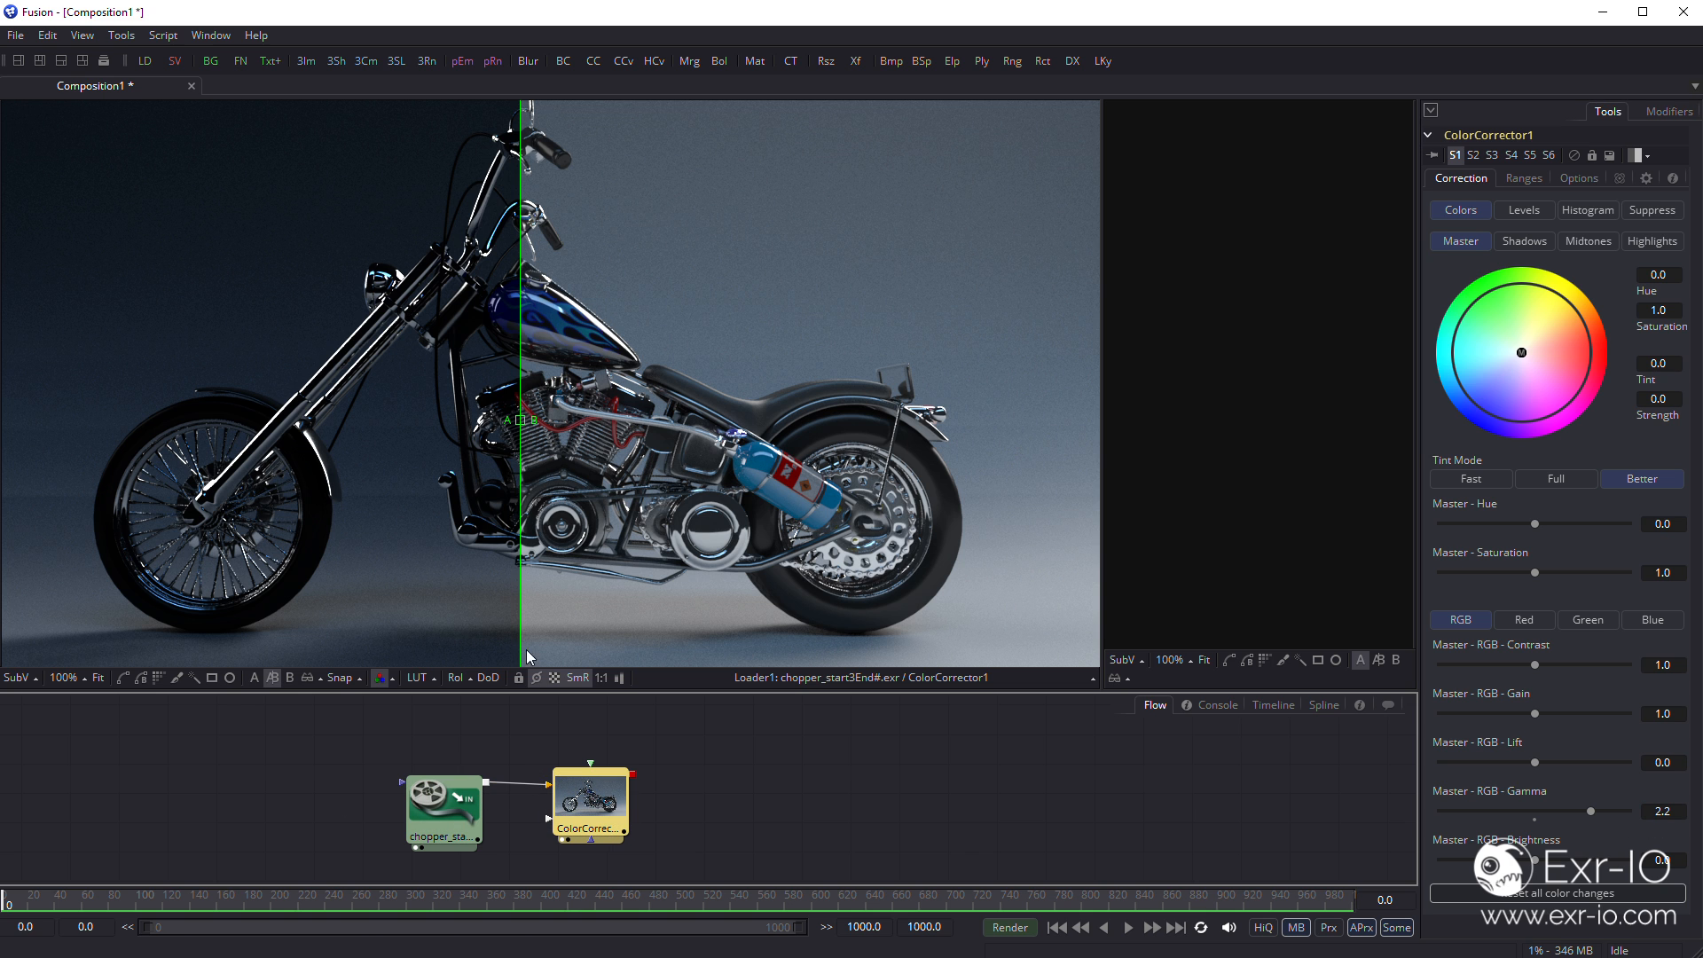
{"action": "left_click_drag", "start_coordinate": [521, 422], "coordinate": [346, 422]}
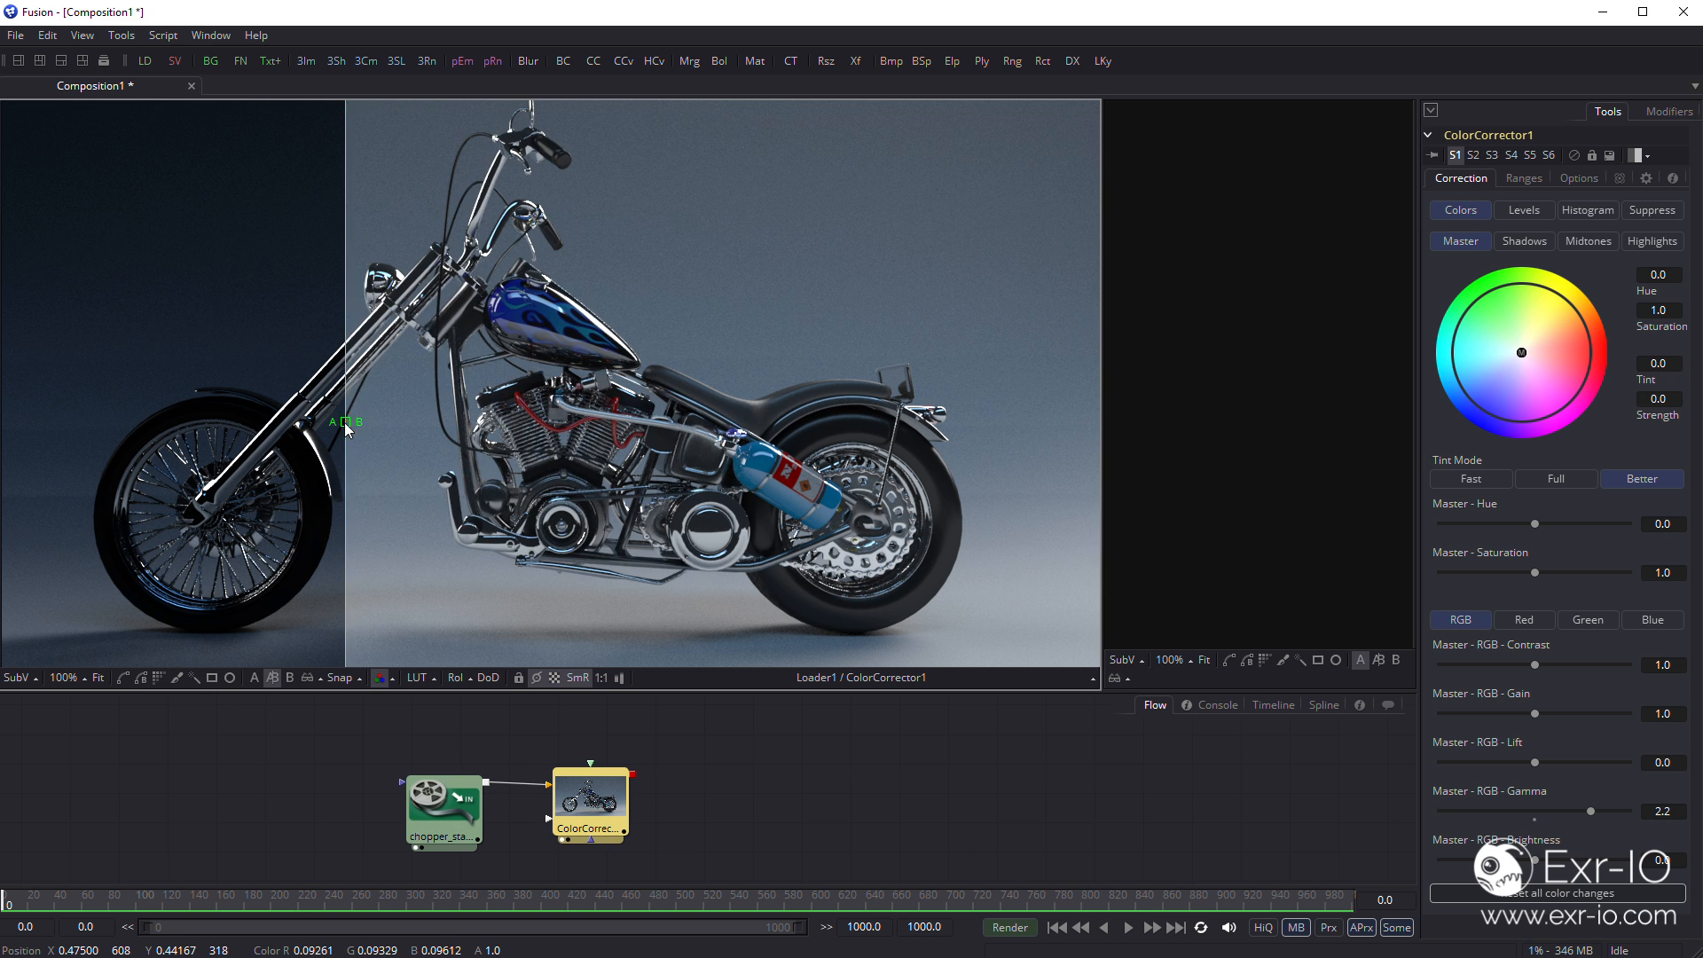
{"action": "left_click_drag", "start_coordinate": [342, 422], "coordinate": [766, 451]}
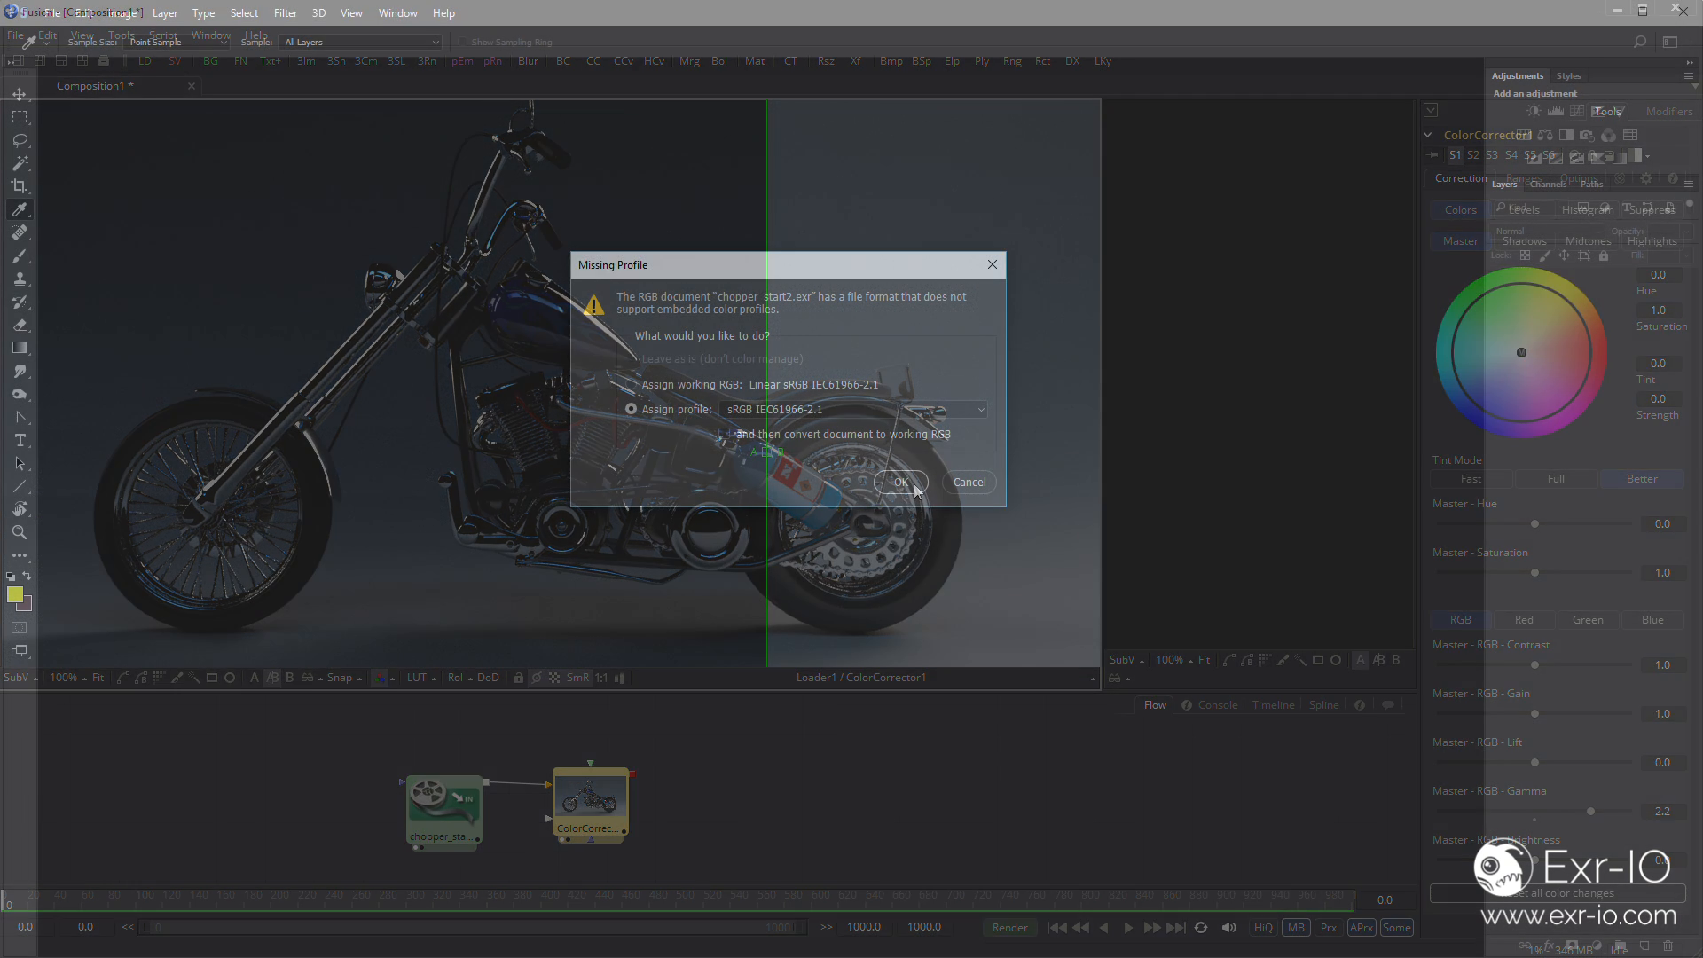
Assign the sRGB profile, then hide the RGBA beauty, direct diffuse and direct specular layers
{"action": "left_click", "coordinate": [900, 481]}
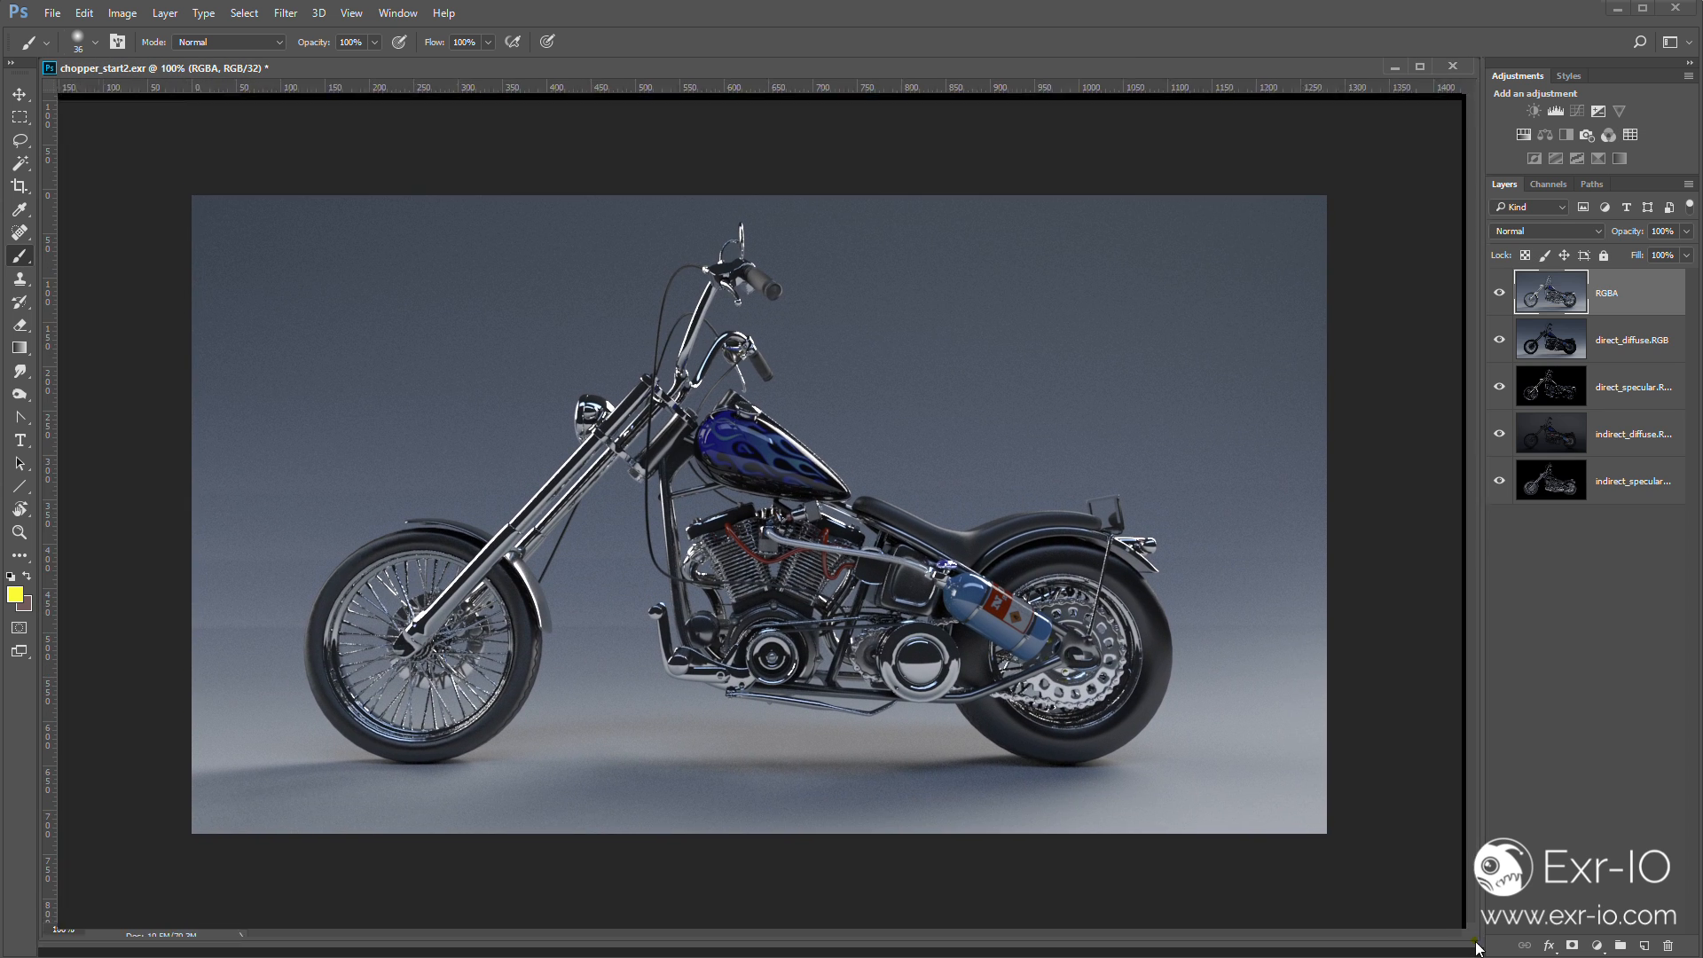
{"action": "left_click", "coordinate": [18, 138]}
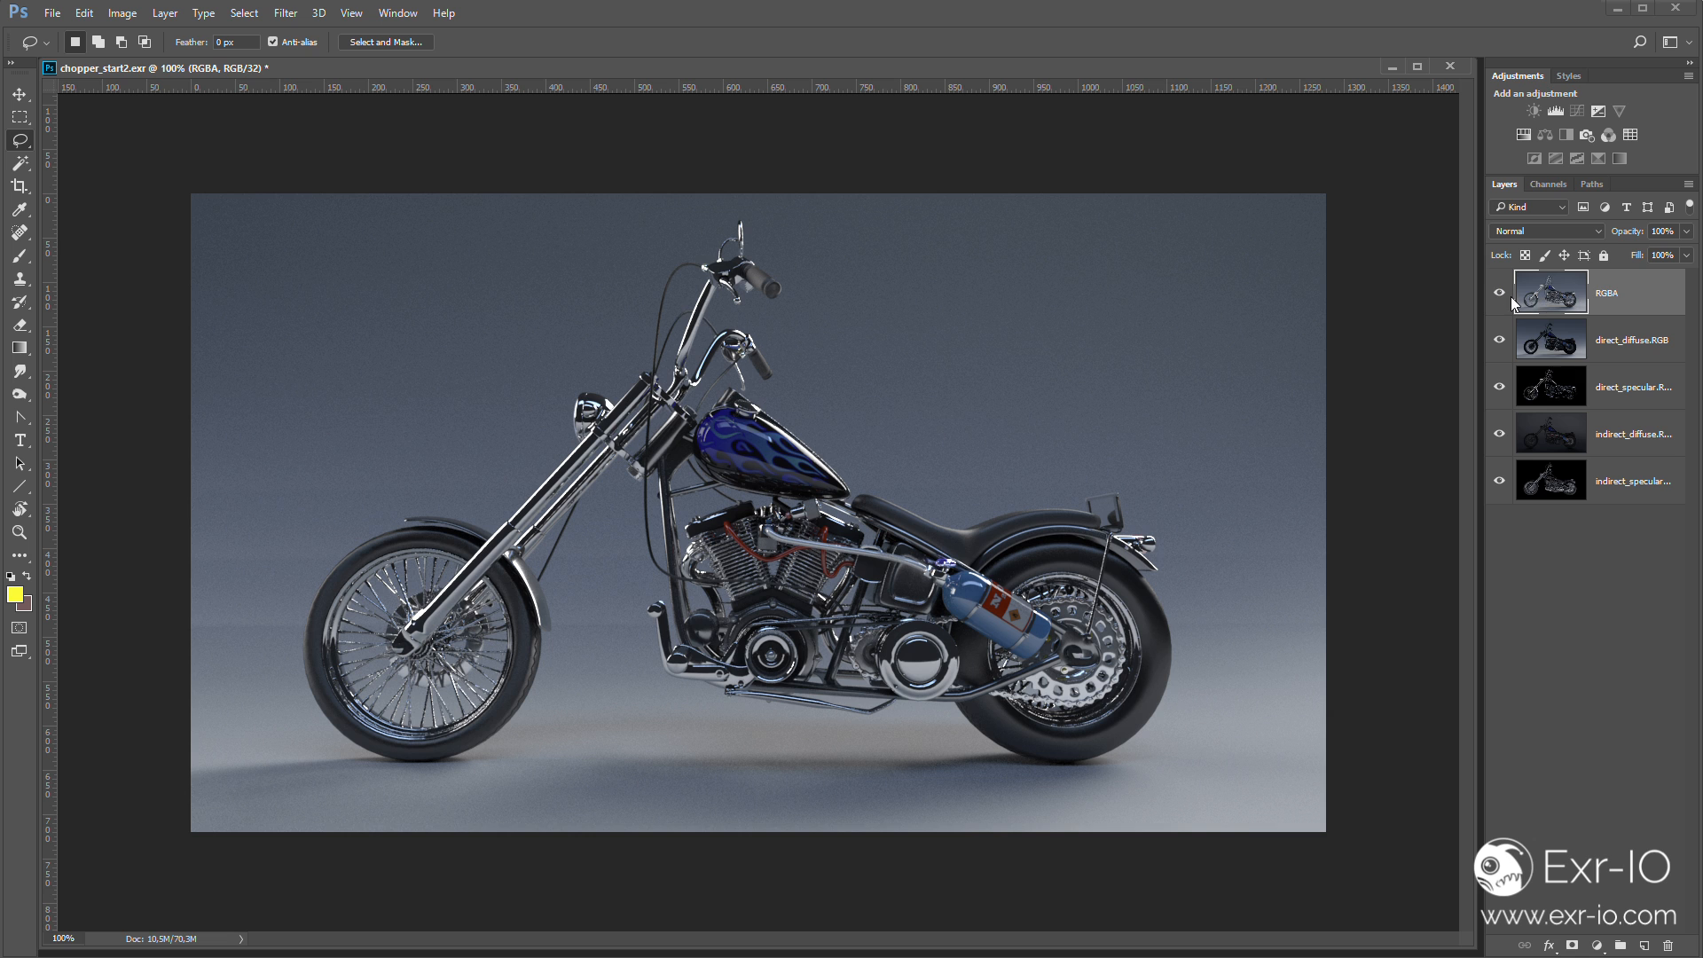
{"action": "left_click", "coordinate": [1500, 293]}
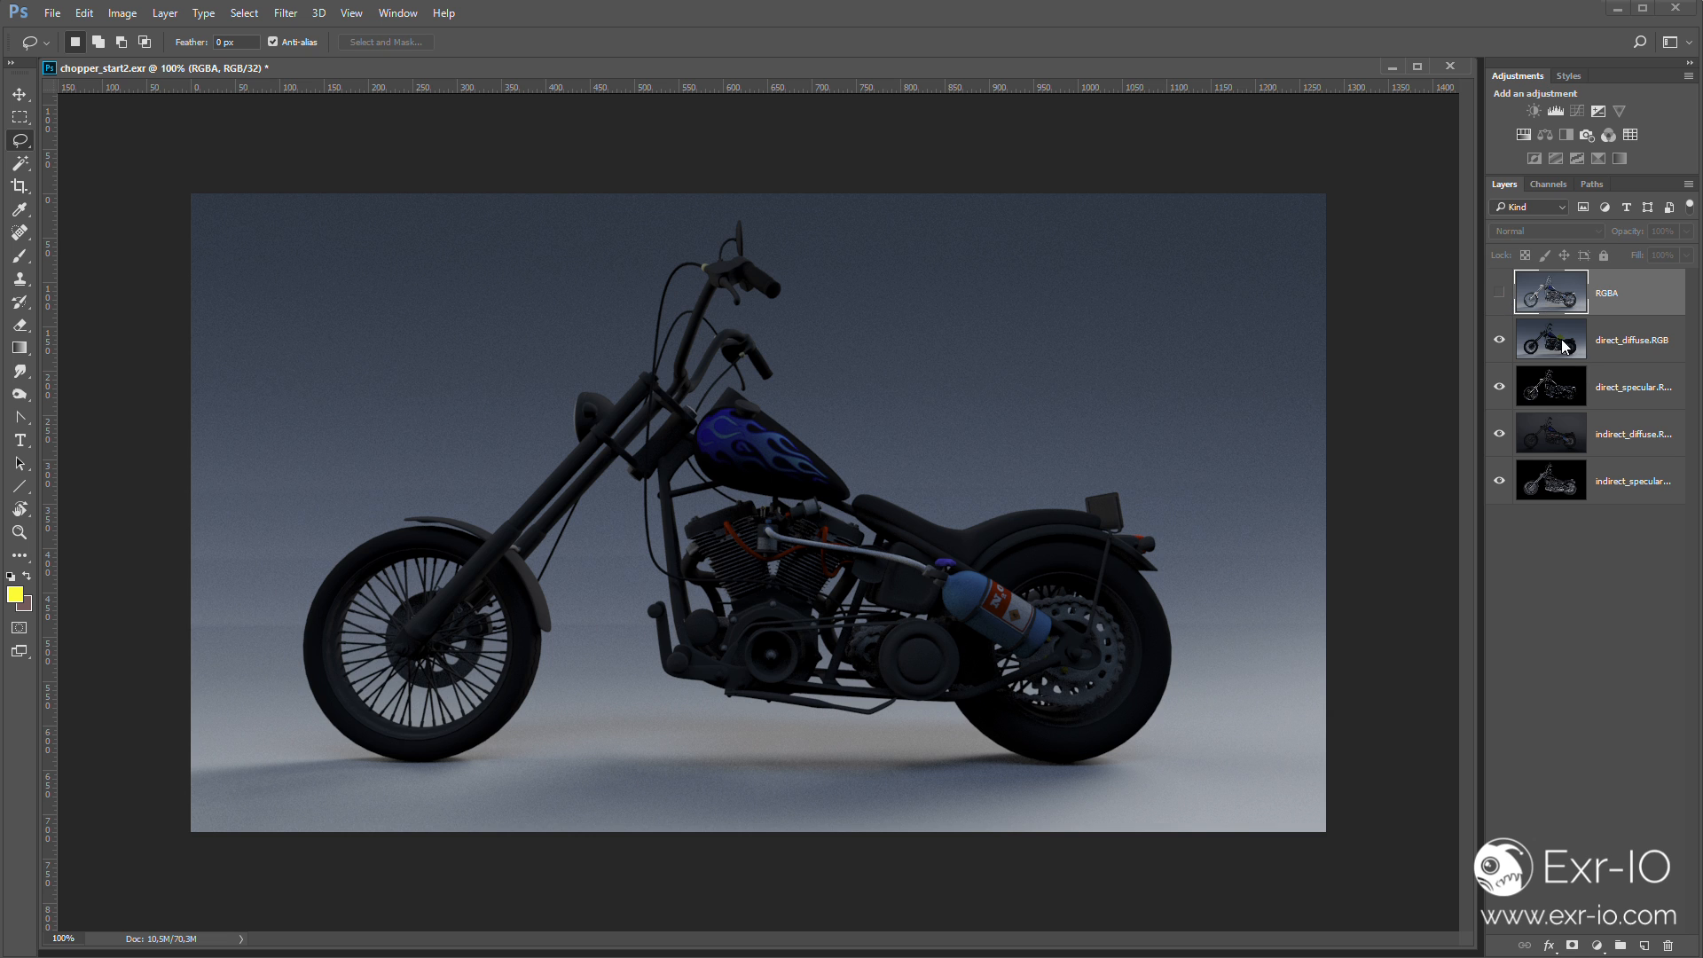
{"action": "left_click", "coordinate": [1618, 339]}
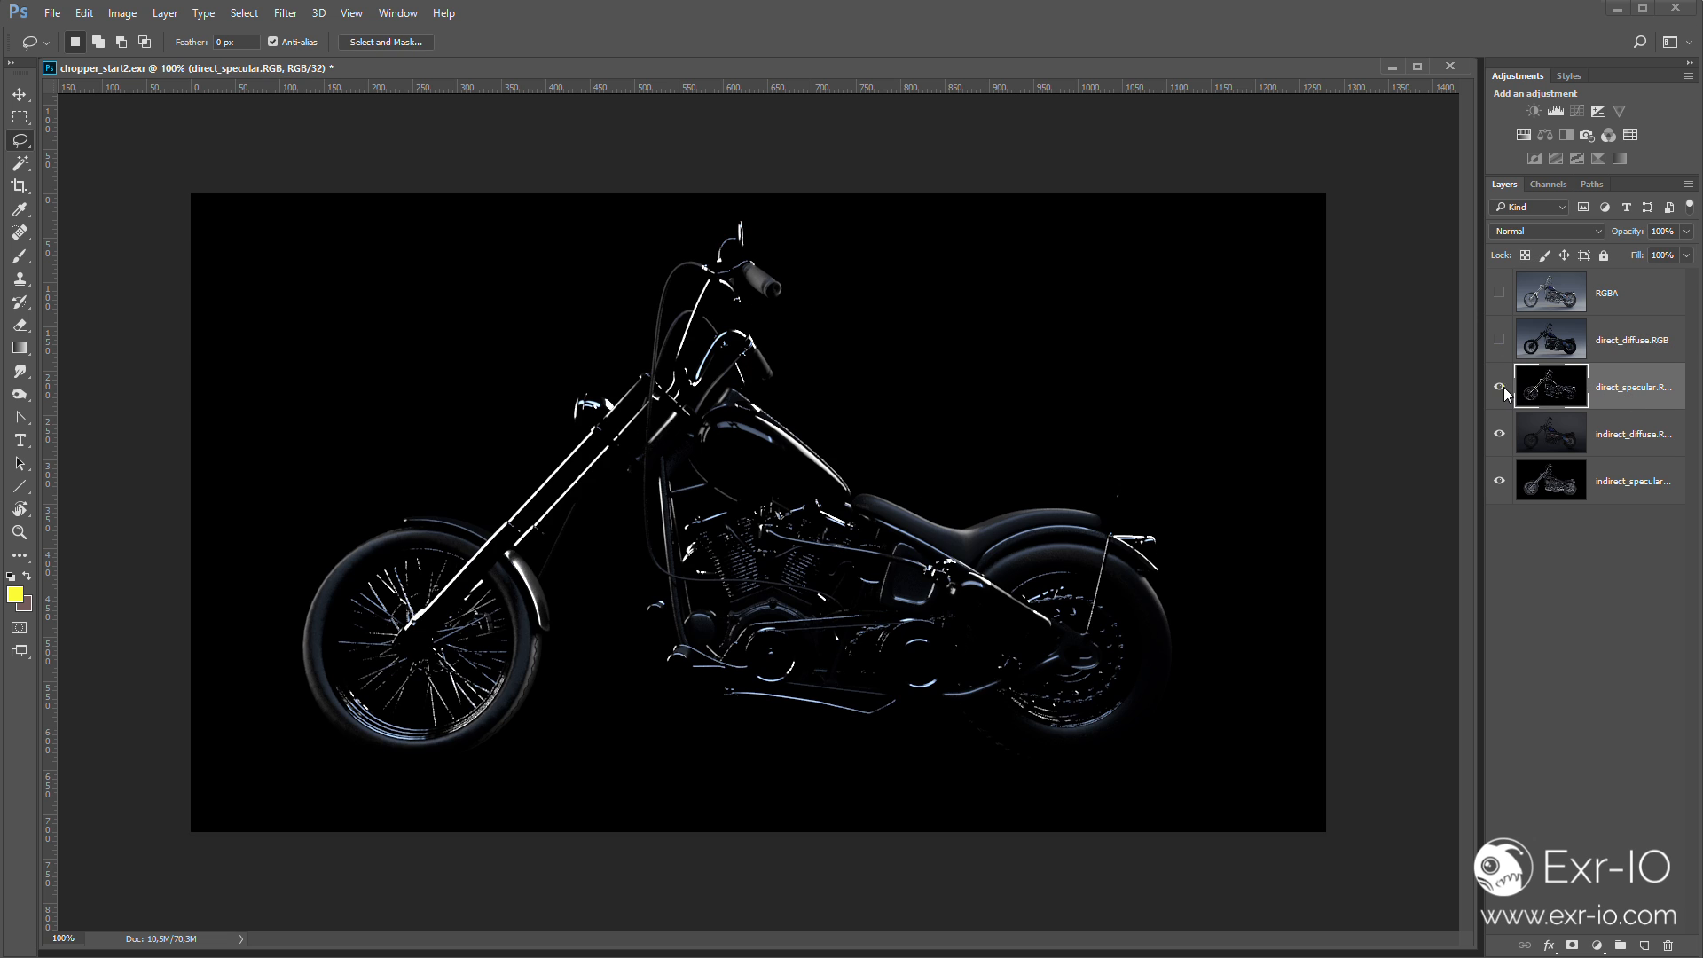
{"action": "left_click", "coordinate": [1501, 386]}
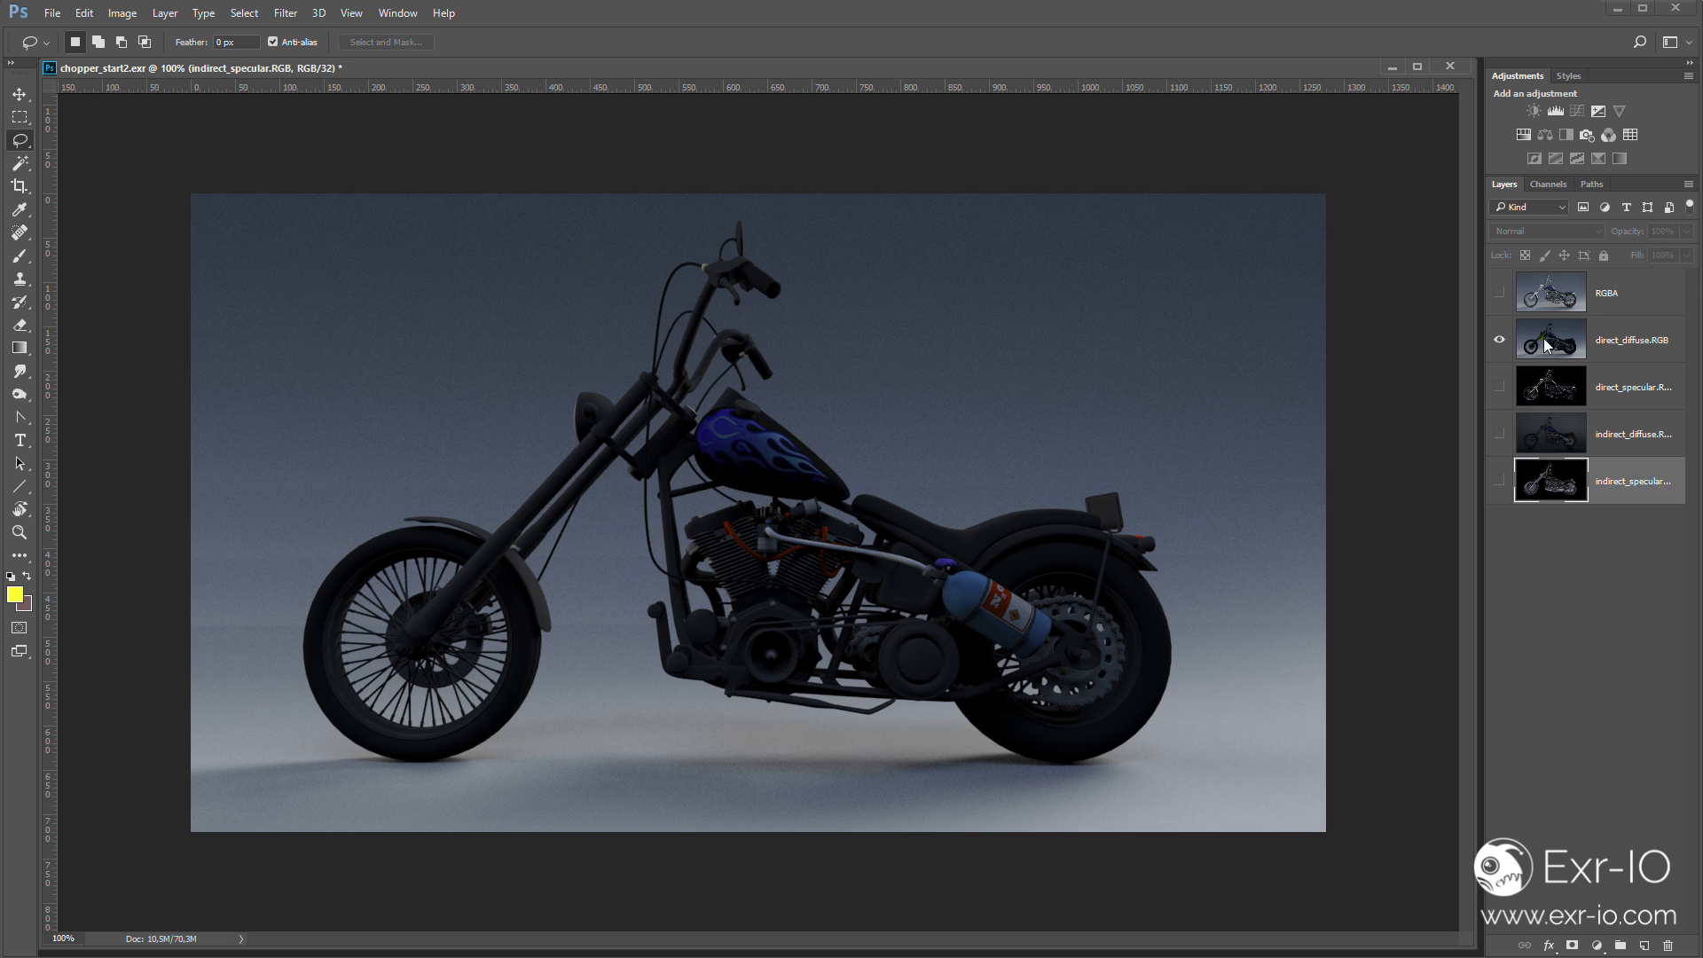
Restack indirect_diffuse above direct_diffuse and start choosing its blend mode
{"action": "left_click", "coordinate": [1550, 339]}
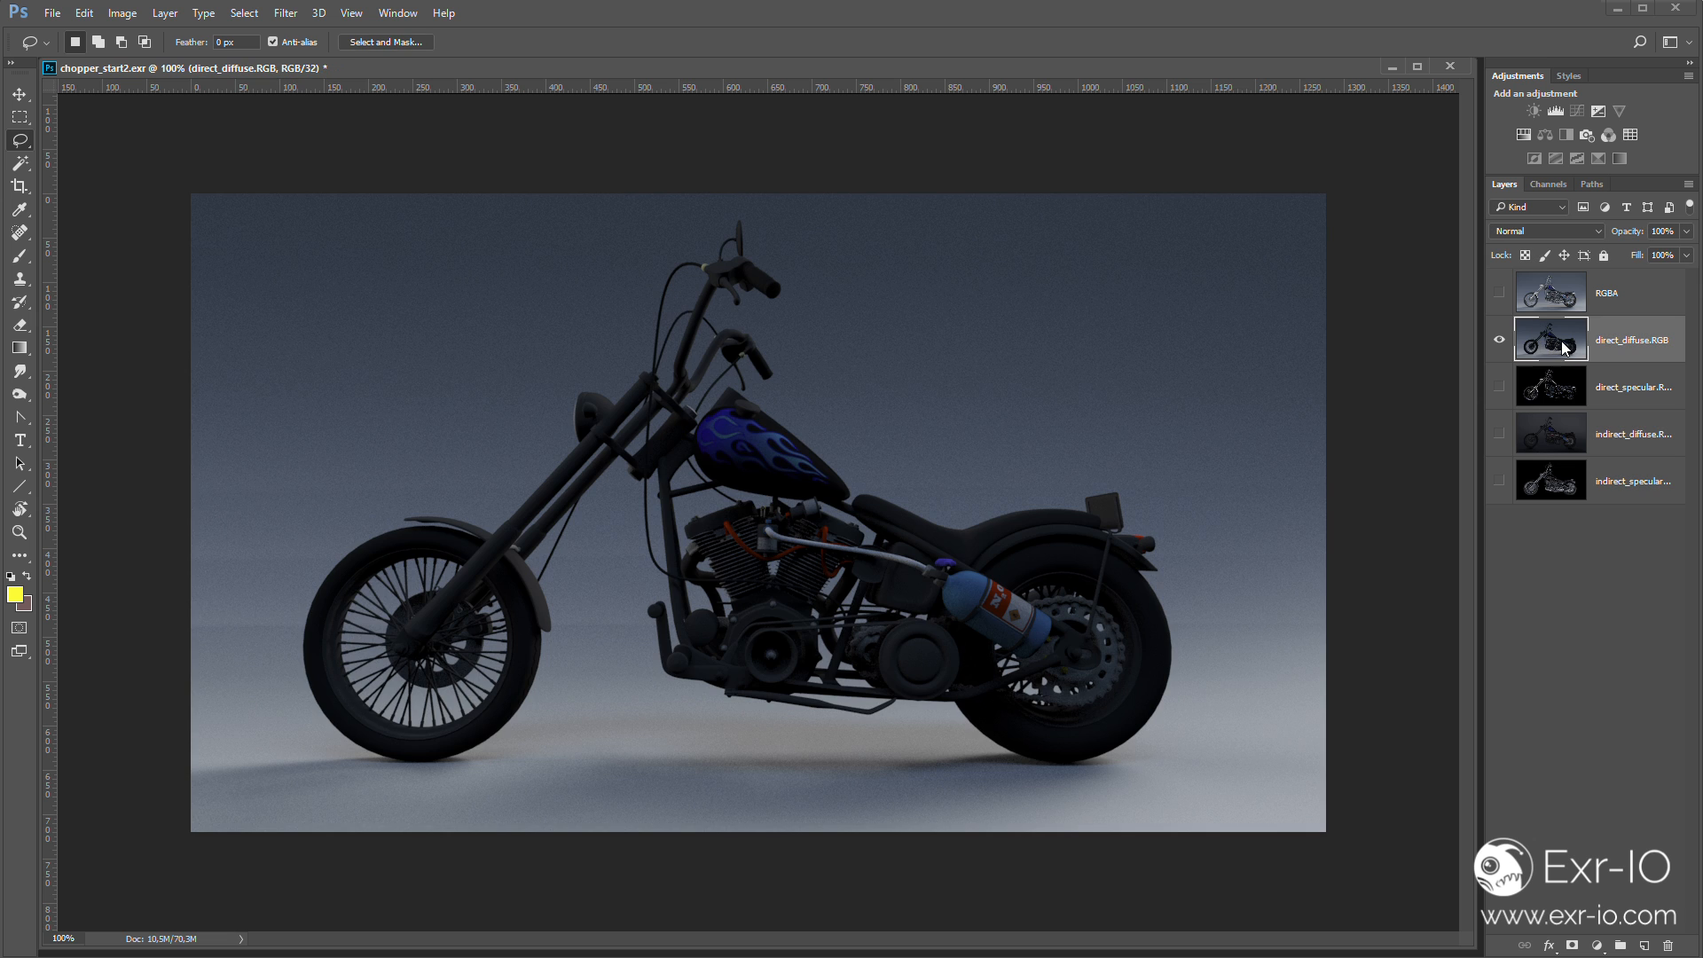
{"action": "mouse_move", "coordinate": [1618, 450]}
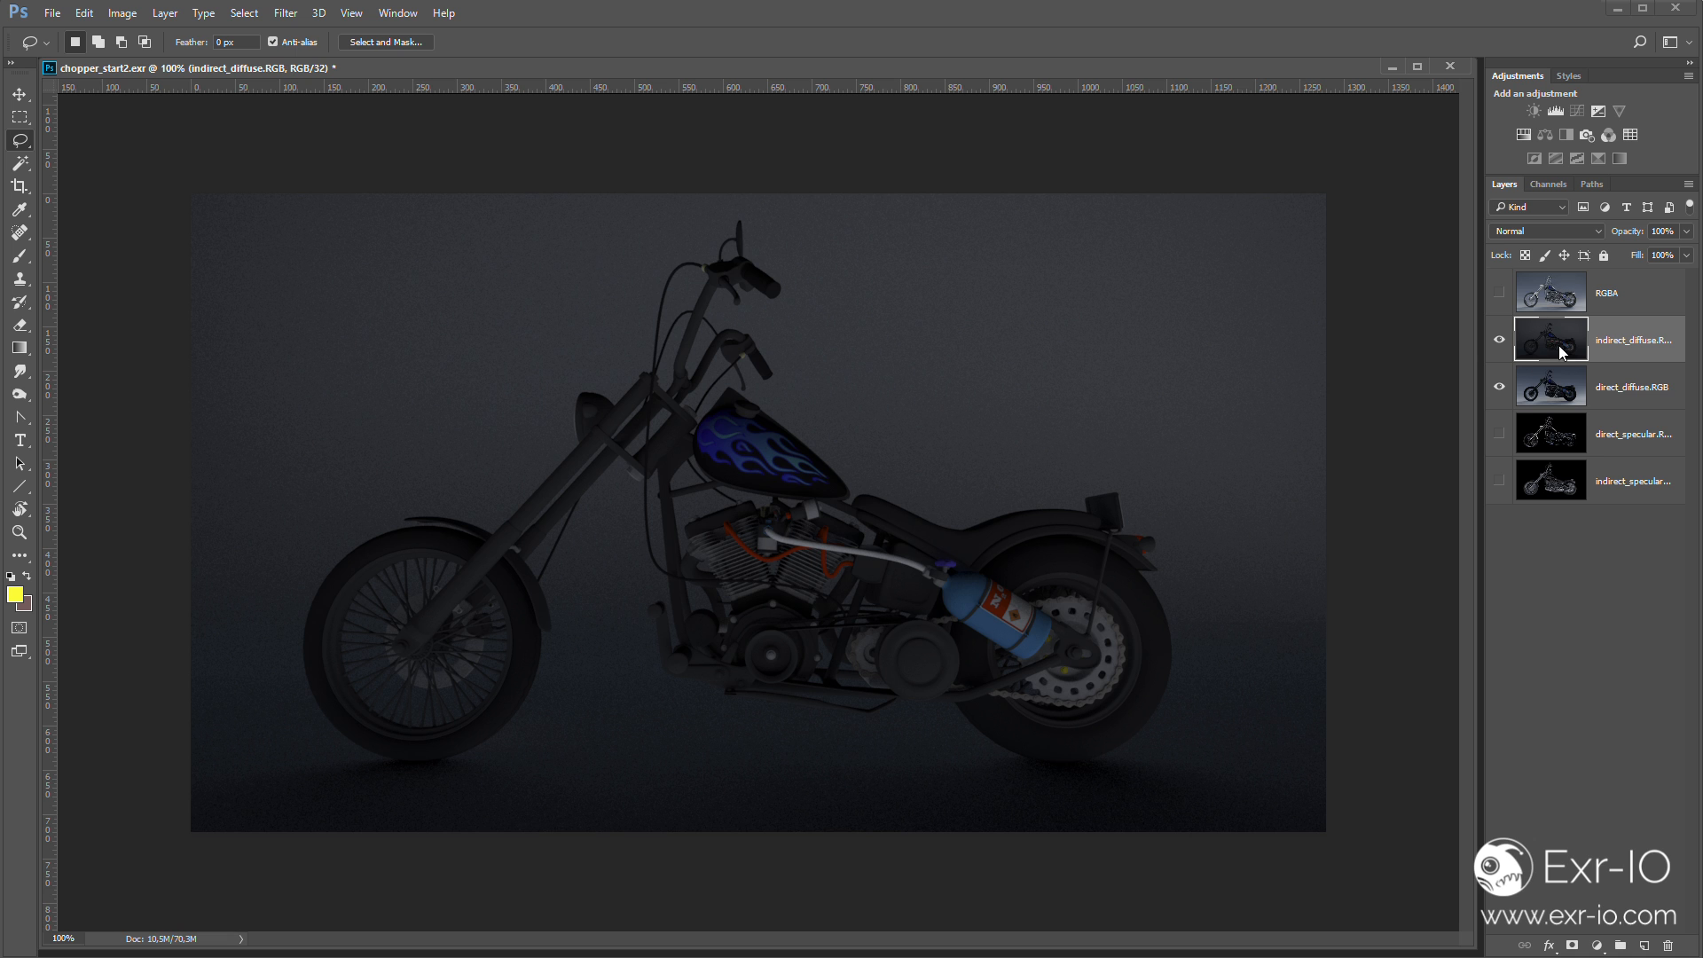
{"action": "left_click", "coordinate": [1546, 230]}
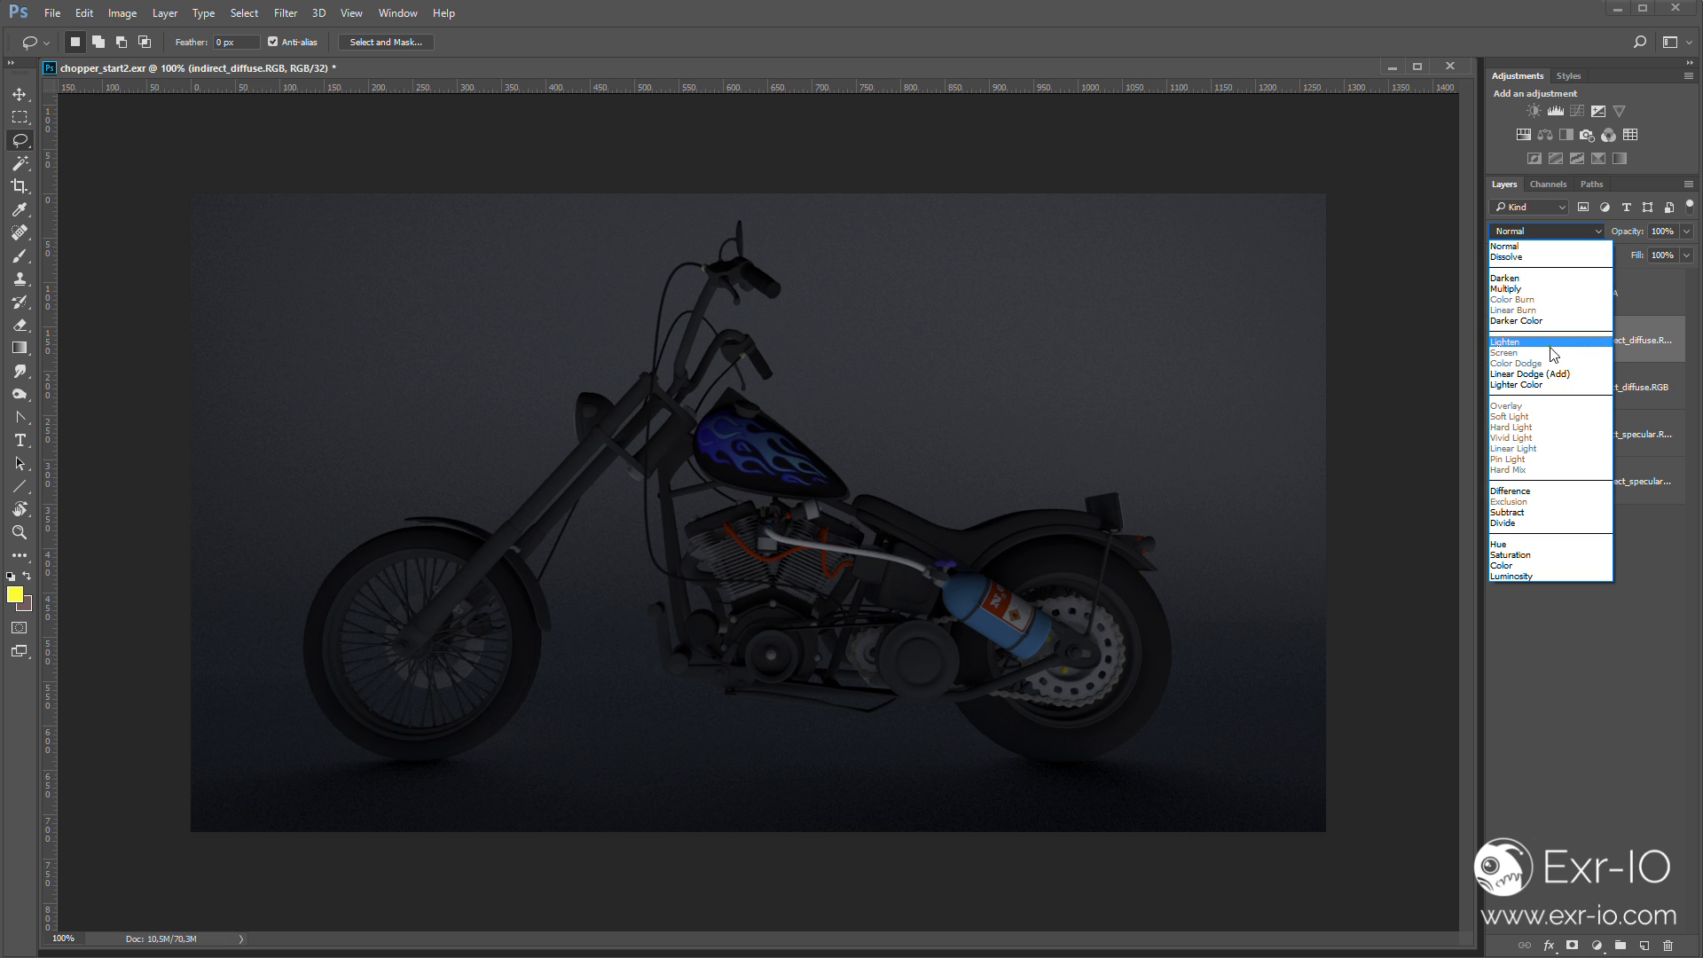
Blend indirect diffuse with Linear Dodge (Add) and show the indirect specular pass
{"action": "left_click", "coordinate": [1528, 375]}
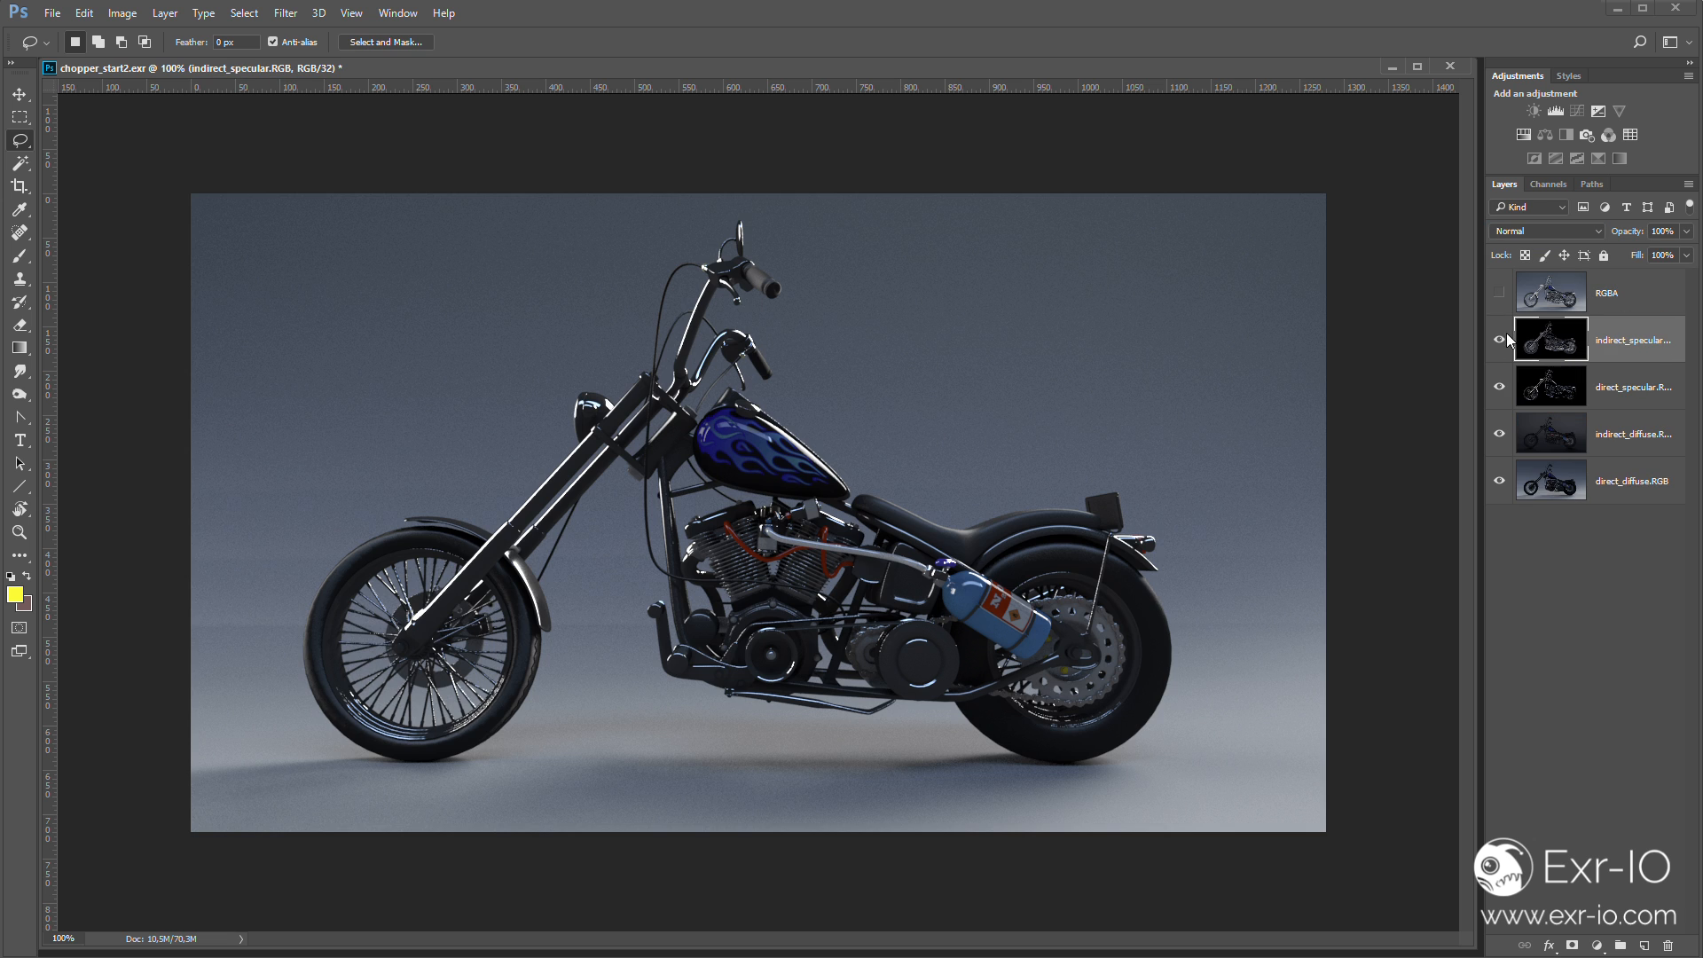
{"action": "left_click", "coordinate": [1501, 293]}
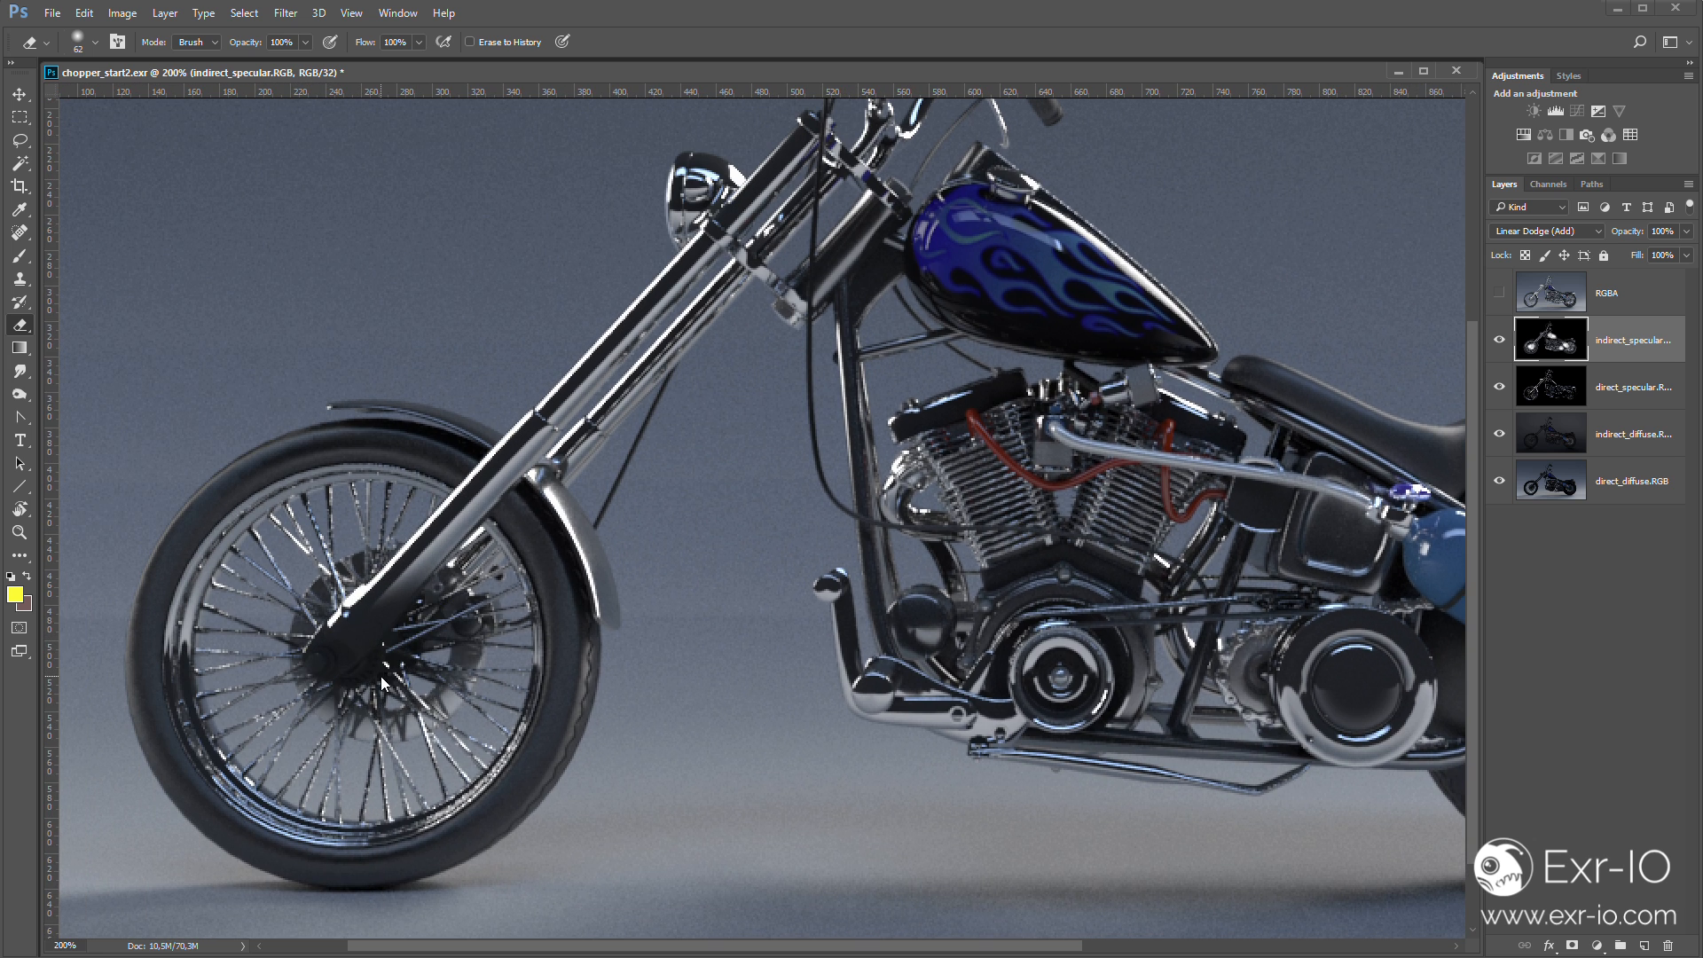
Convert to 16 Bits/Channel without merging layers and add a Color-mode layer for the tank
{"action": "left_click", "coordinate": [102, 40]}
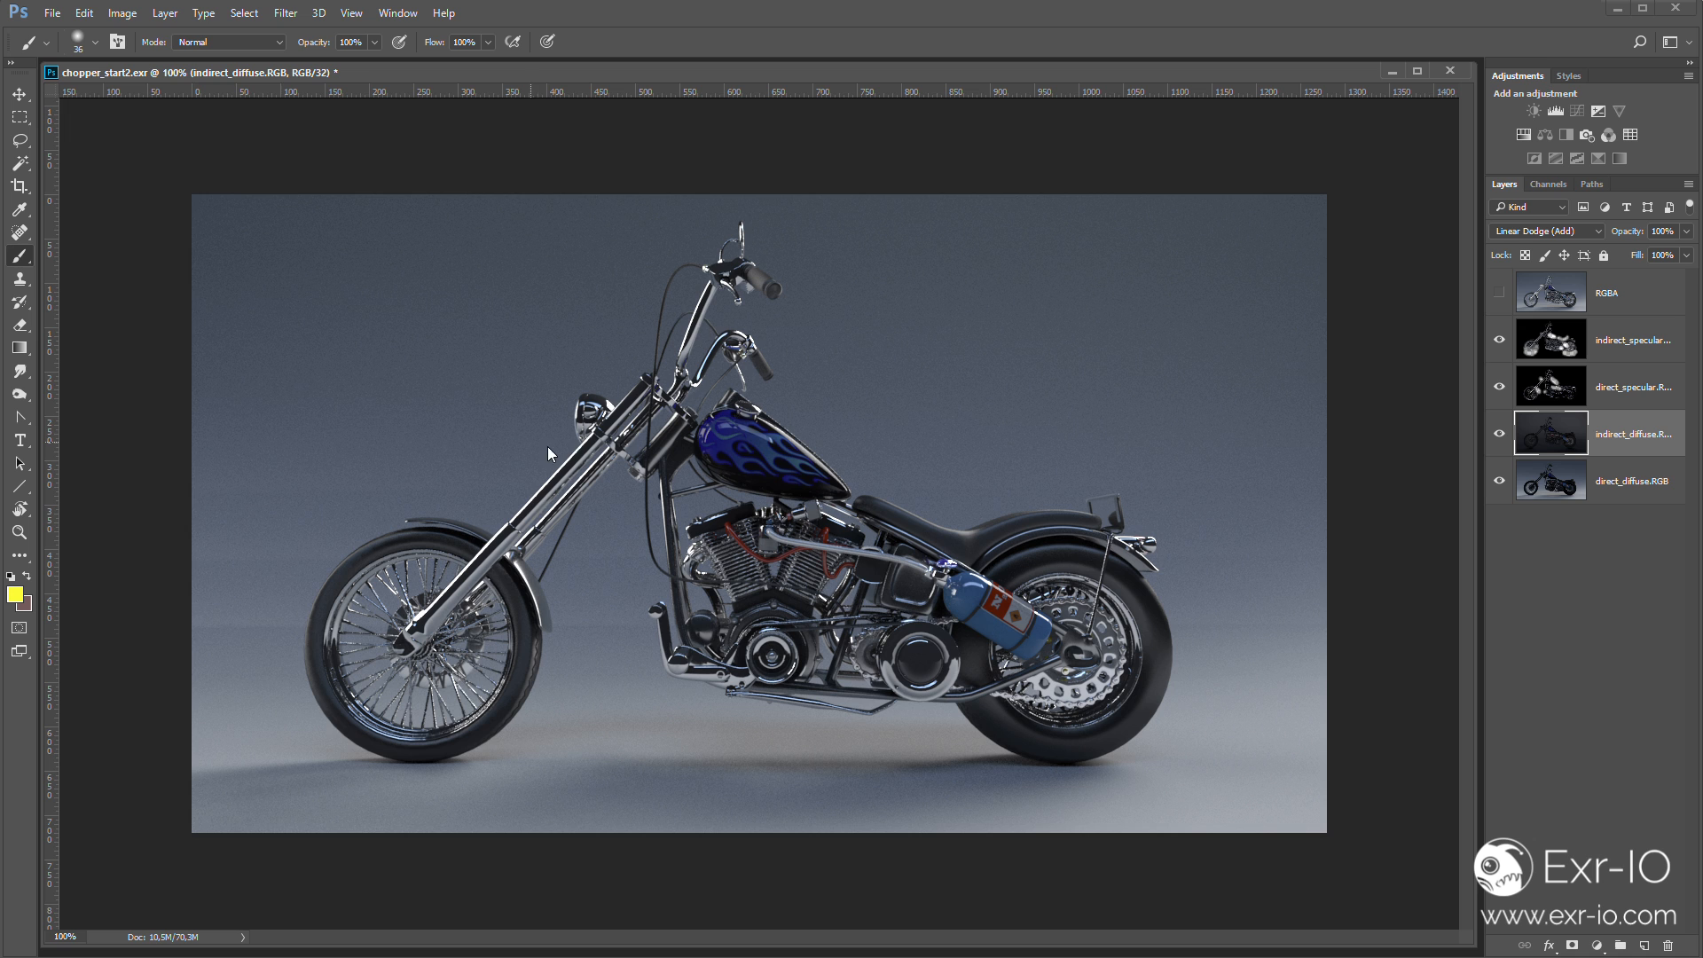
{"action": "left_click", "coordinate": [122, 12]}
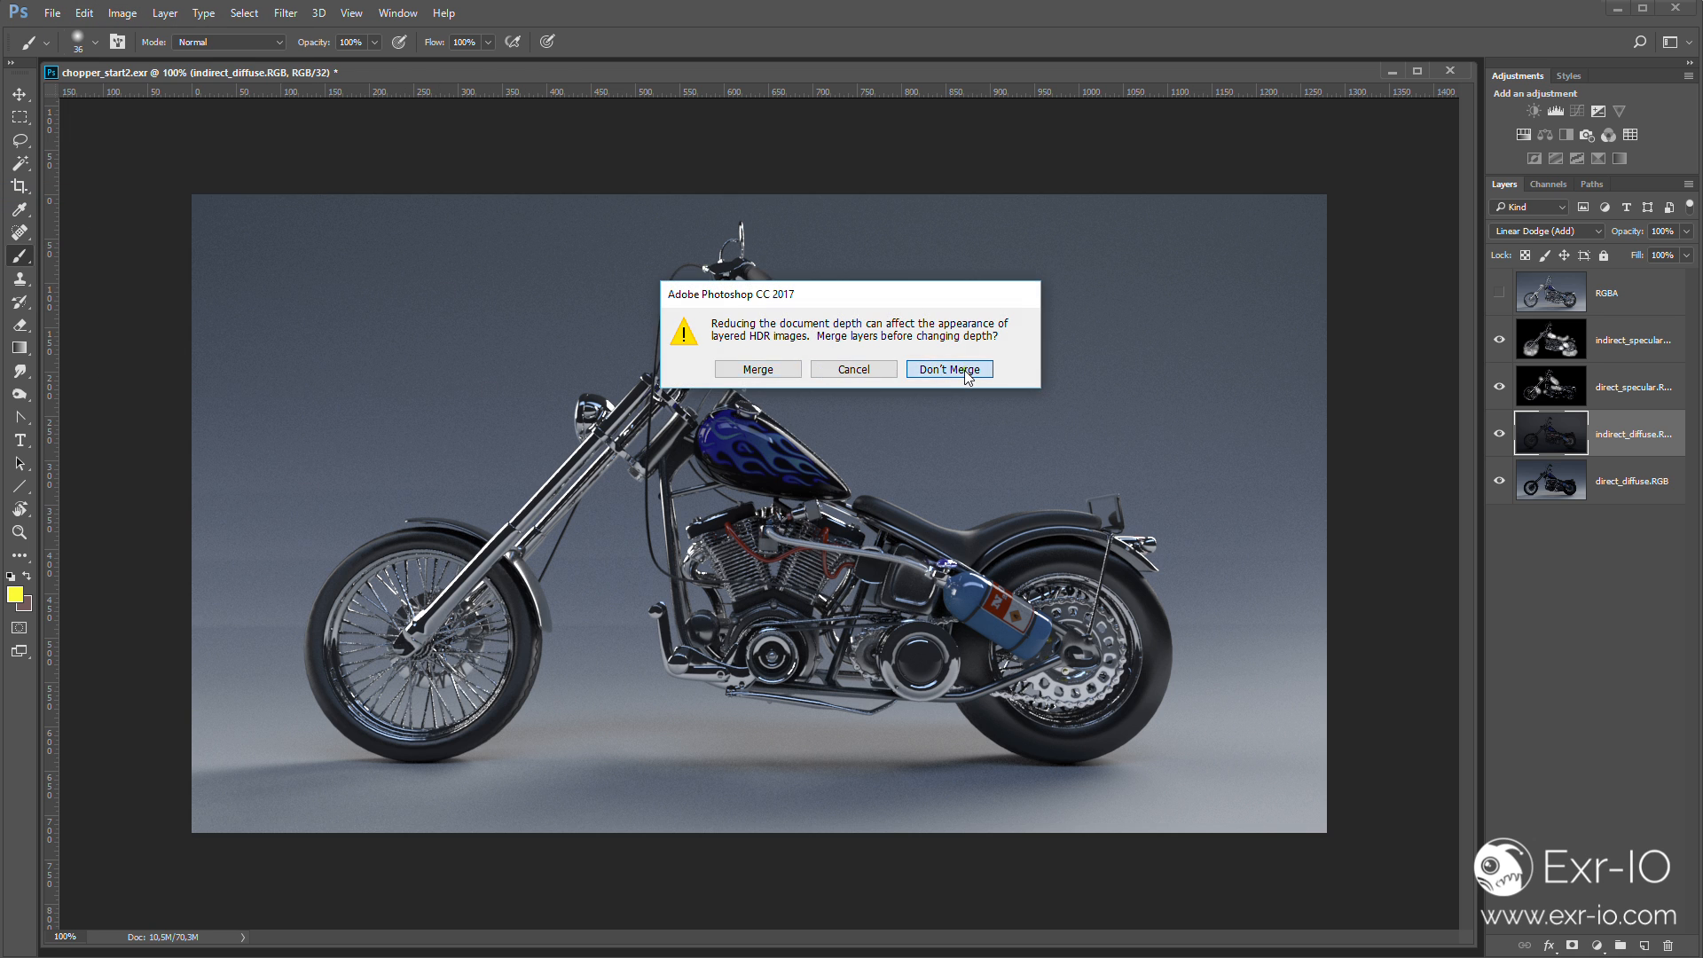
{"action": "left_click", "coordinate": [946, 369]}
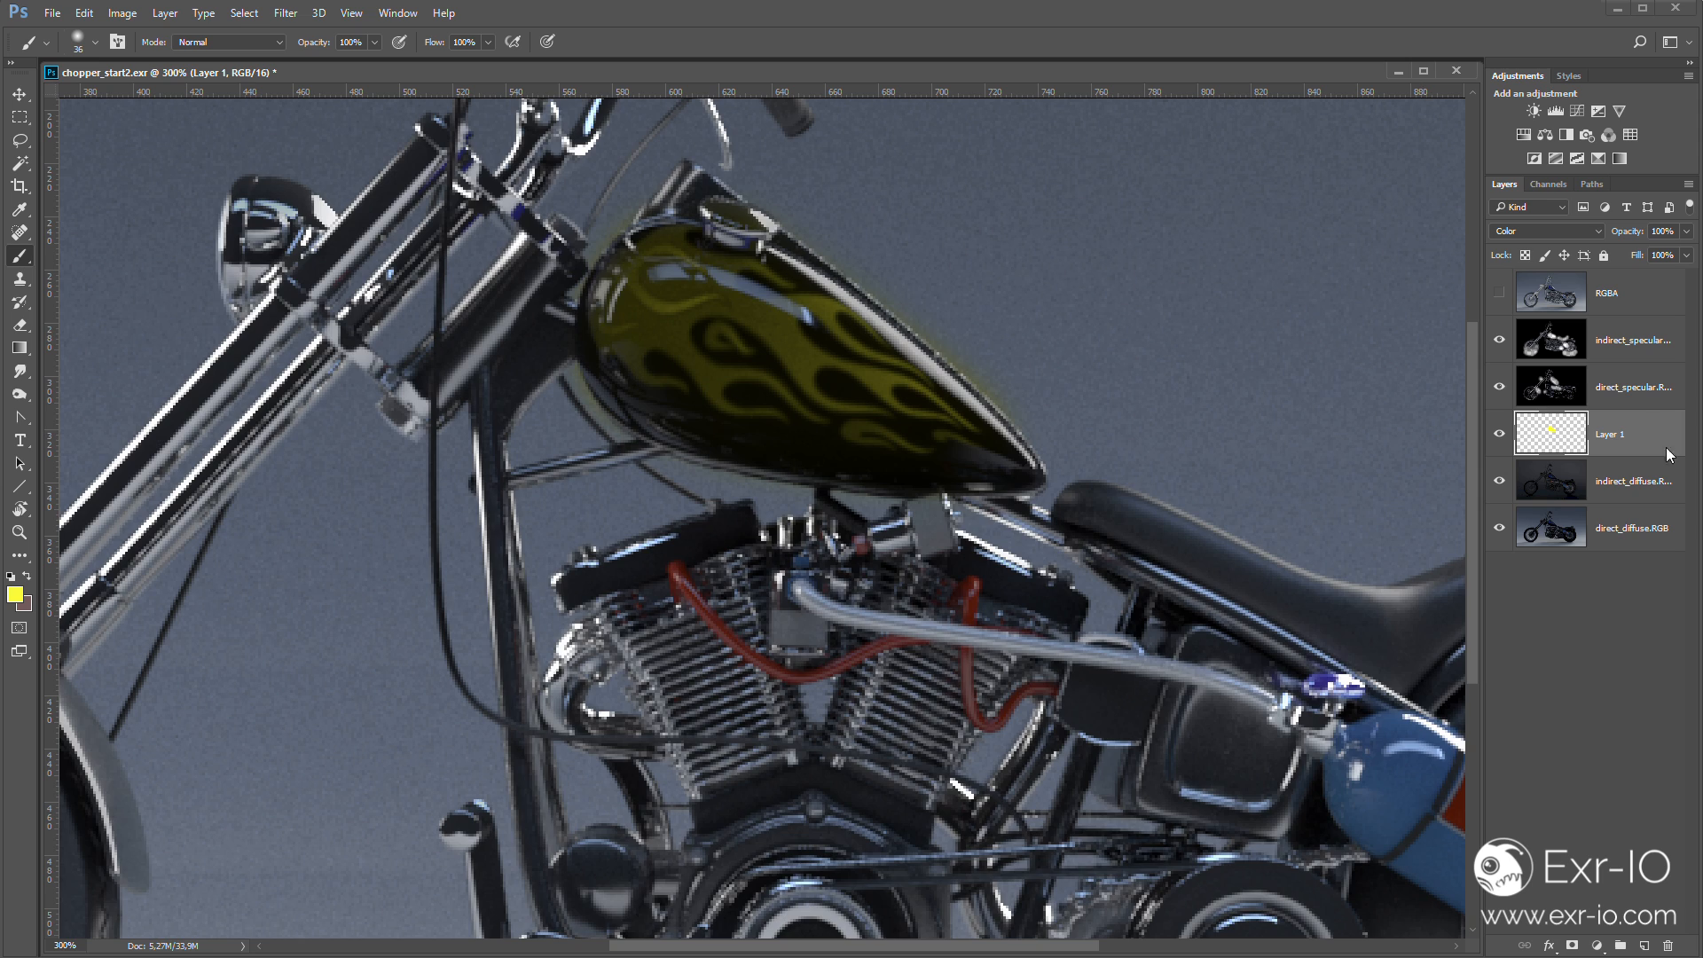
{"action": "left_click", "coordinate": [1501, 391]}
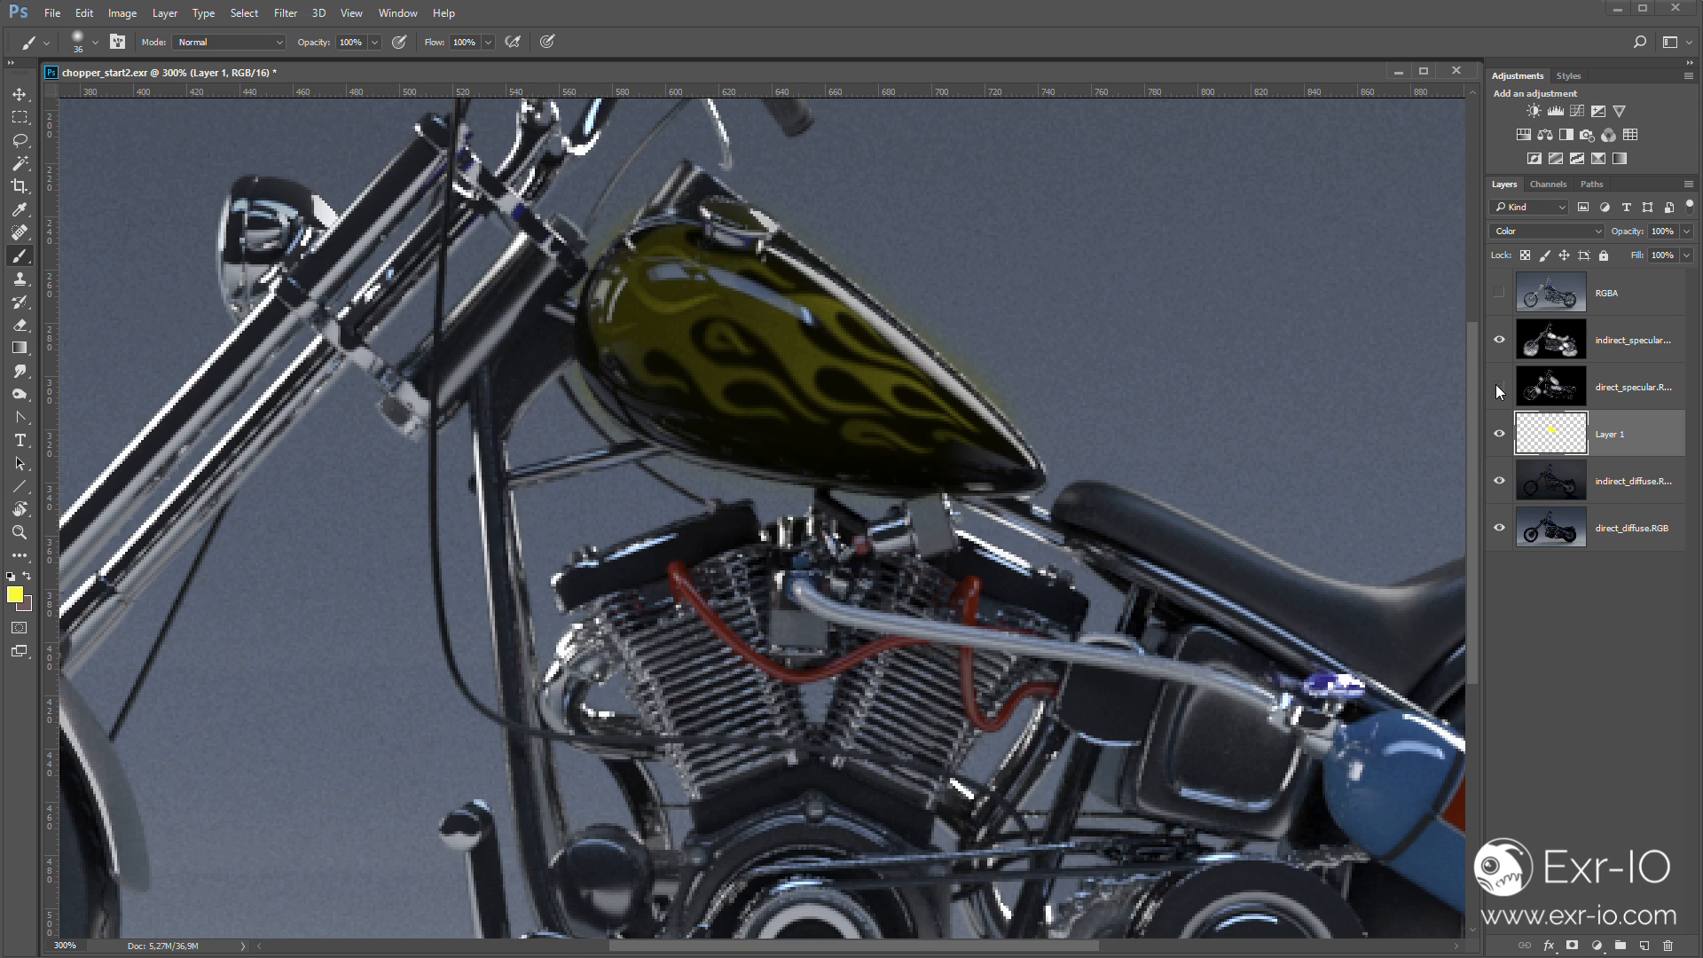
Choose purple #3304fd as the foreground paint colour
{"action": "left_click", "coordinate": [16, 597]}
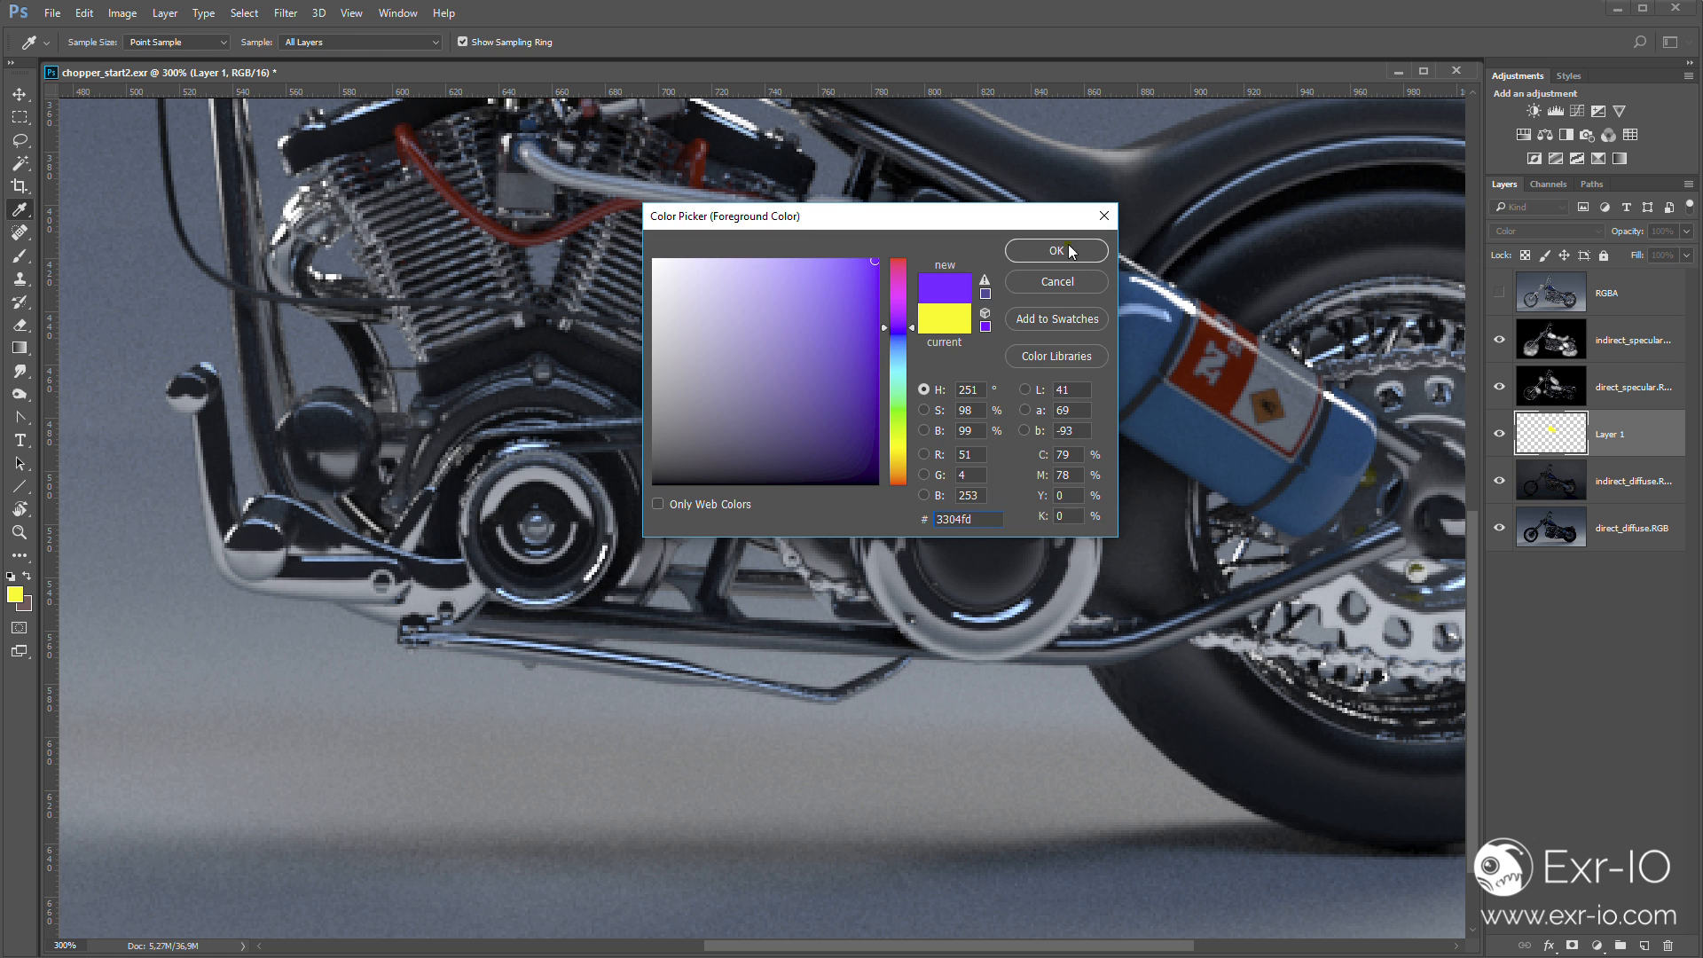
{"action": "left_click", "coordinate": [1054, 250]}
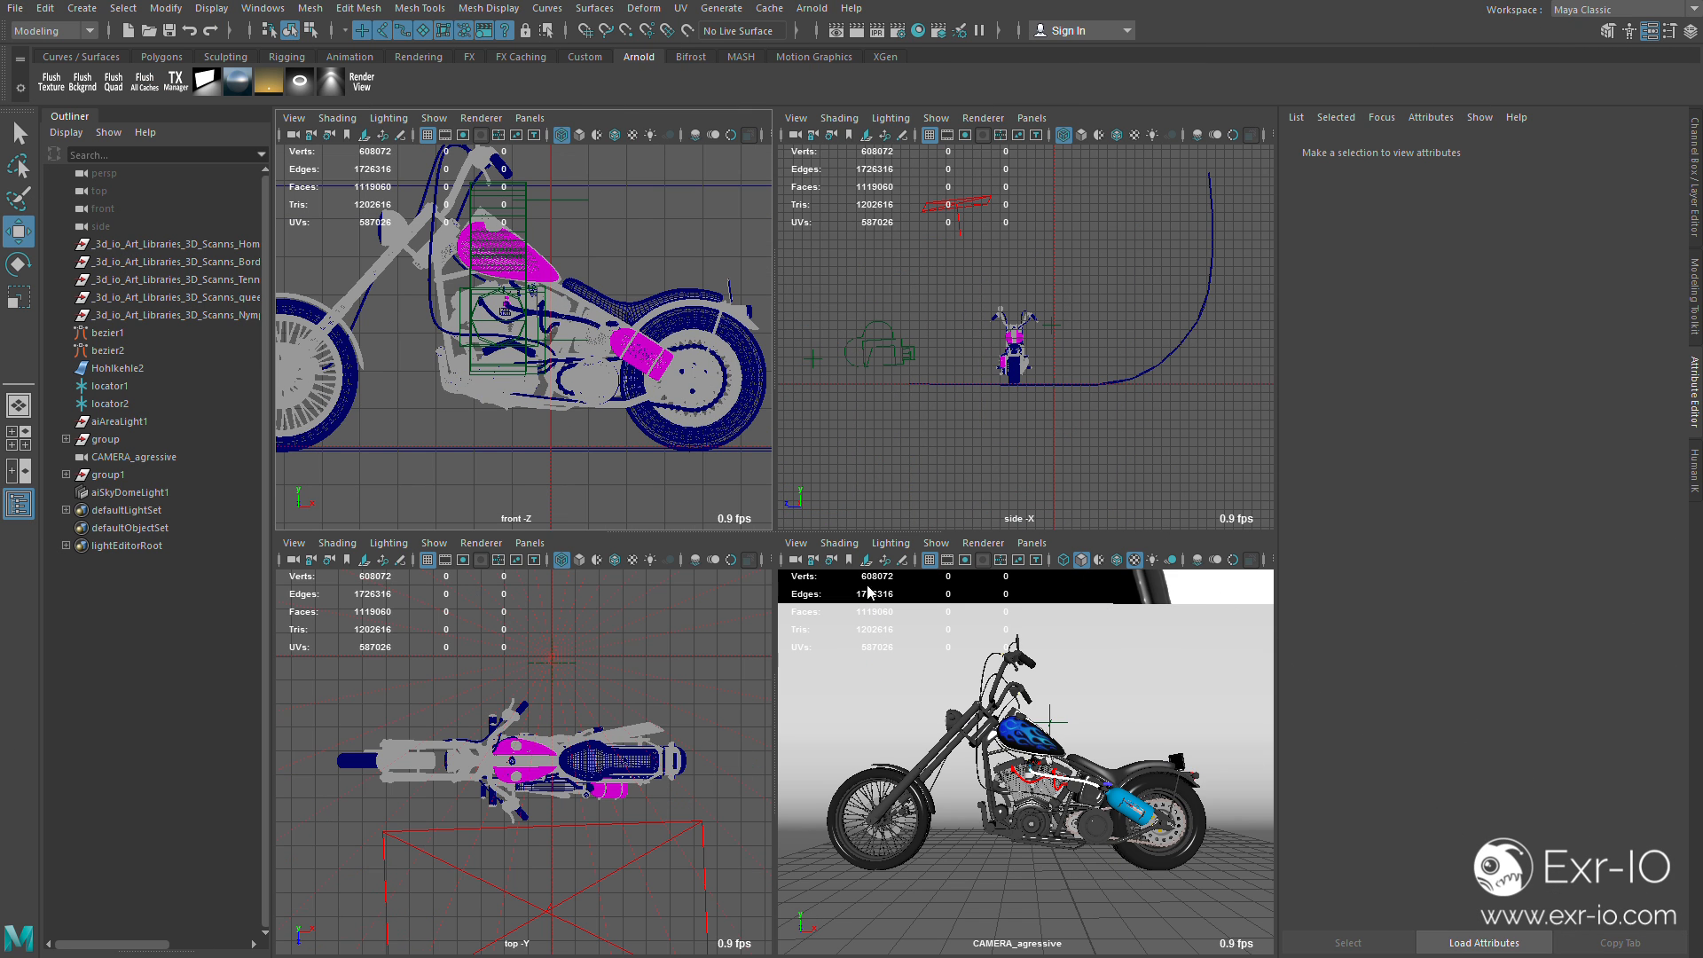
In Hypershade select Stage_Gray's aiStandard12SG shading group and review its AOVs in Render Settings
{"action": "left_click", "coordinate": [115, 369]}
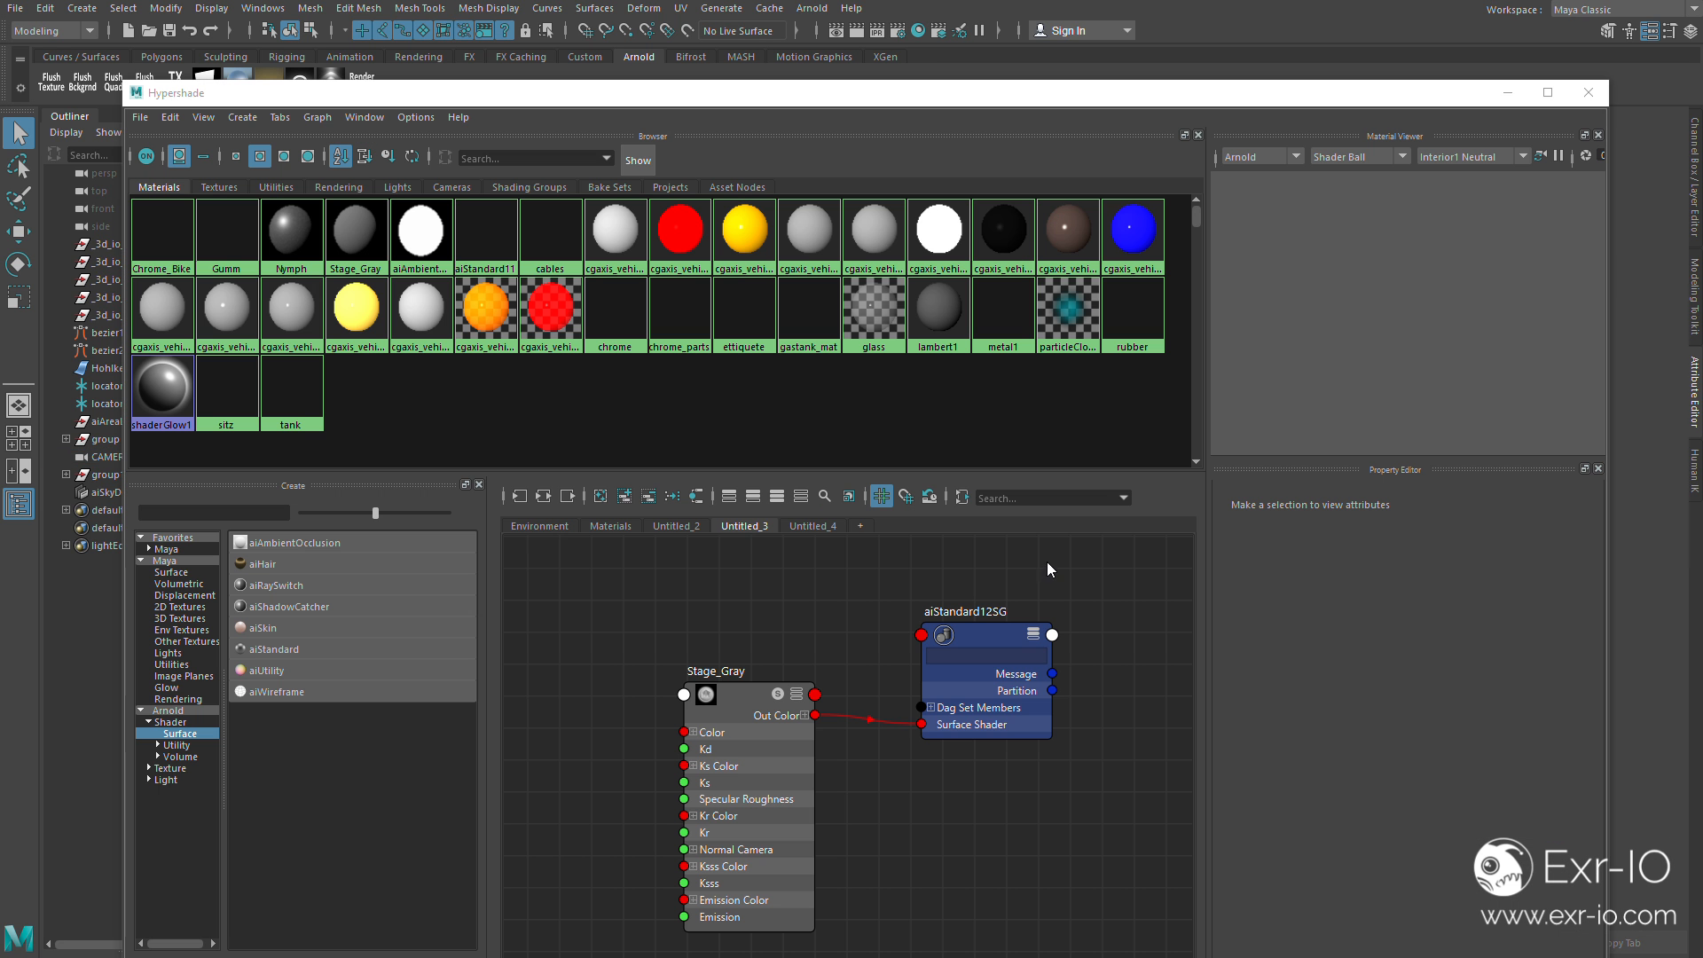
{"action": "left_click", "coordinate": [761, 696]}
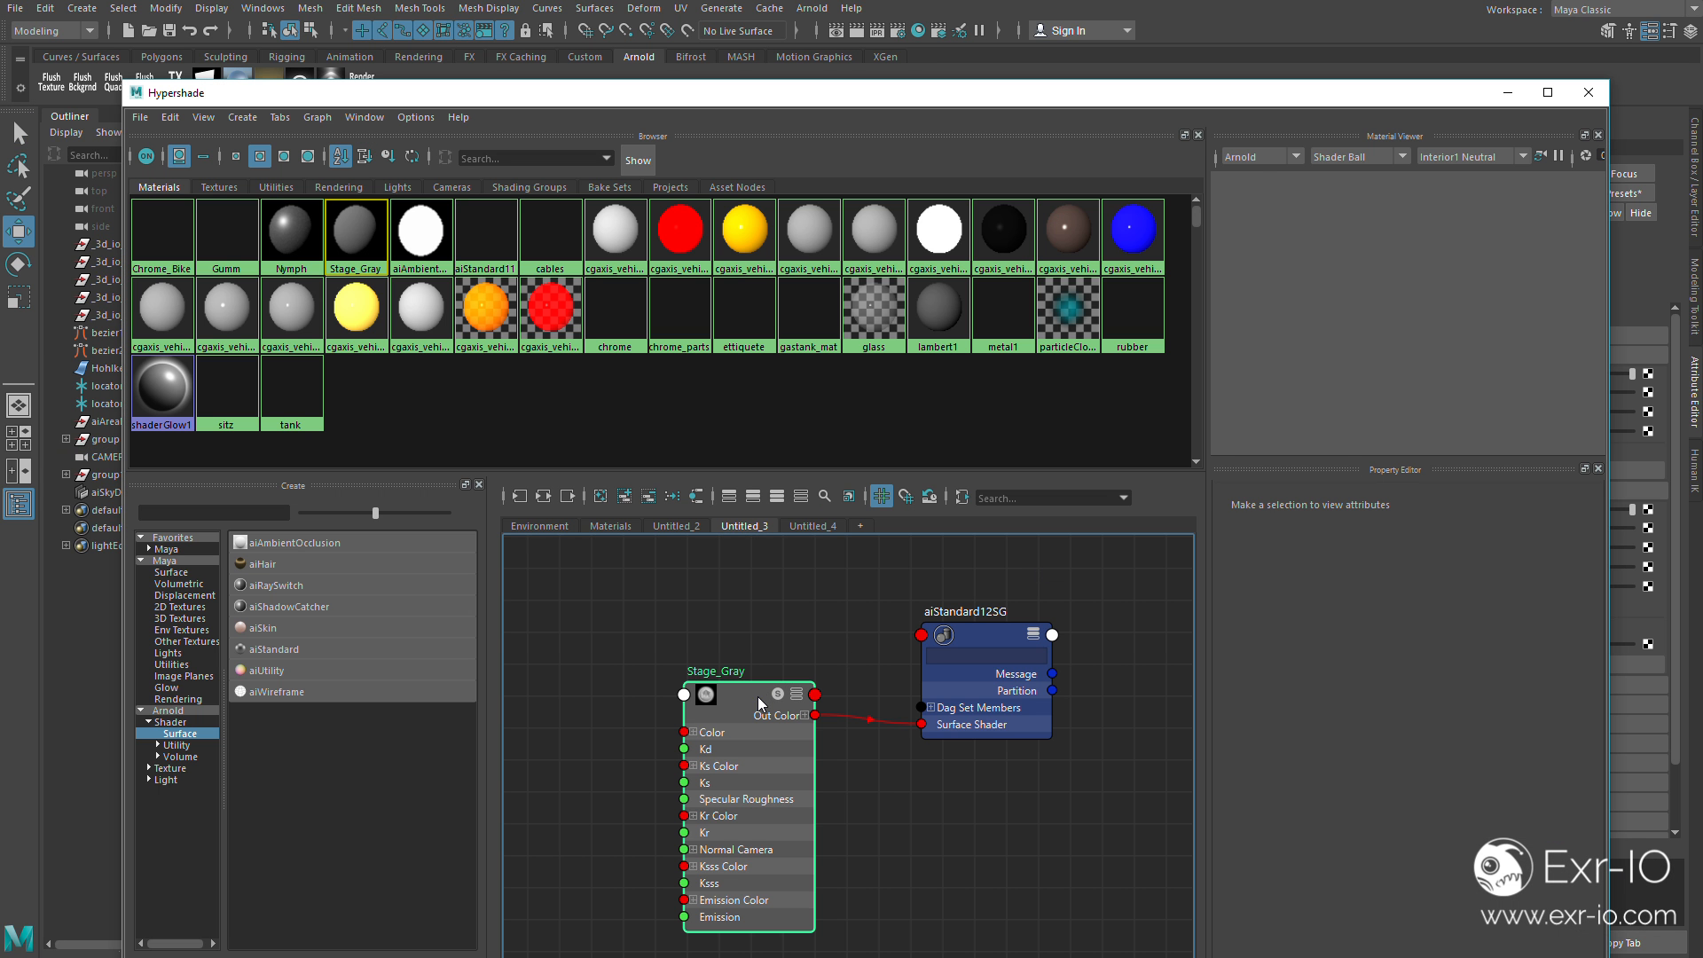
{"action": "left_click", "coordinate": [715, 670]}
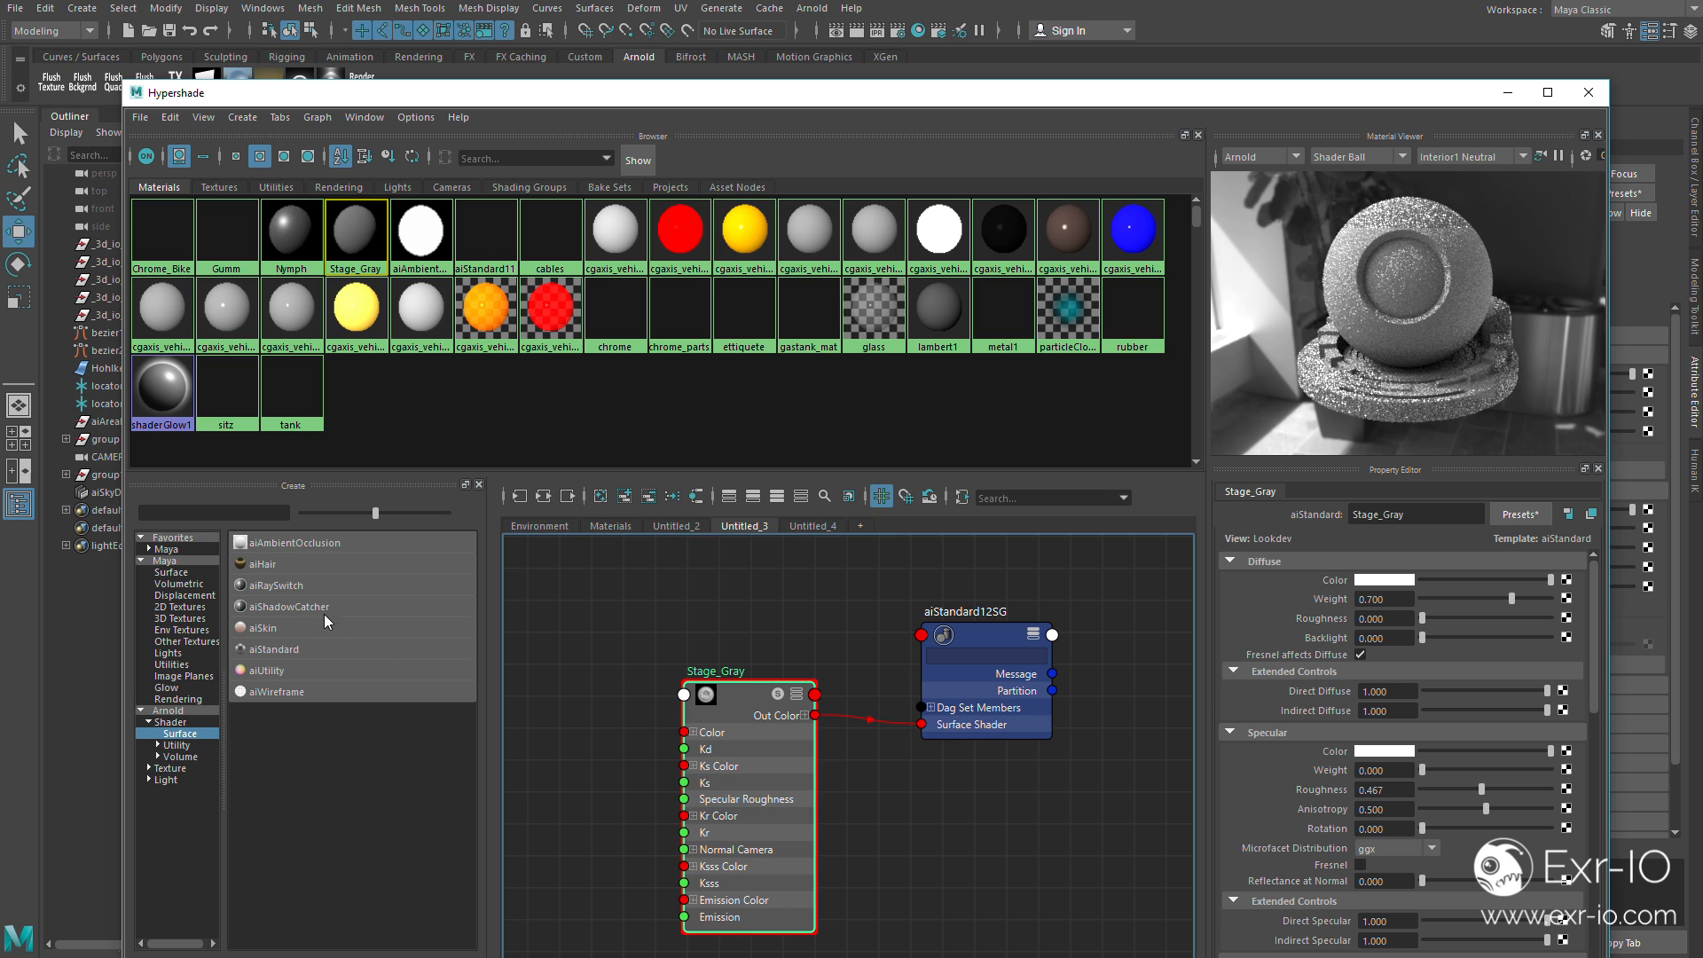
{"action": "left_click", "coordinate": [983, 628]}
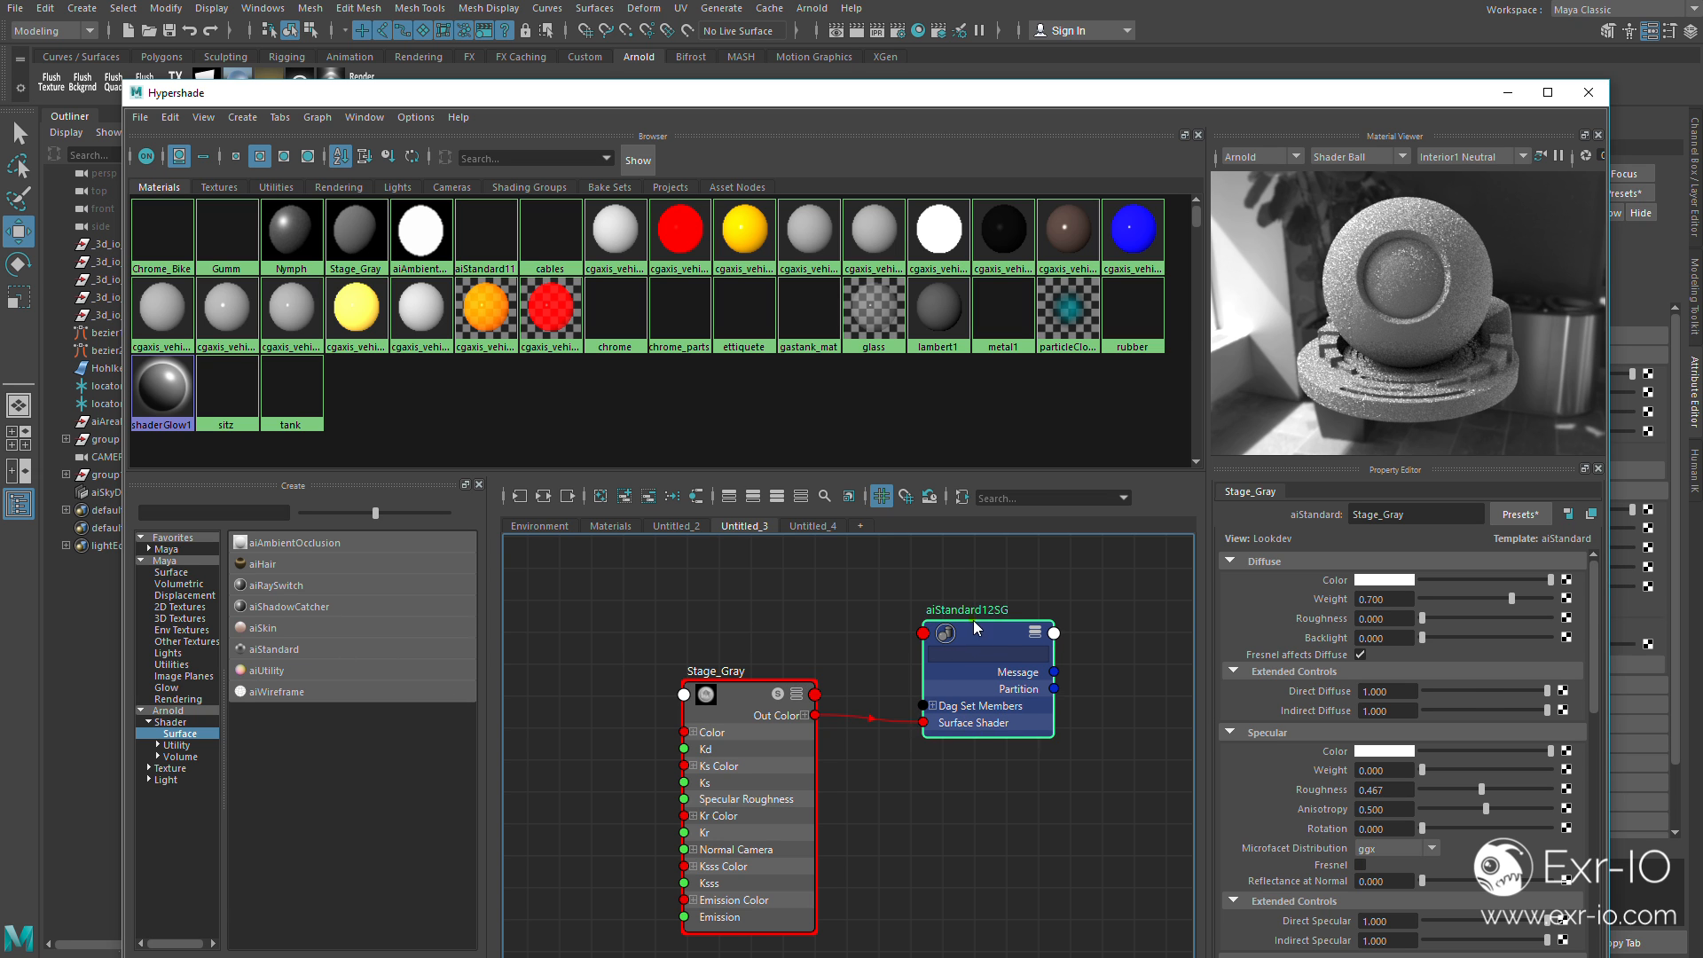
{"action": "left_click", "coordinate": [983, 608]}
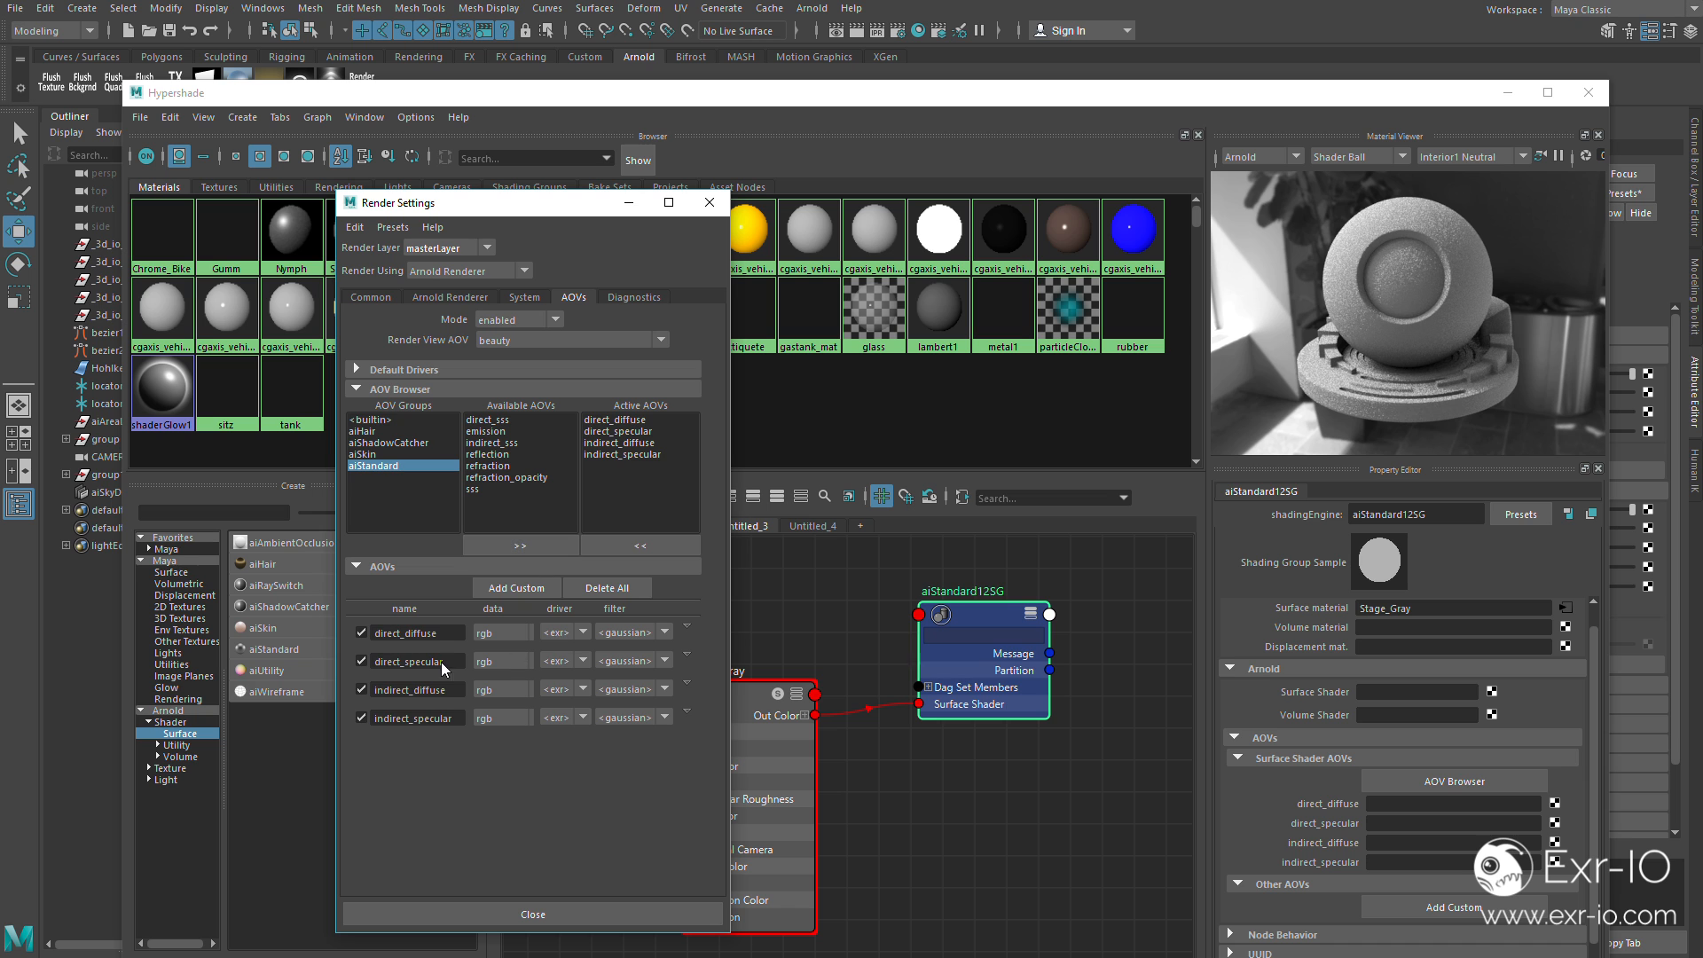
{"action": "mouse_move", "coordinate": [657, 232]}
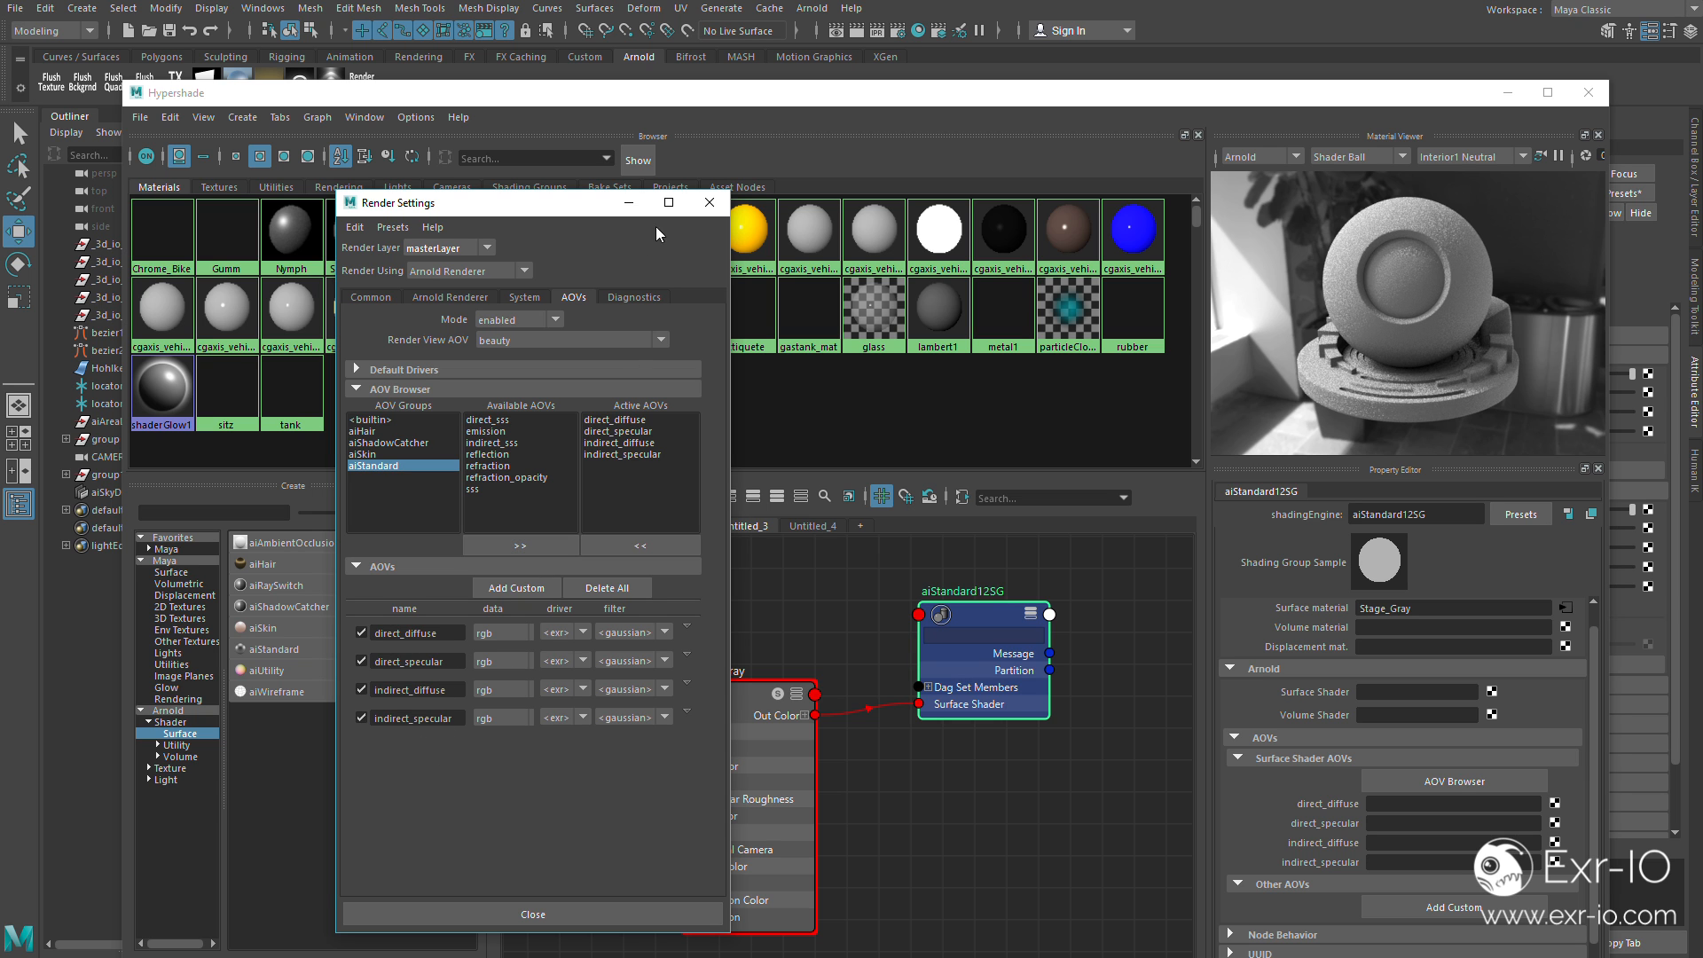
{"action": "left_click", "coordinate": [532, 914]}
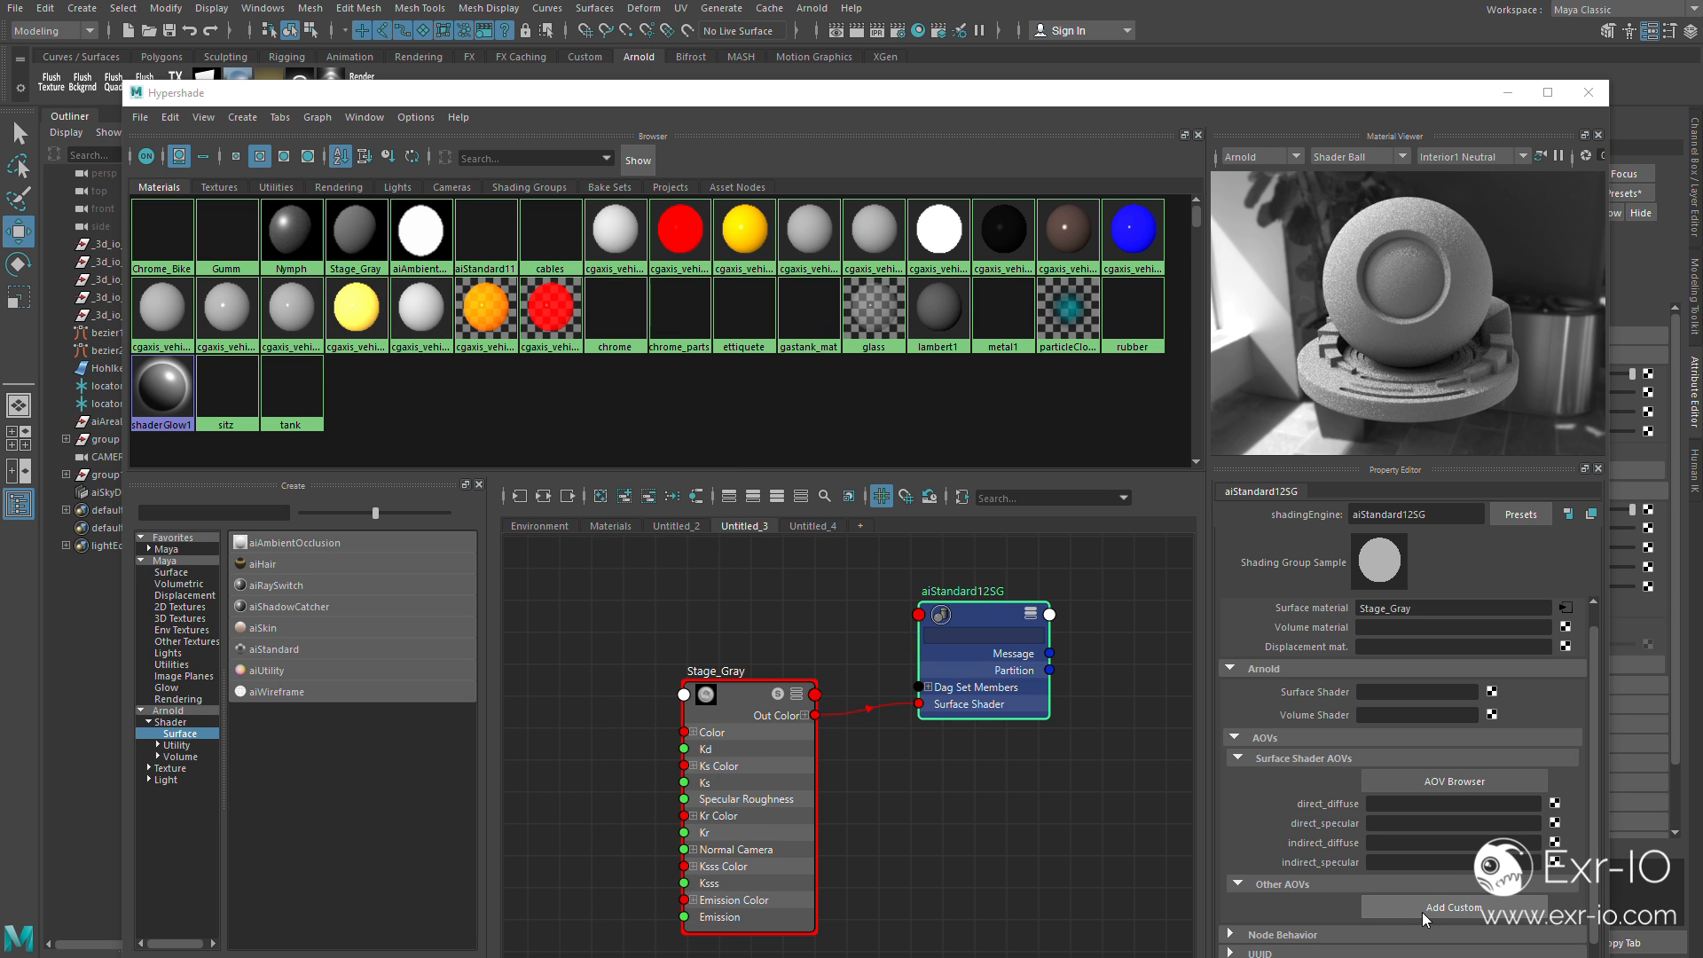
{"action": "mouse_move", "coordinate": [821, 766]}
{"action": "type", "text": "Mask_Stage"}
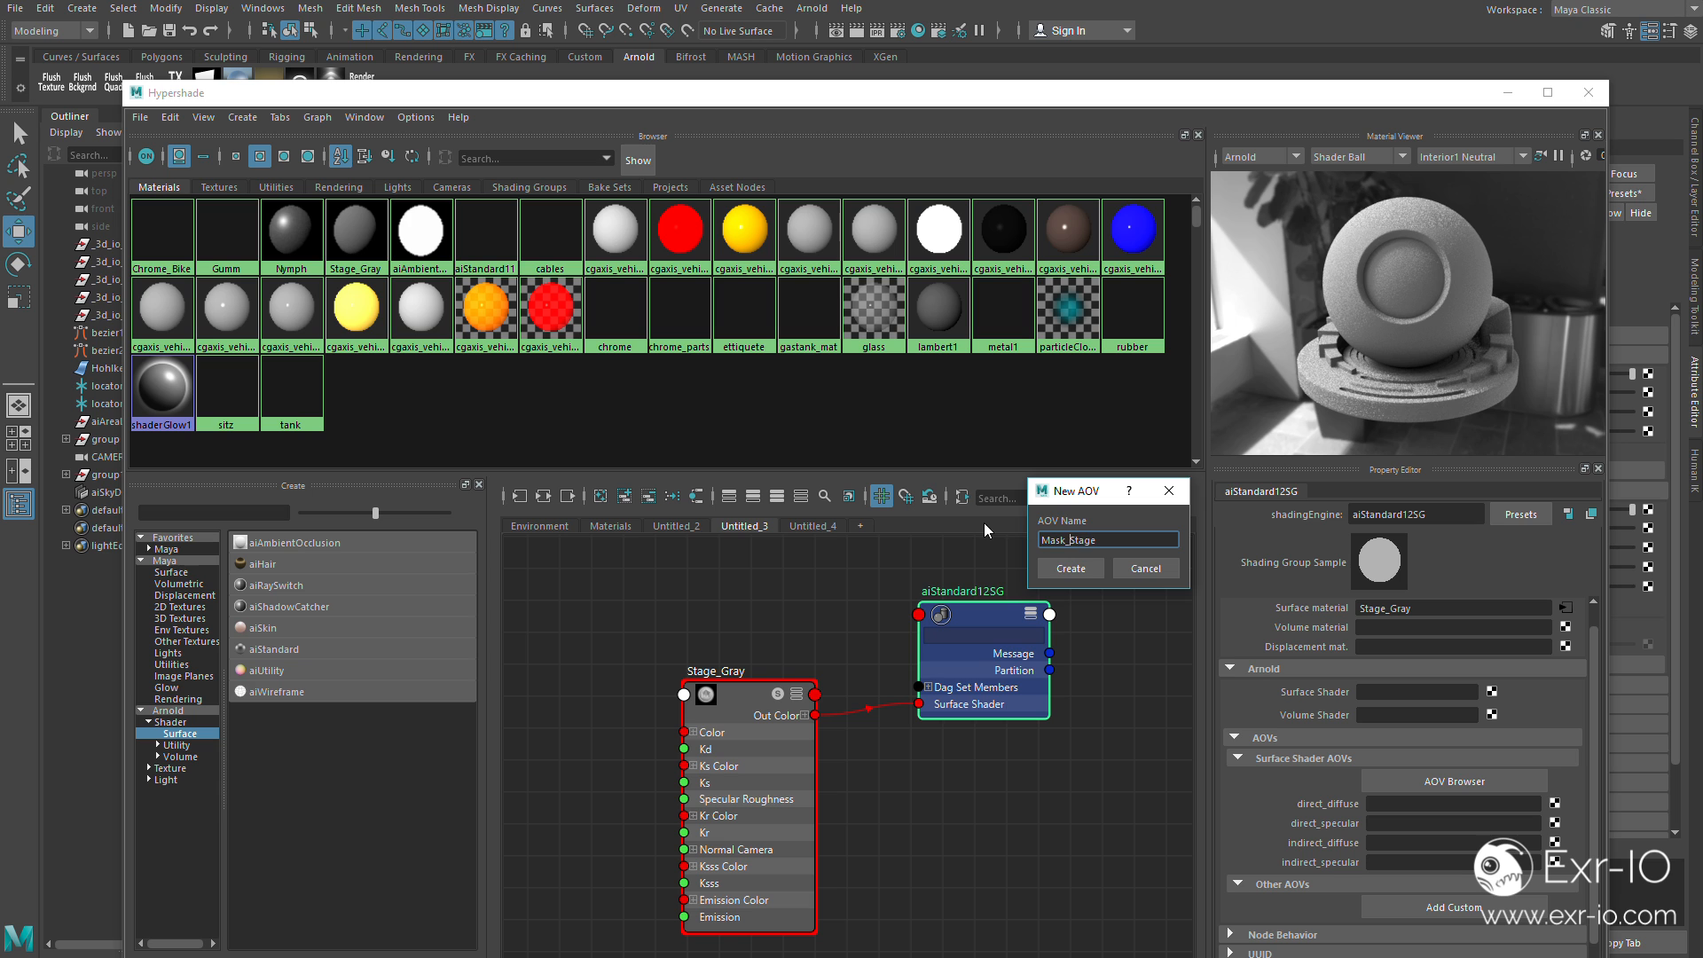
Create the custom Mask_Stage AOV and set the new aiUtility shader to id colour mode
{"action": "left_click", "coordinate": [1068, 568]}
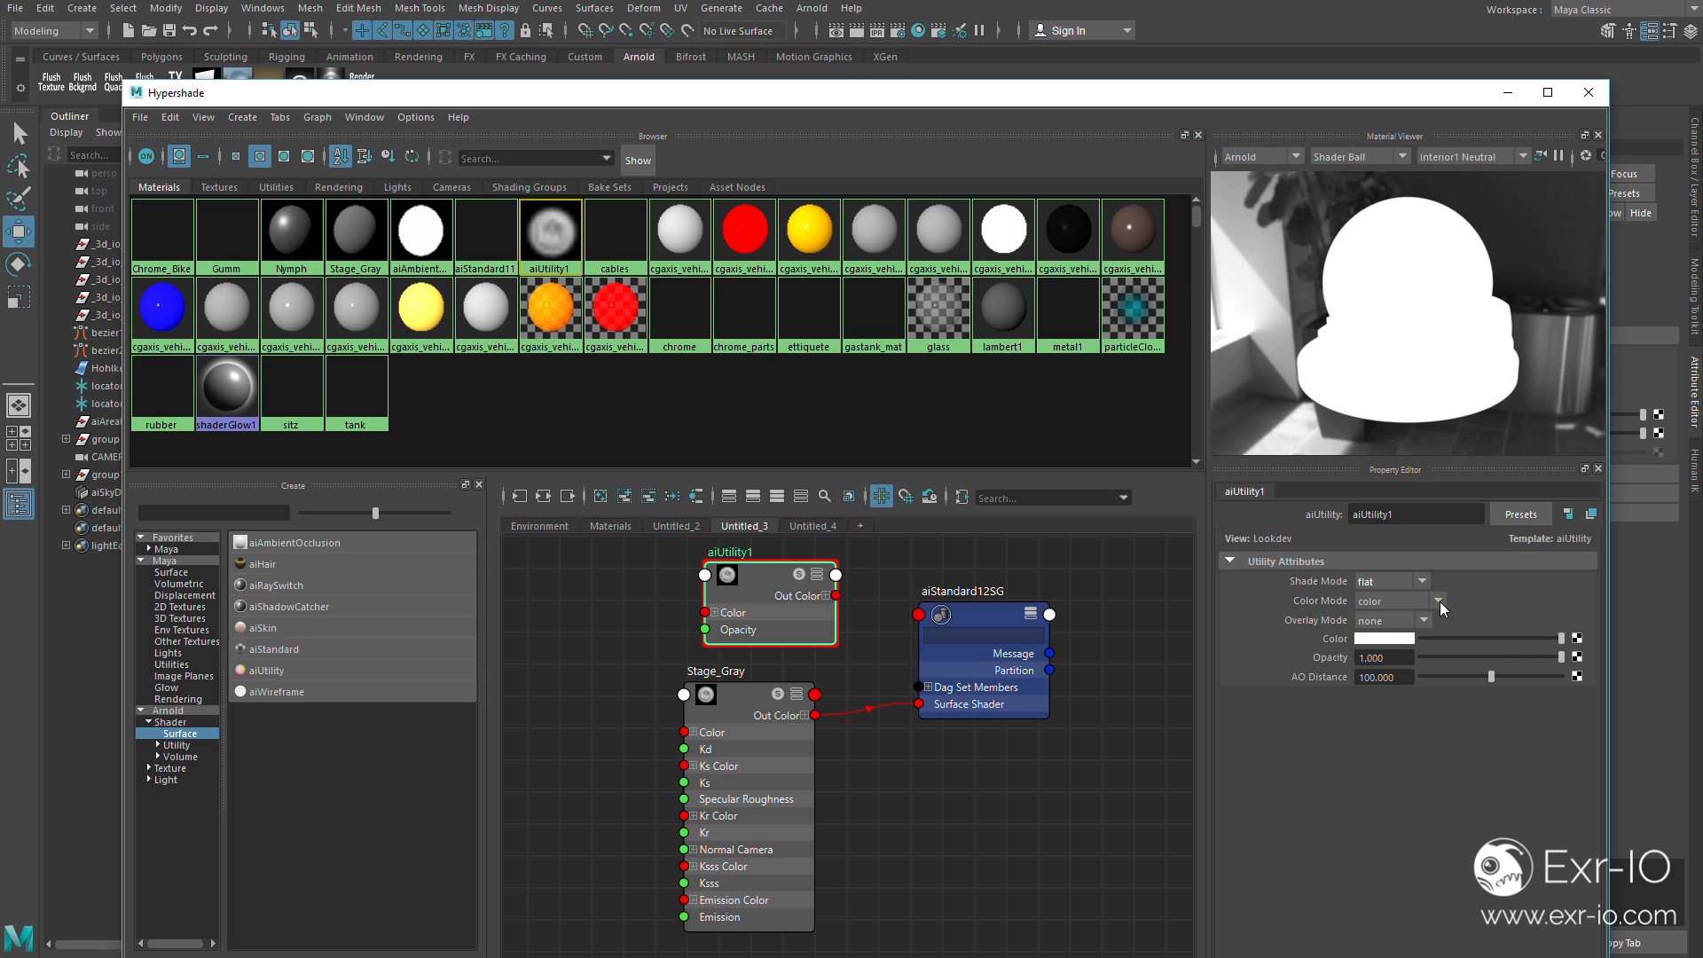
{"action": "left_click", "coordinate": [1435, 601]}
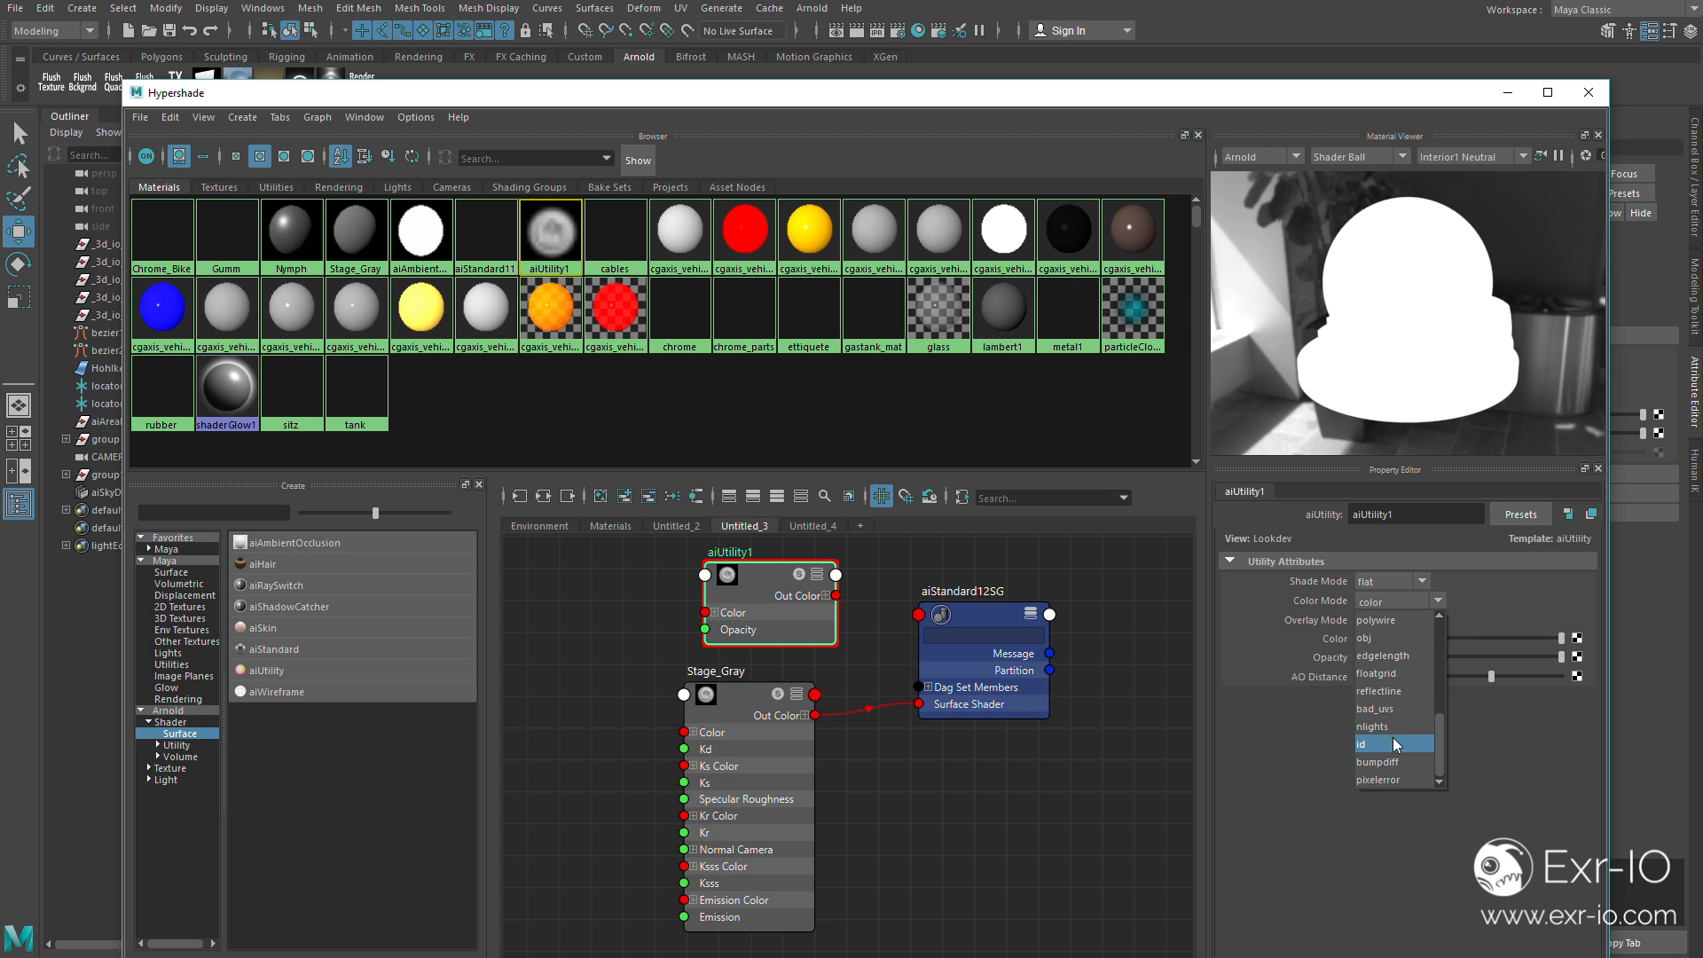
{"action": "left_click", "coordinate": [1361, 743]}
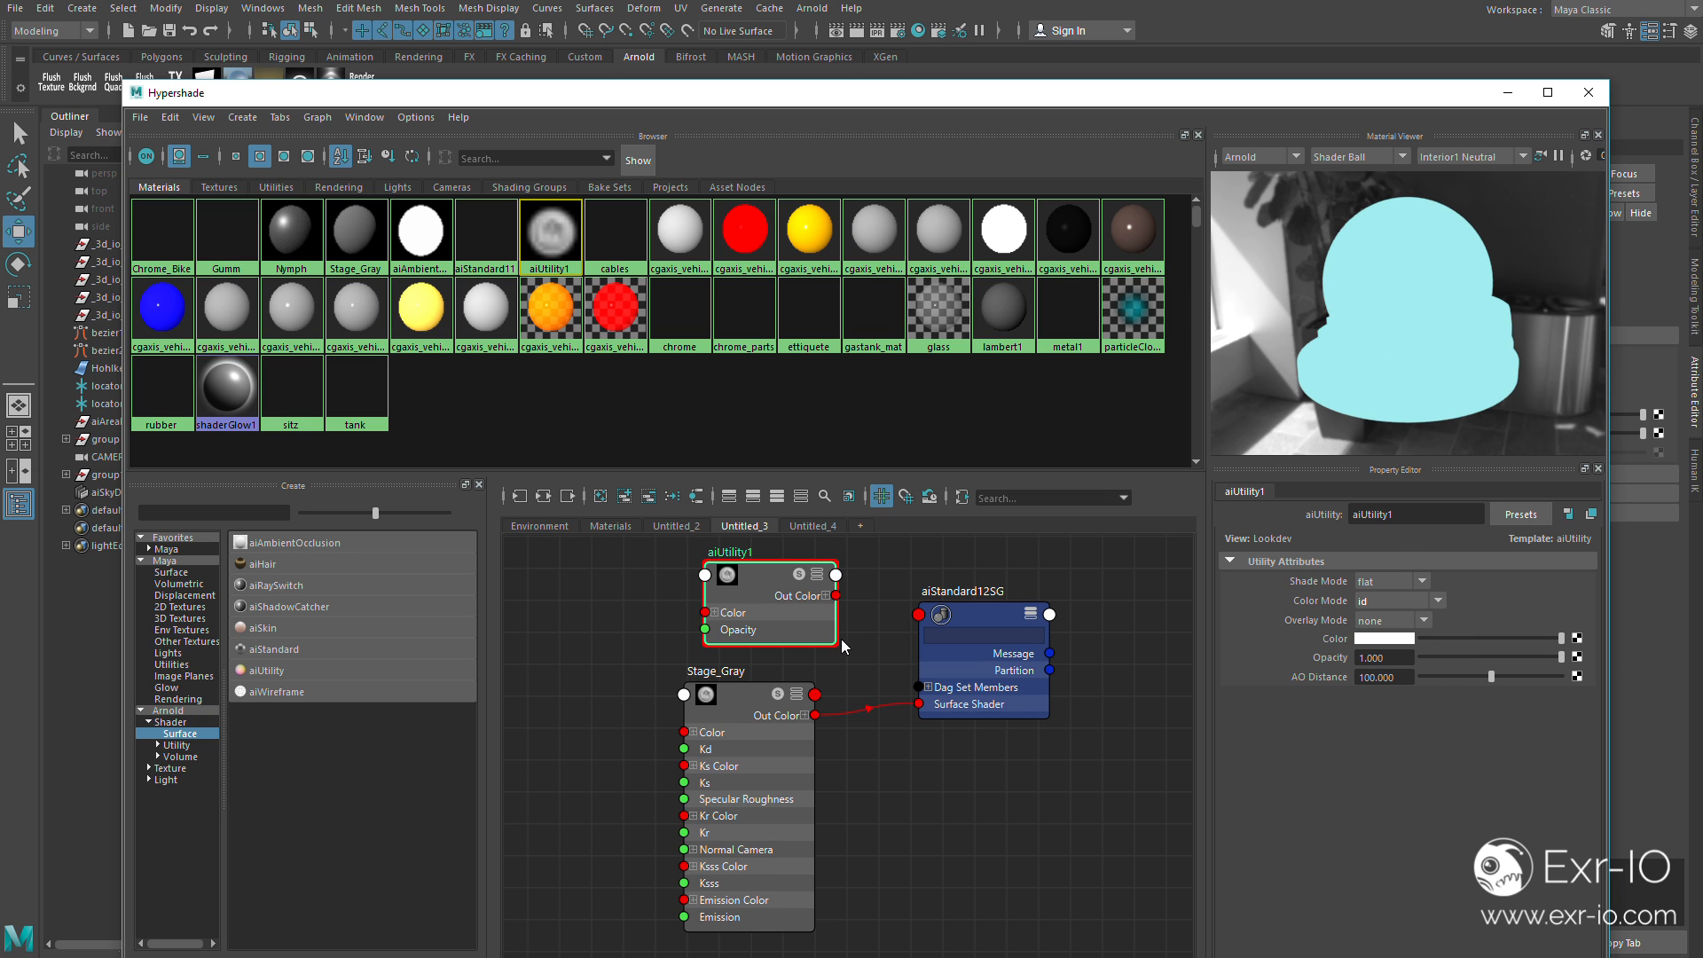
{"action": "left_click", "coordinate": [981, 581]}
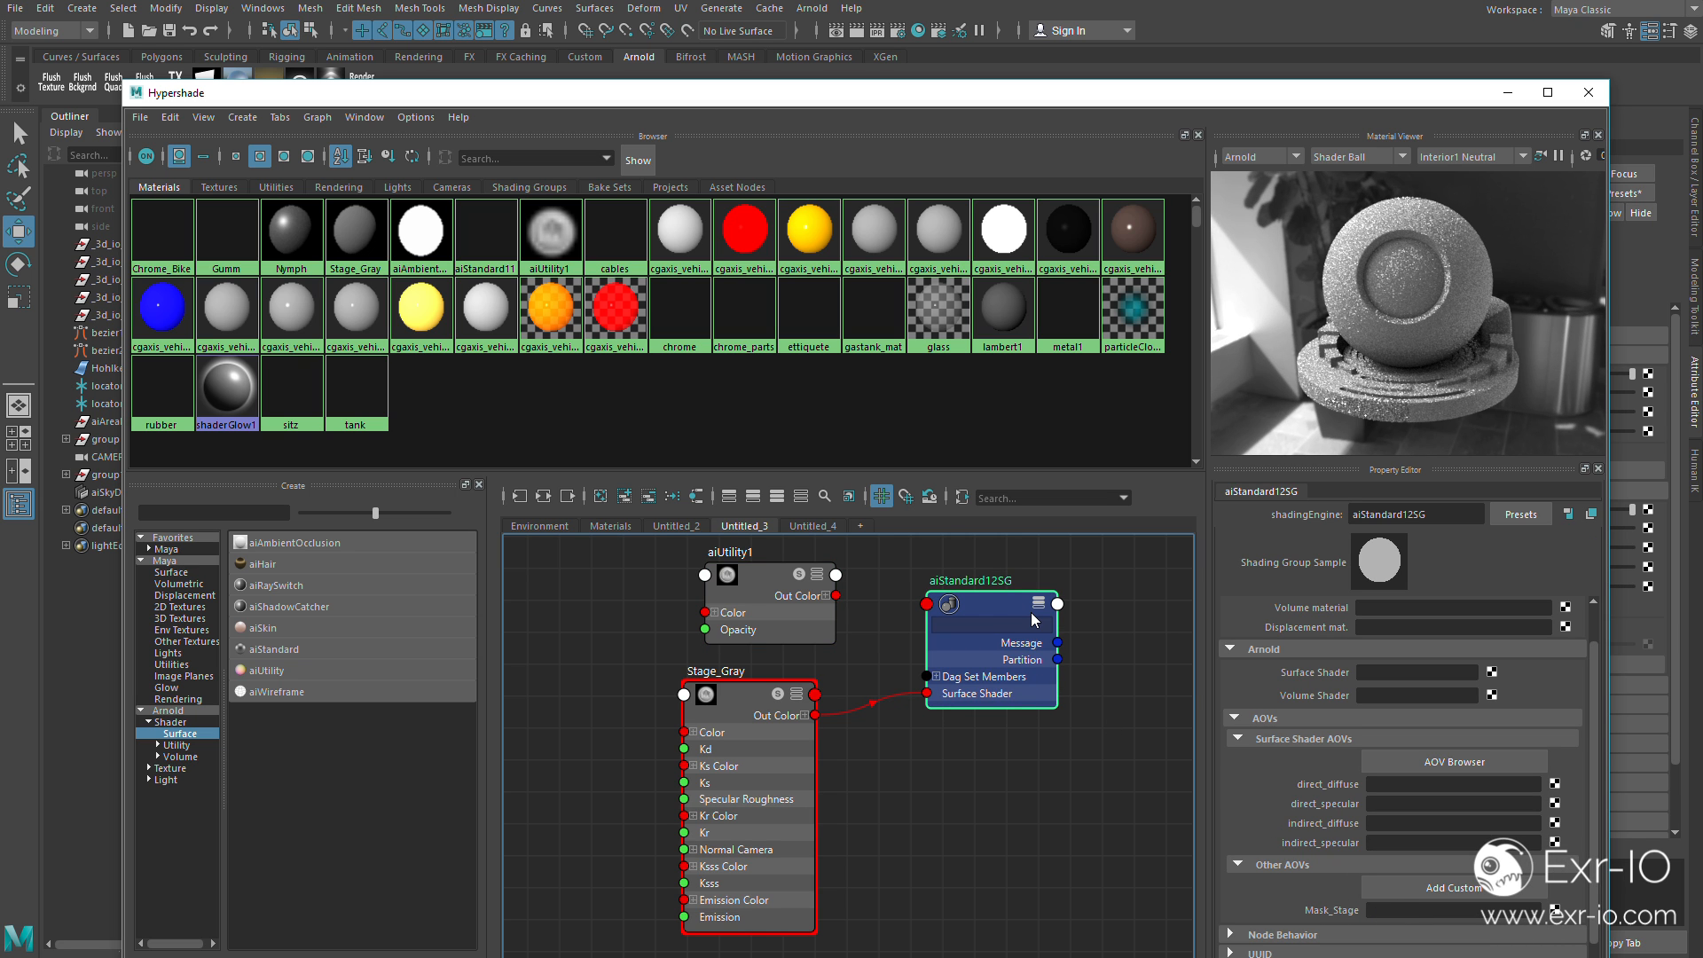
On the gas tank material create a Mask_GasTank AOV with an aiUtility2 shader in flat shade mode
{"action": "left_click", "coordinate": [1031, 604]}
{"action": "type", "text": "M"}
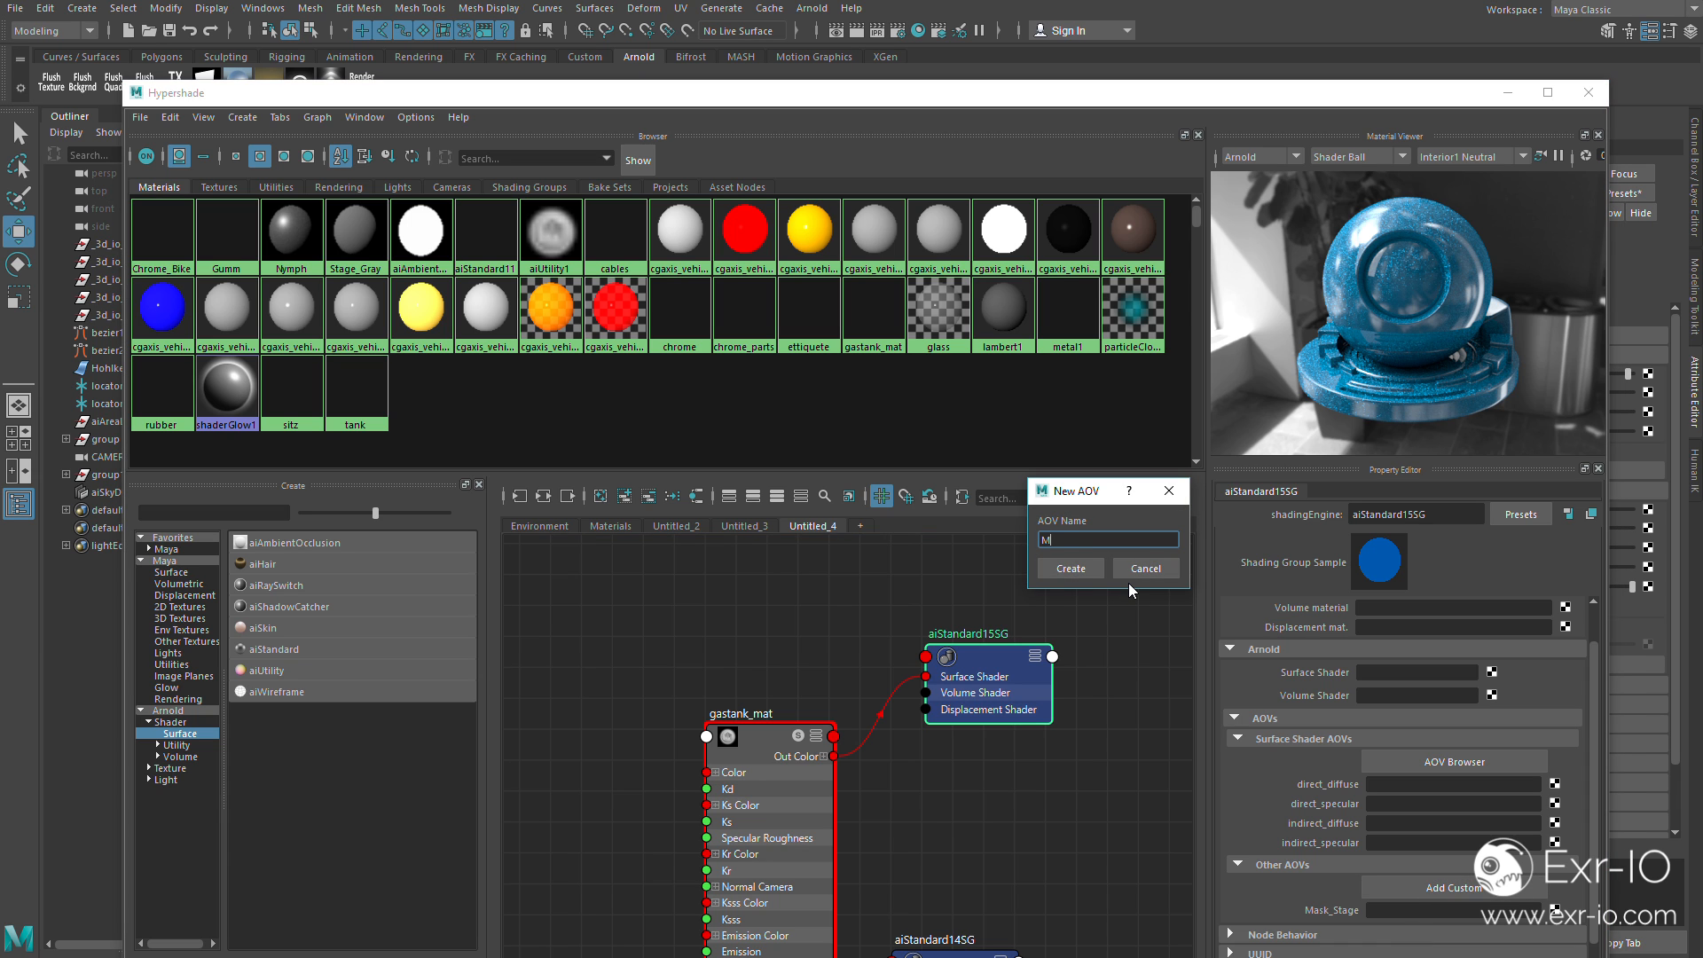
{"action": "type", "text": "ask_GasTank"}
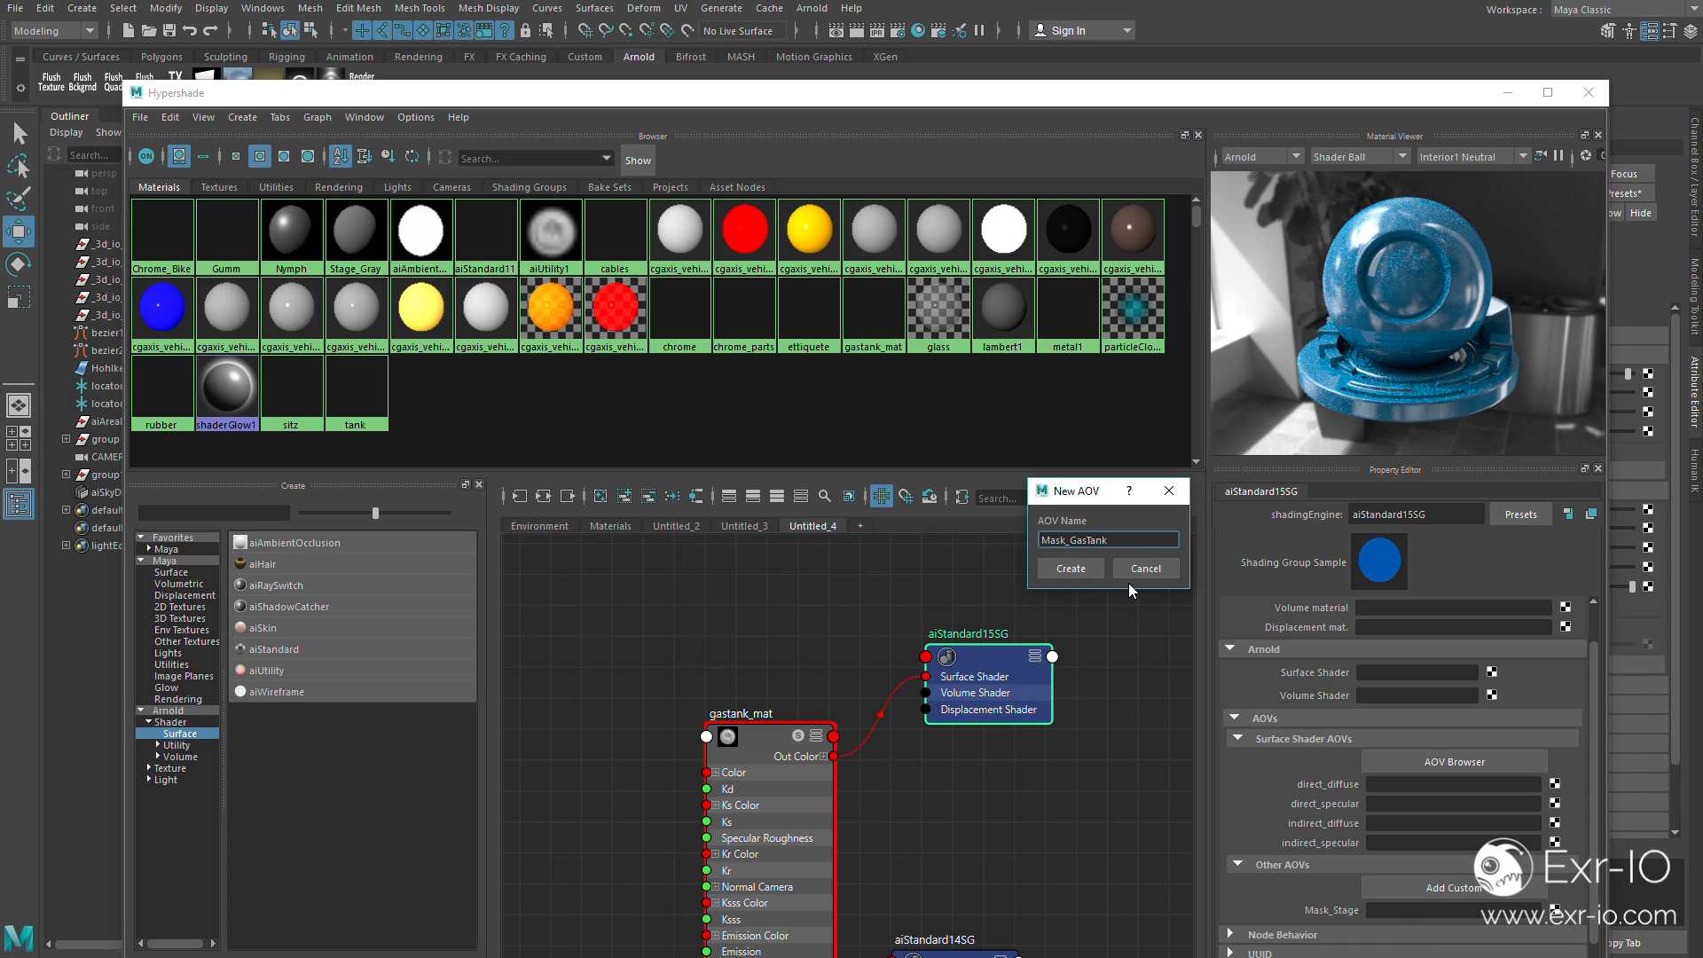
{"action": "left_click", "coordinate": [1068, 568]}
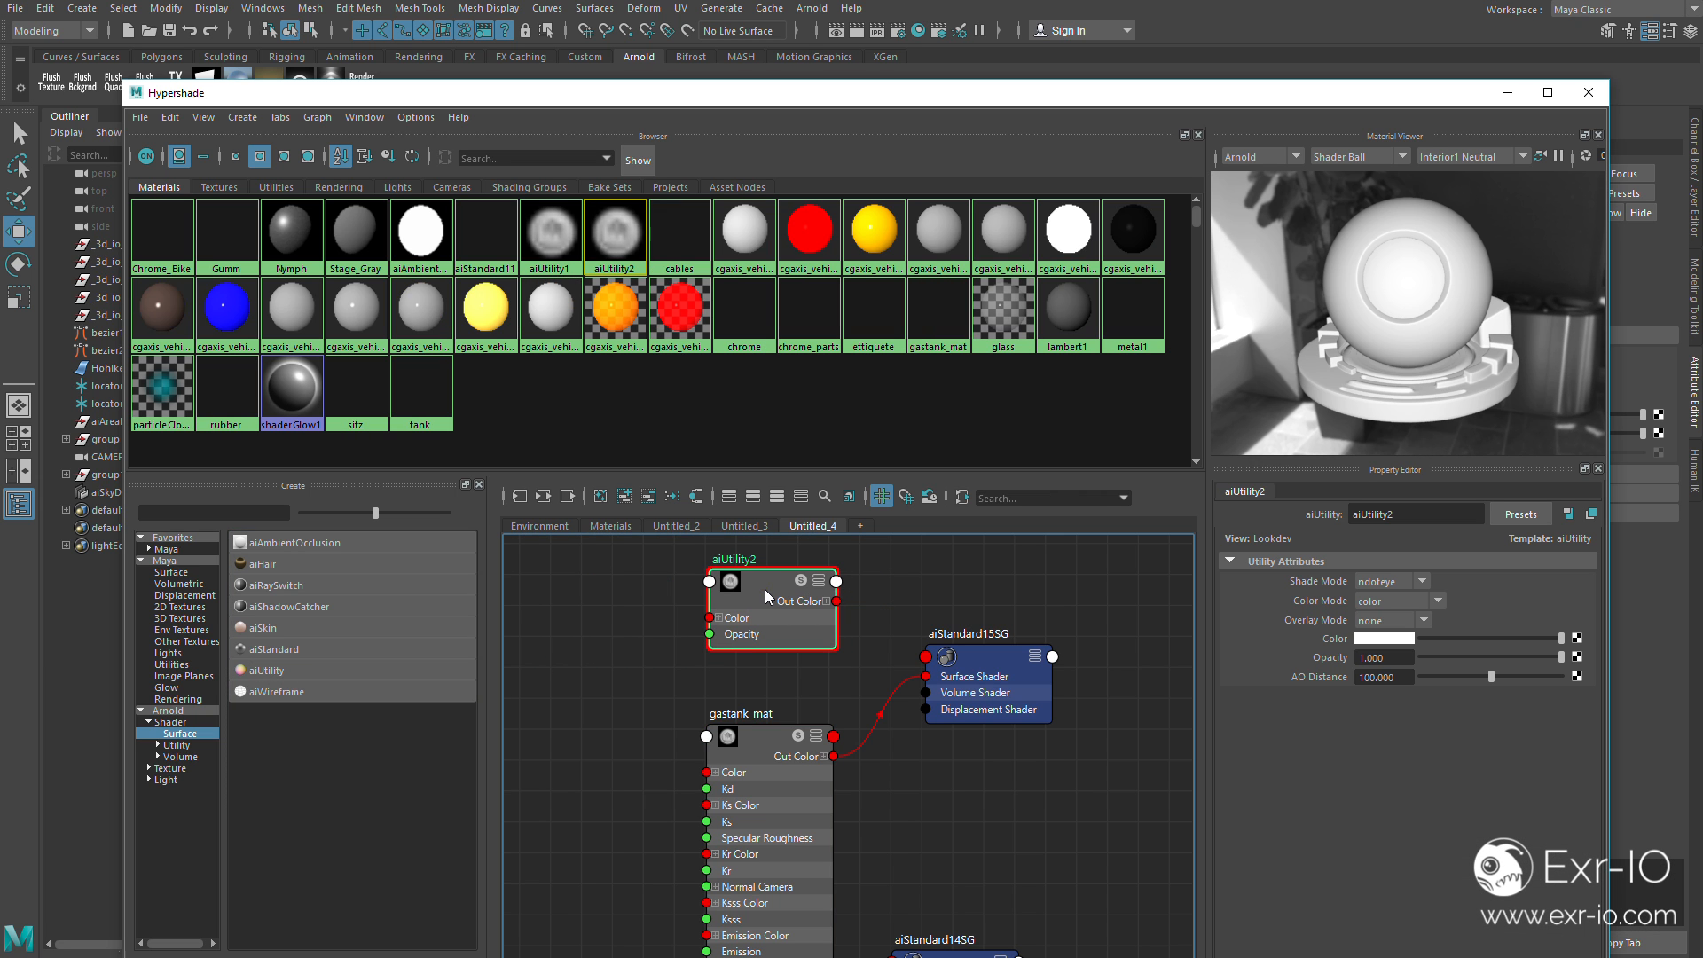
{"action": "left_click", "coordinate": [1425, 601]}
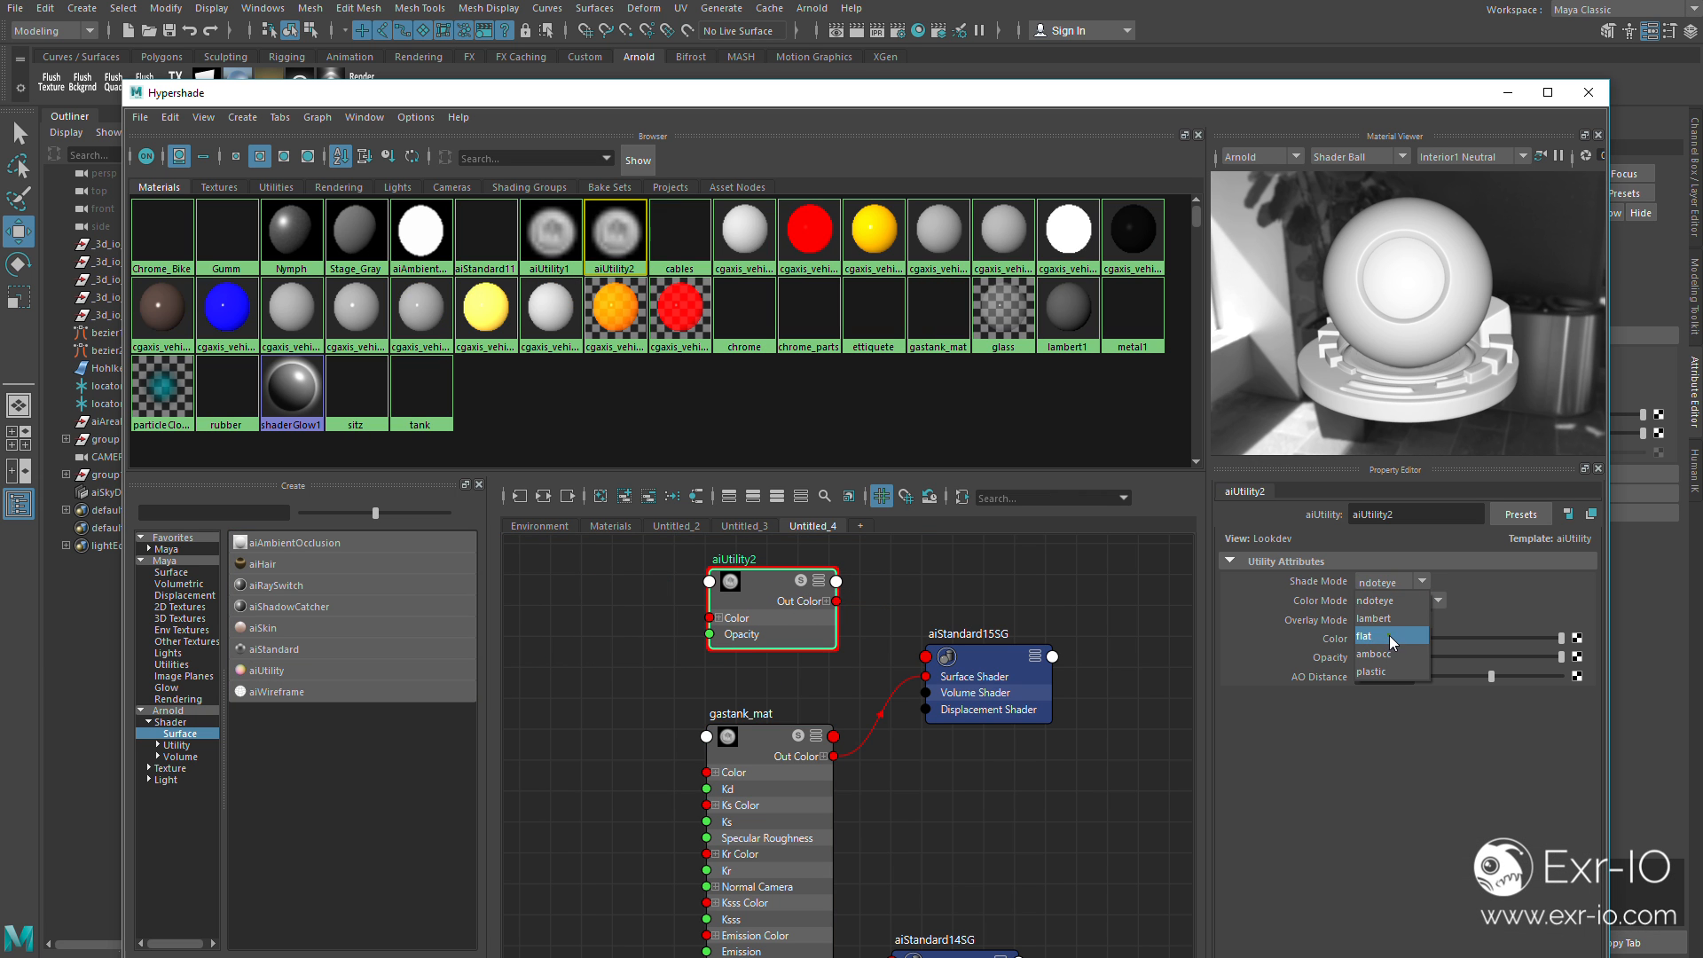
{"action": "left_click", "coordinate": [1396, 761]}
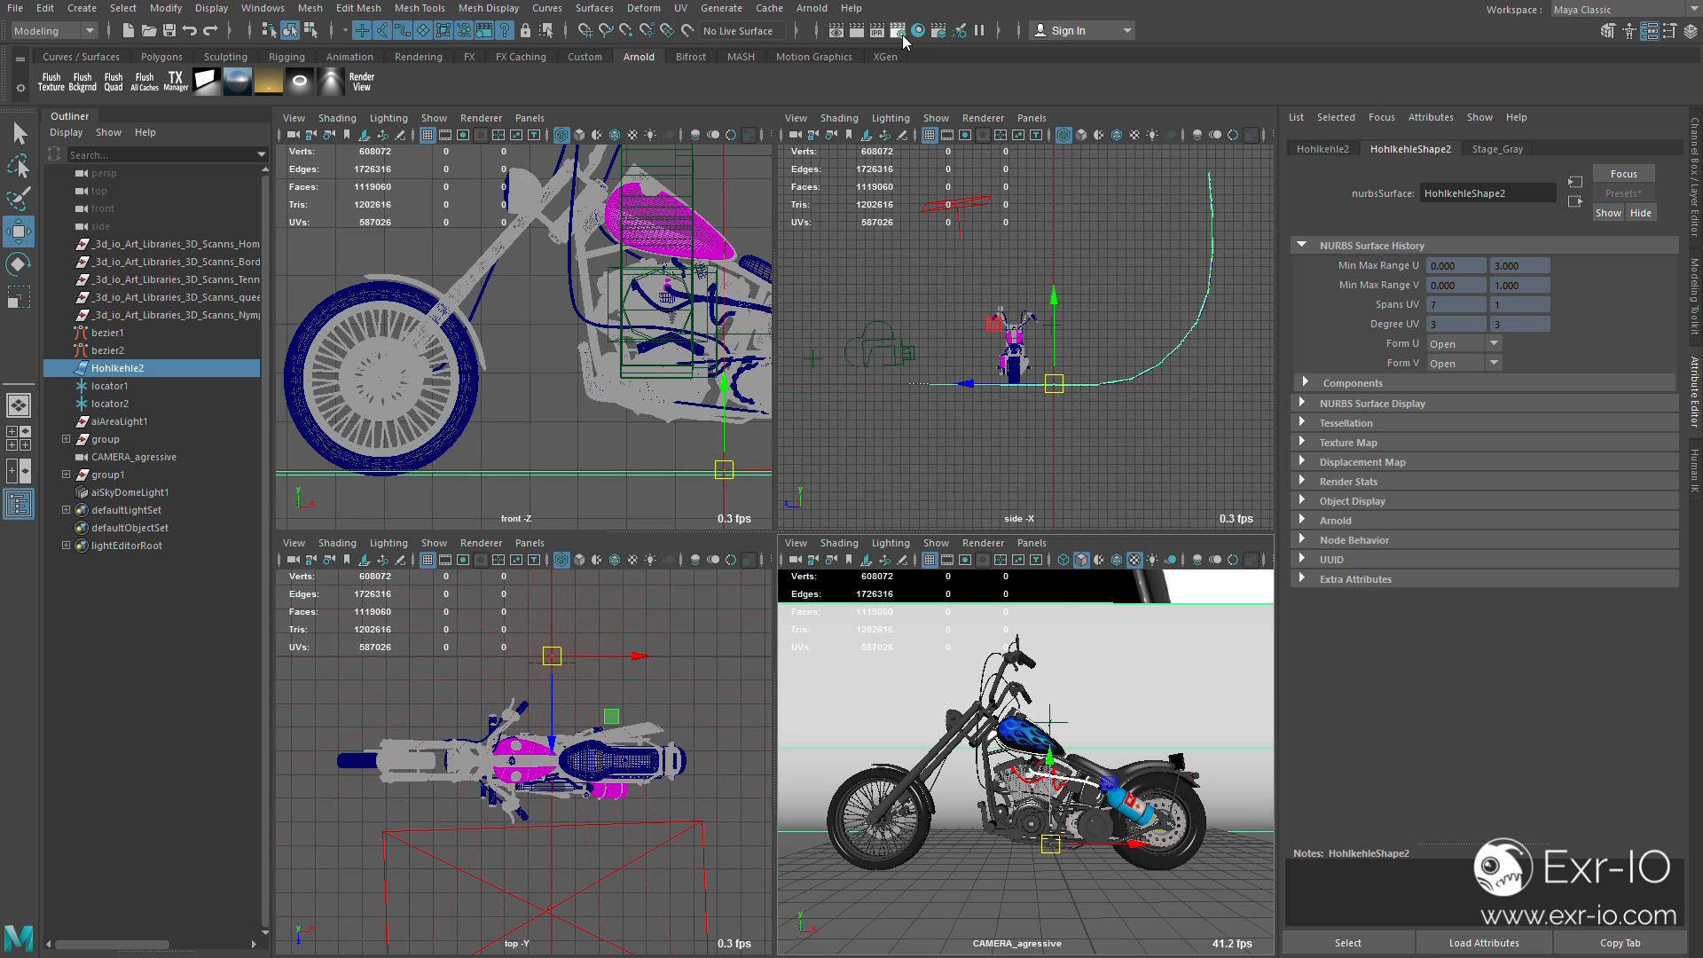
Set the Mask_Rubber and Mask_Tank AOVs to rgba data type in Render Settings
{"action": "left_click", "coordinate": [900, 30]}
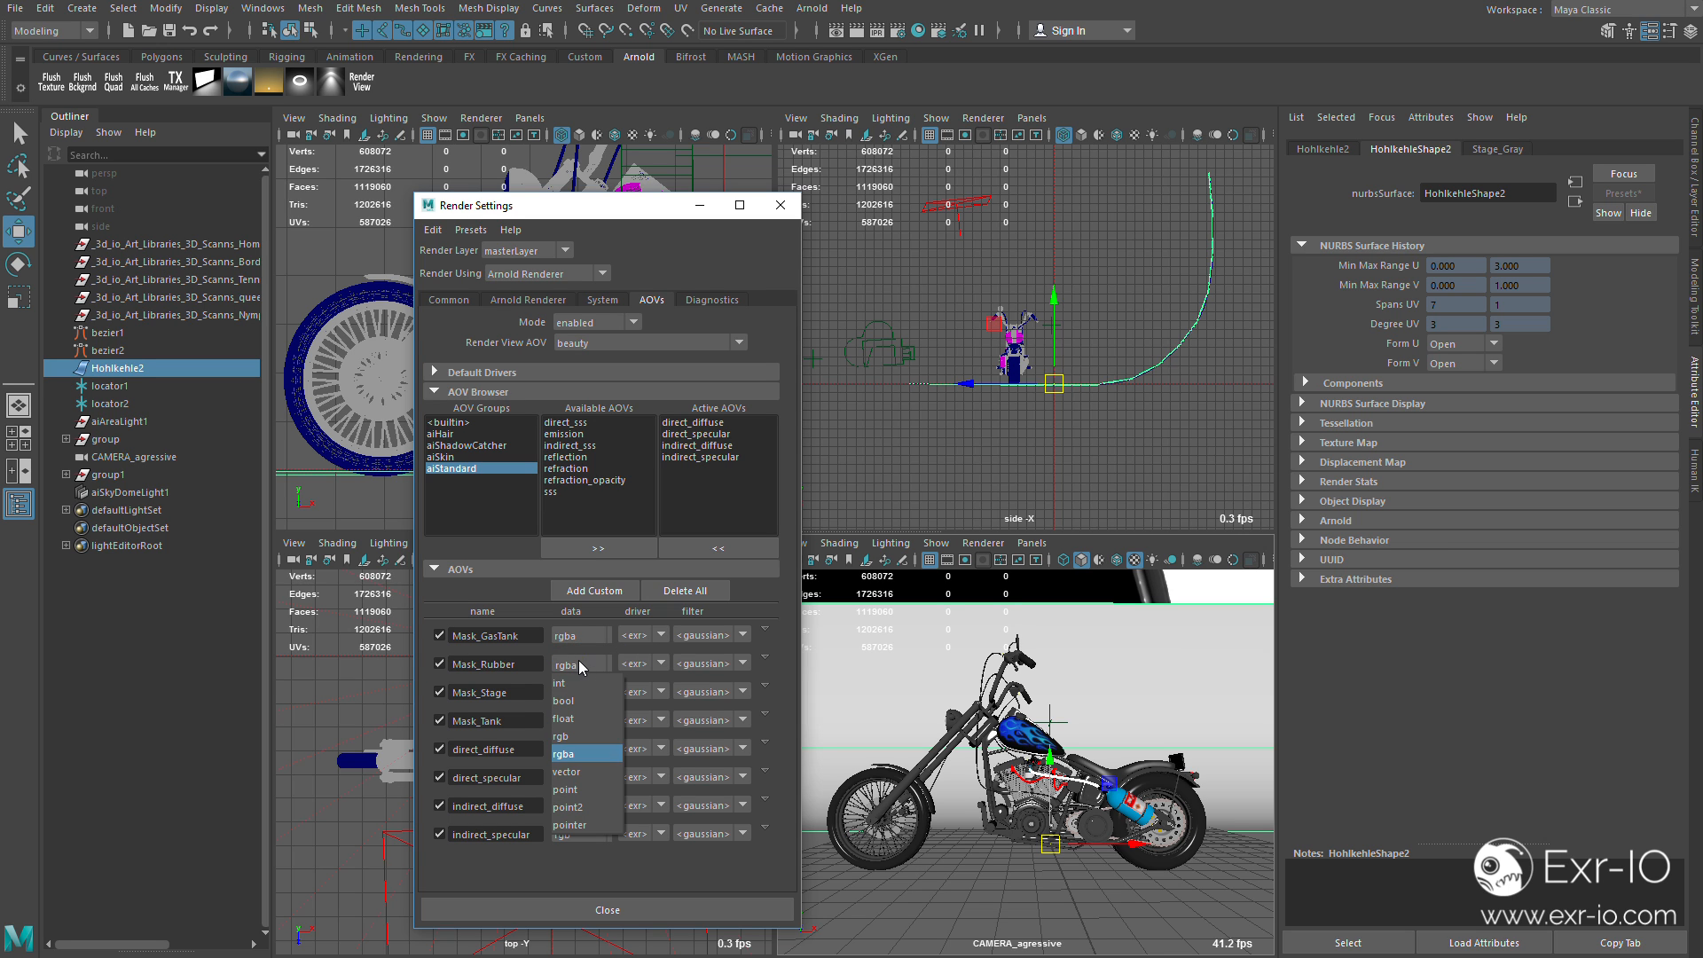
{"action": "left_click", "coordinate": [563, 747]}
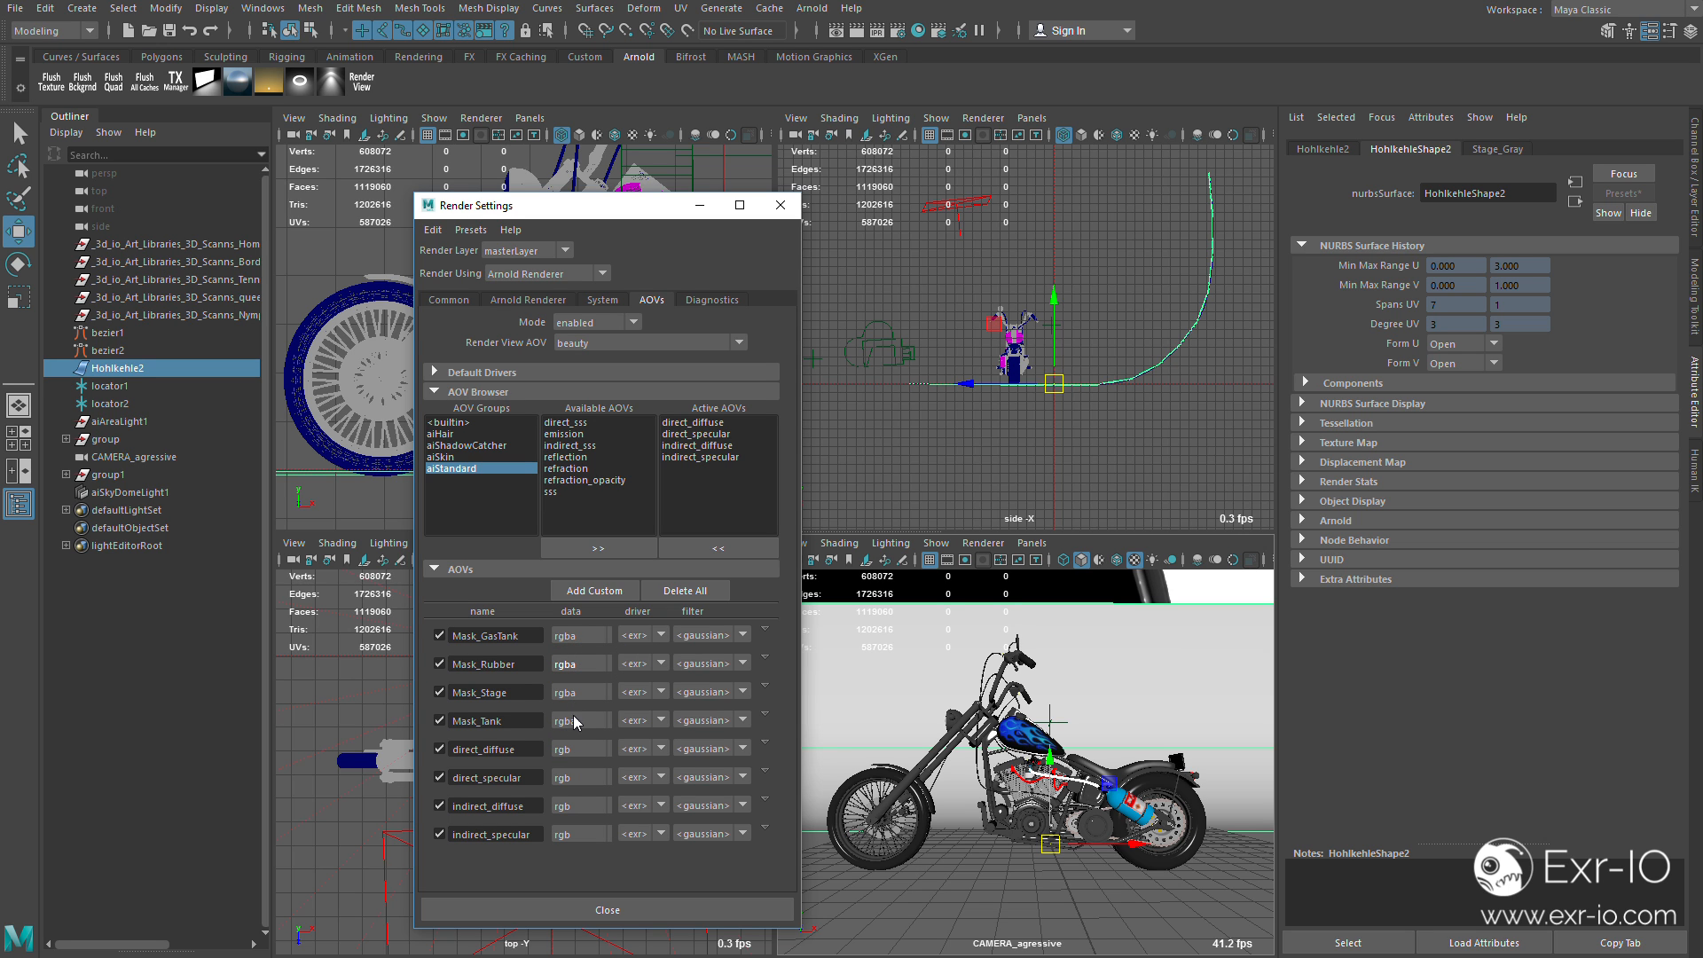
{"action": "left_click", "coordinate": [579, 719]}
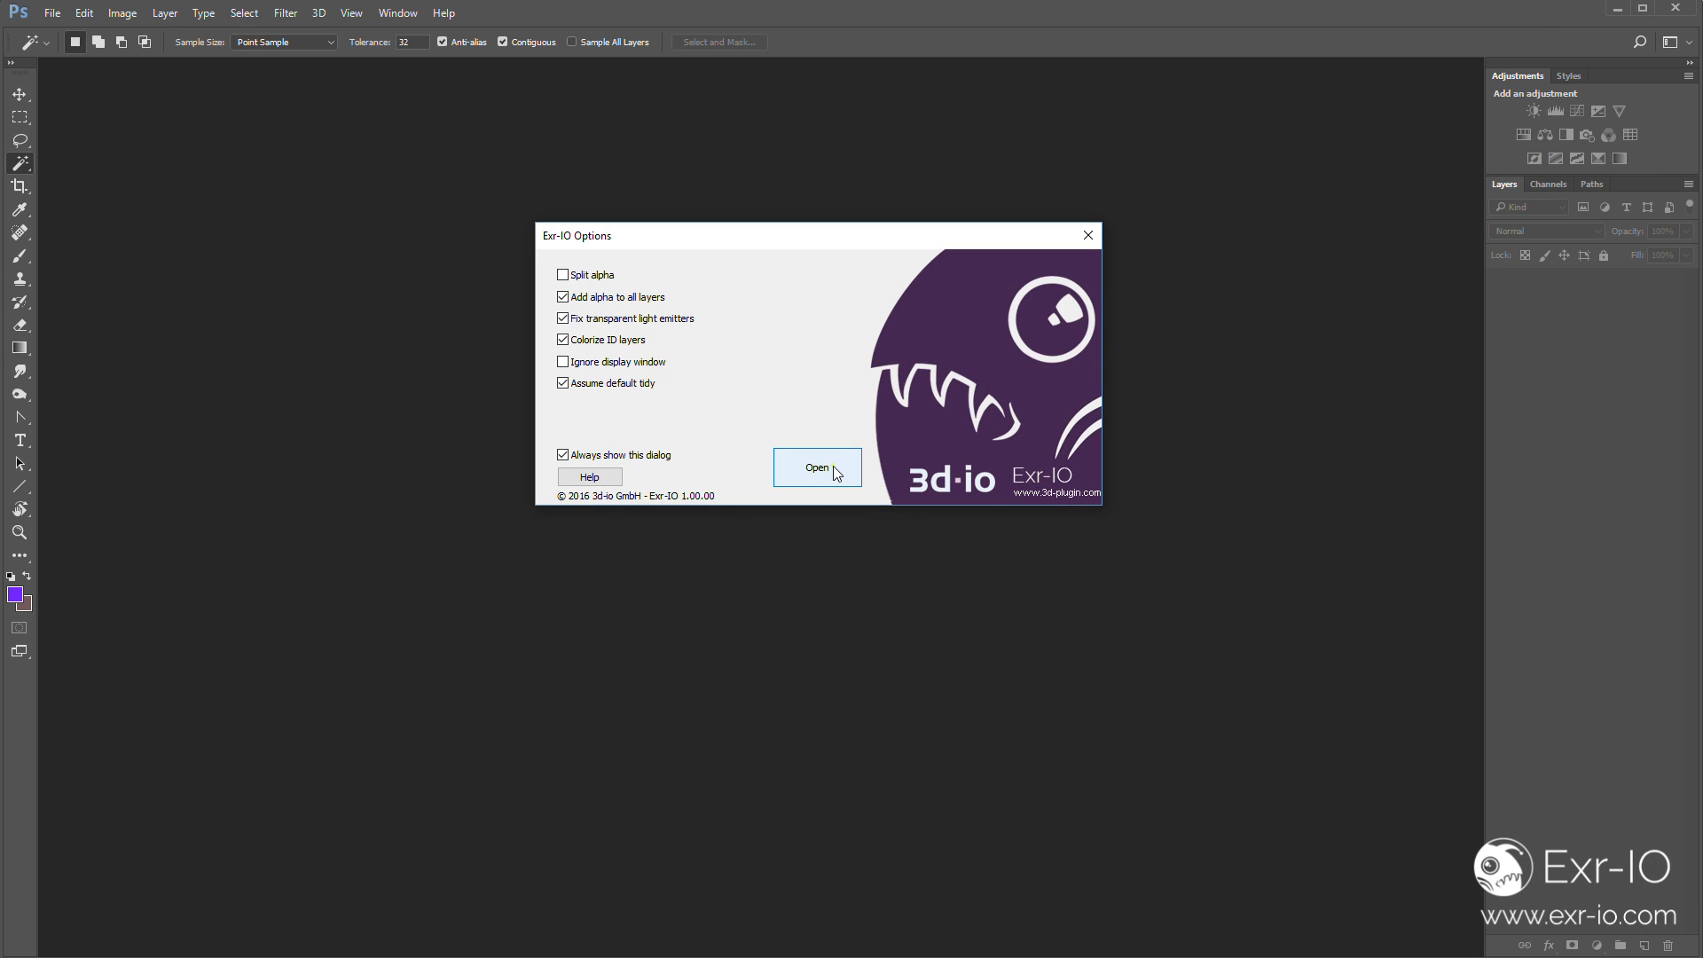
Import the chopper EXR via Exr-IO as separate layers and solo a mask layer
{"action": "left_click", "coordinate": [816, 467]}
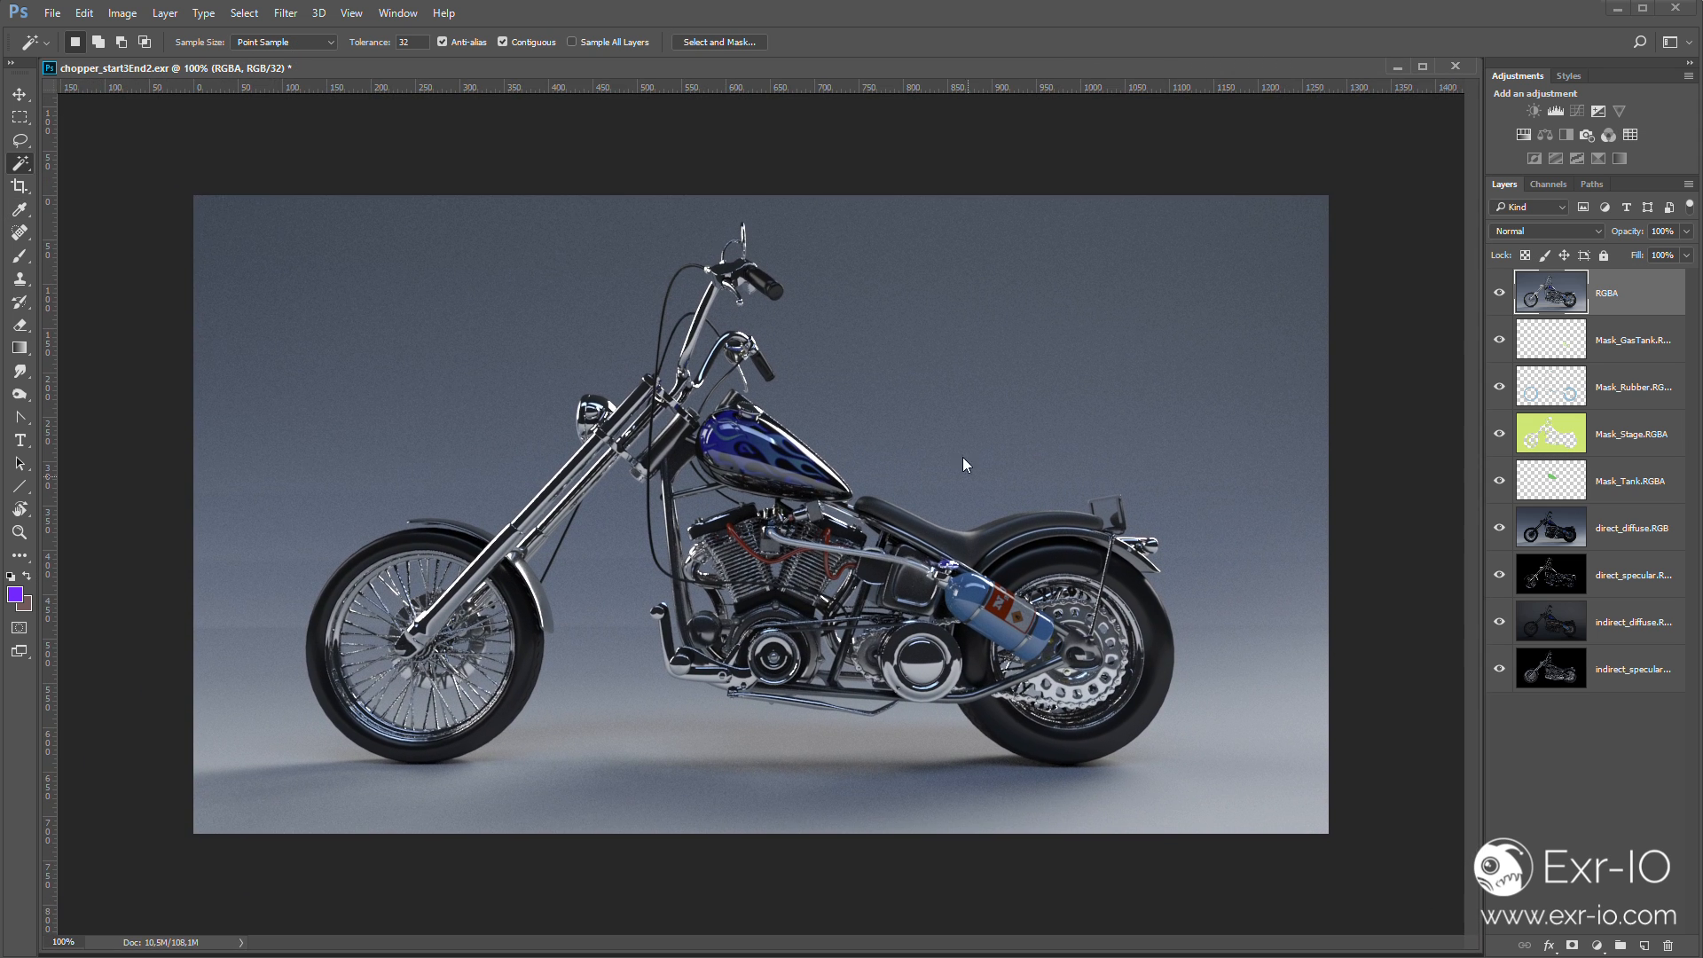
{"action": "mouse_move", "coordinate": [1473, 423]}
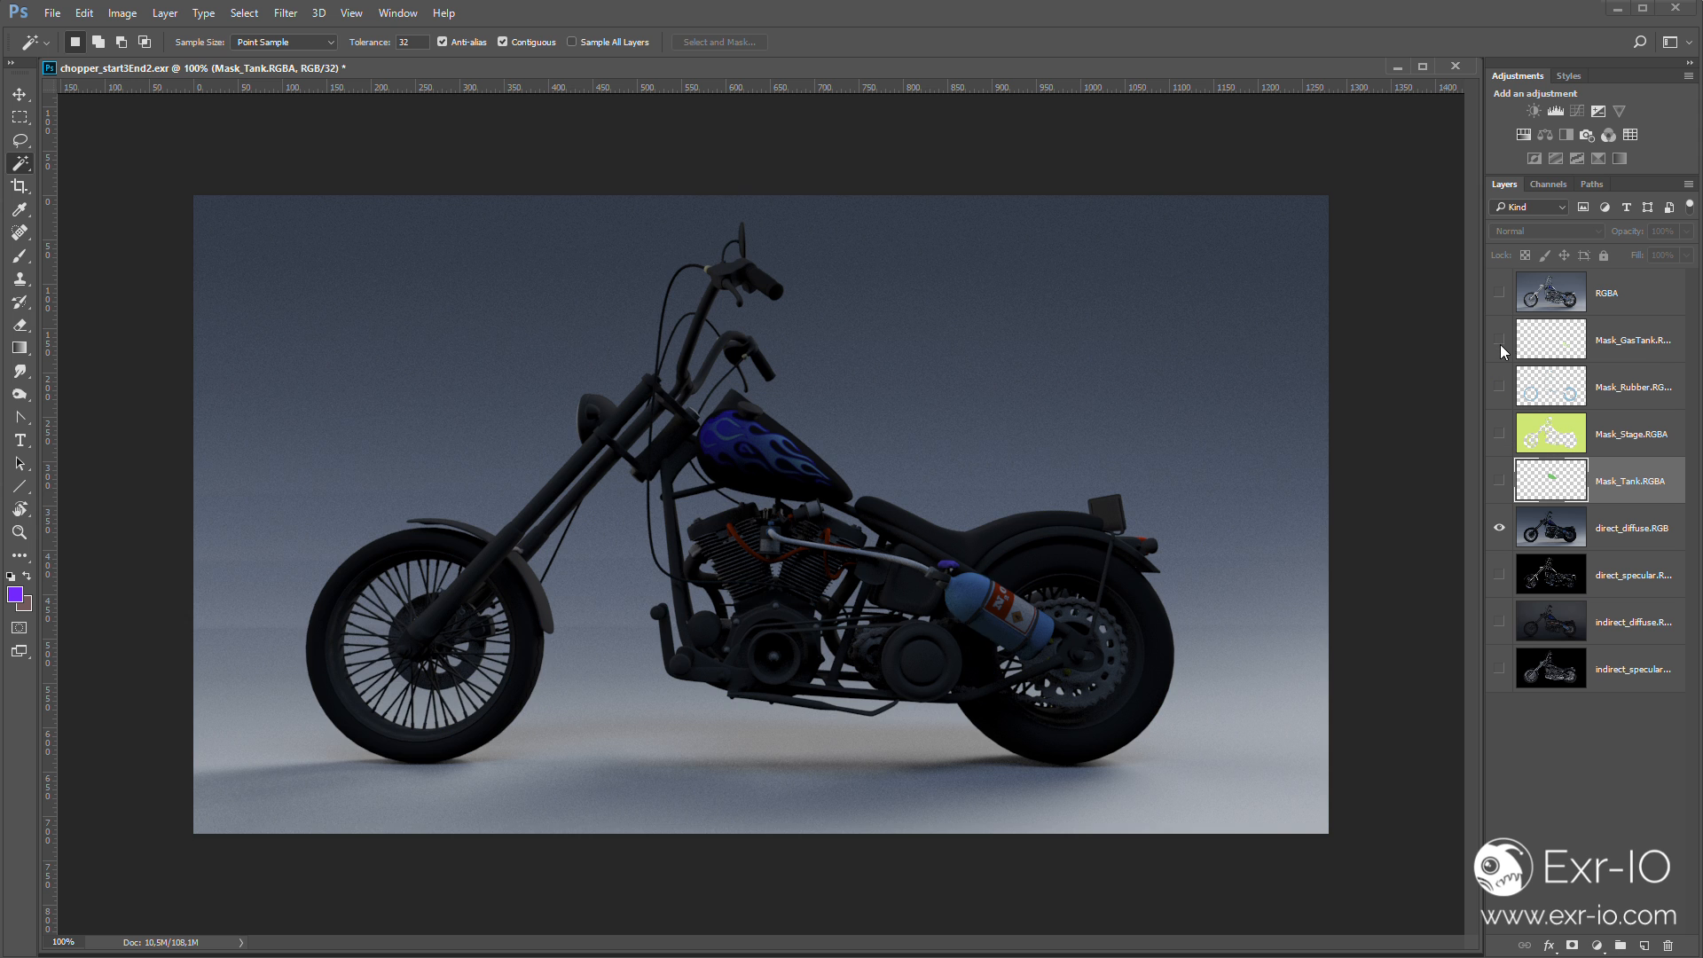
{"action": "left_click", "coordinate": [1629, 527]}
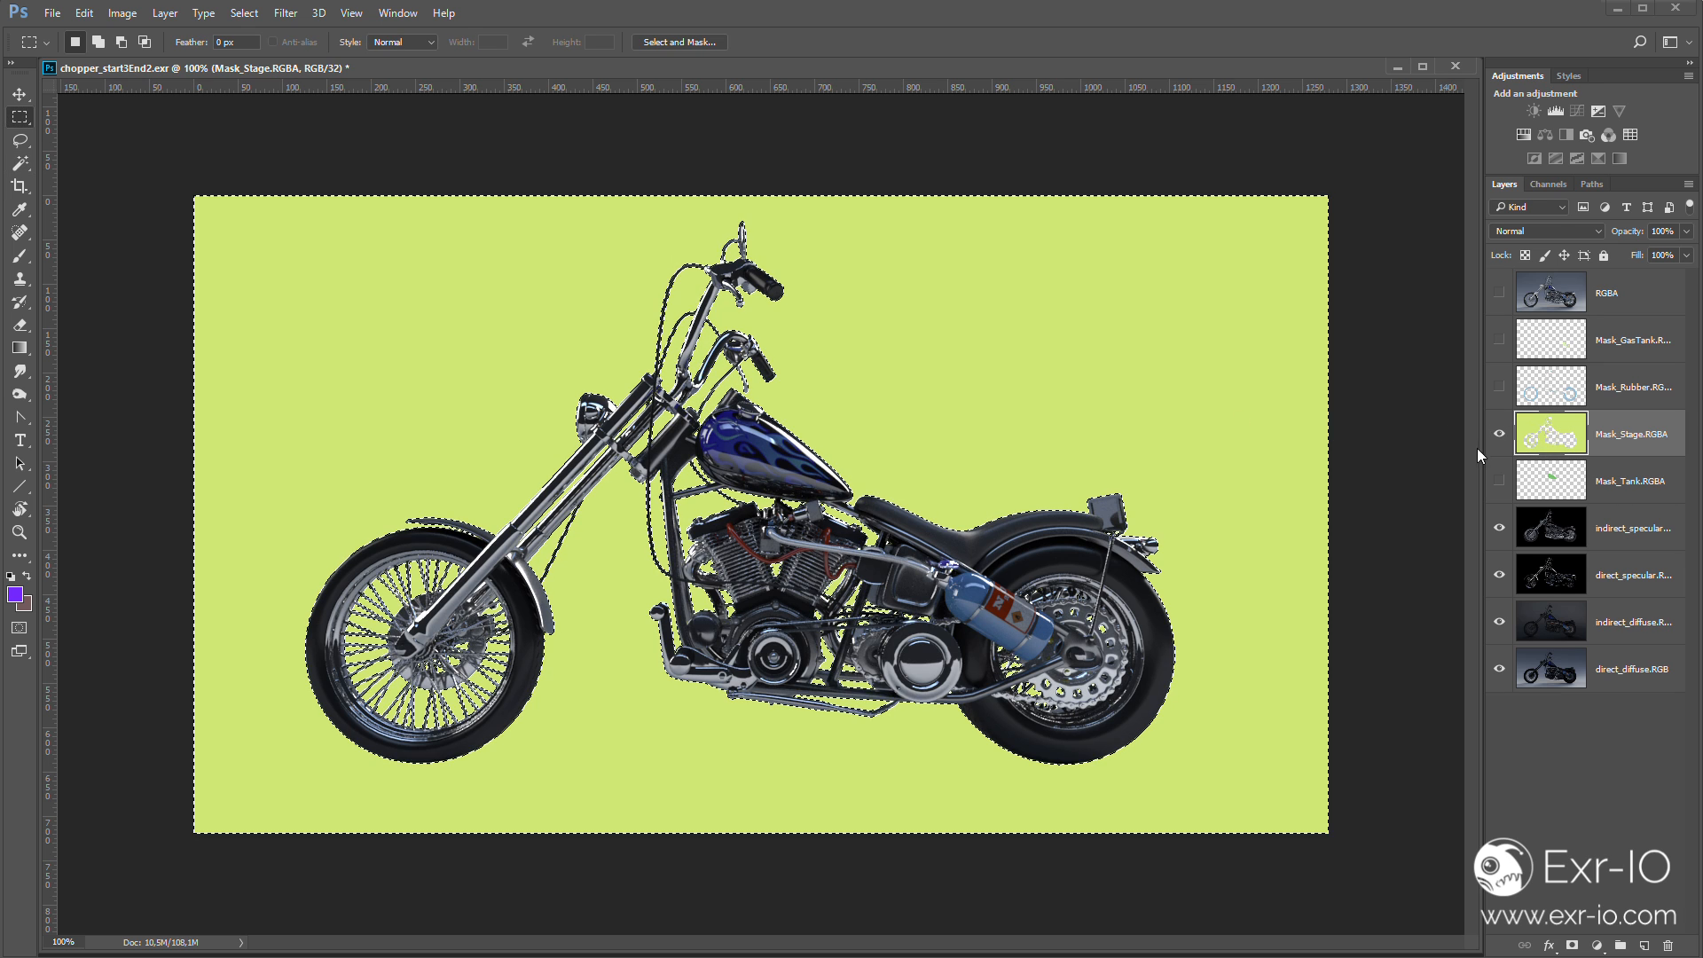
Hide the Mask_Stage layer after using it to mask the Bike group
{"action": "left_click", "coordinate": [1499, 433]}
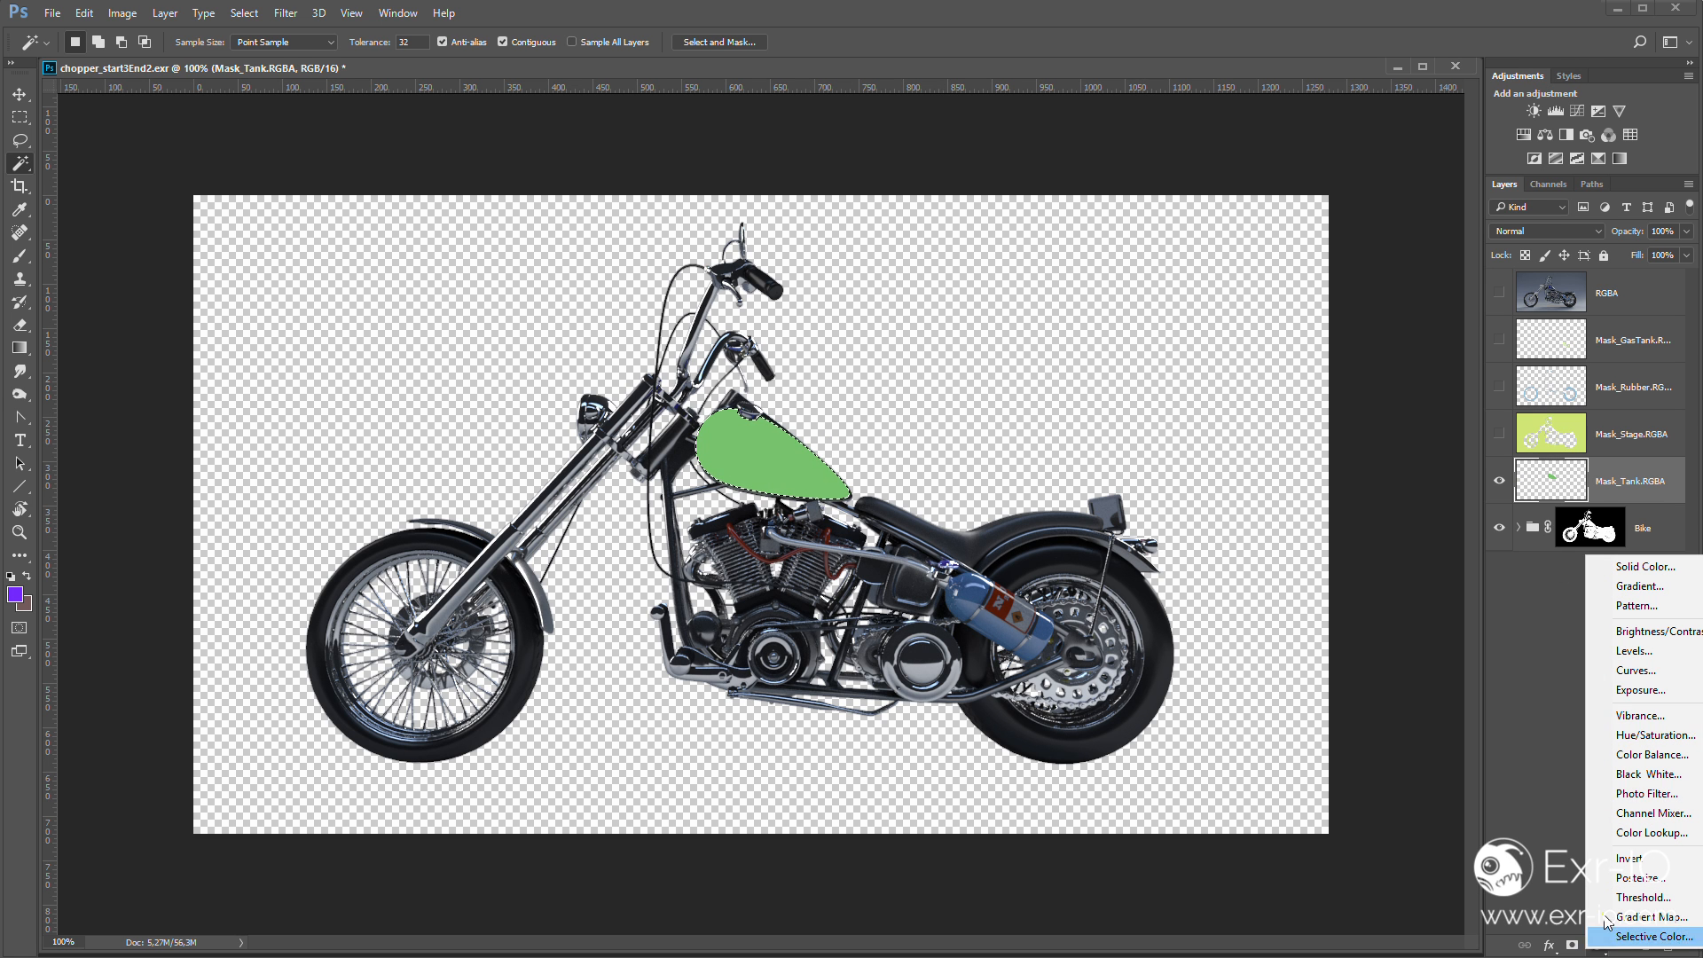
Add a Hue/Saturation layer for the tank and set both specular passes to Linear Dodge (Add)
{"action": "left_click", "coordinate": [1652, 756]}
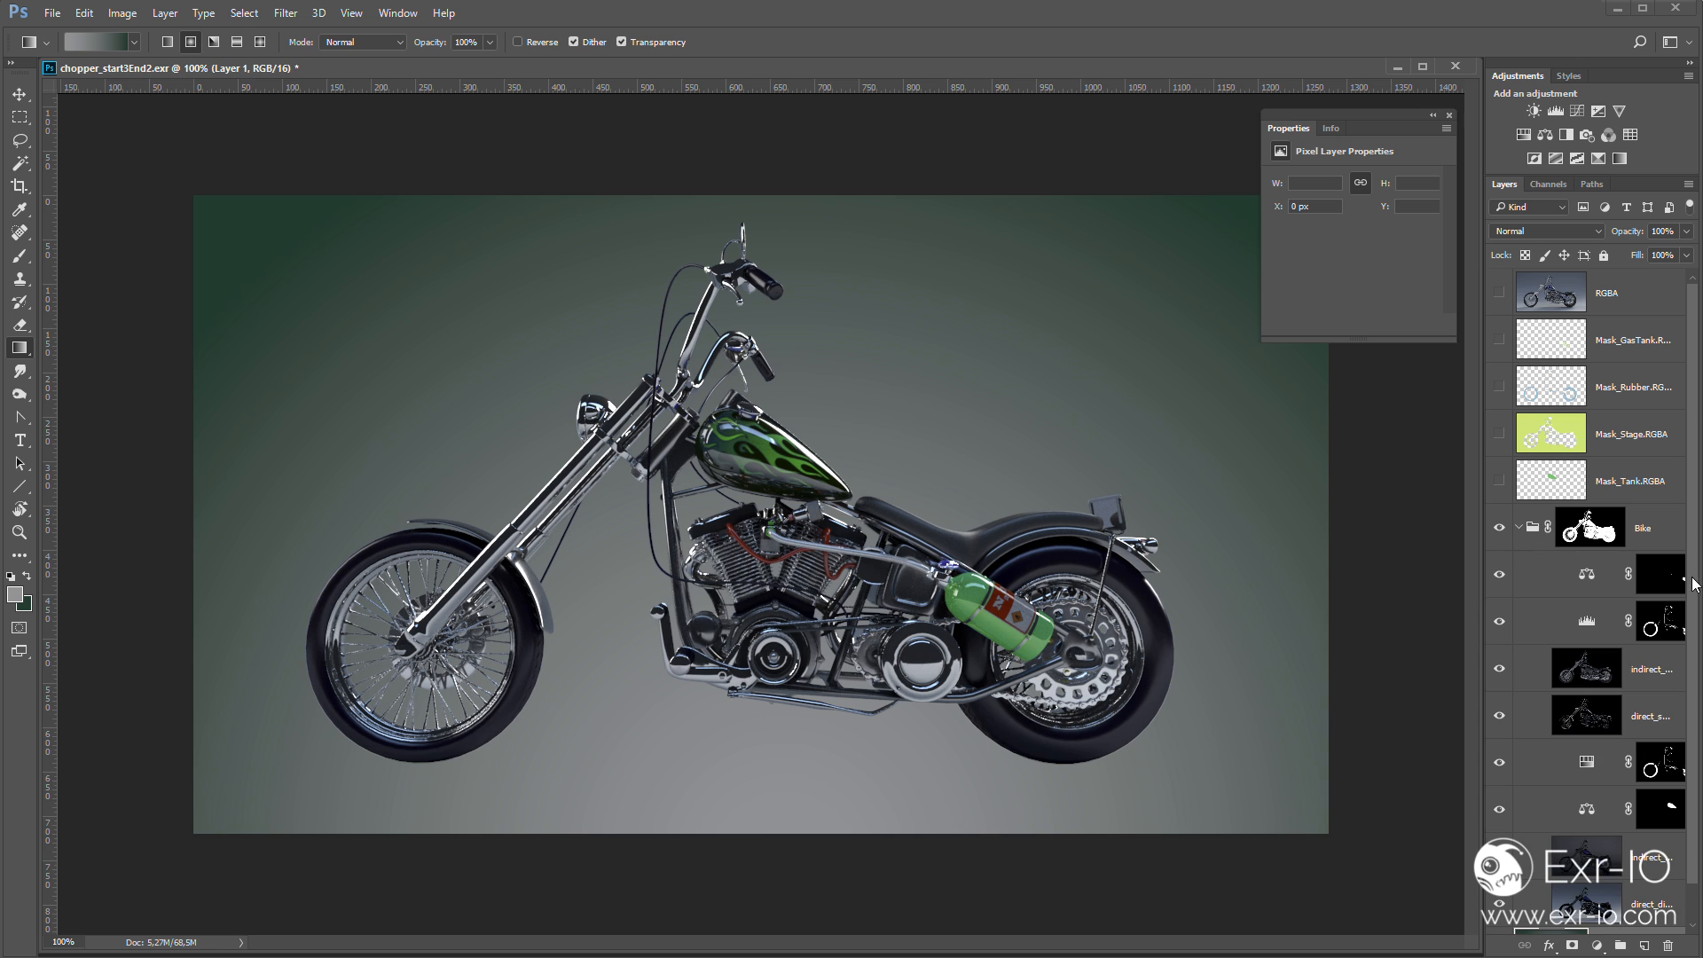
{"action": "left_click", "coordinate": [1586, 667]}
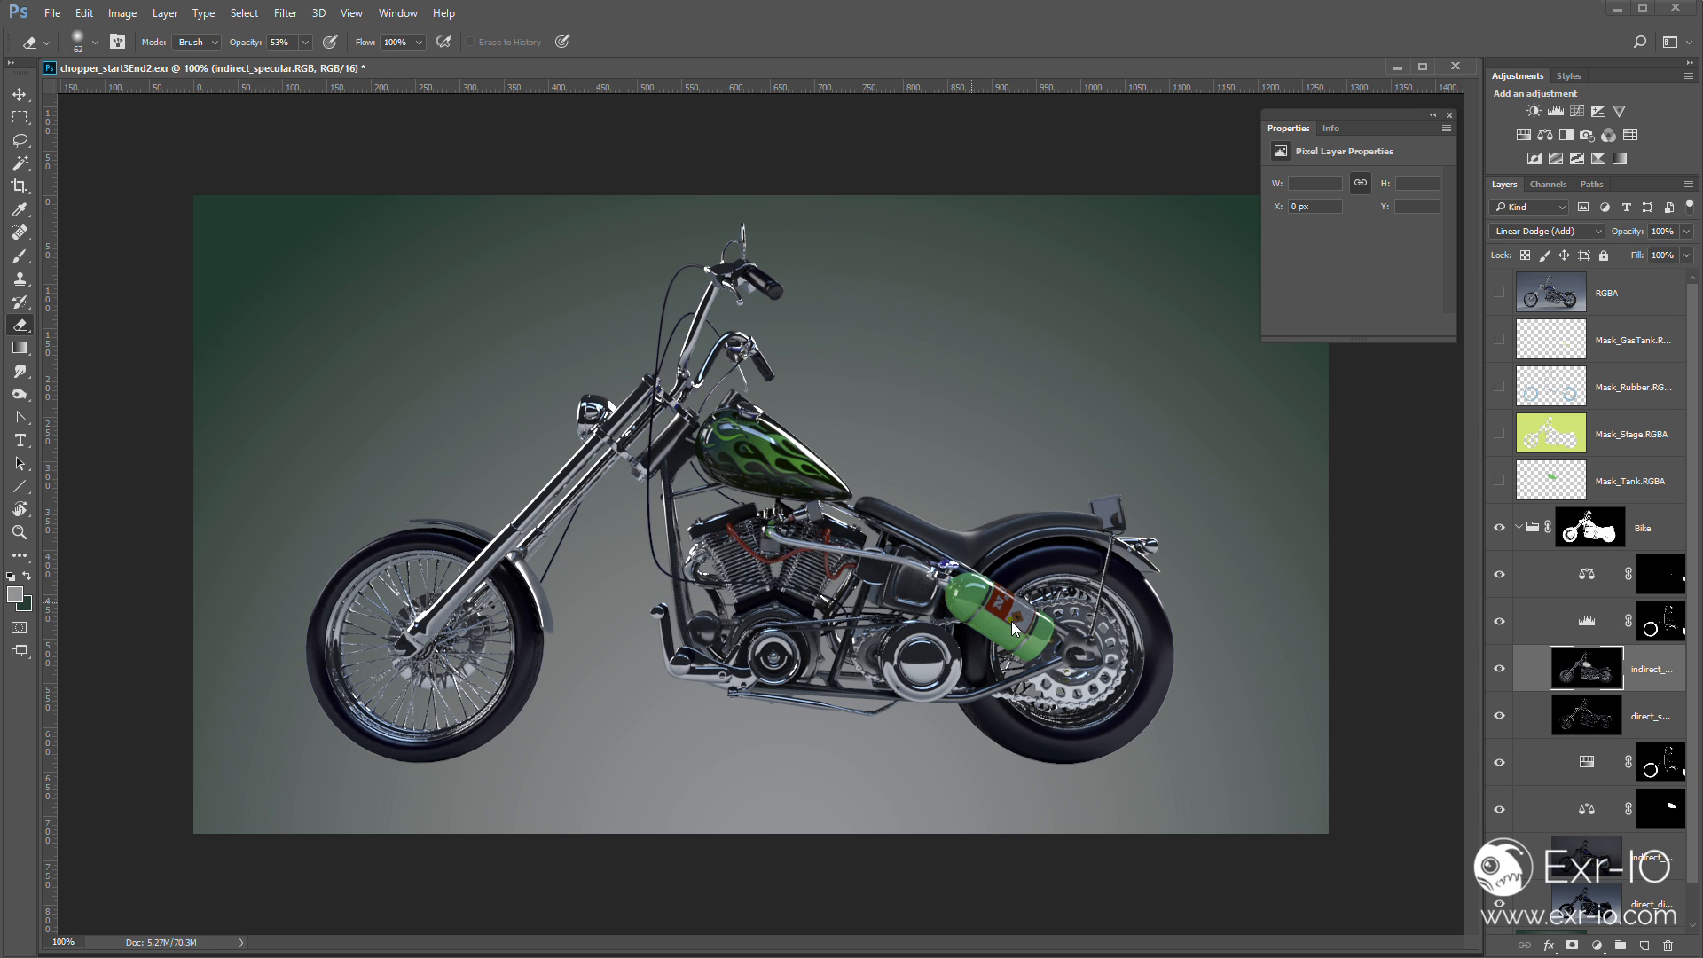
{"action": "left_click", "coordinate": [999, 614]}
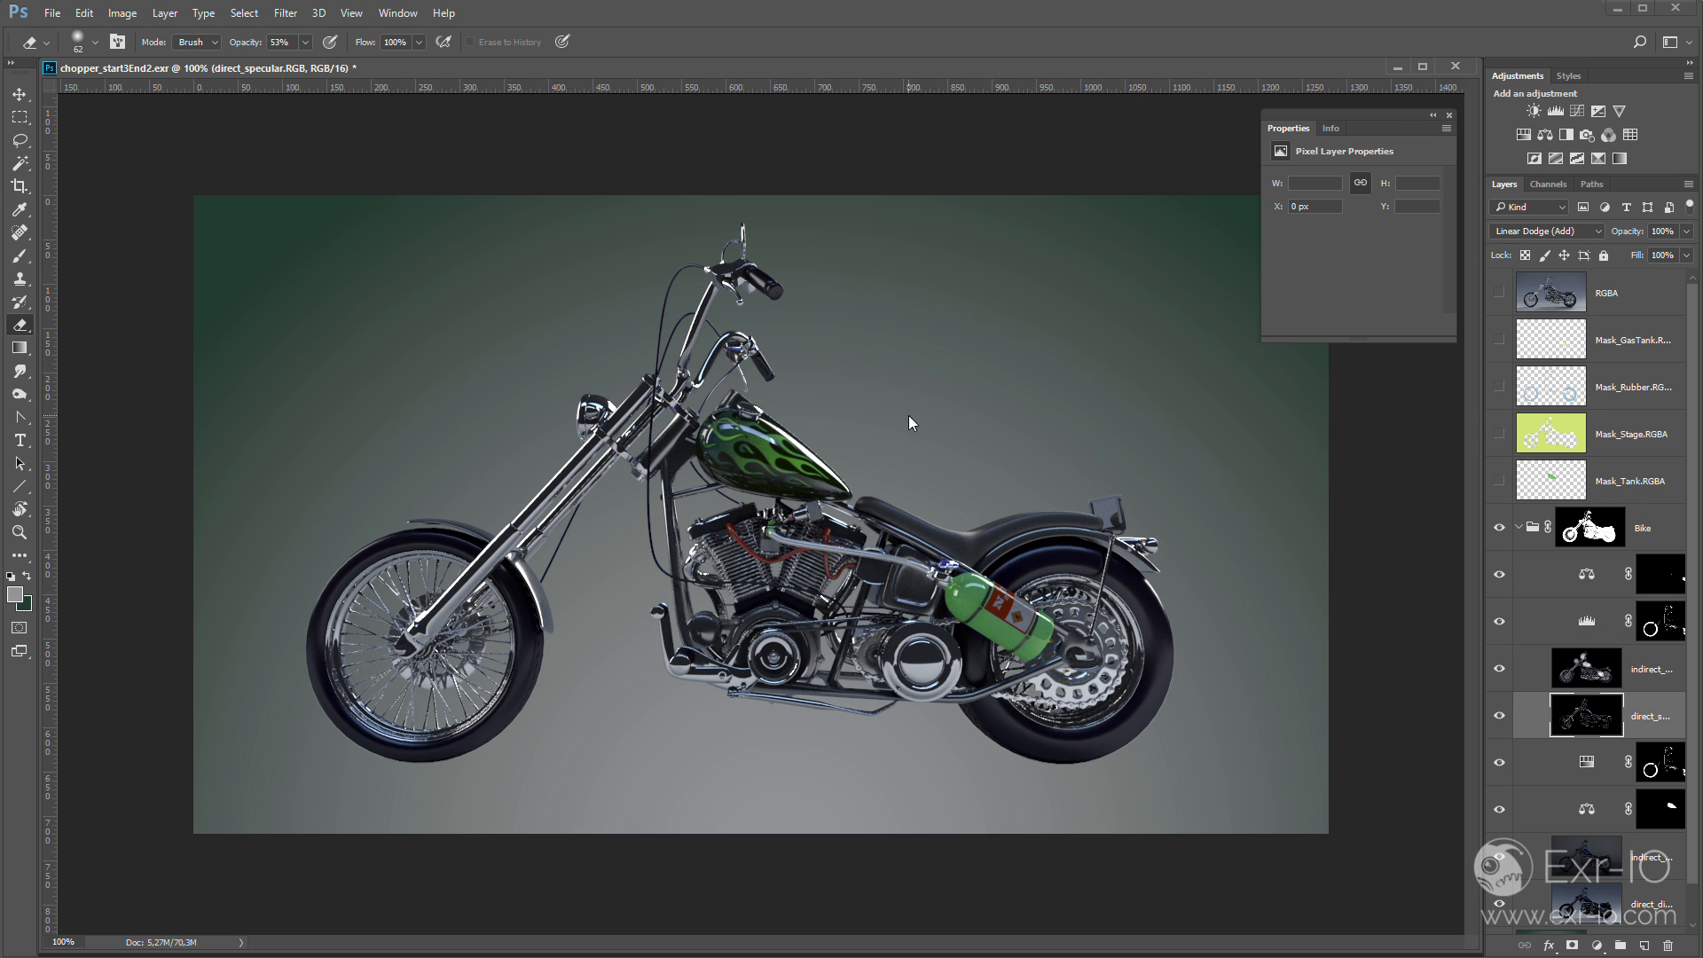
{"action": "left_click", "coordinate": [1584, 669]}
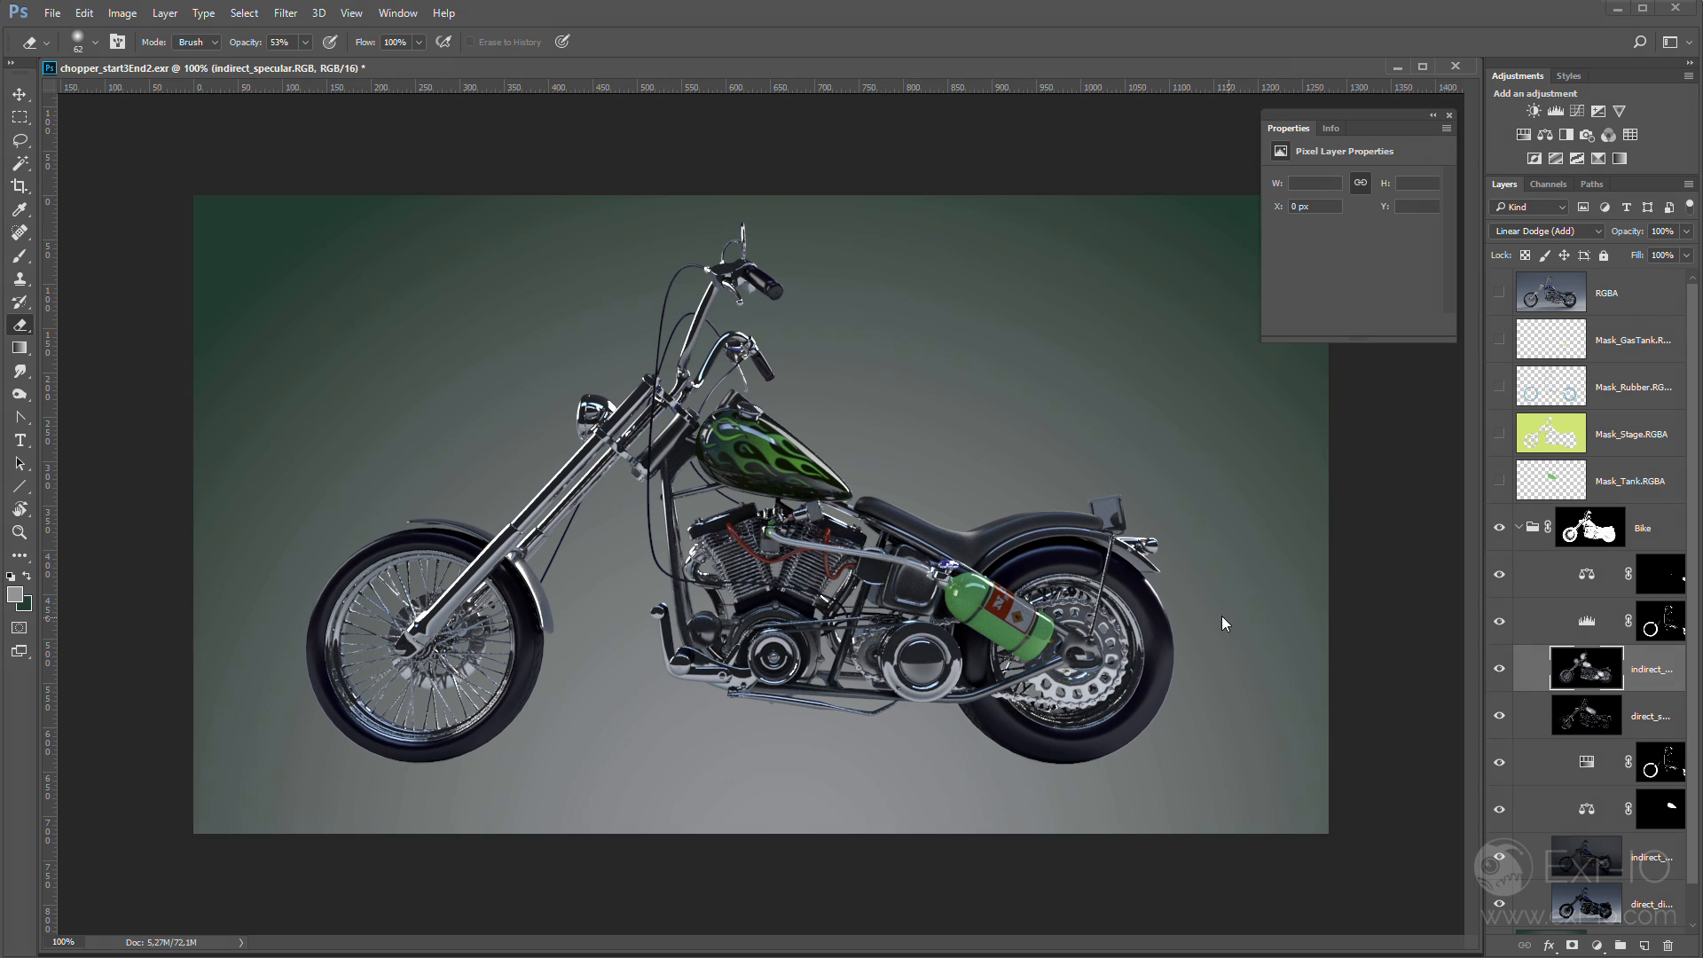